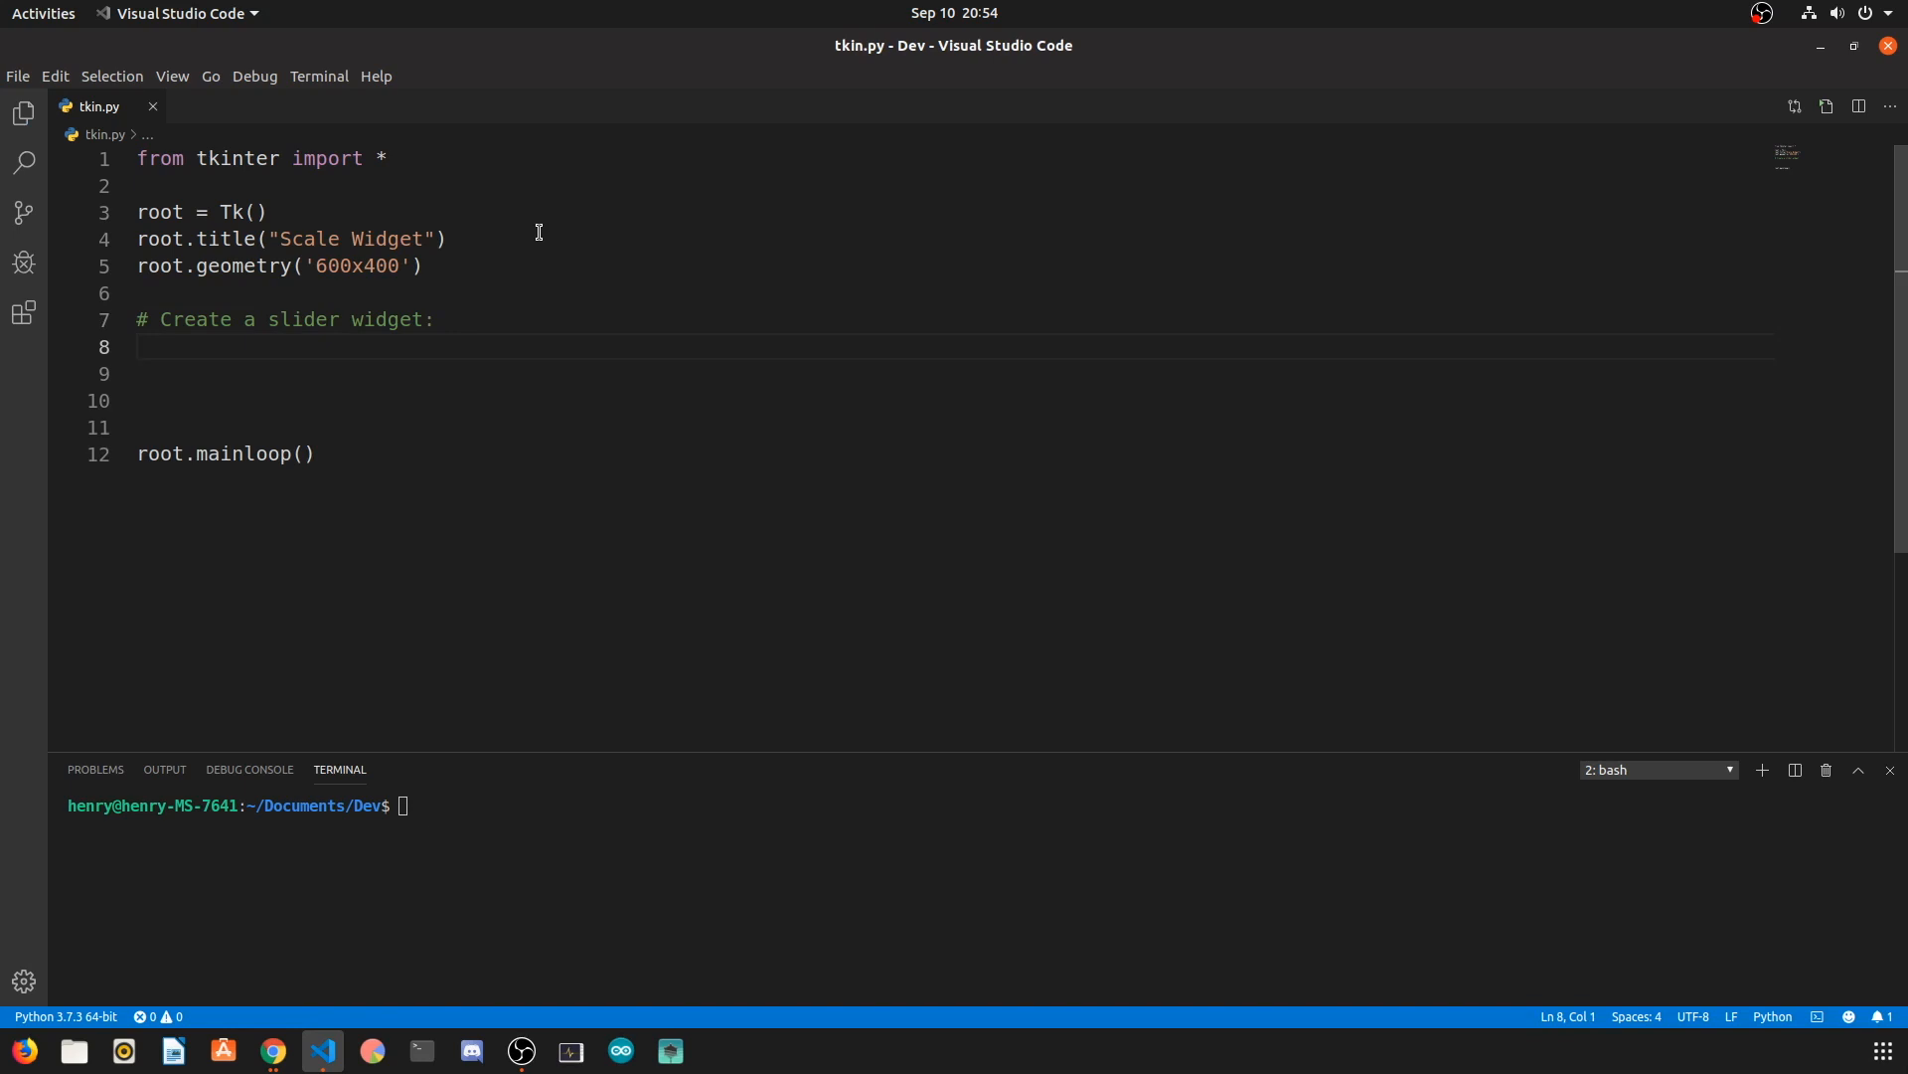
Step: Start slider1 = Scale(root, from_=0, ...) on line 8
{"action": "type", "text": "slider"}
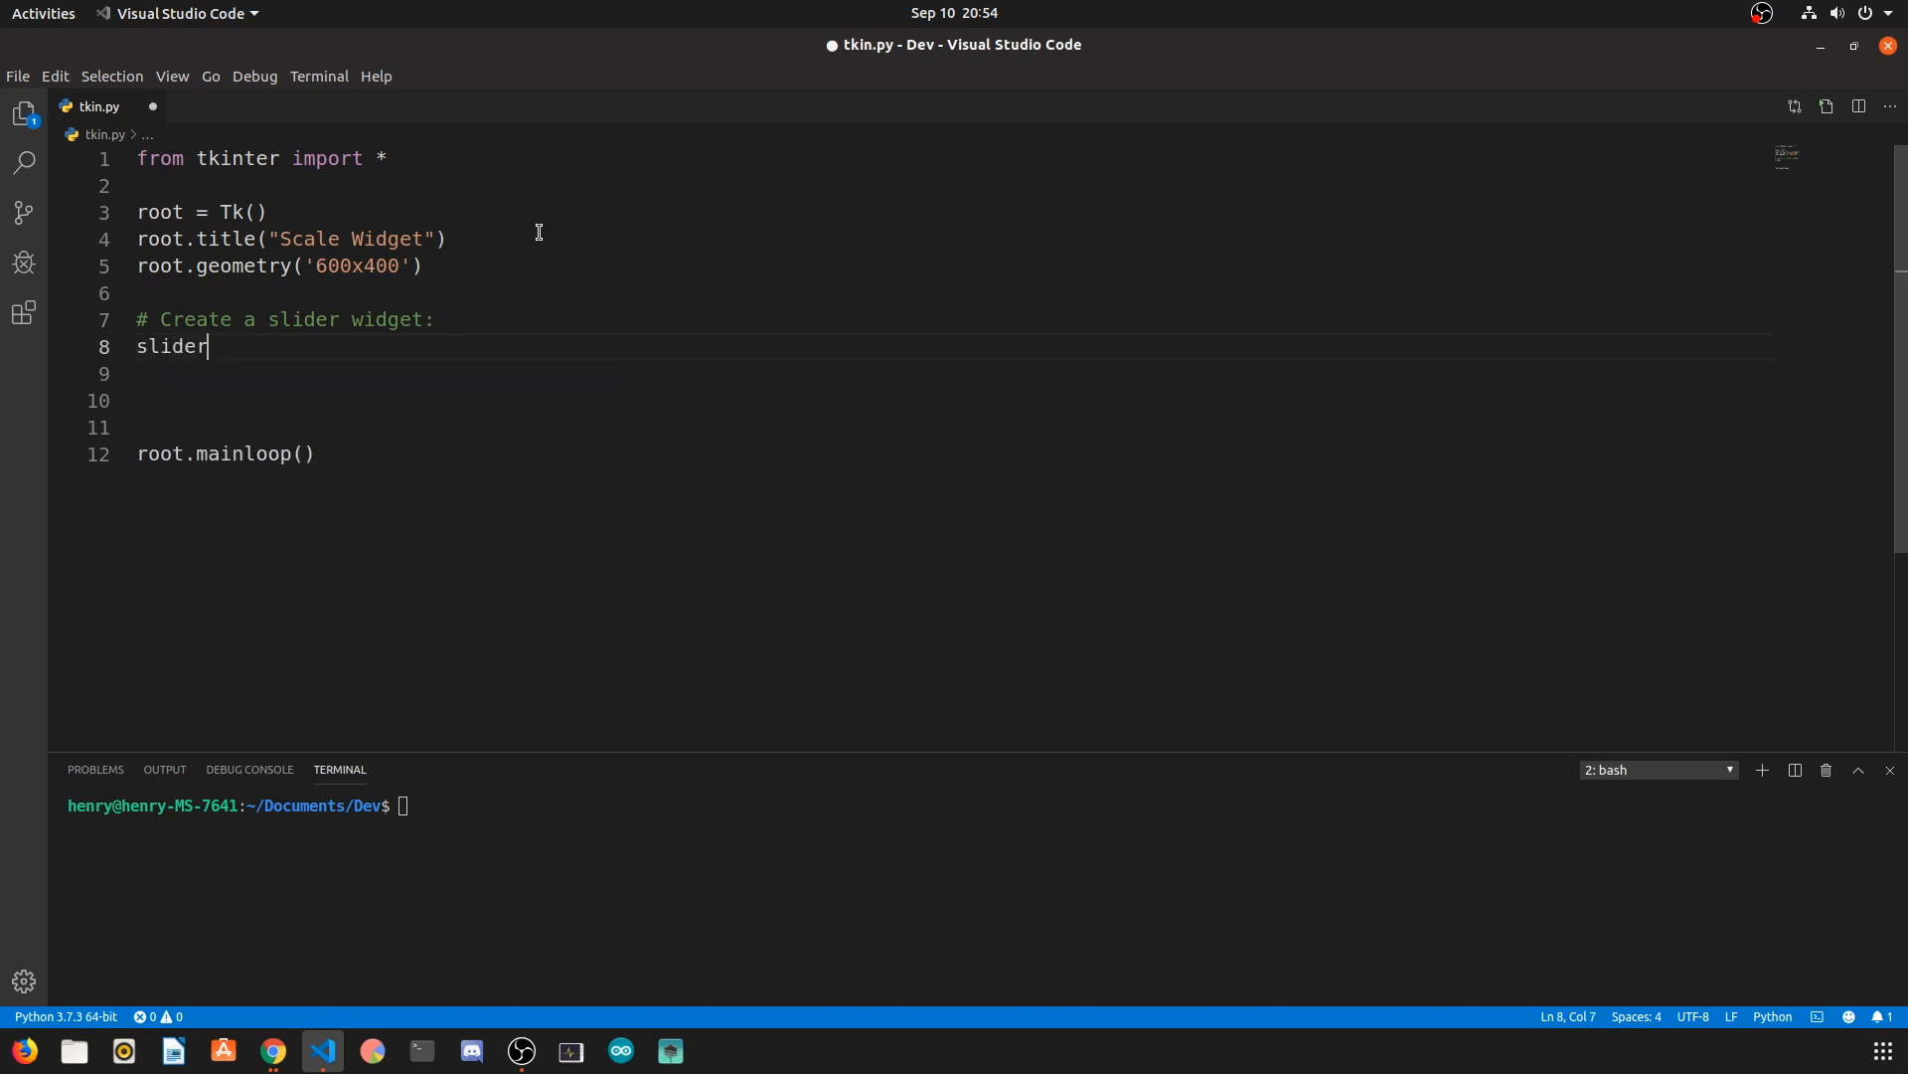
{"action": "type", "text": "1 = Scale("}
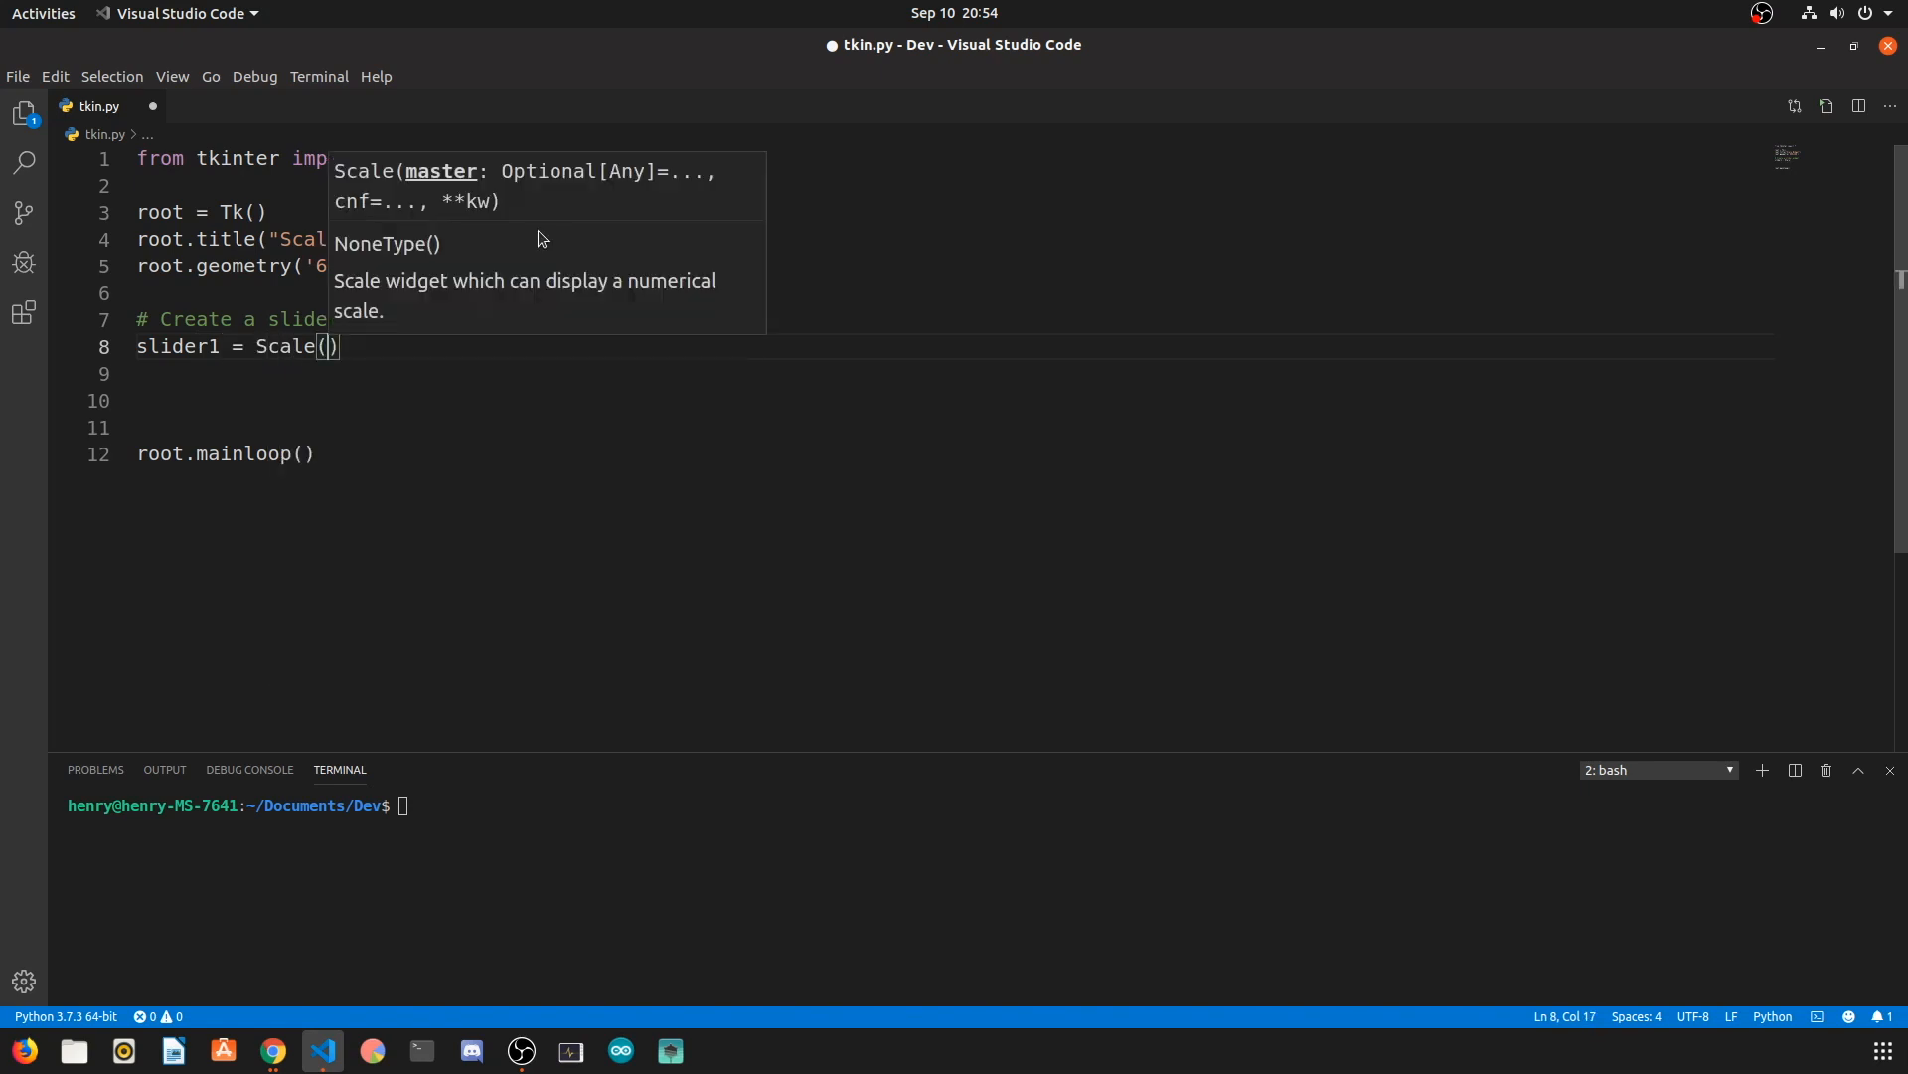
{"action": "type", "text": "root,"}
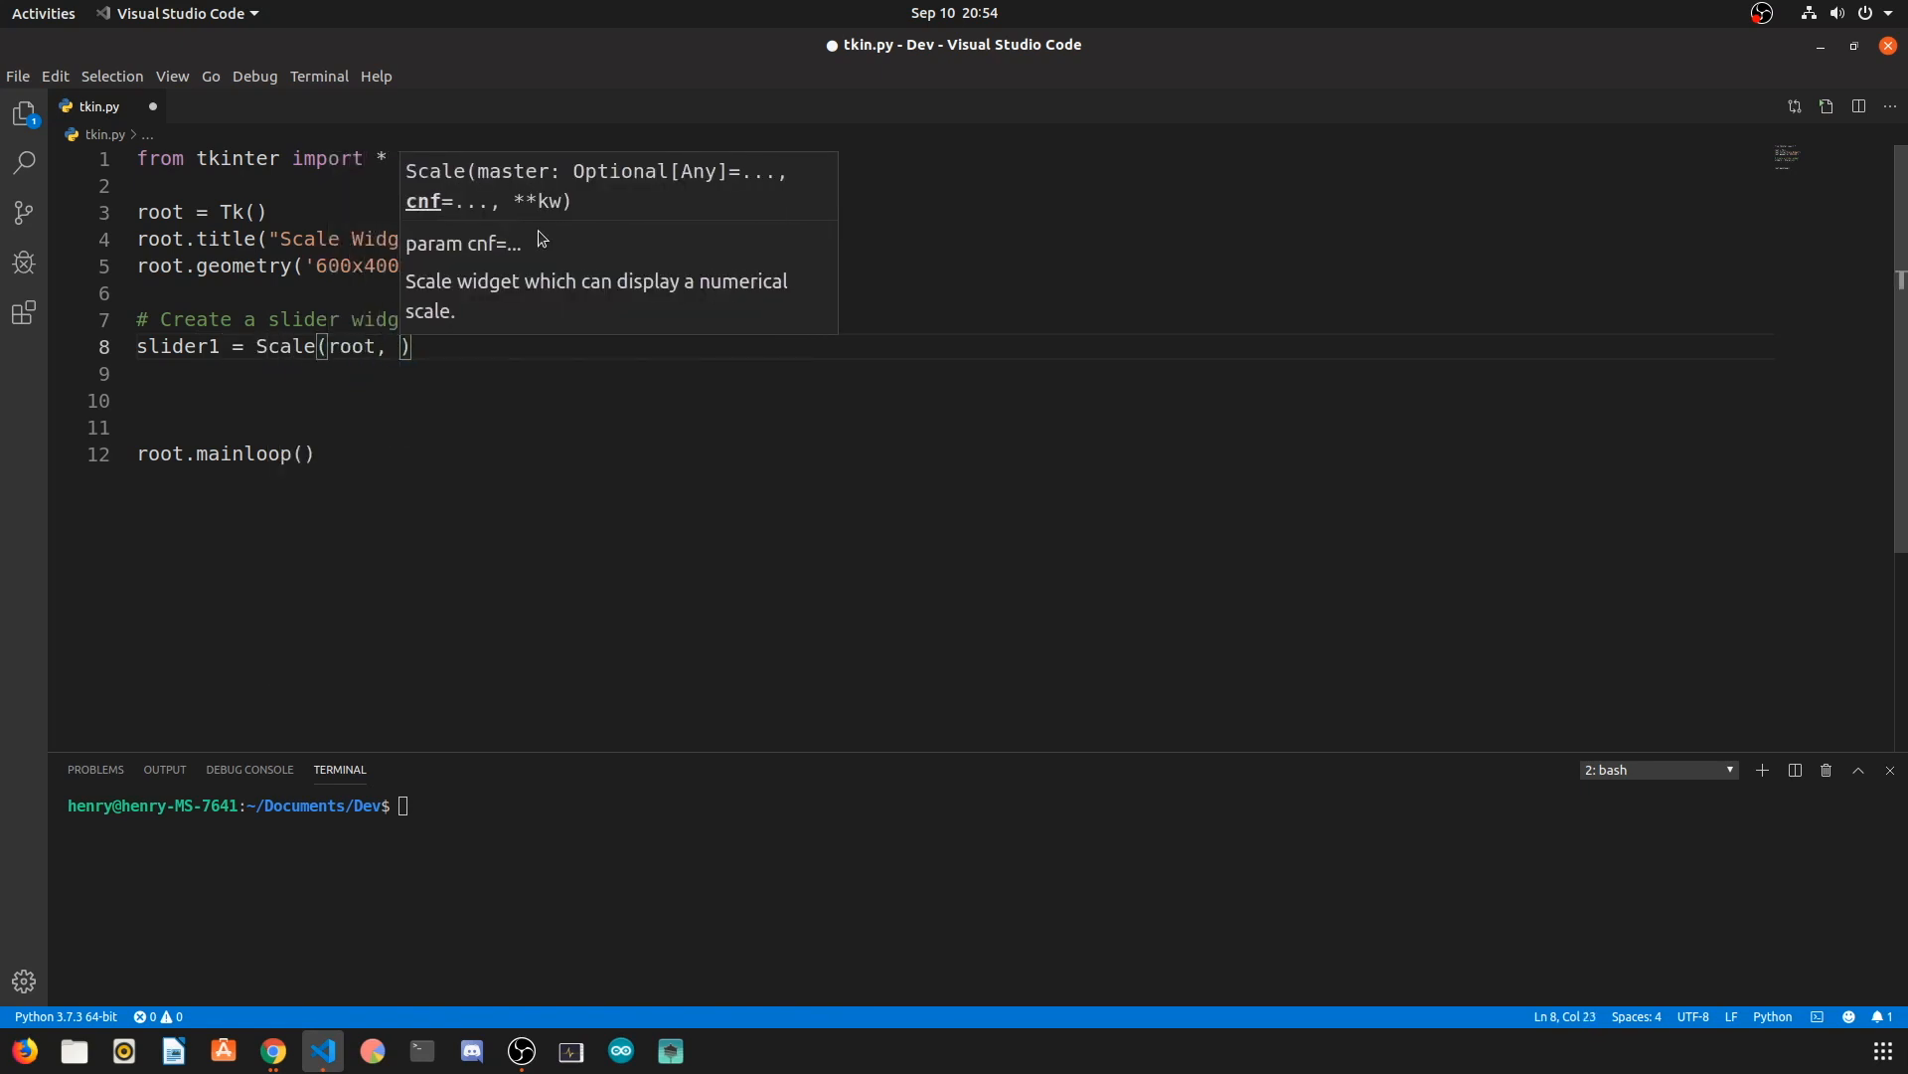
{"action": "left_click", "coordinate": [271, 1050]}
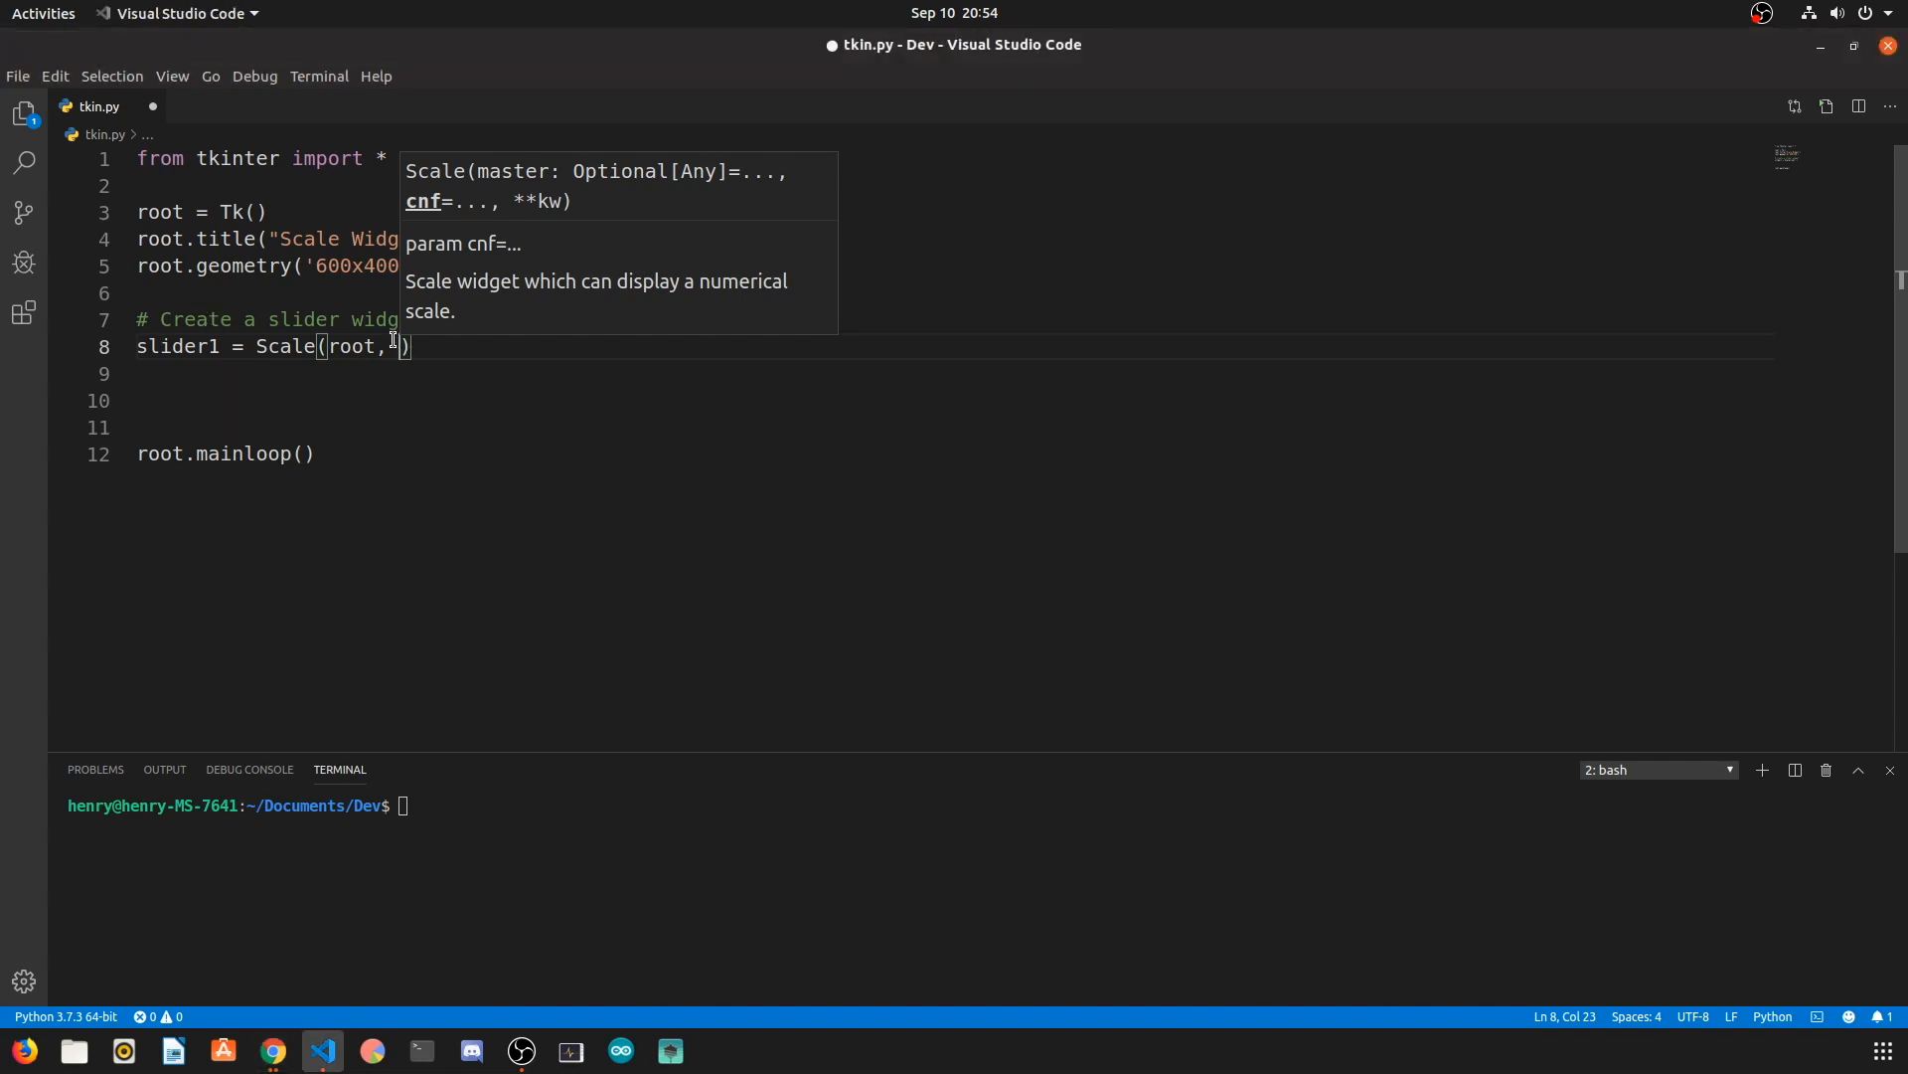
{"action": "type", "text": "from"}
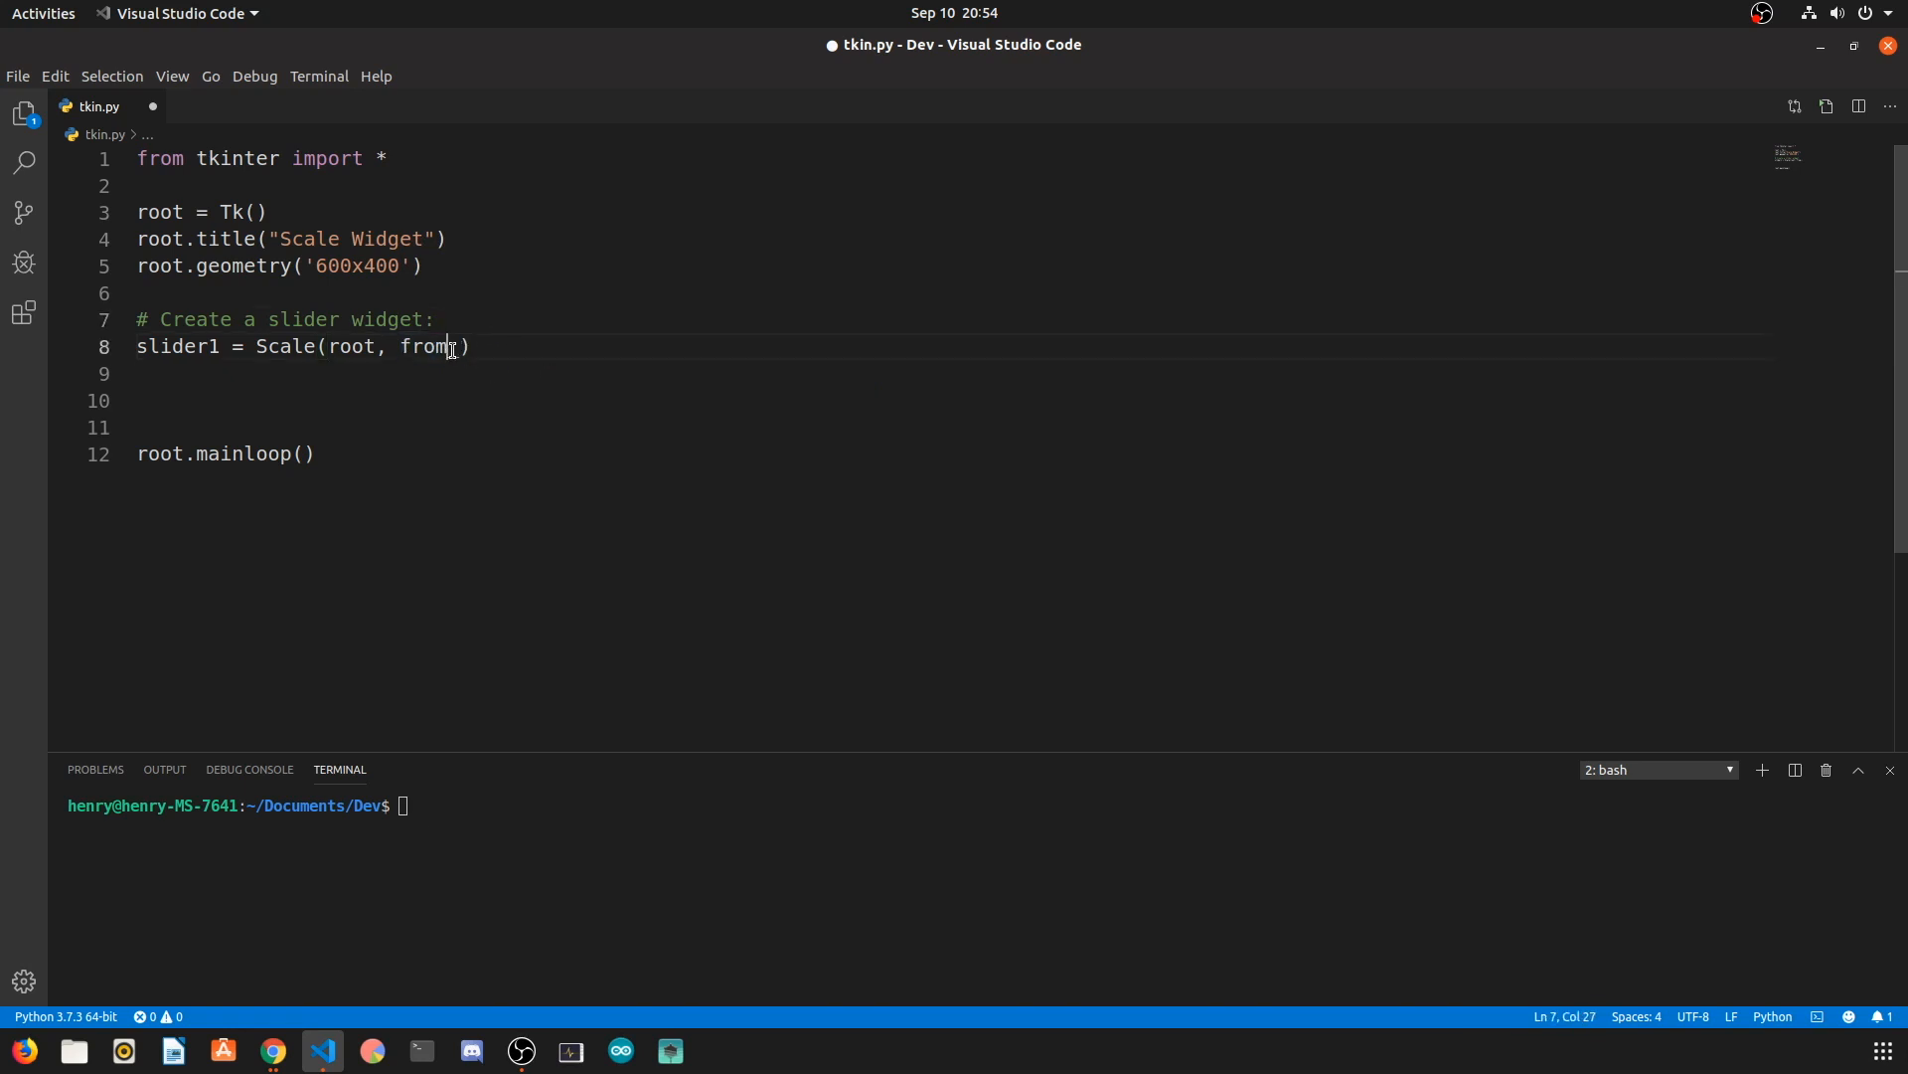
{"action": "type", "text": "_"}
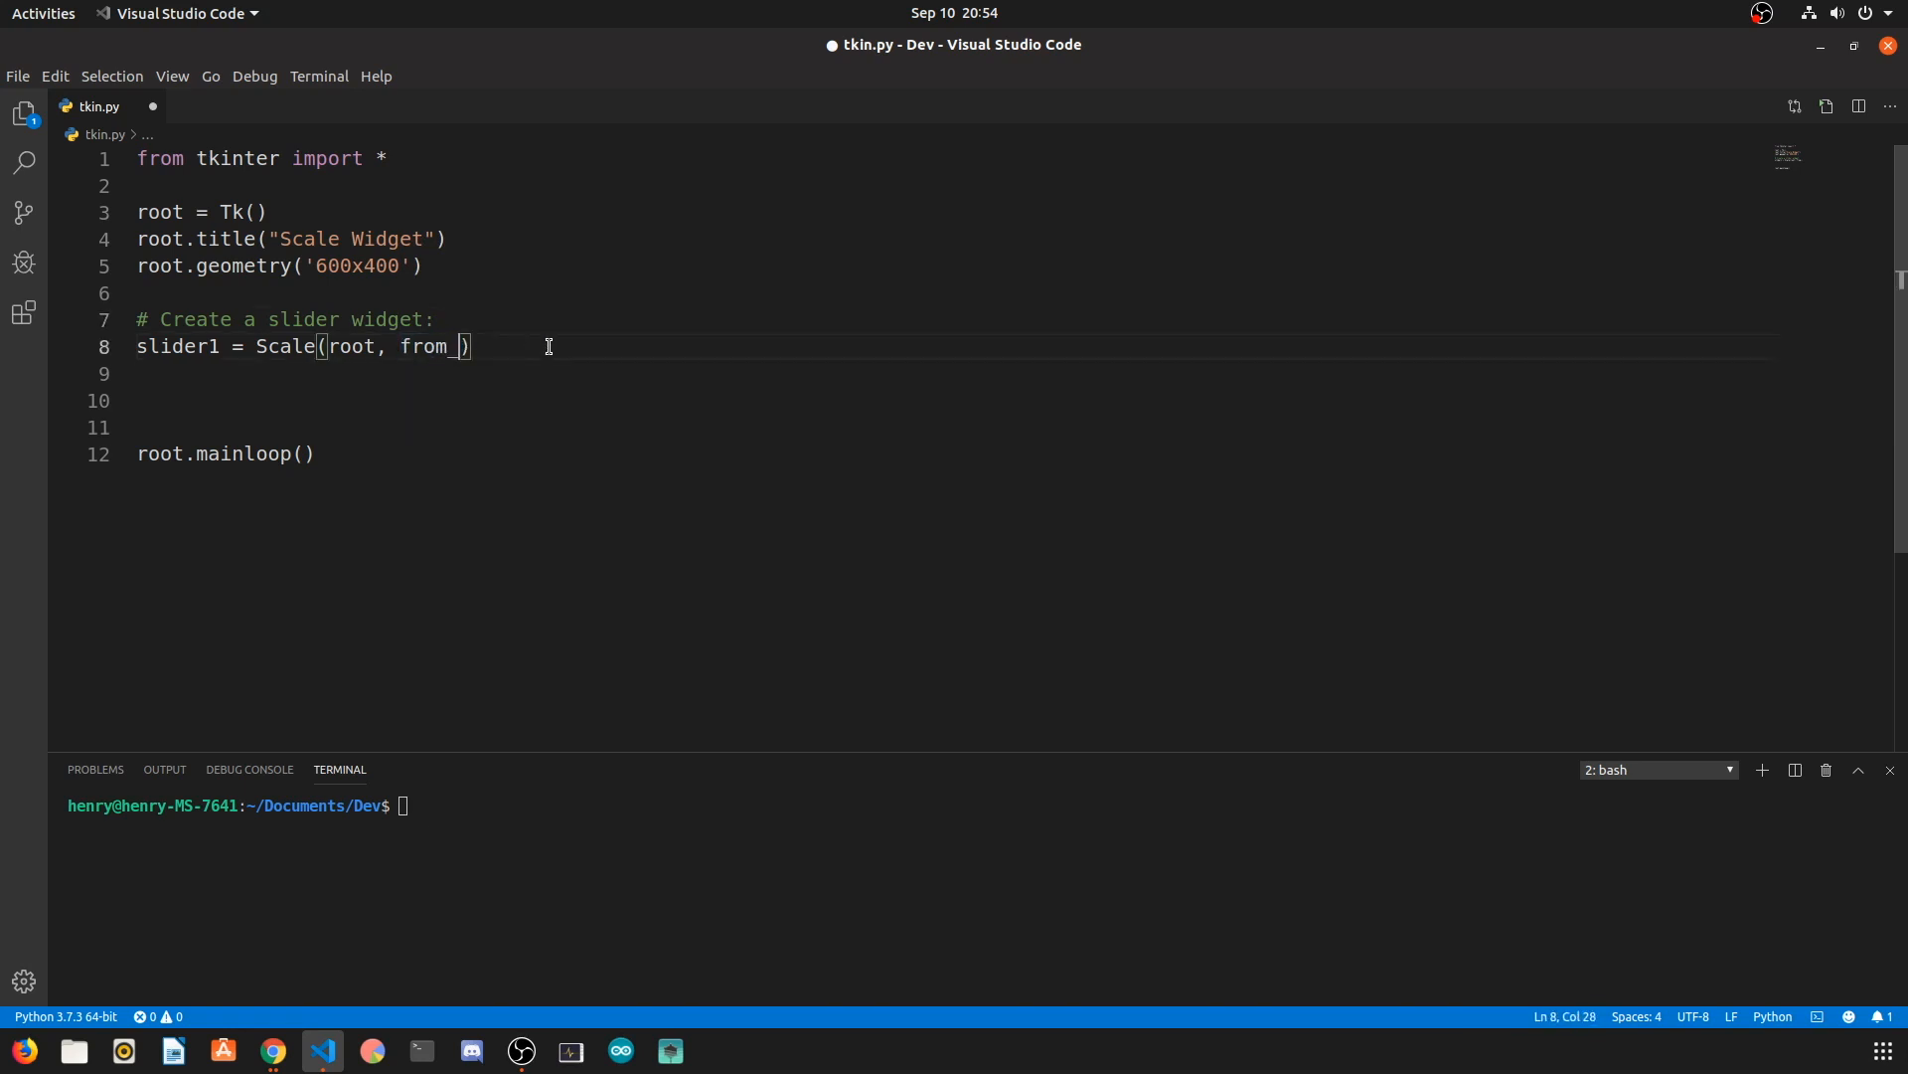
{"action": "type", "text": "=0,"}
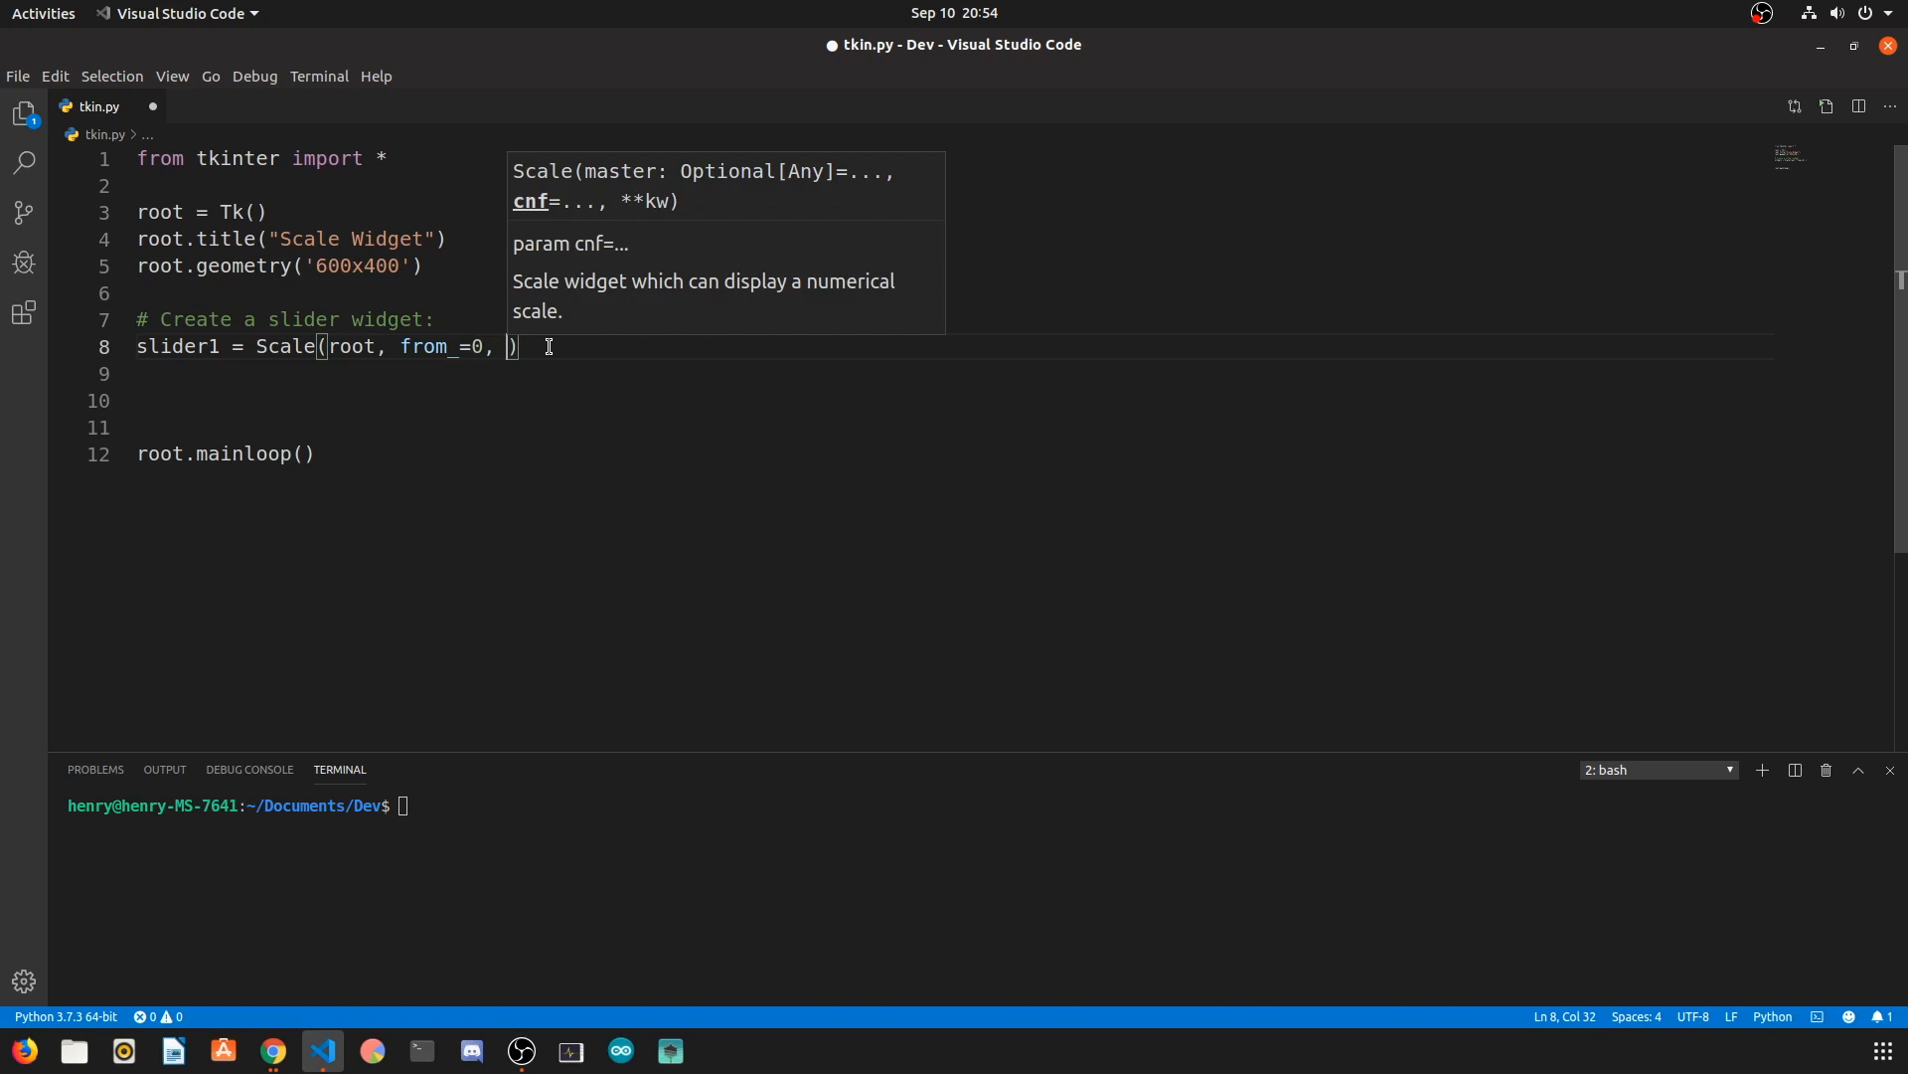
Step: Give slider1 to=150, length=400, resolution=2 and orient=HORIZONTAL, then begin packing it
{"action": "type", "text": "to=150"}
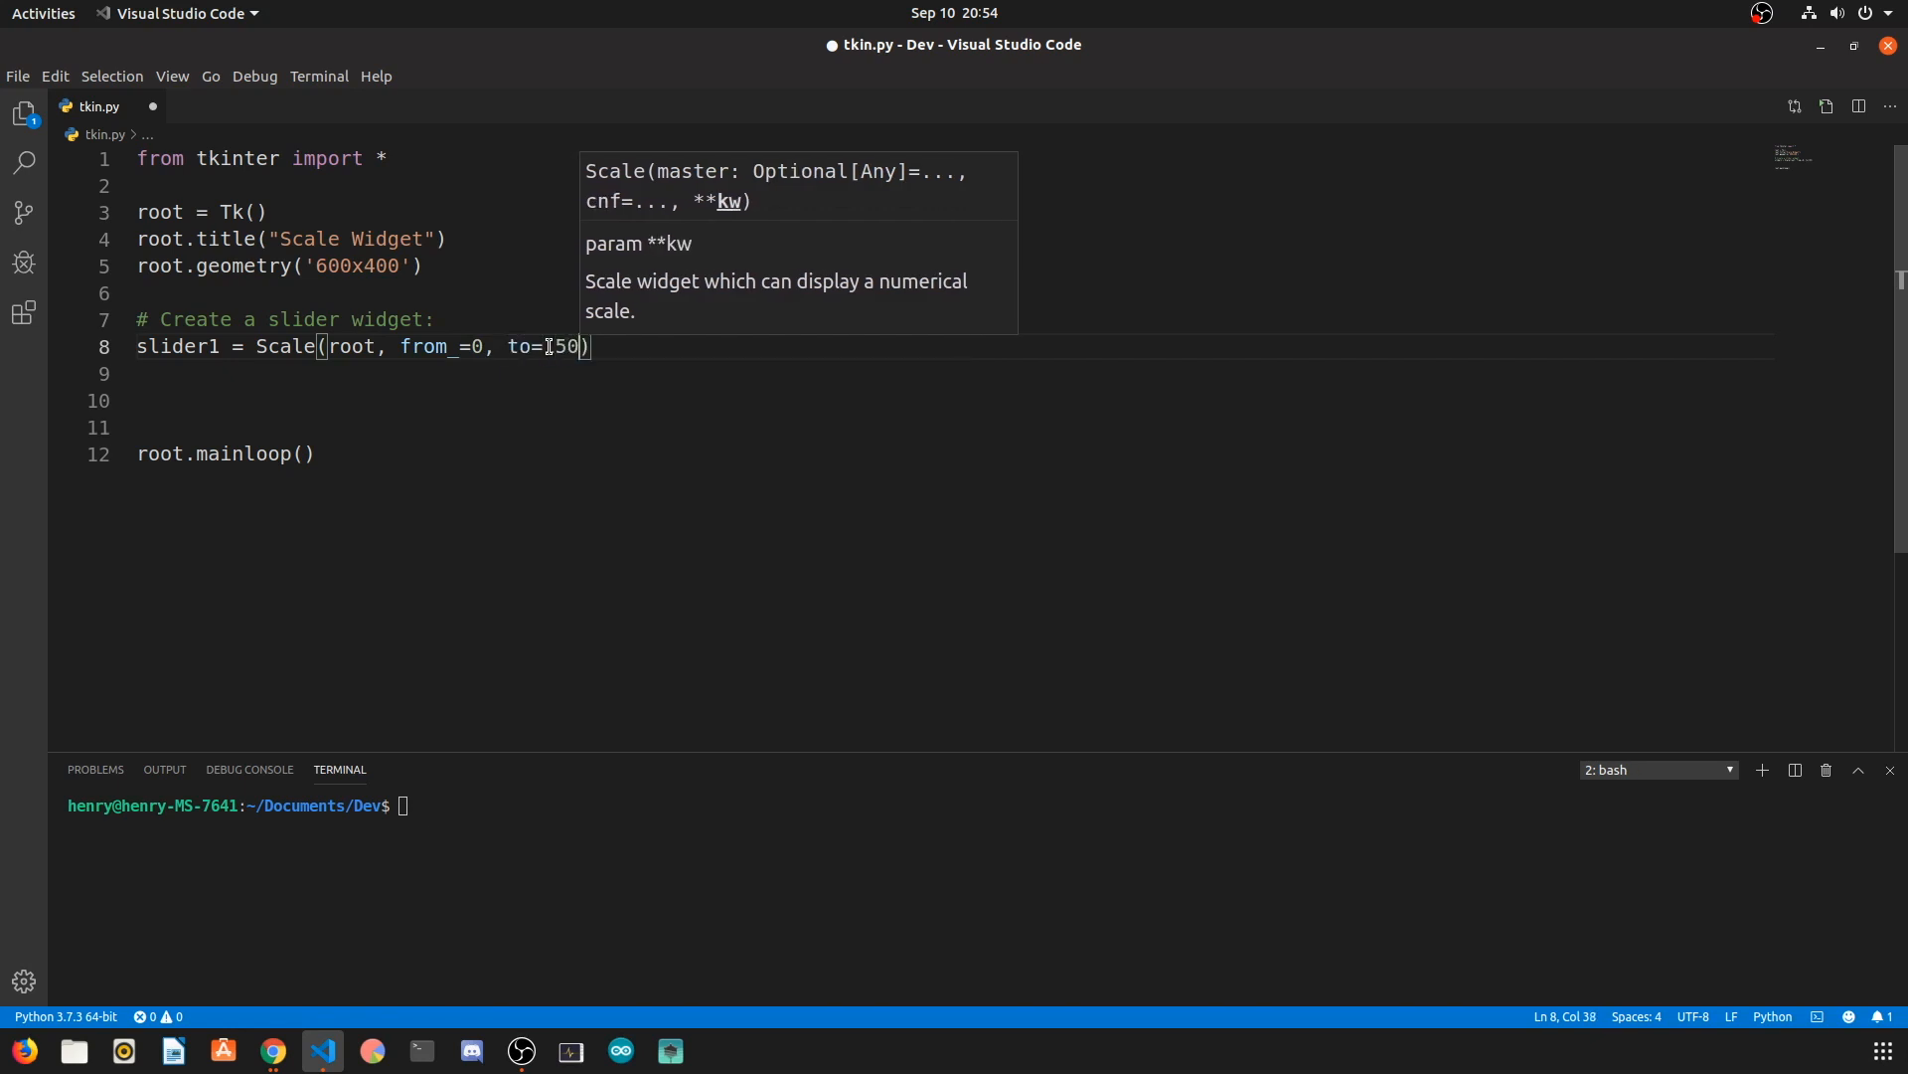
{"action": "type", "text": ","}
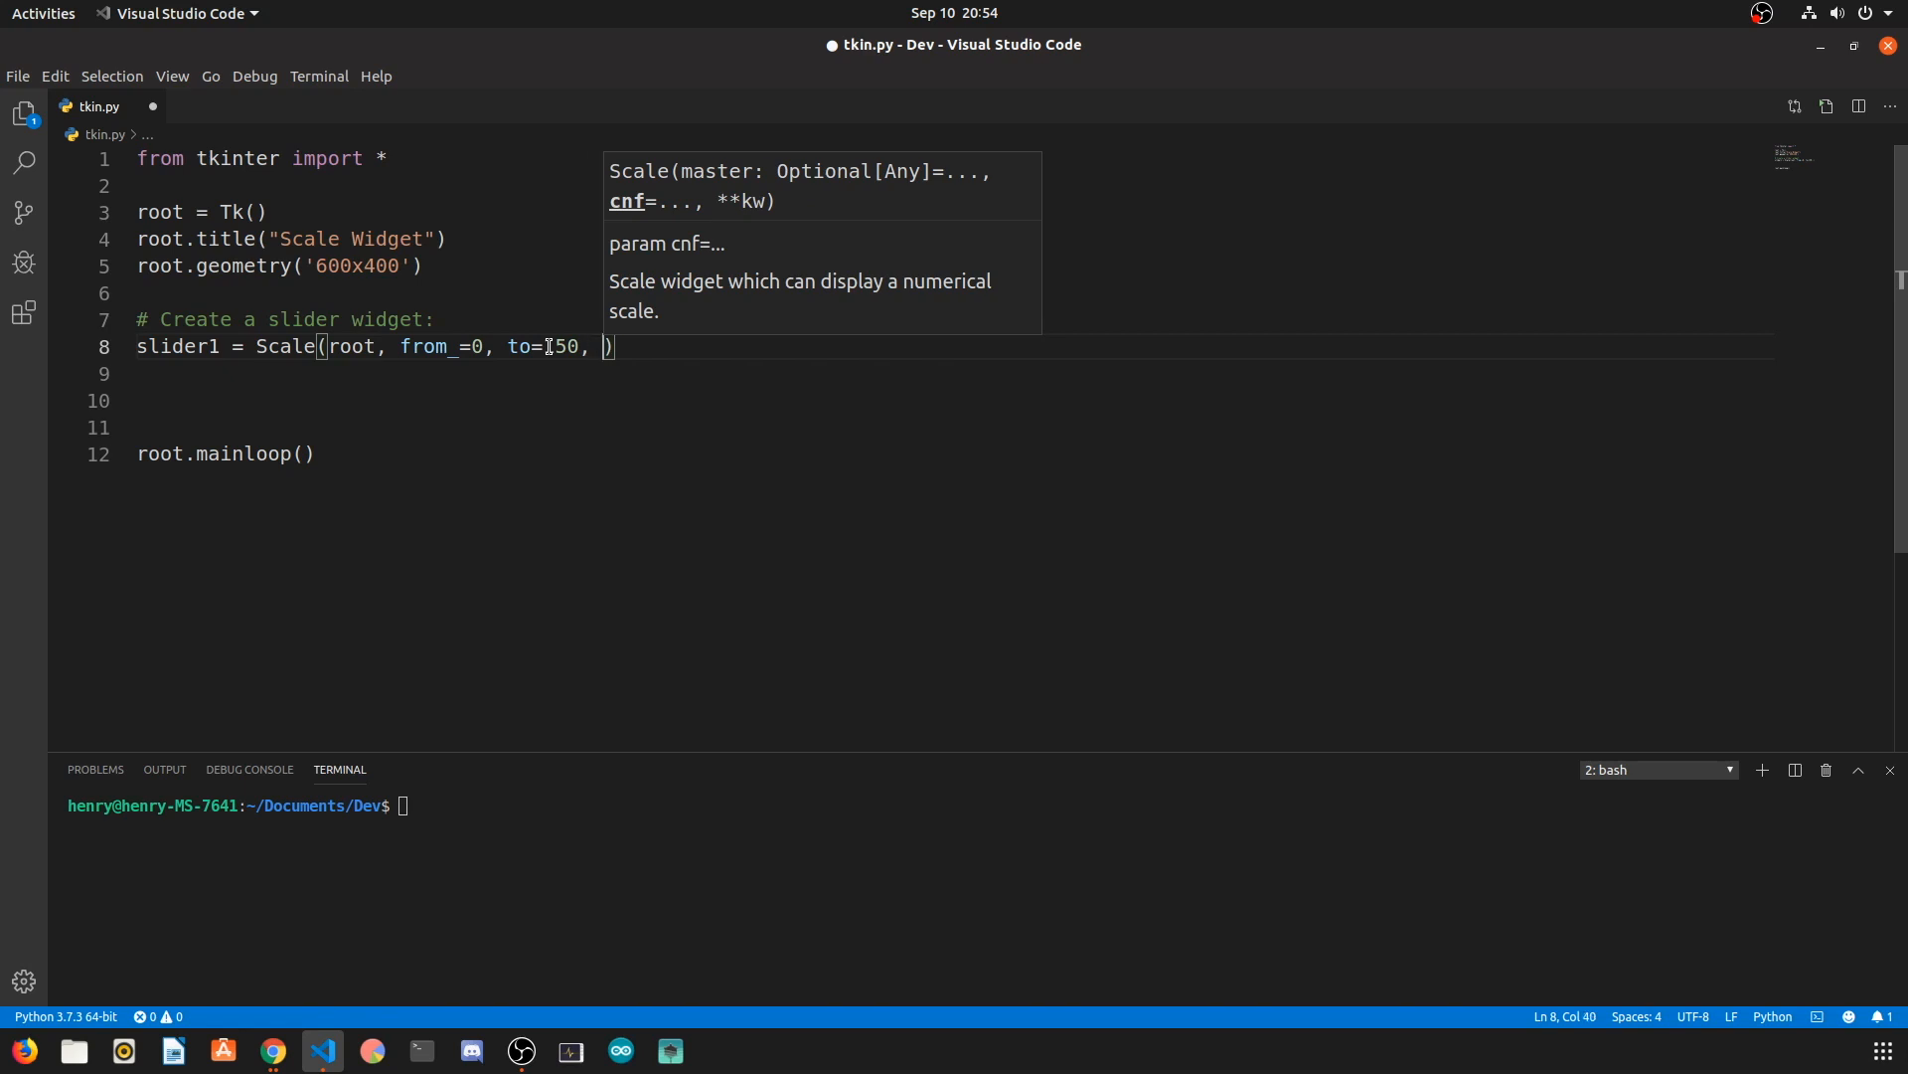
{"action": "type", "text": "length=400,"}
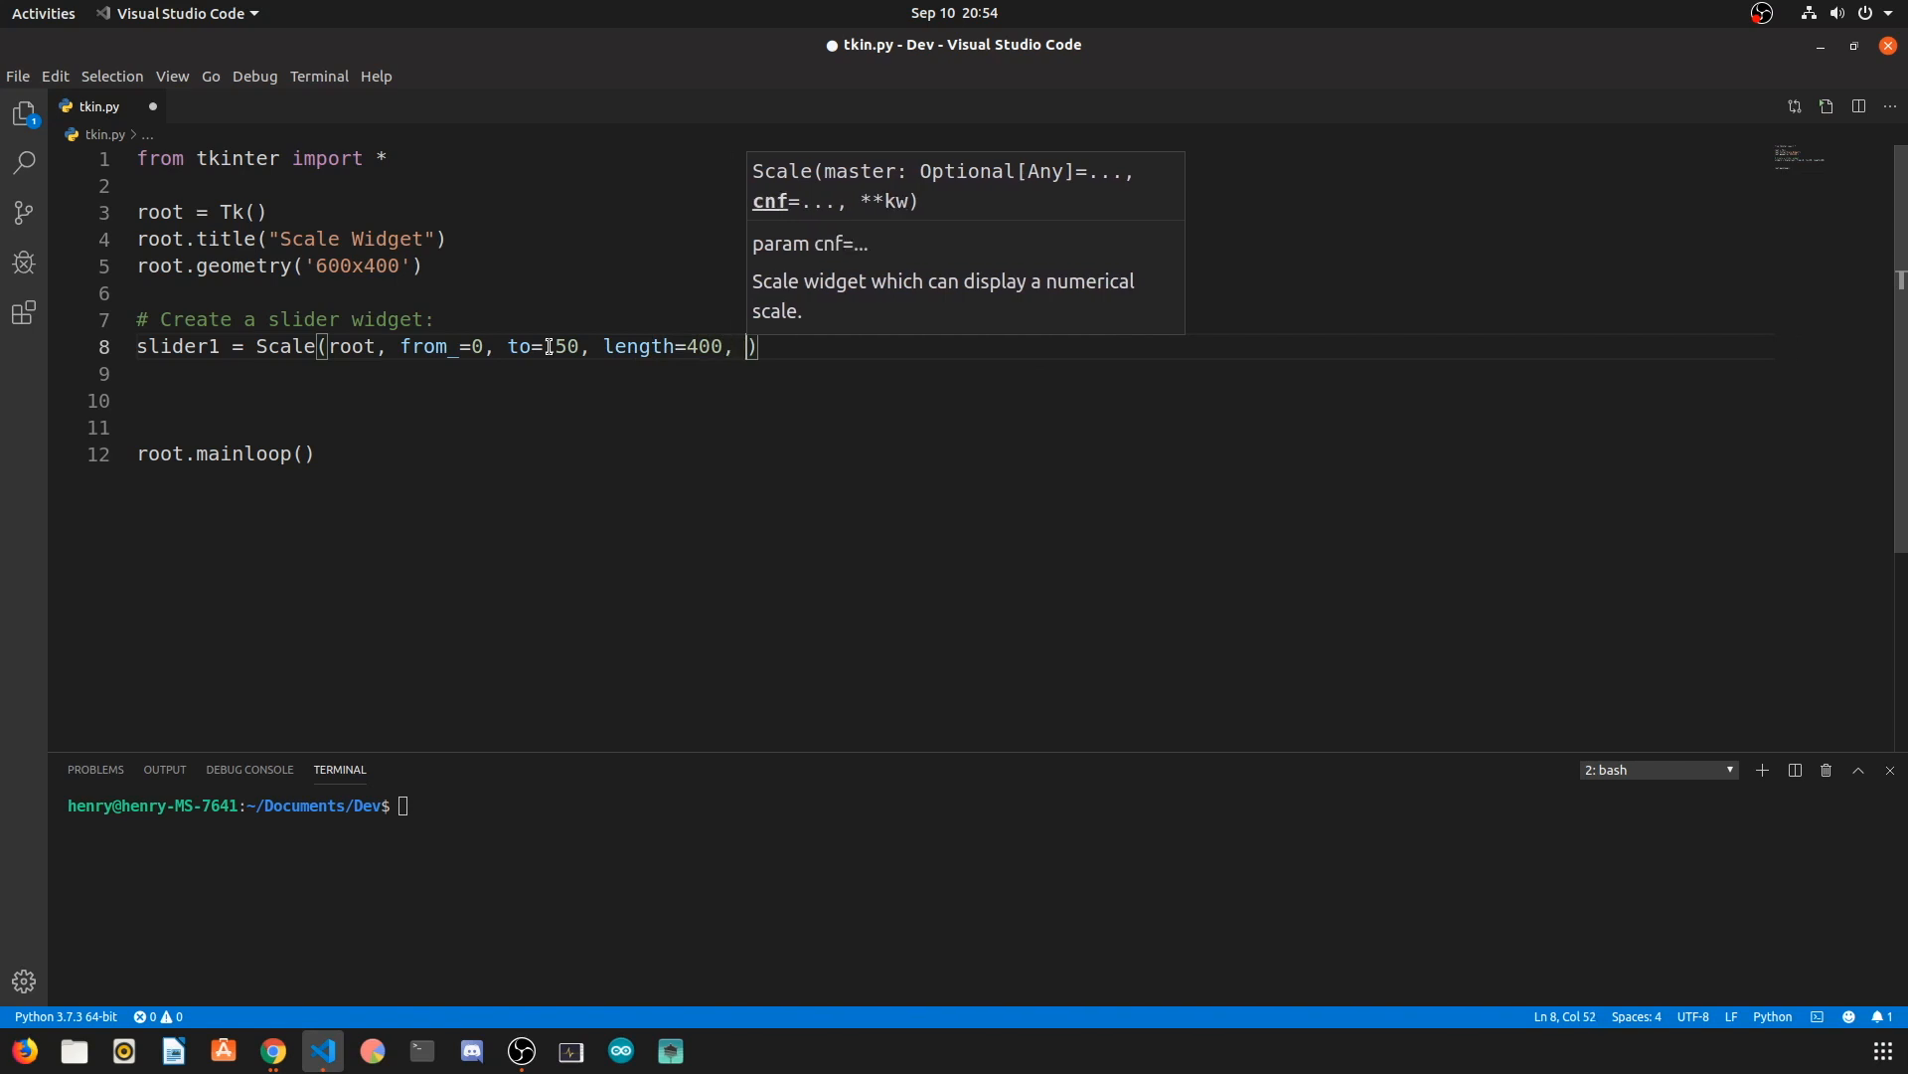
{"action": "type", "text": "resolution="}
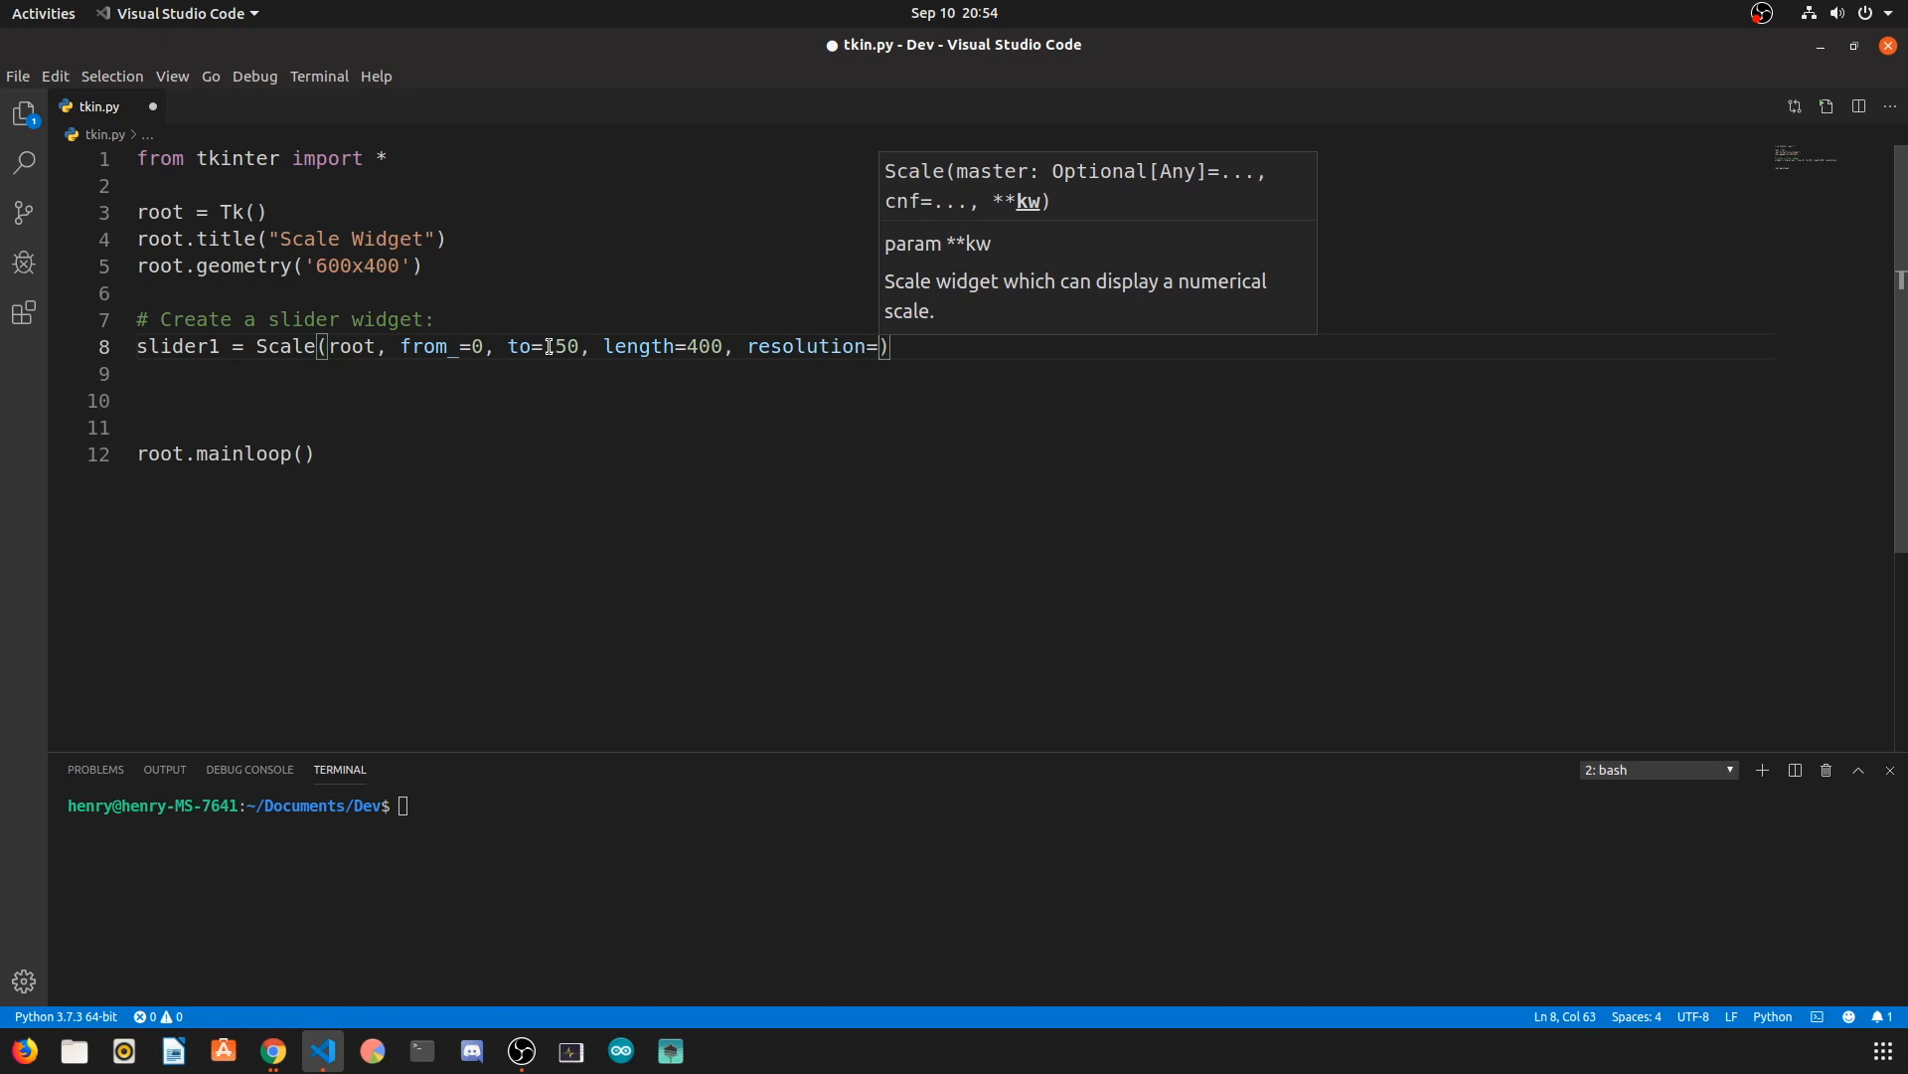
{"action": "type", "text": "2, o"}
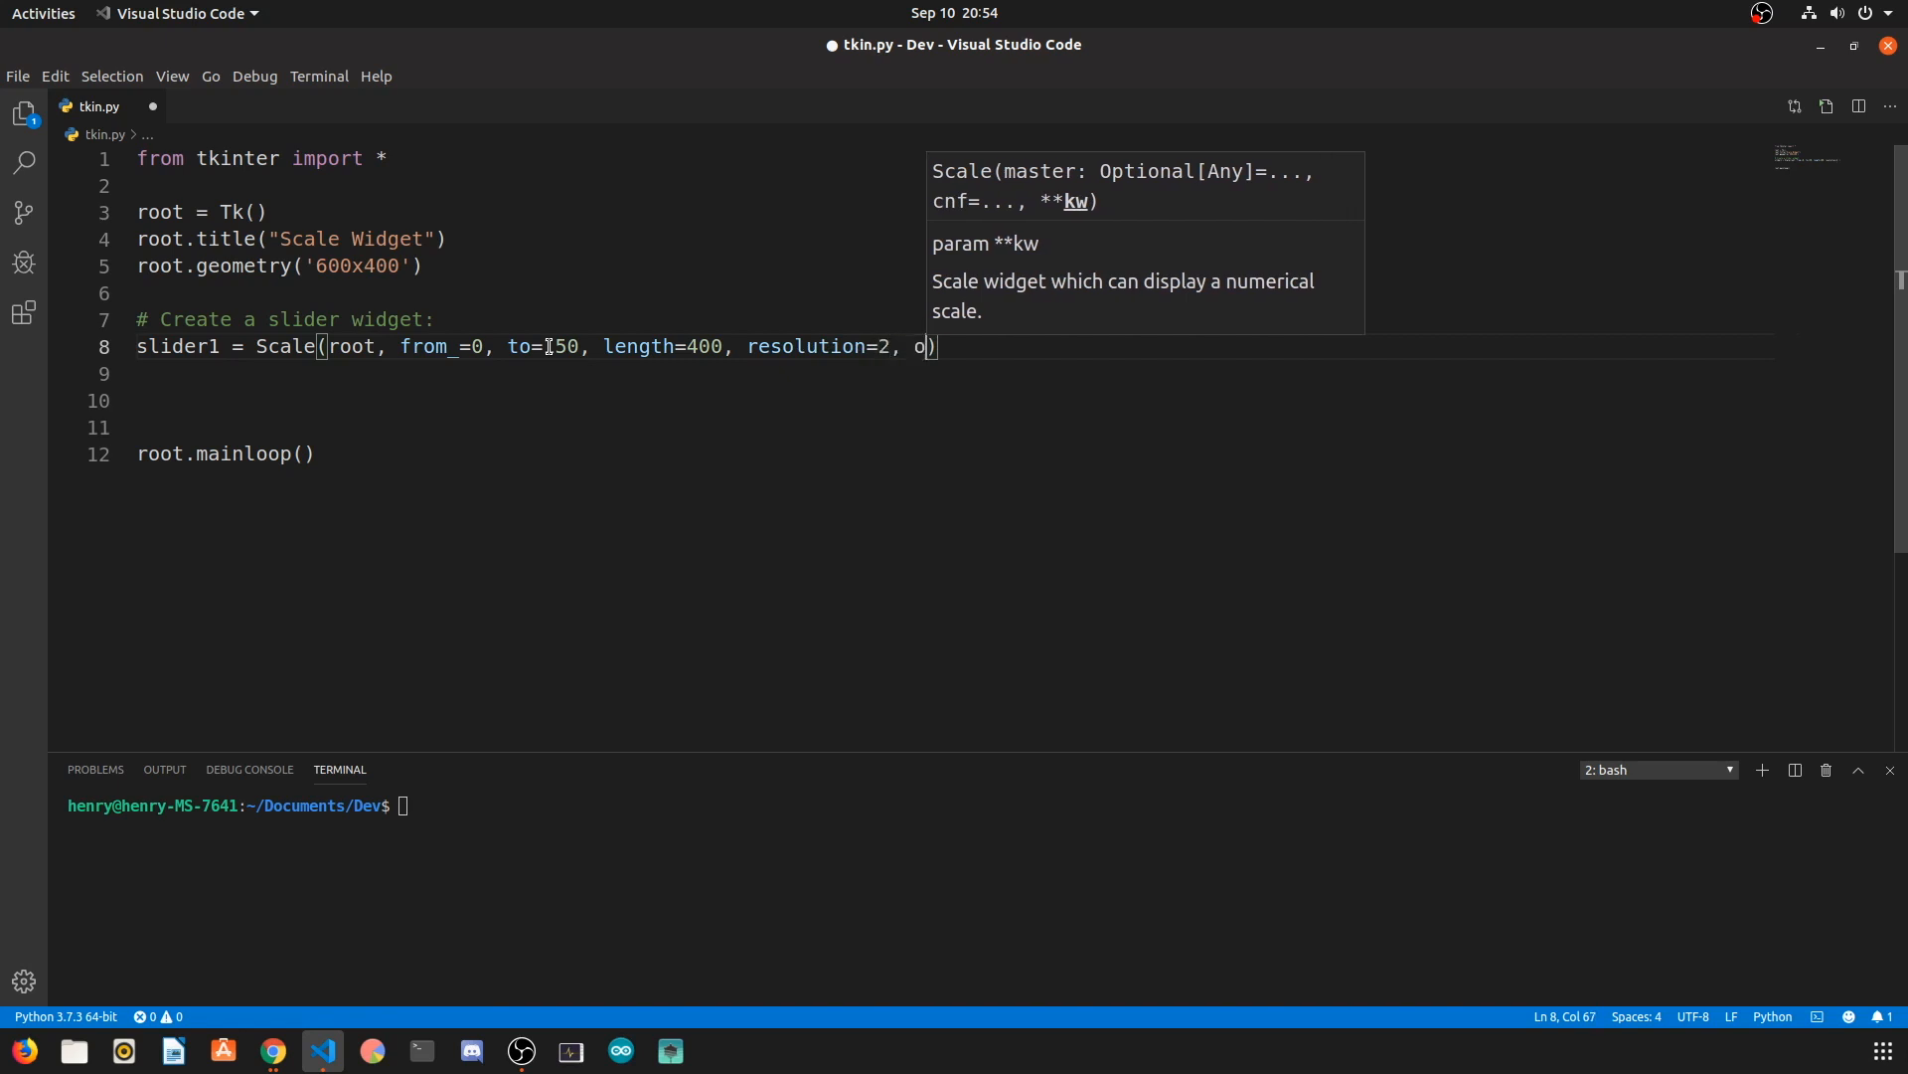
{"action": "type", "text": "rient="}
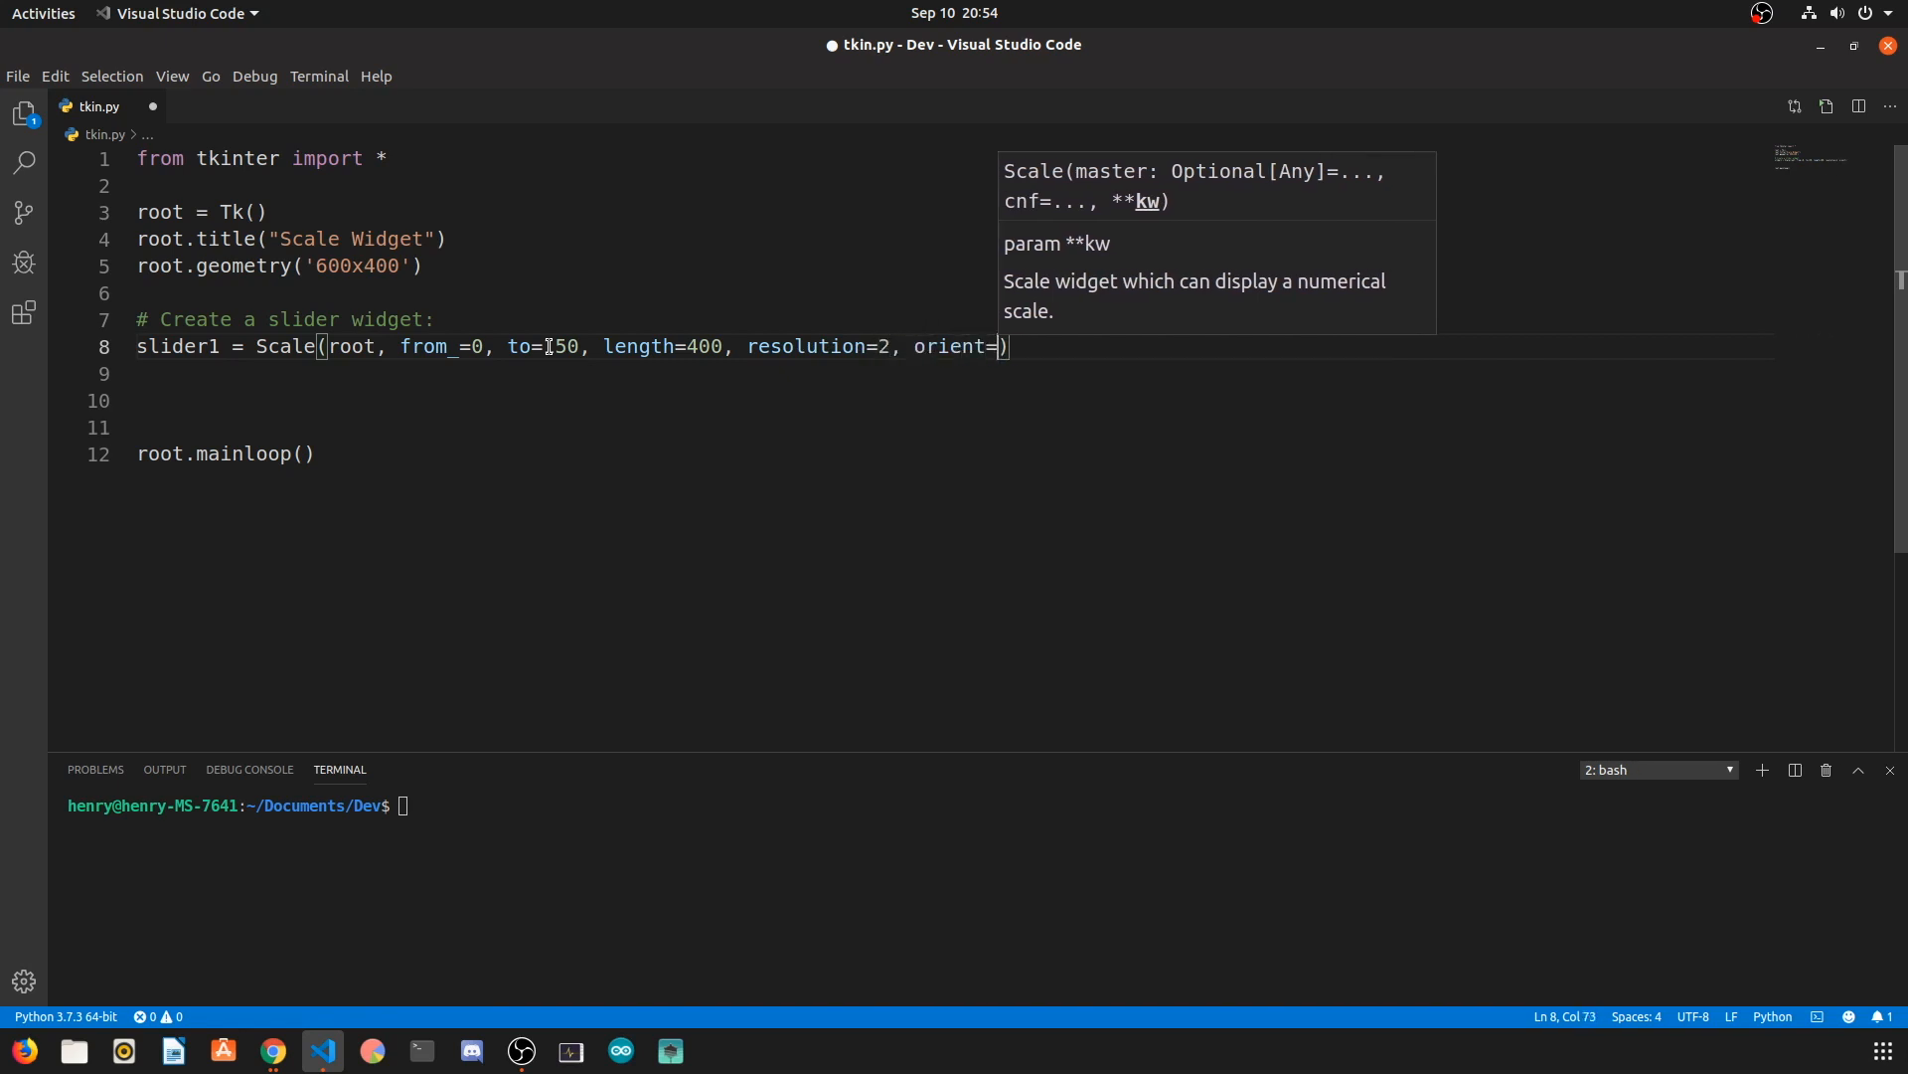
{"action": "type", "text": "HORIZONTAL"}
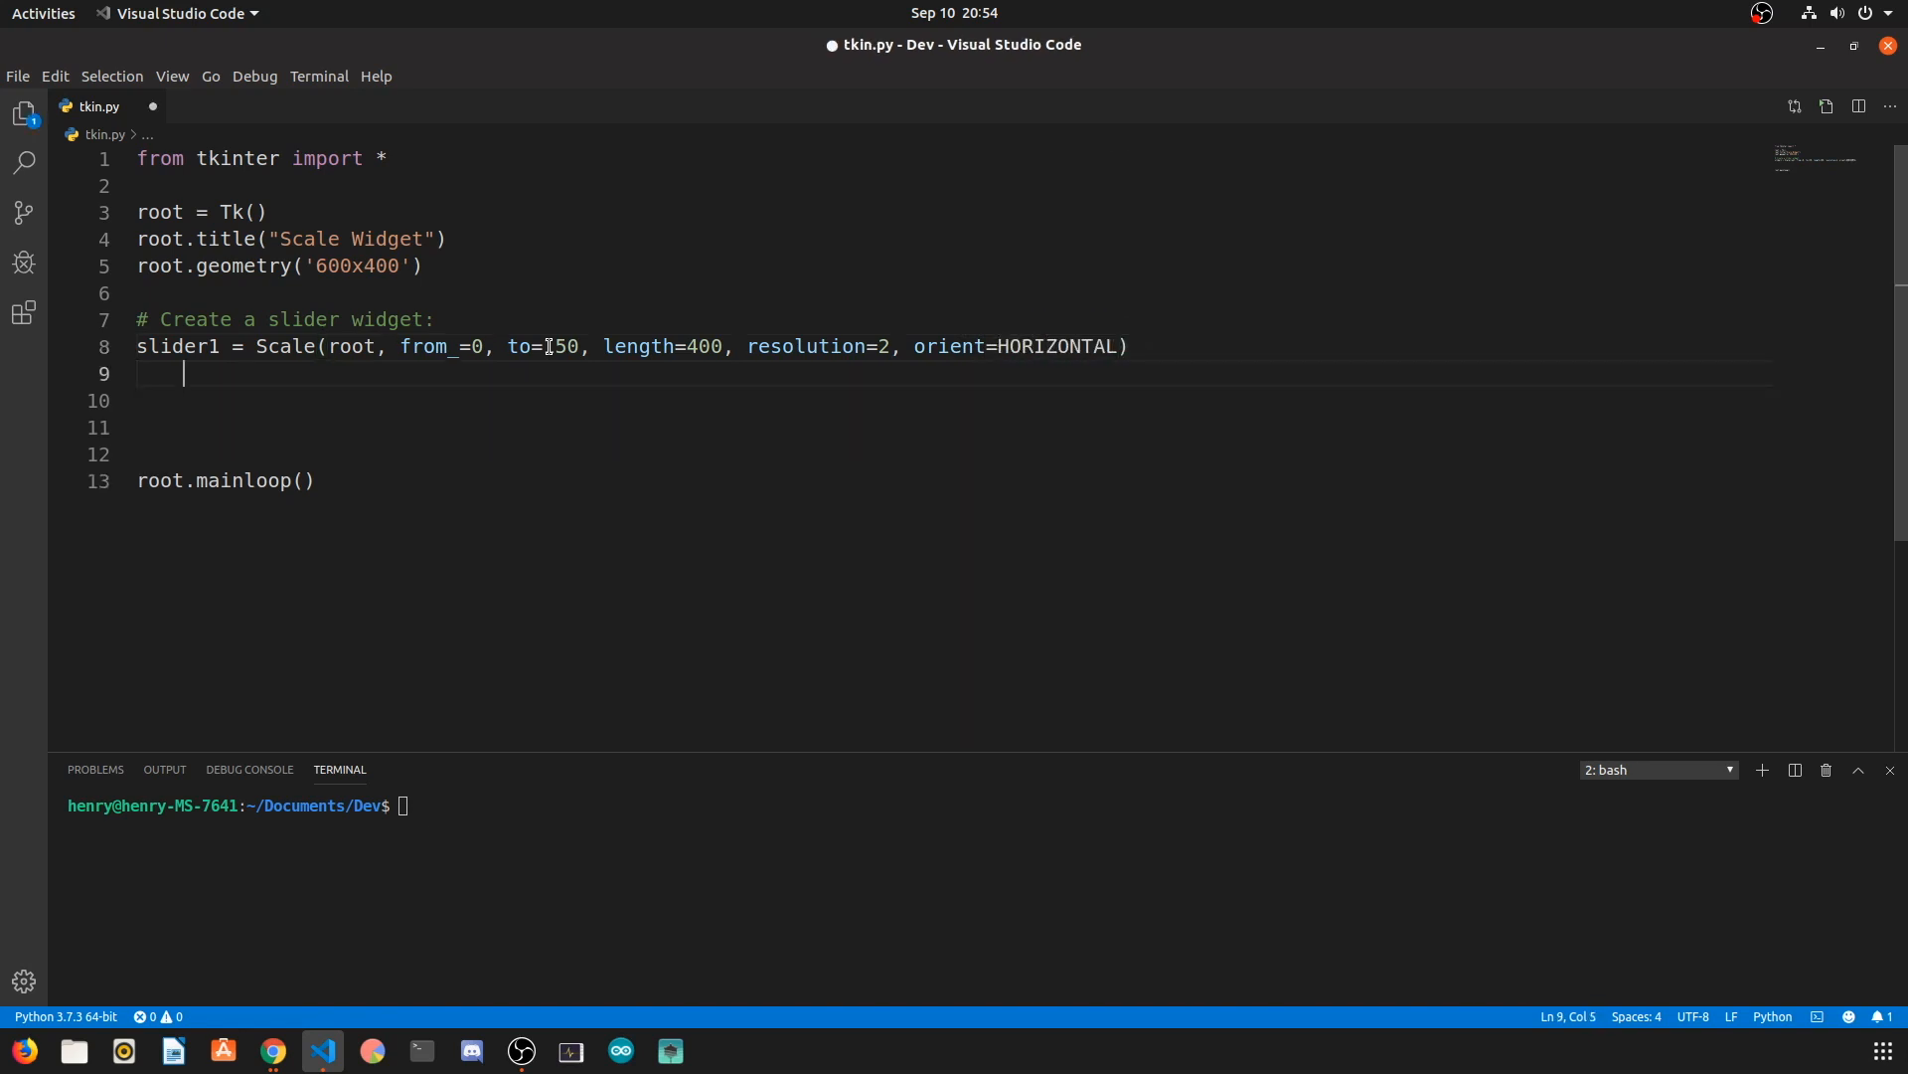
{"action": "type", "text": "slider"}
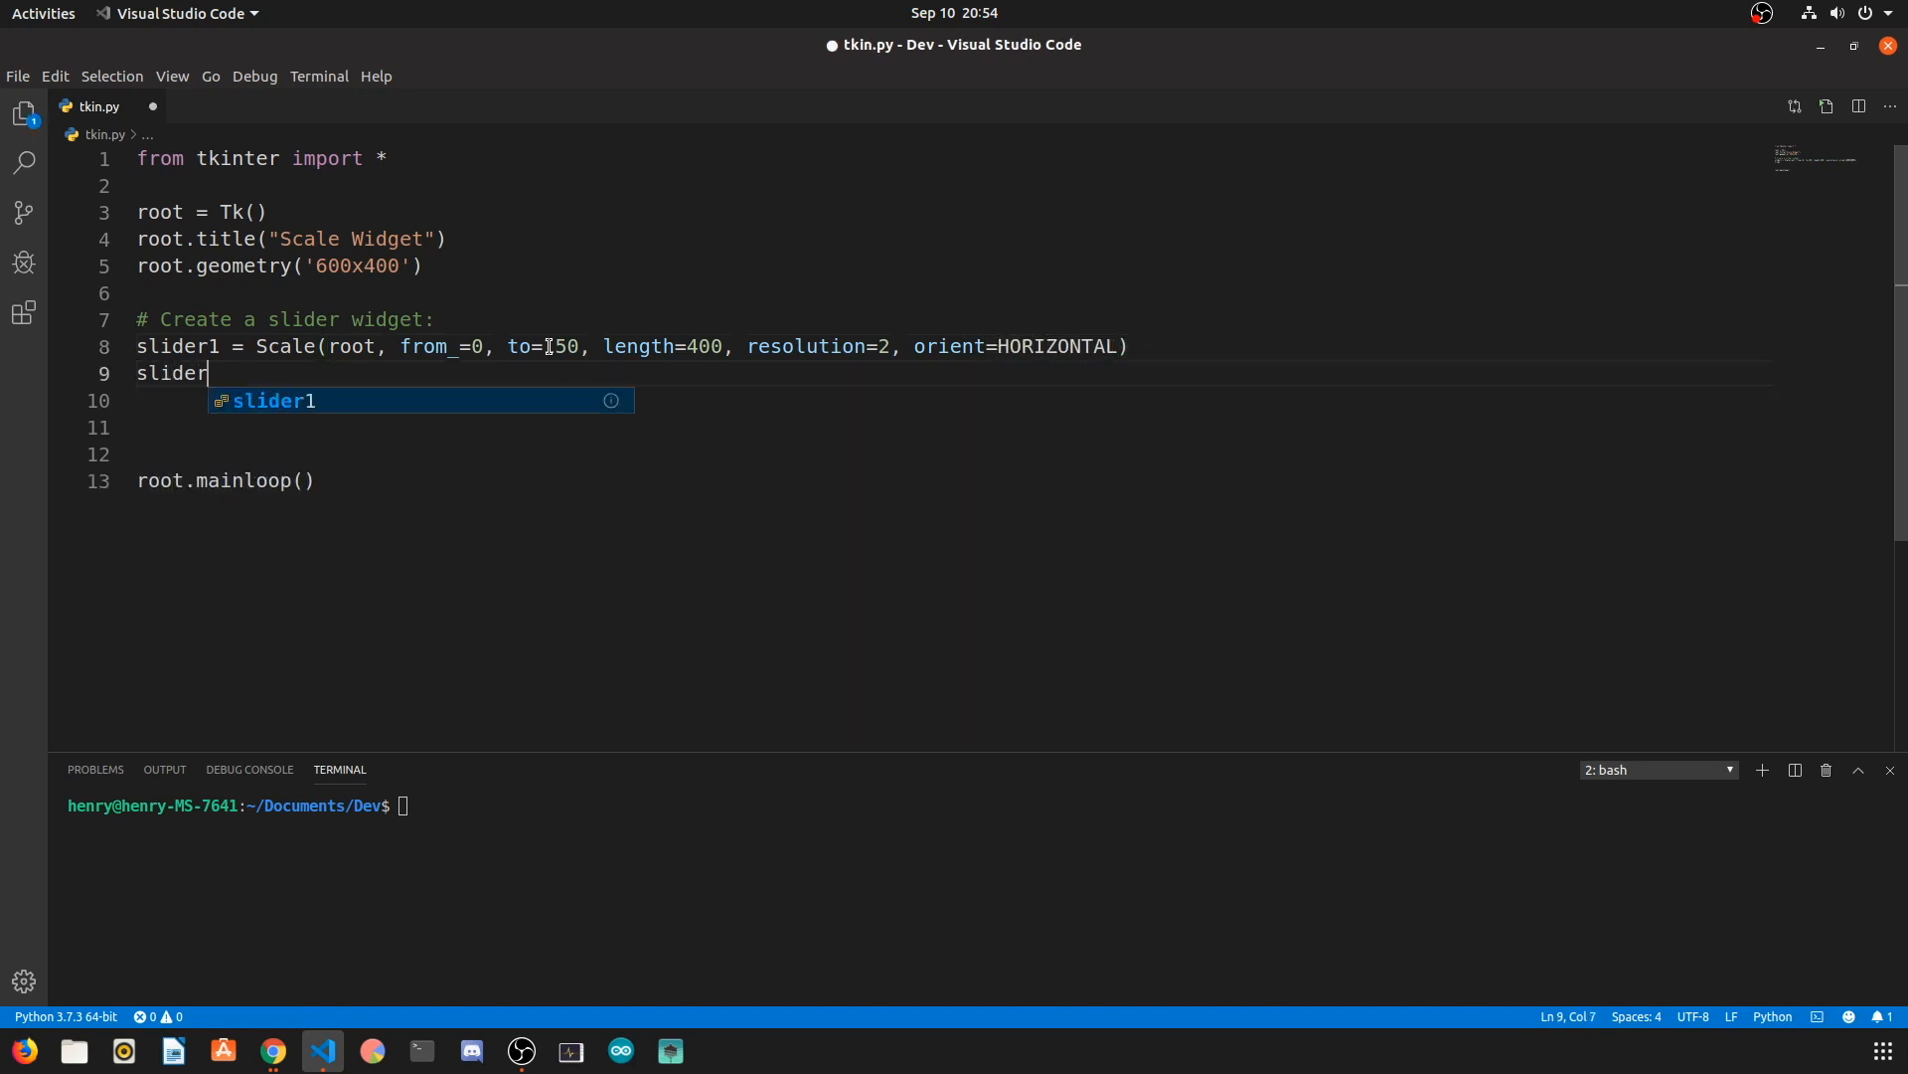
Step: Pack slider1 and run the script from the terminal
{"action": "type", "text": "1.pack()"}
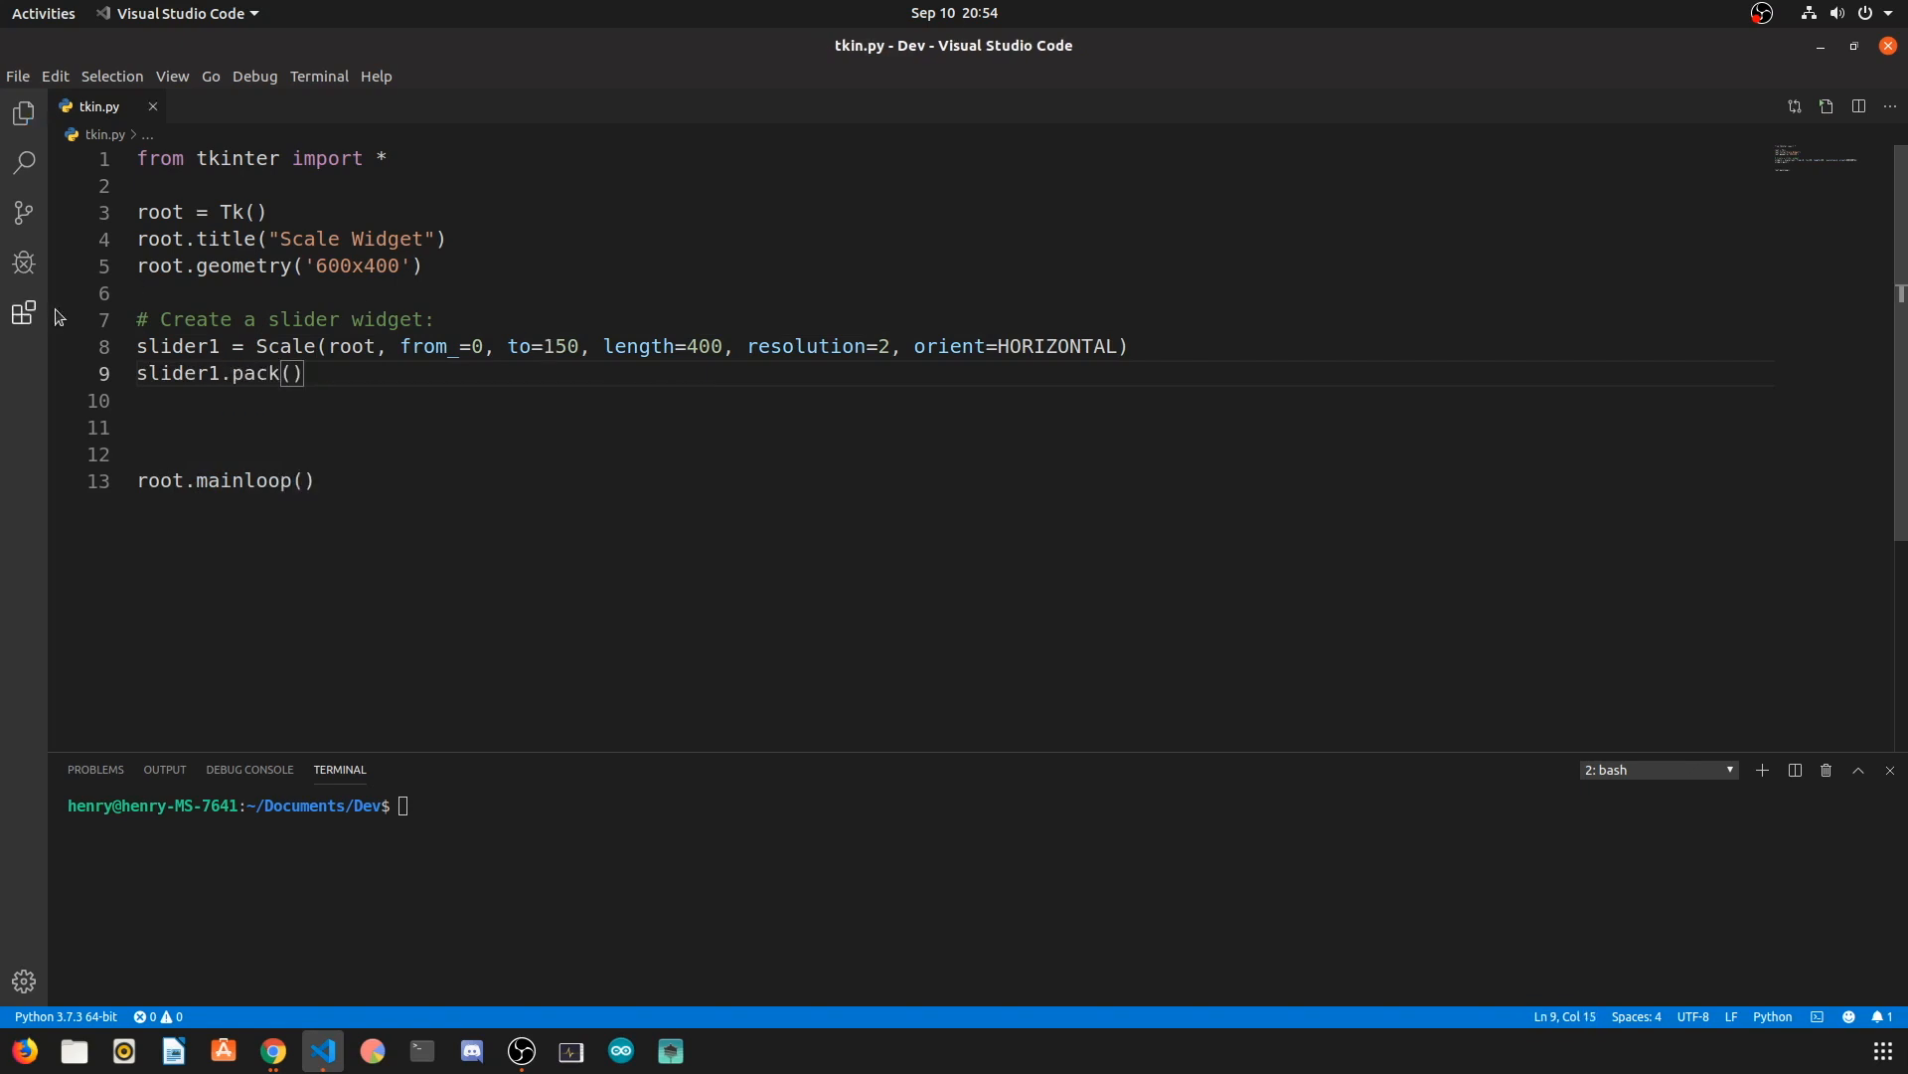
{"action": "left_click", "coordinate": [448, 319]}
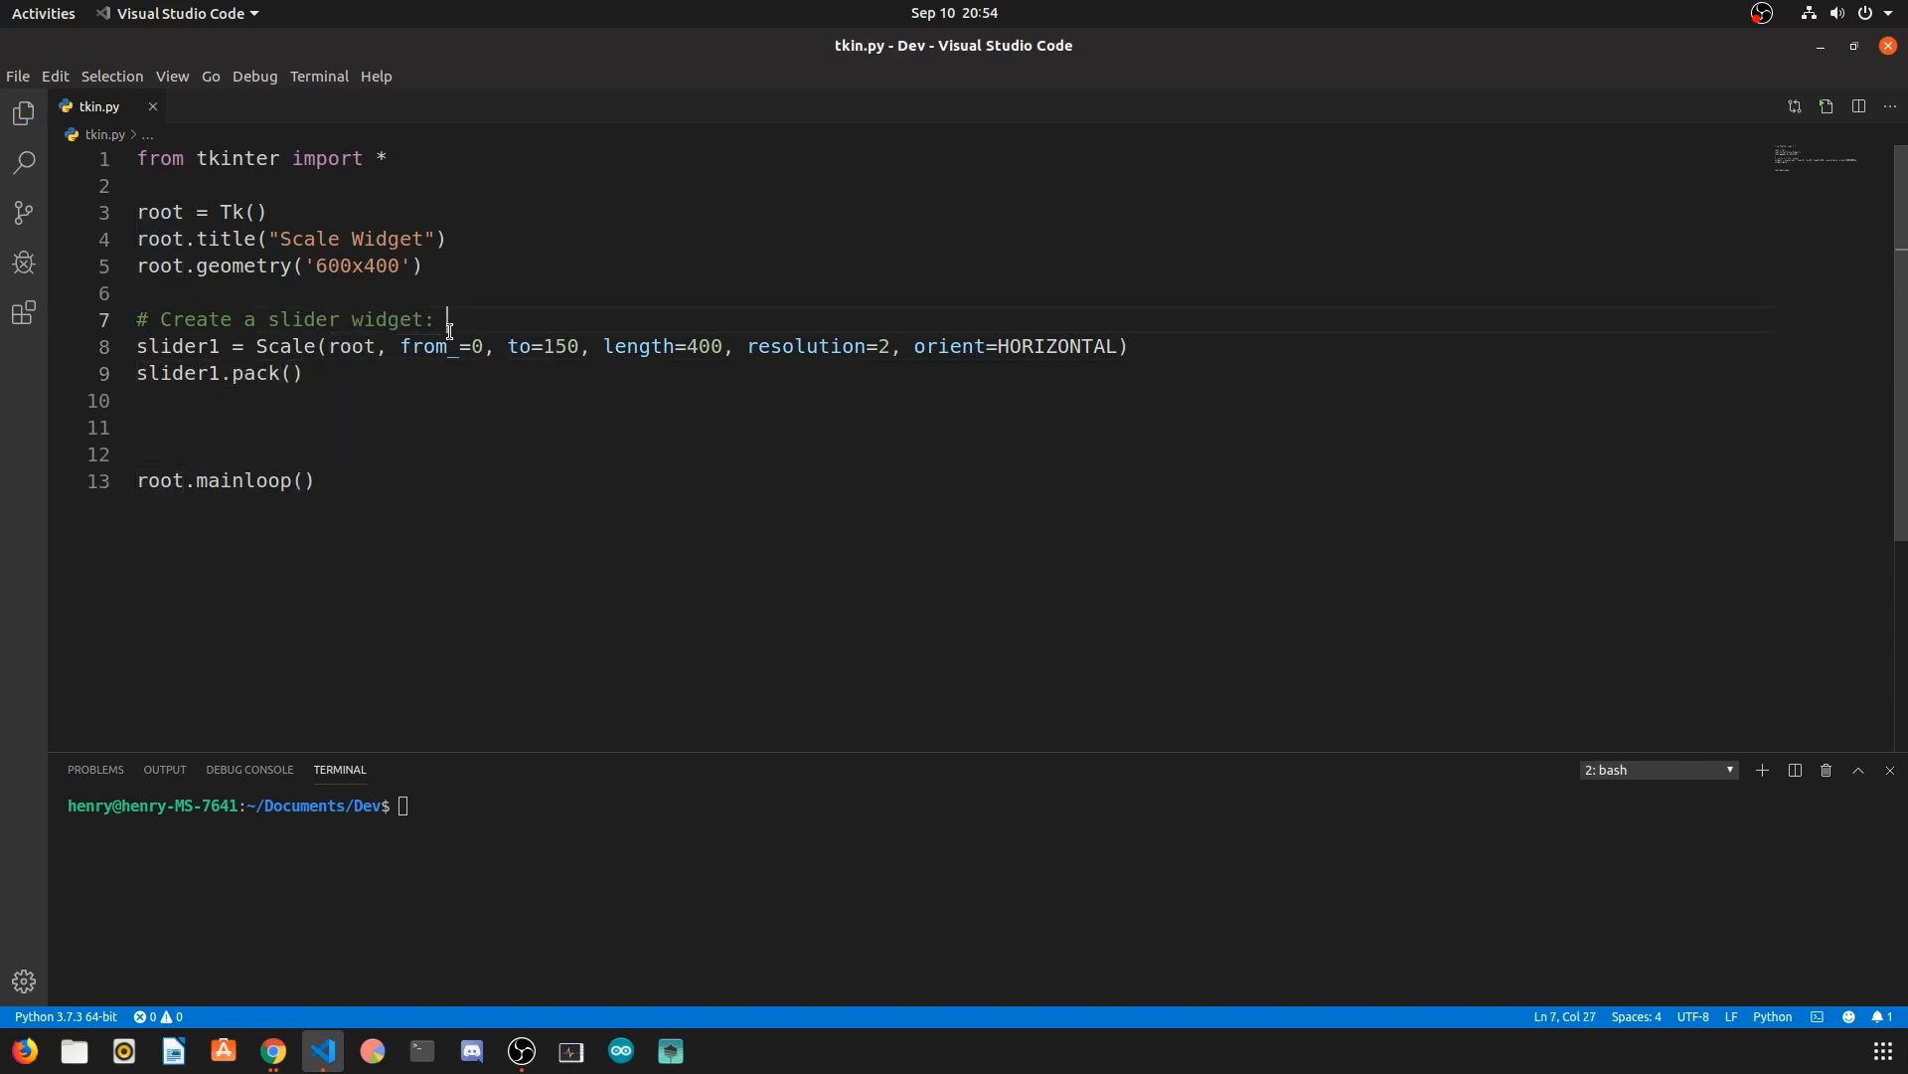
{"action": "type", "text": "python23"}
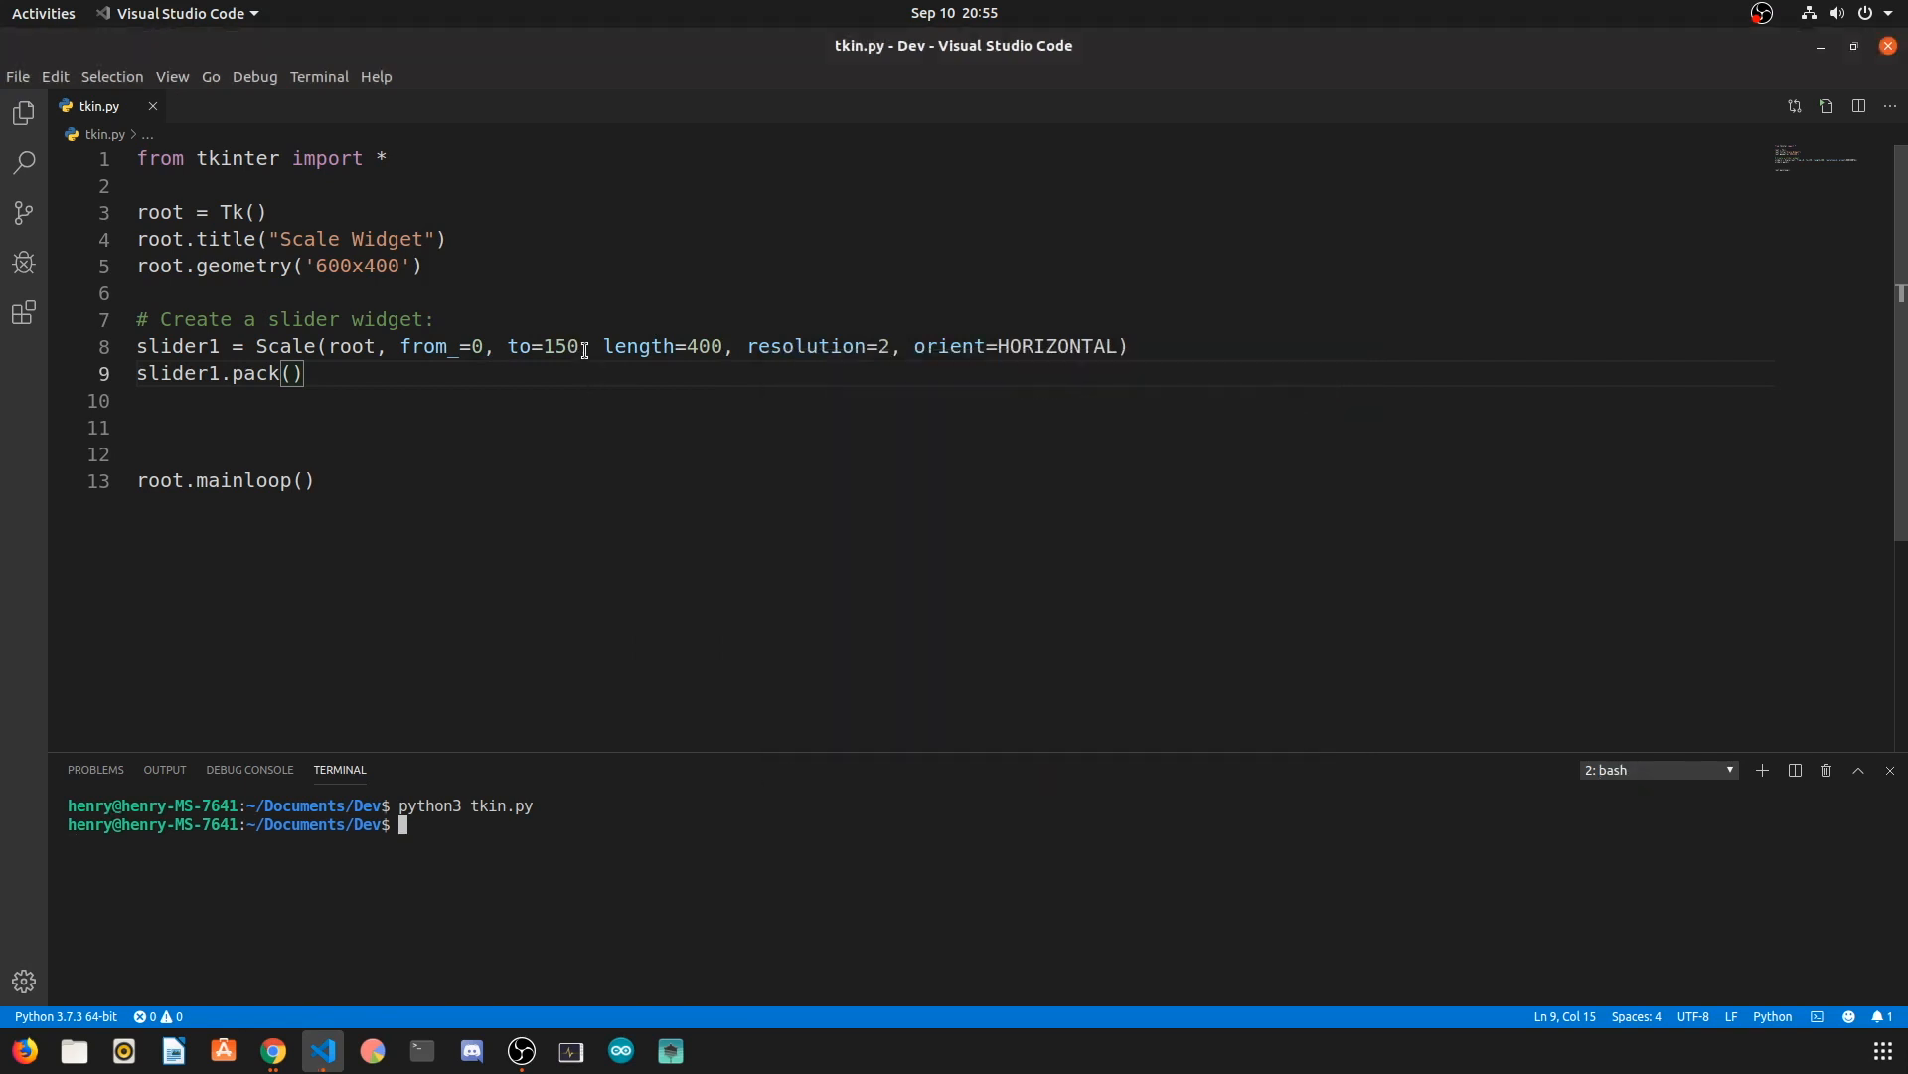
Step: Raise the slider maximum to 300, slide it to 300, and close the test window
{"action": "type", "text": "300"}
{"action": "type", "text": "python3 tkin.py"}
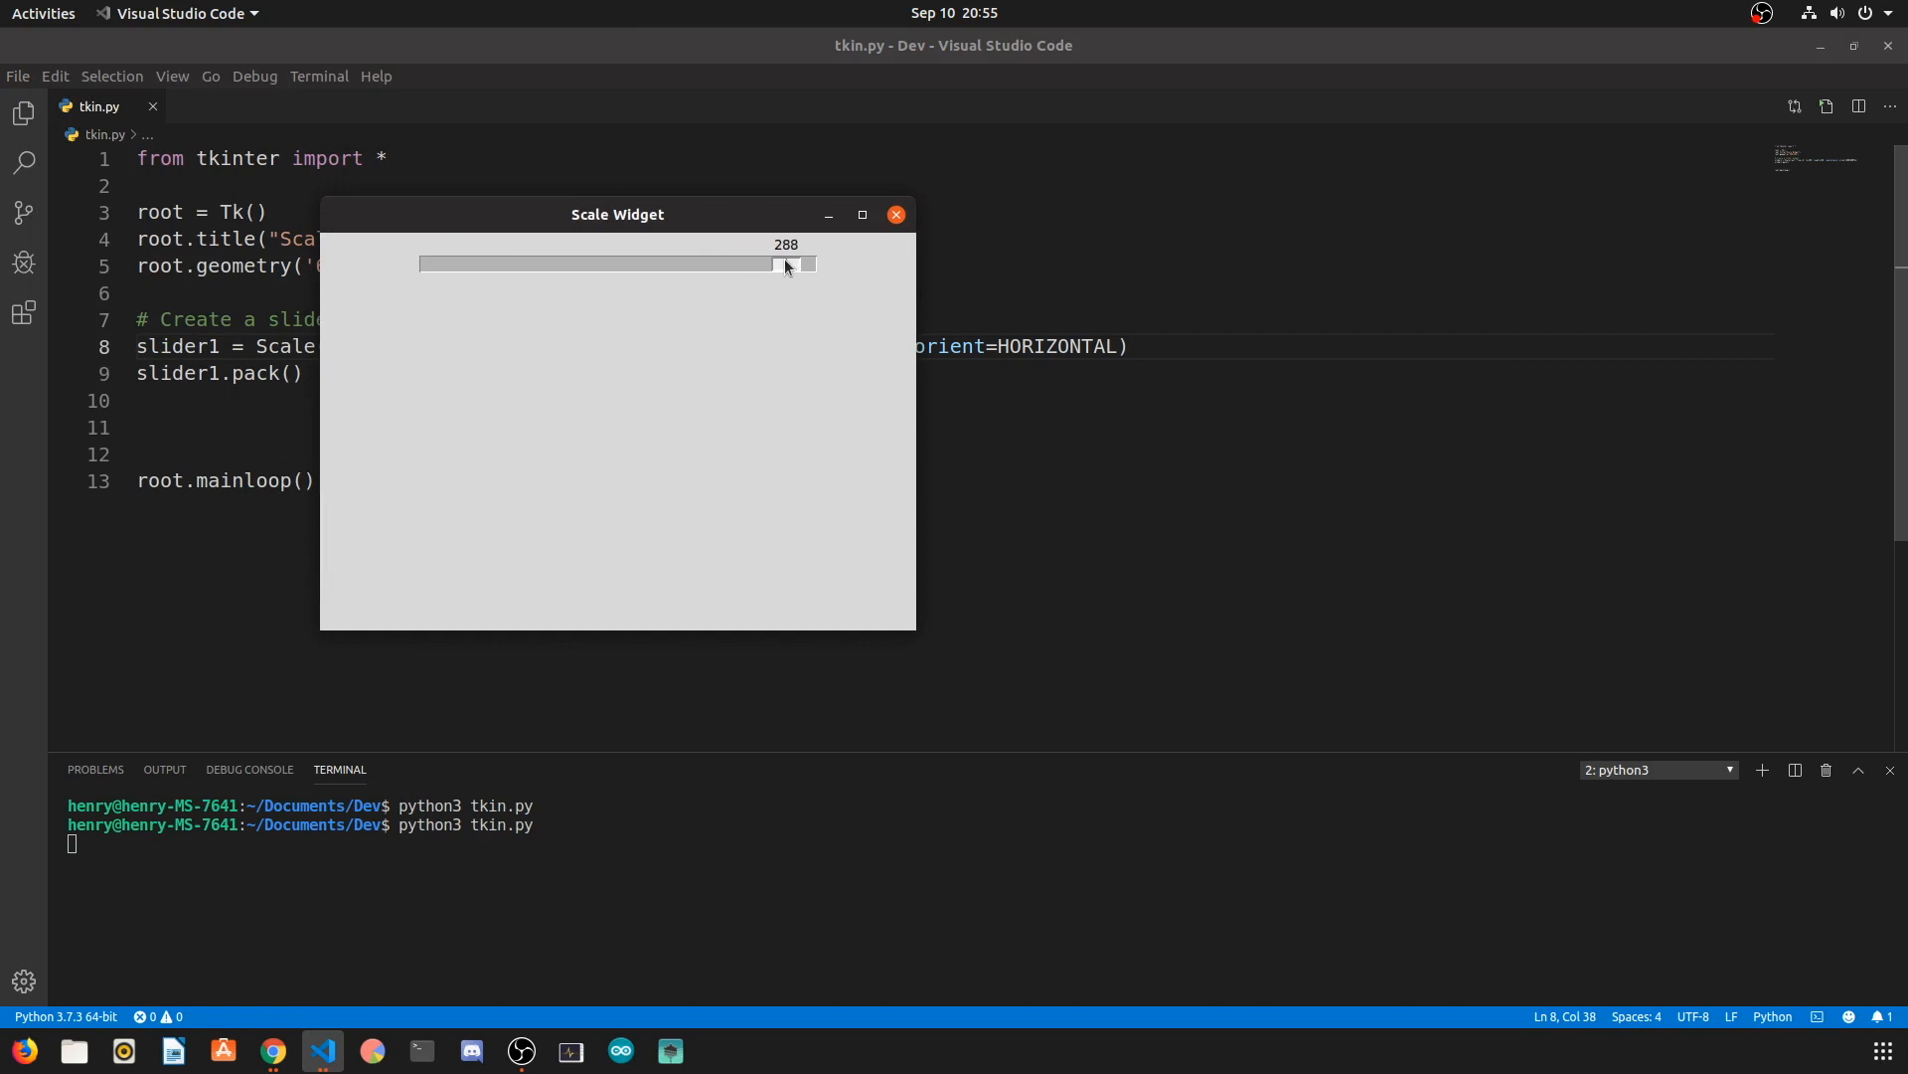
{"action": "left_click_drag", "start_coordinate": [785, 264], "coordinate": [803, 264]}
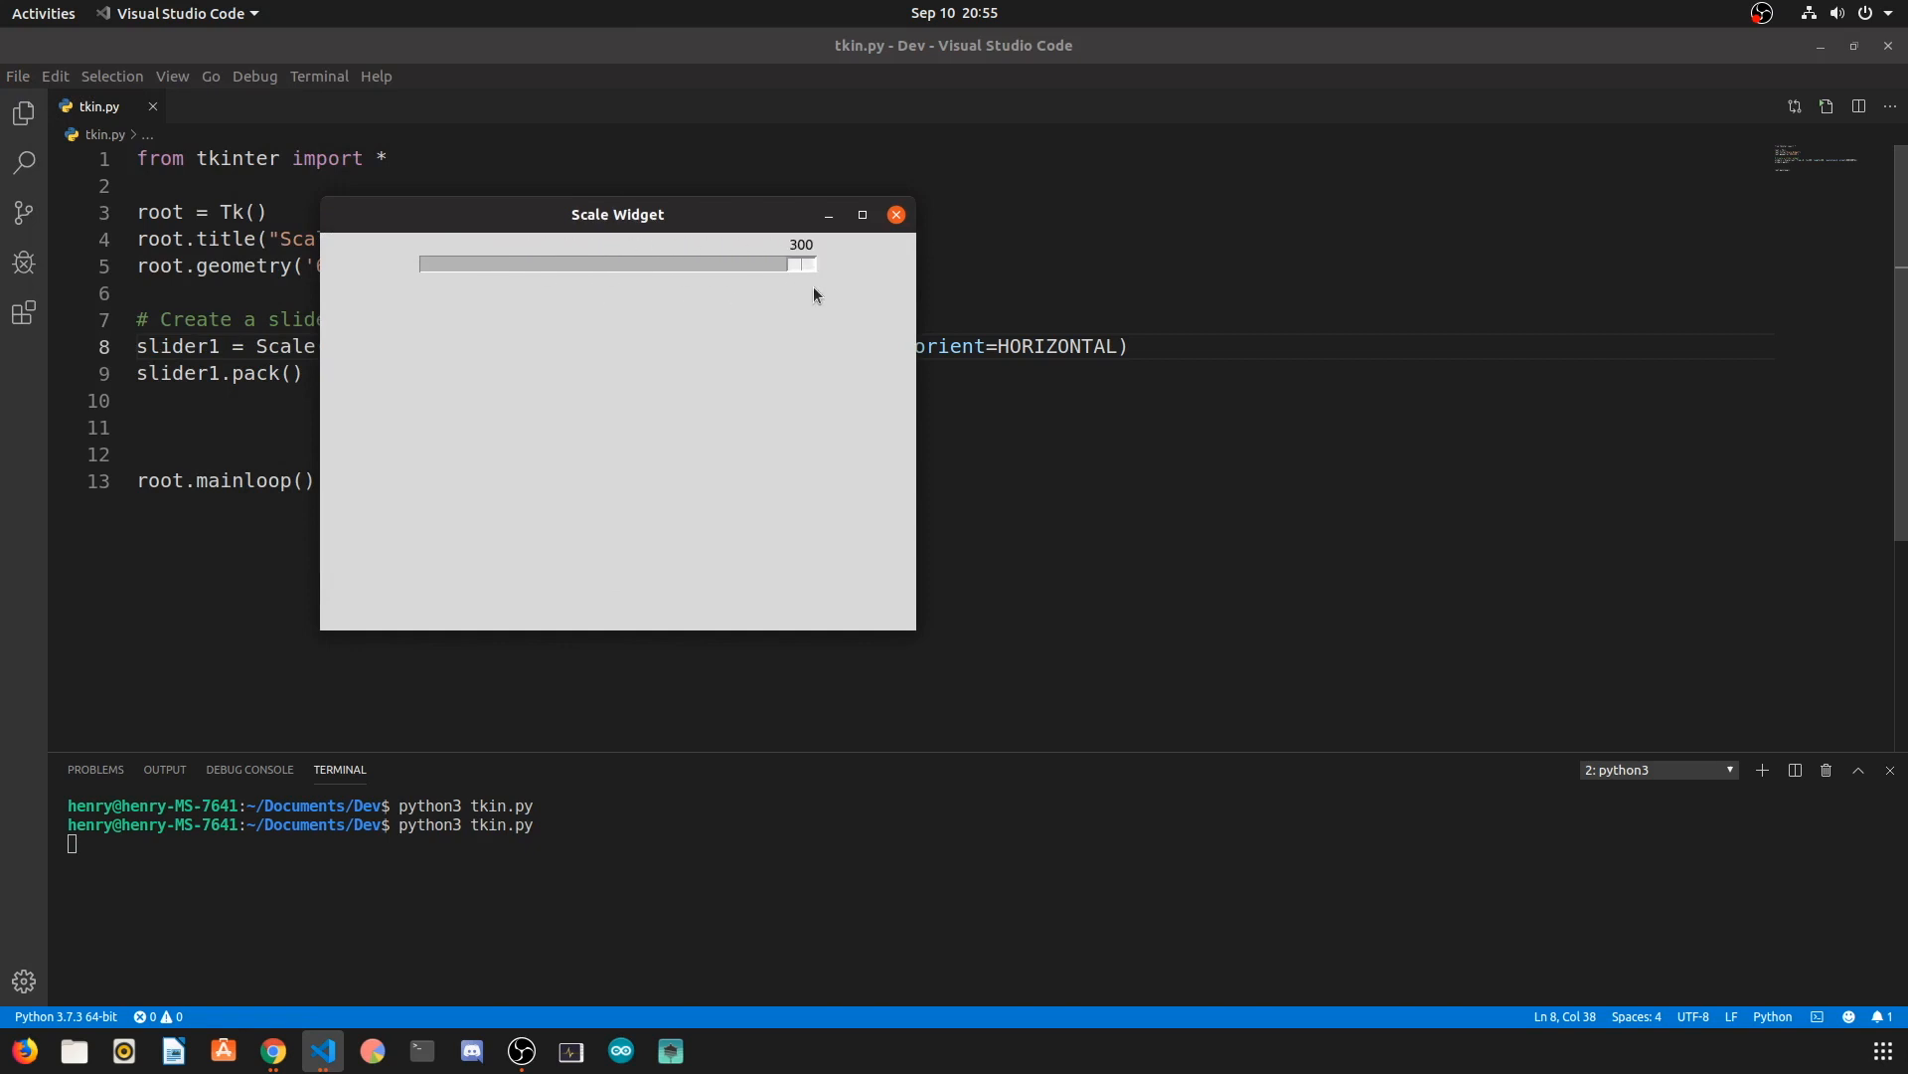
{"action": "left_click", "coordinate": [895, 214]}
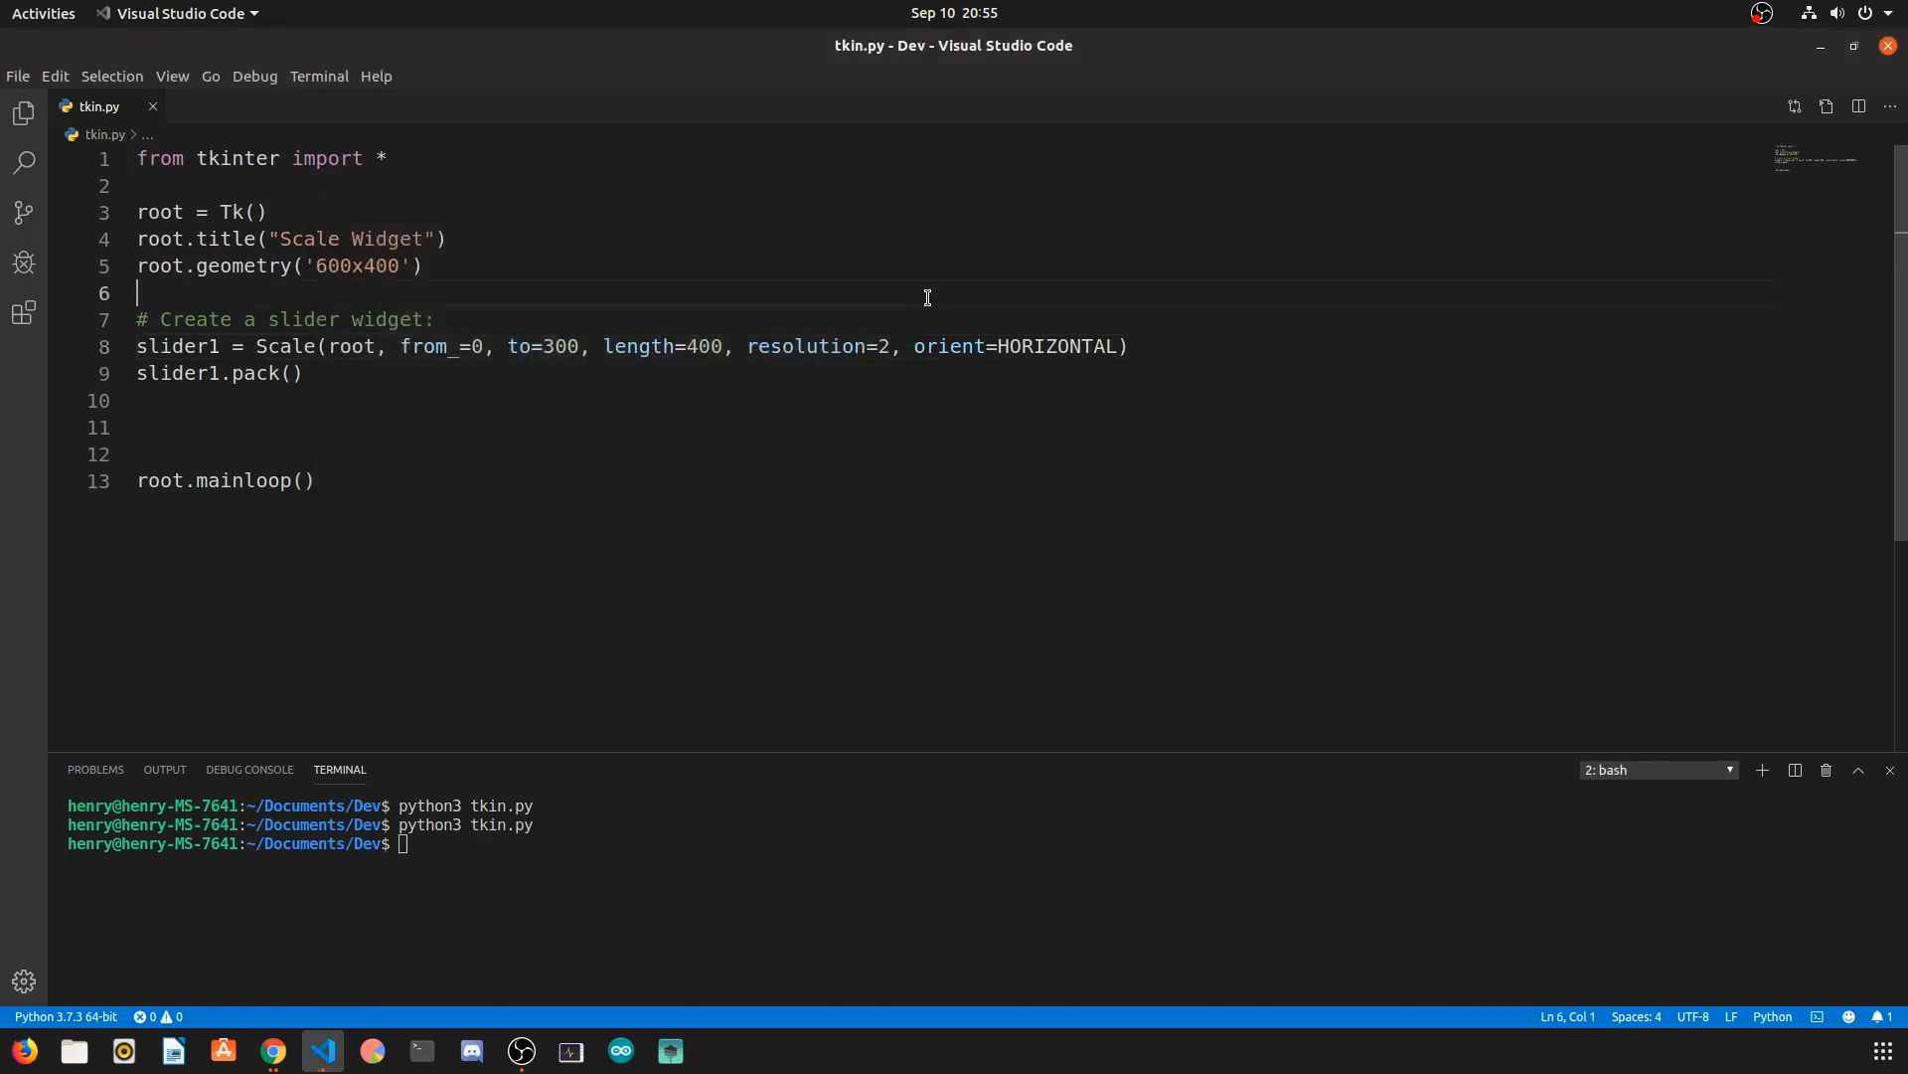
Step: Restore the slider's upper limit to 150 and preview a shortened, 40-long slider
{"action": "double_click", "coordinate": [563, 347]}
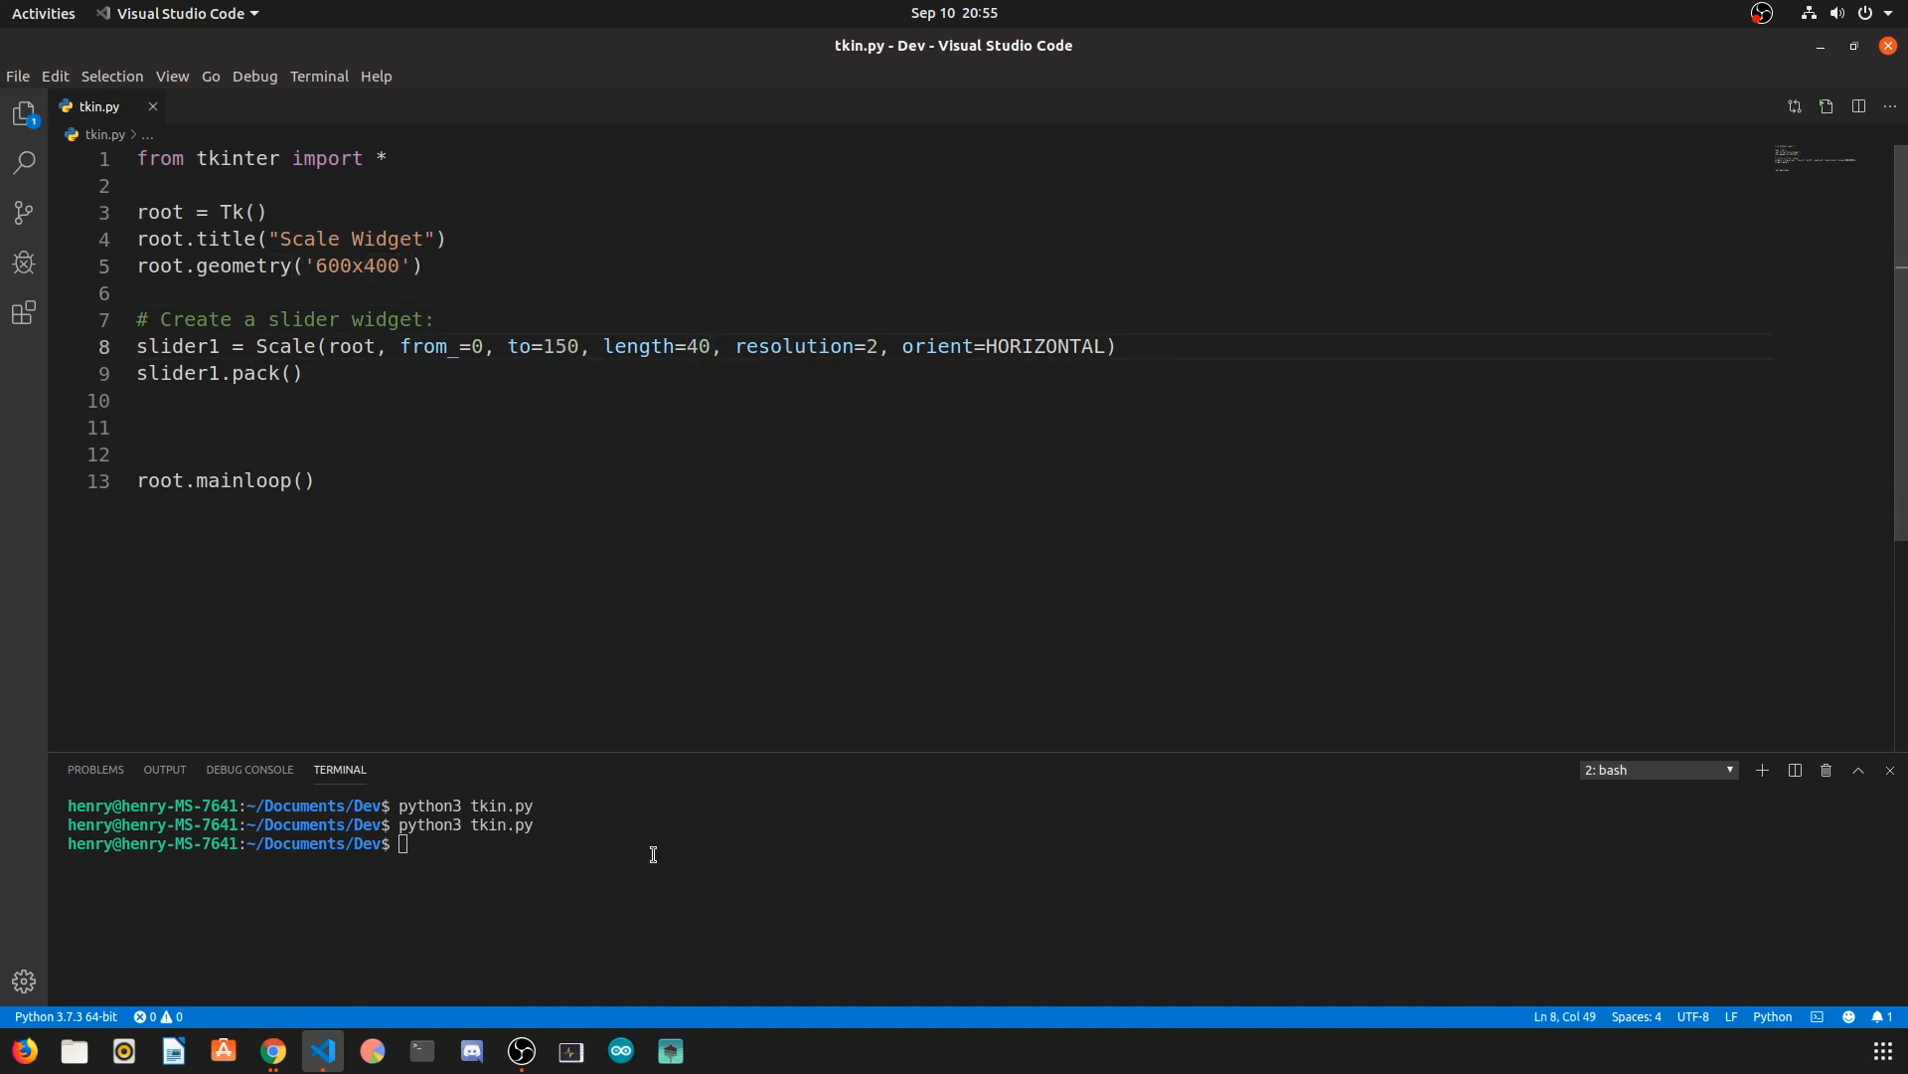
{"action": "key", "text": "Return"}
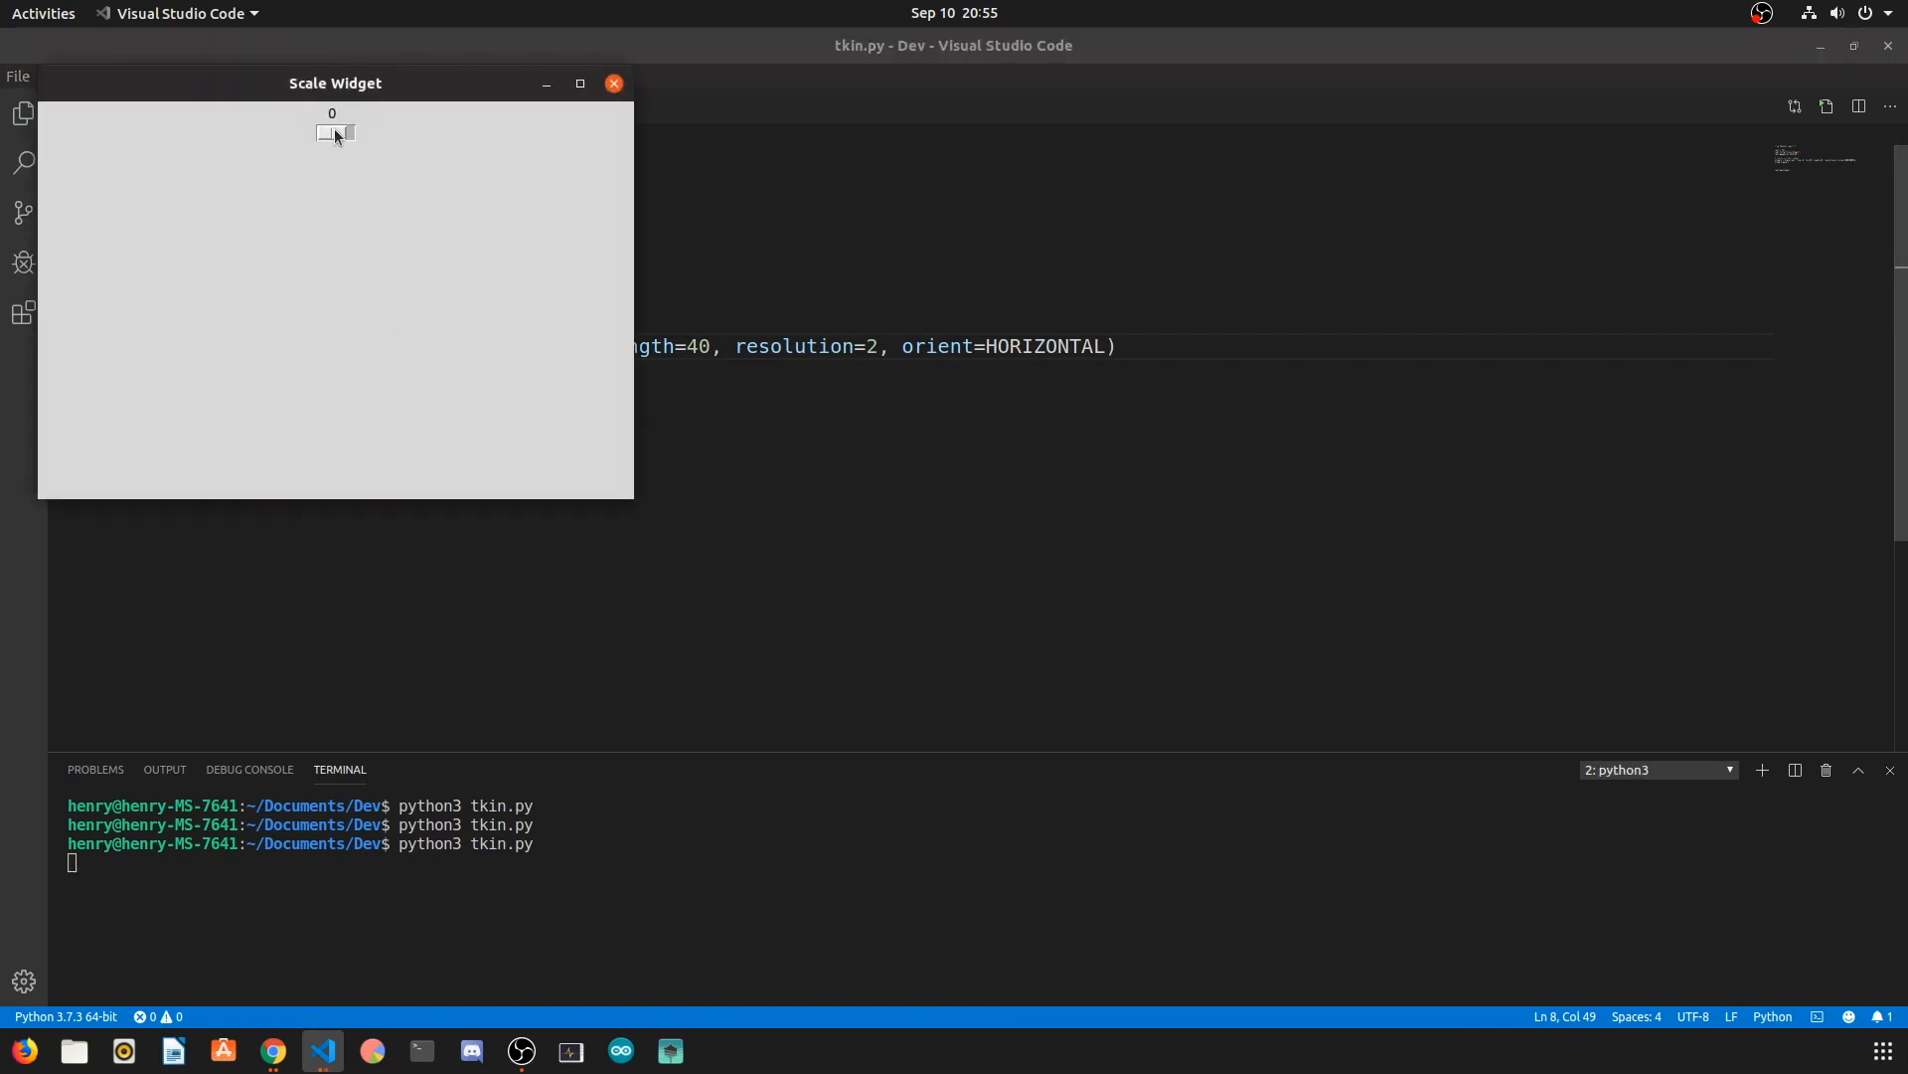
{"action": "left_click_drag", "start_coordinate": [329, 134], "coordinate": [338, 135]}
{"action": "type", "text": "0"}
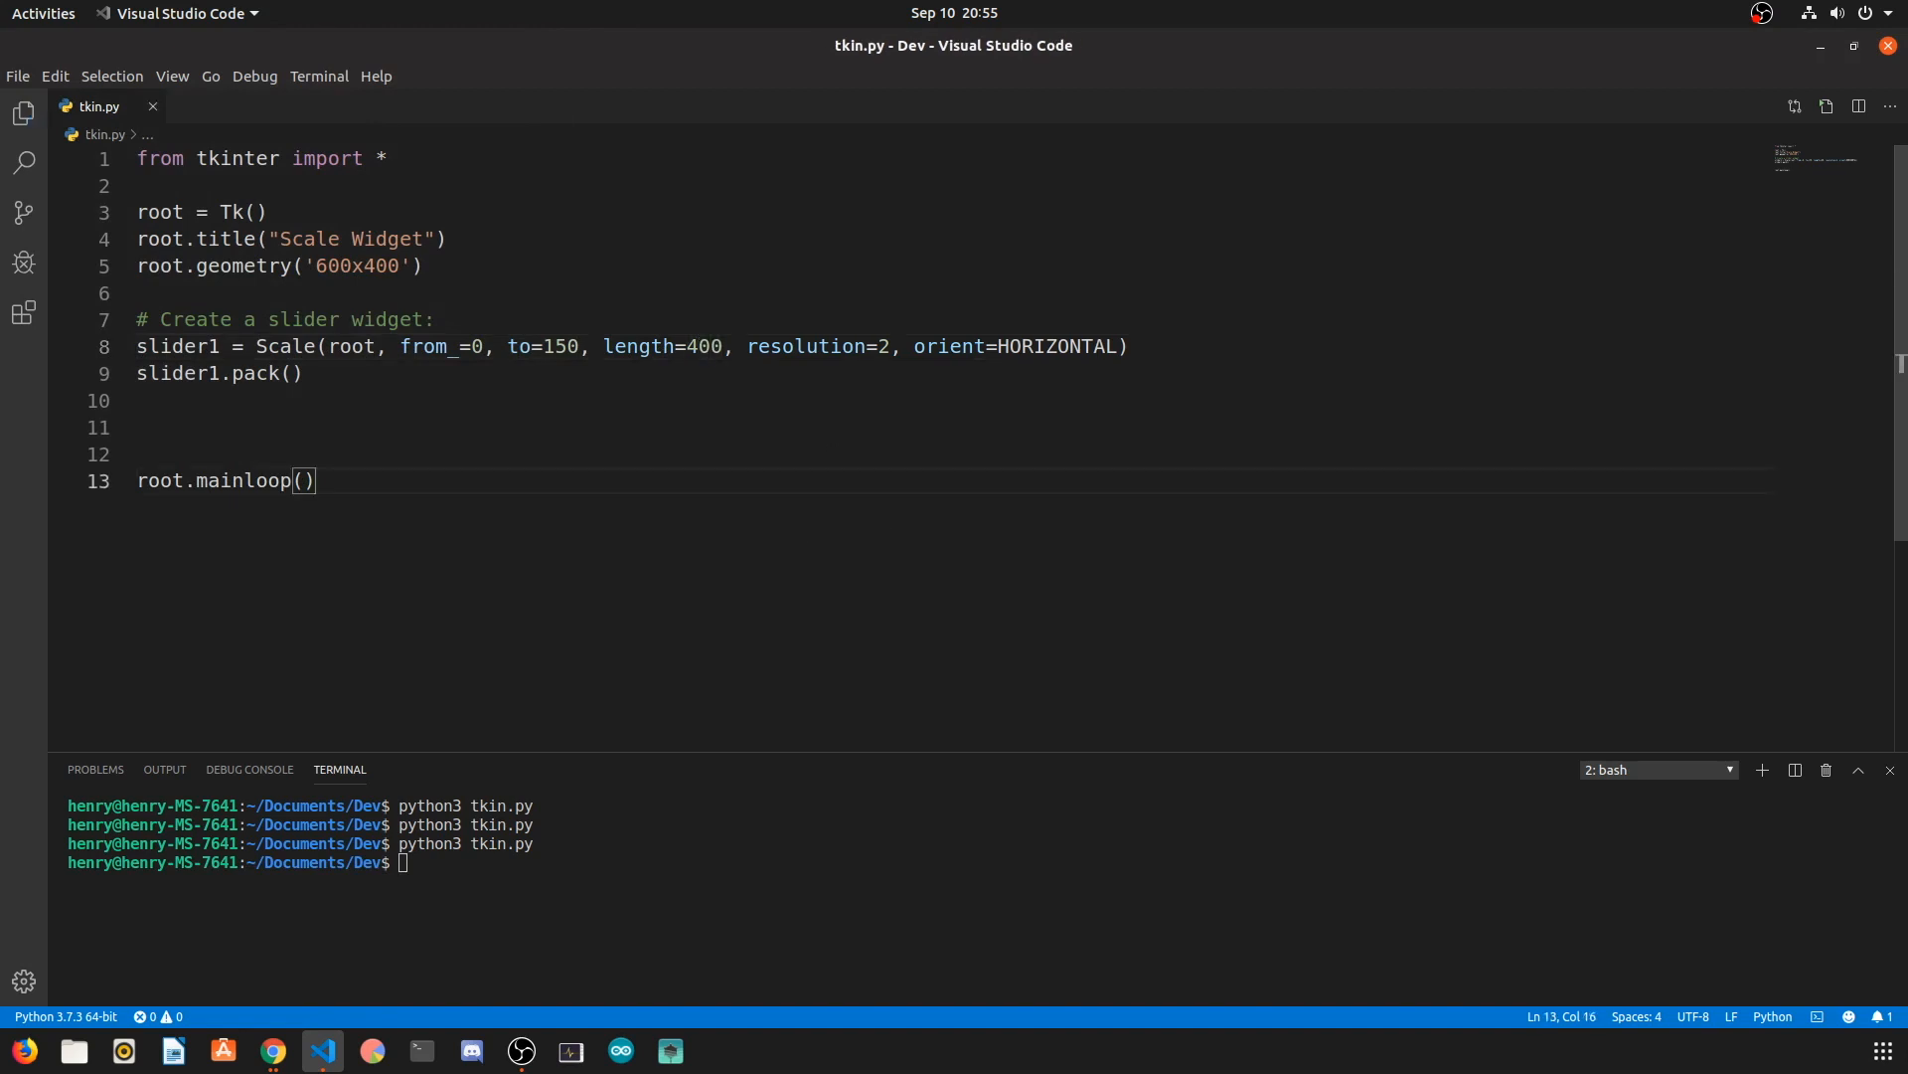
Step: Wire slider1 to command=print_value and define print_value(val) printing val, returning None
{"action": "left_click", "coordinate": [271, 1050]}
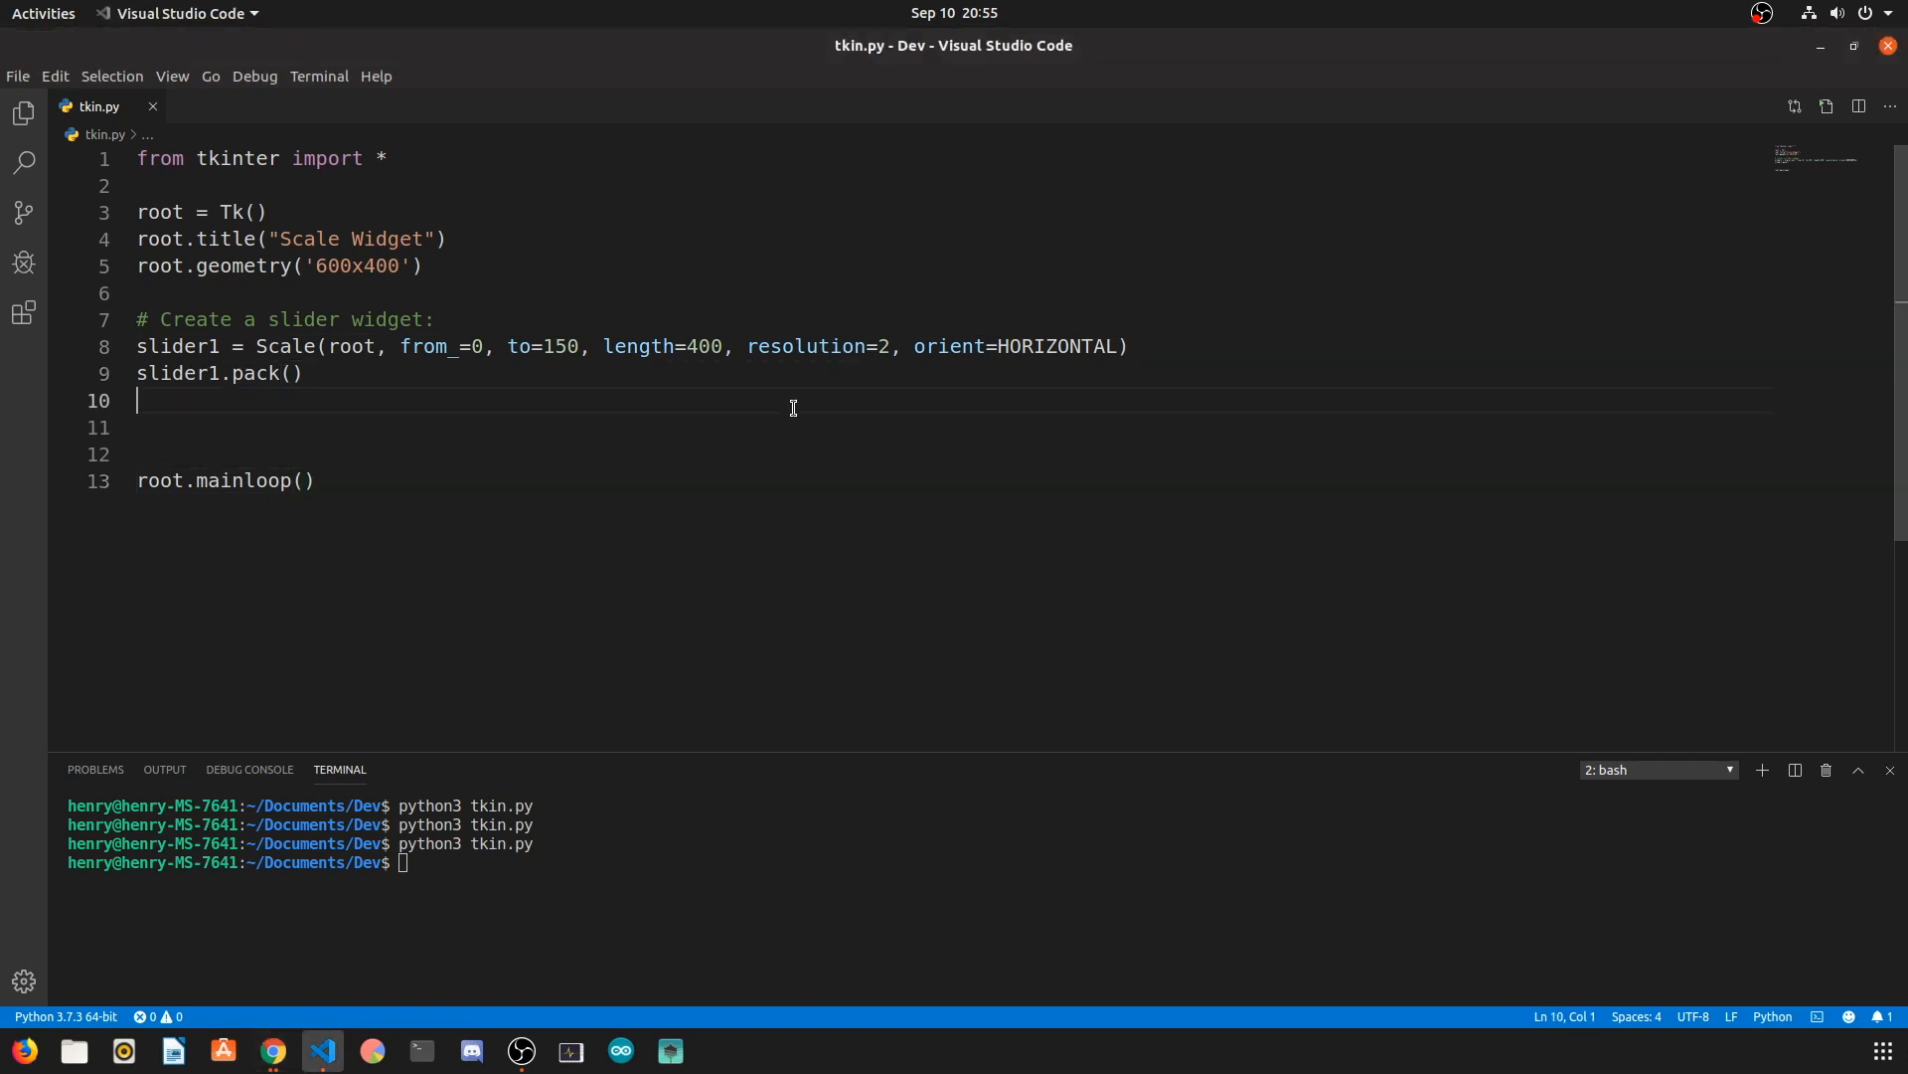
{"action": "type", "text": ", command="}
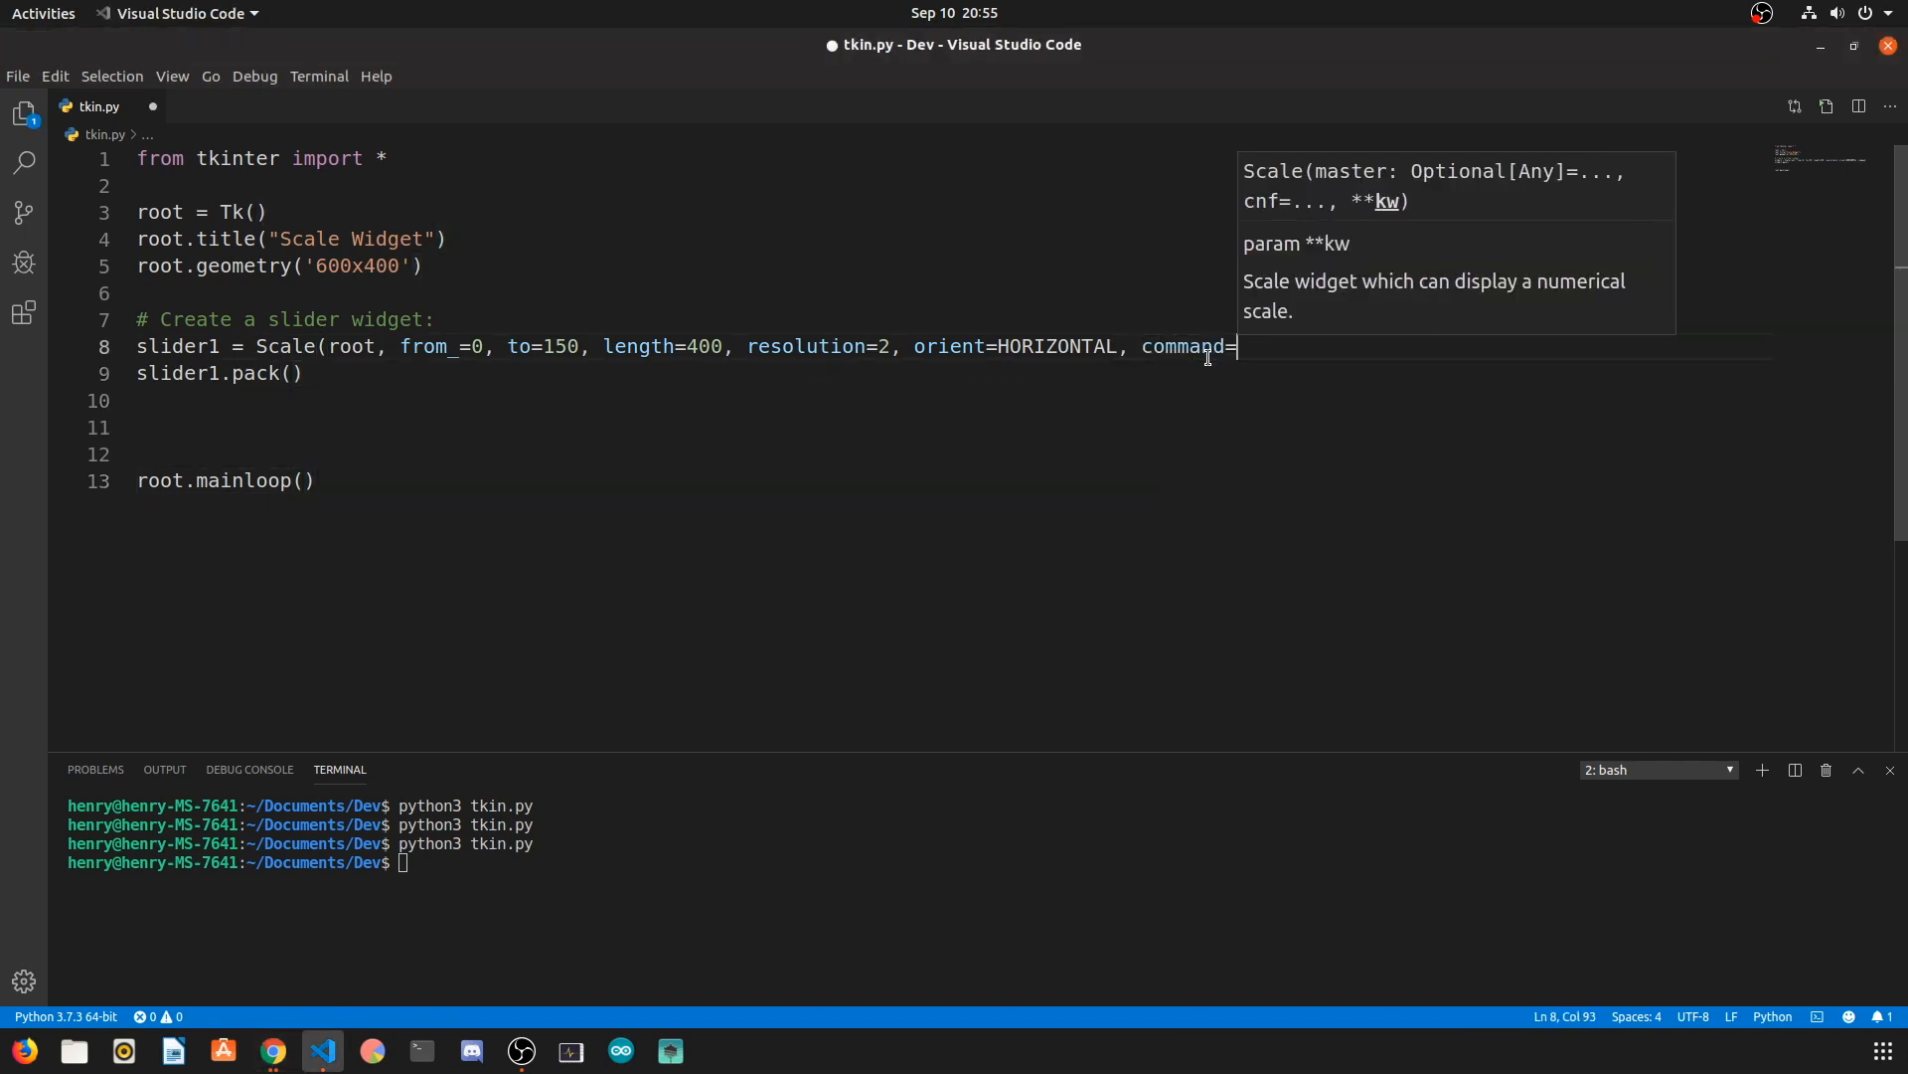
{"action": "type", "text": "print)"}
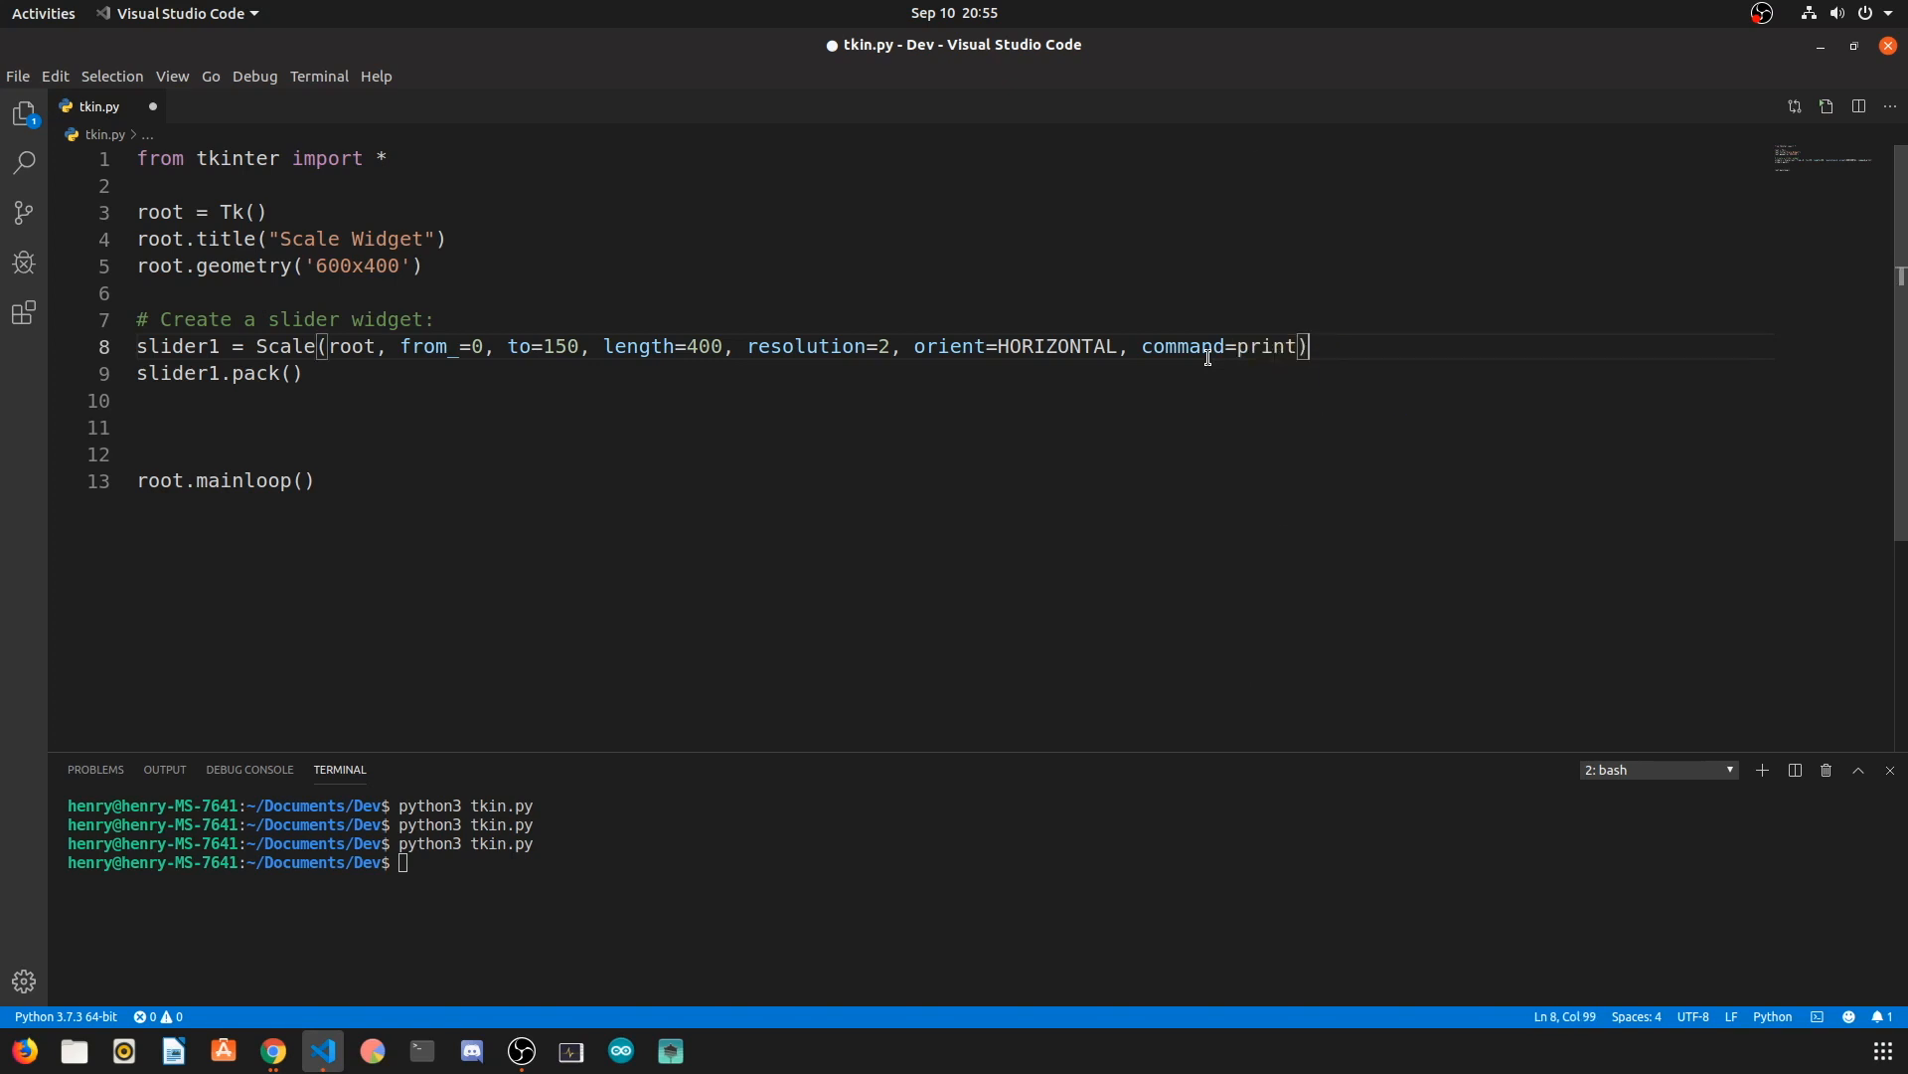
{"action": "type", "text": "_value"}
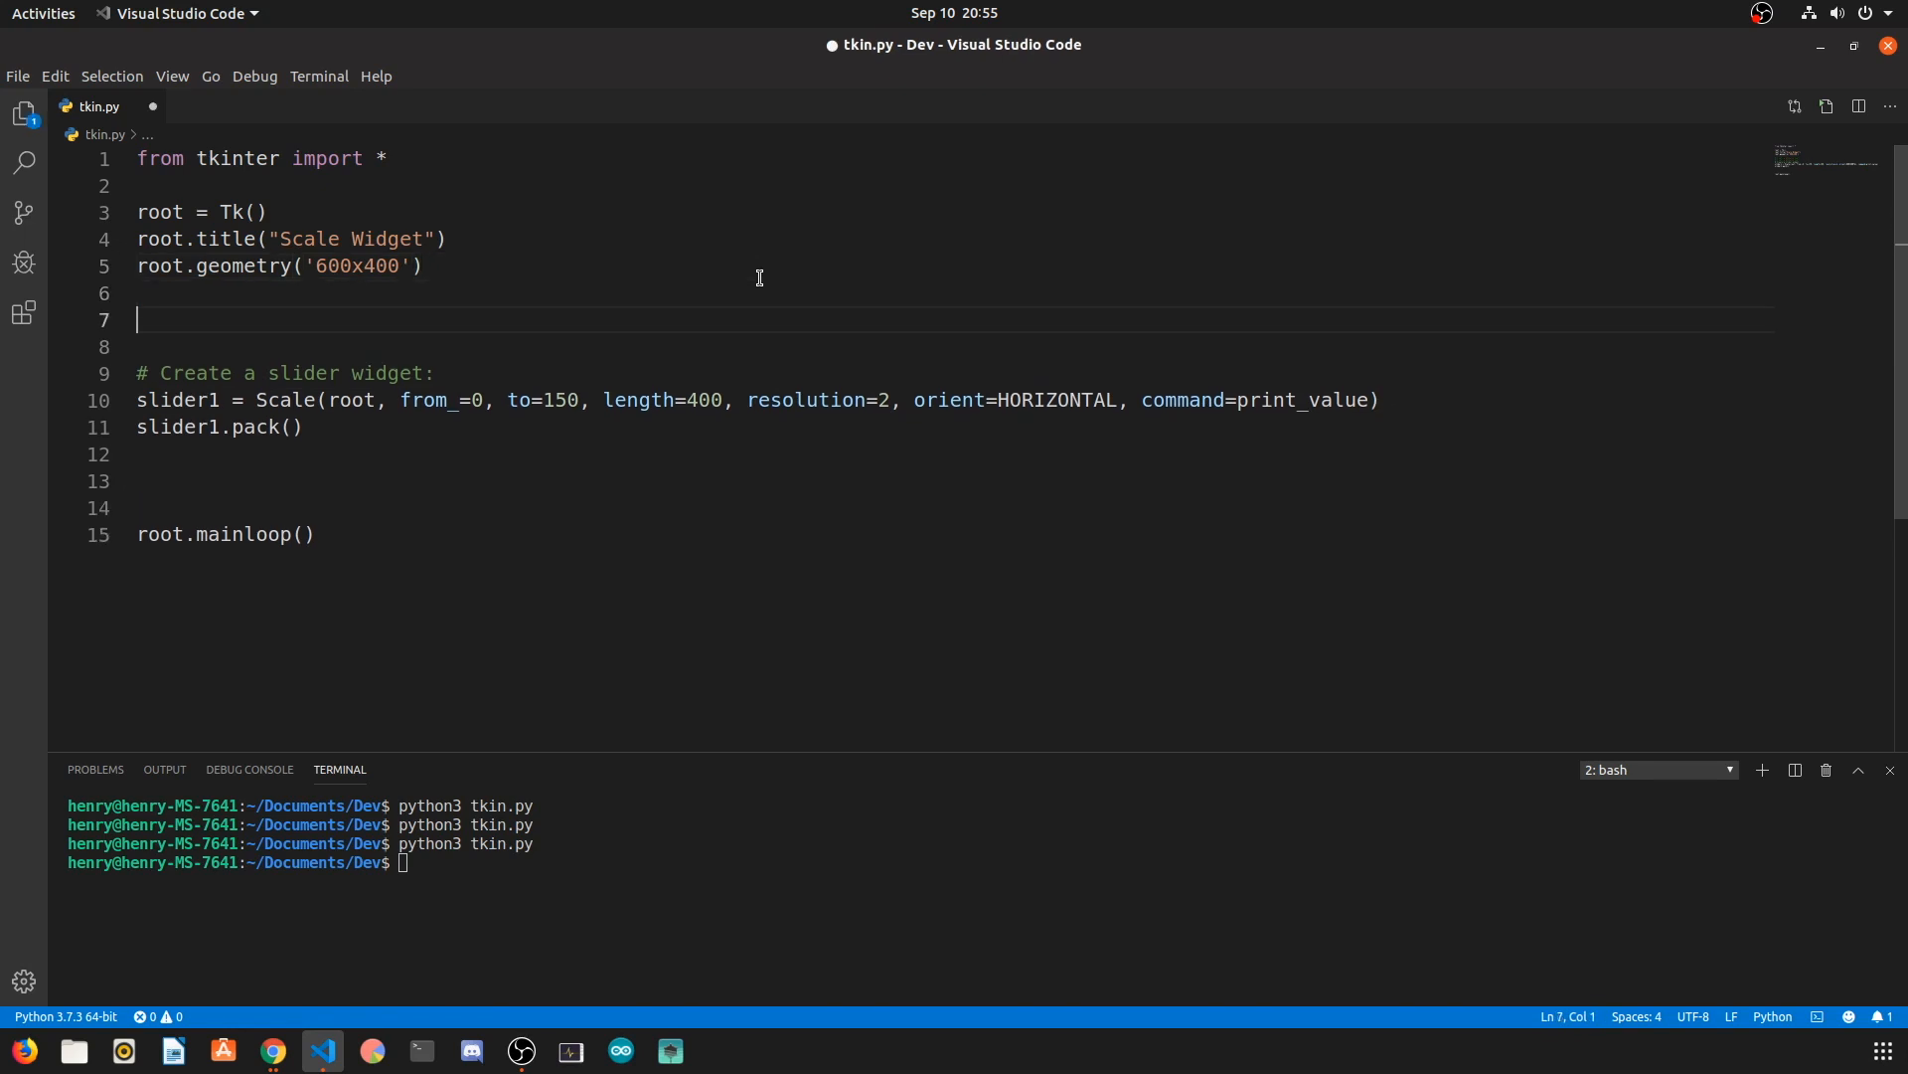
{"action": "type", "text": "def print_value(val):"}
{"action": "type", "text": "return"}
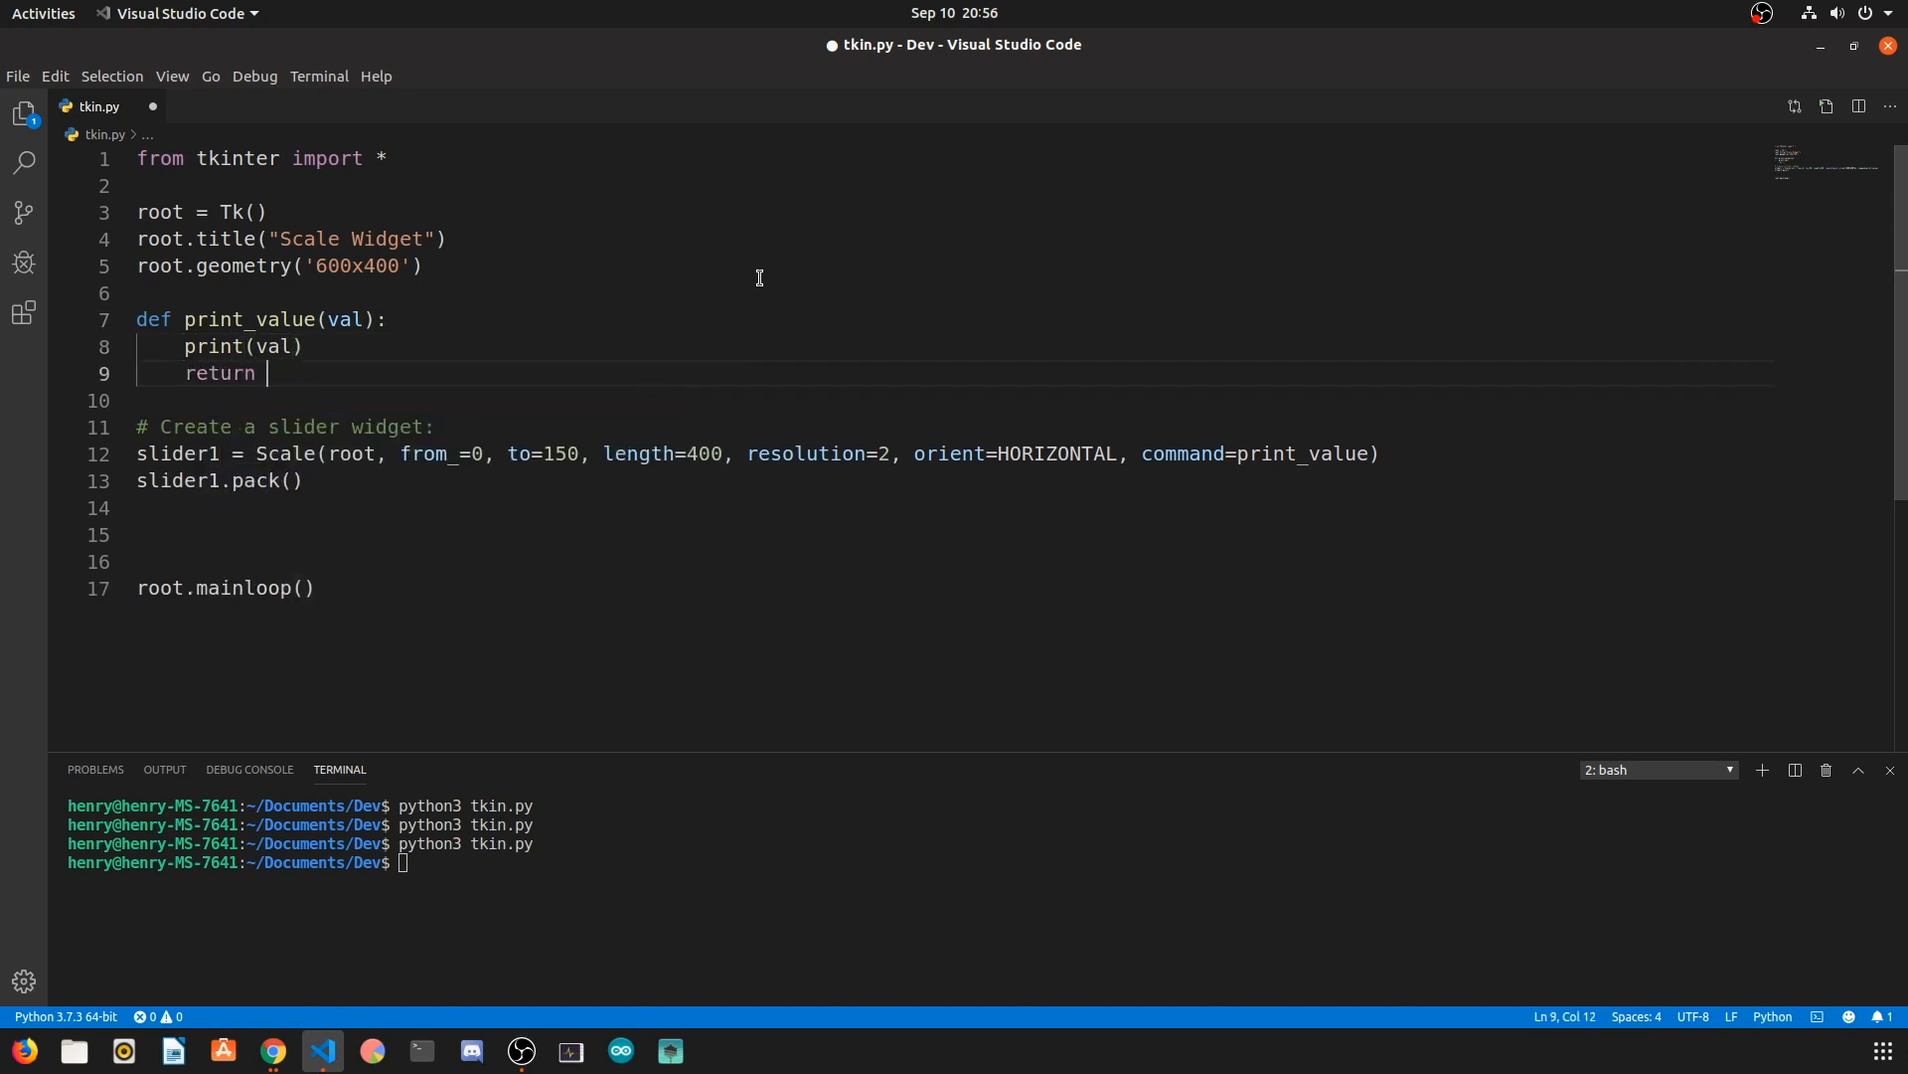
{"action": "type", "text": "None"}
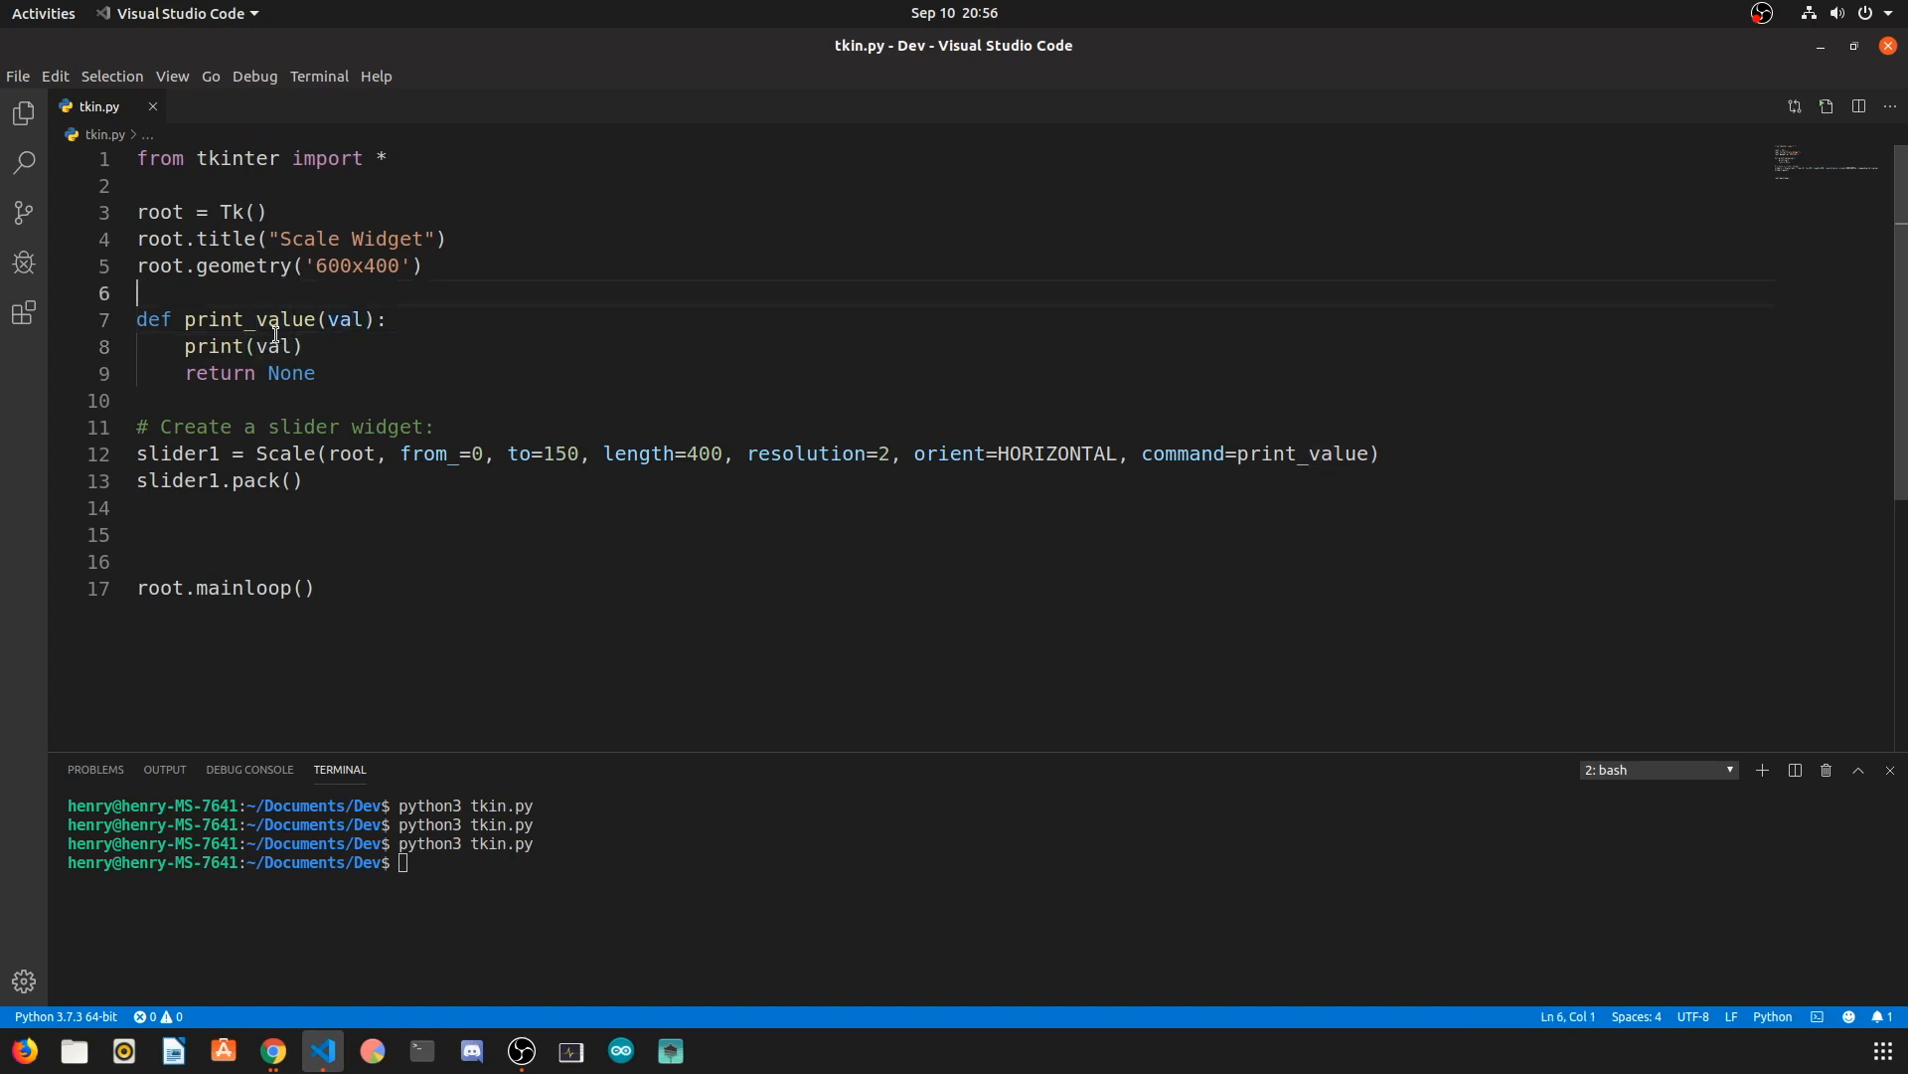
Step: Run tkin.py and drag the slider back and forth, printing values up to 110
{"action": "left_click_drag", "start_coordinate": [232, 319], "coordinate": [302, 346]}
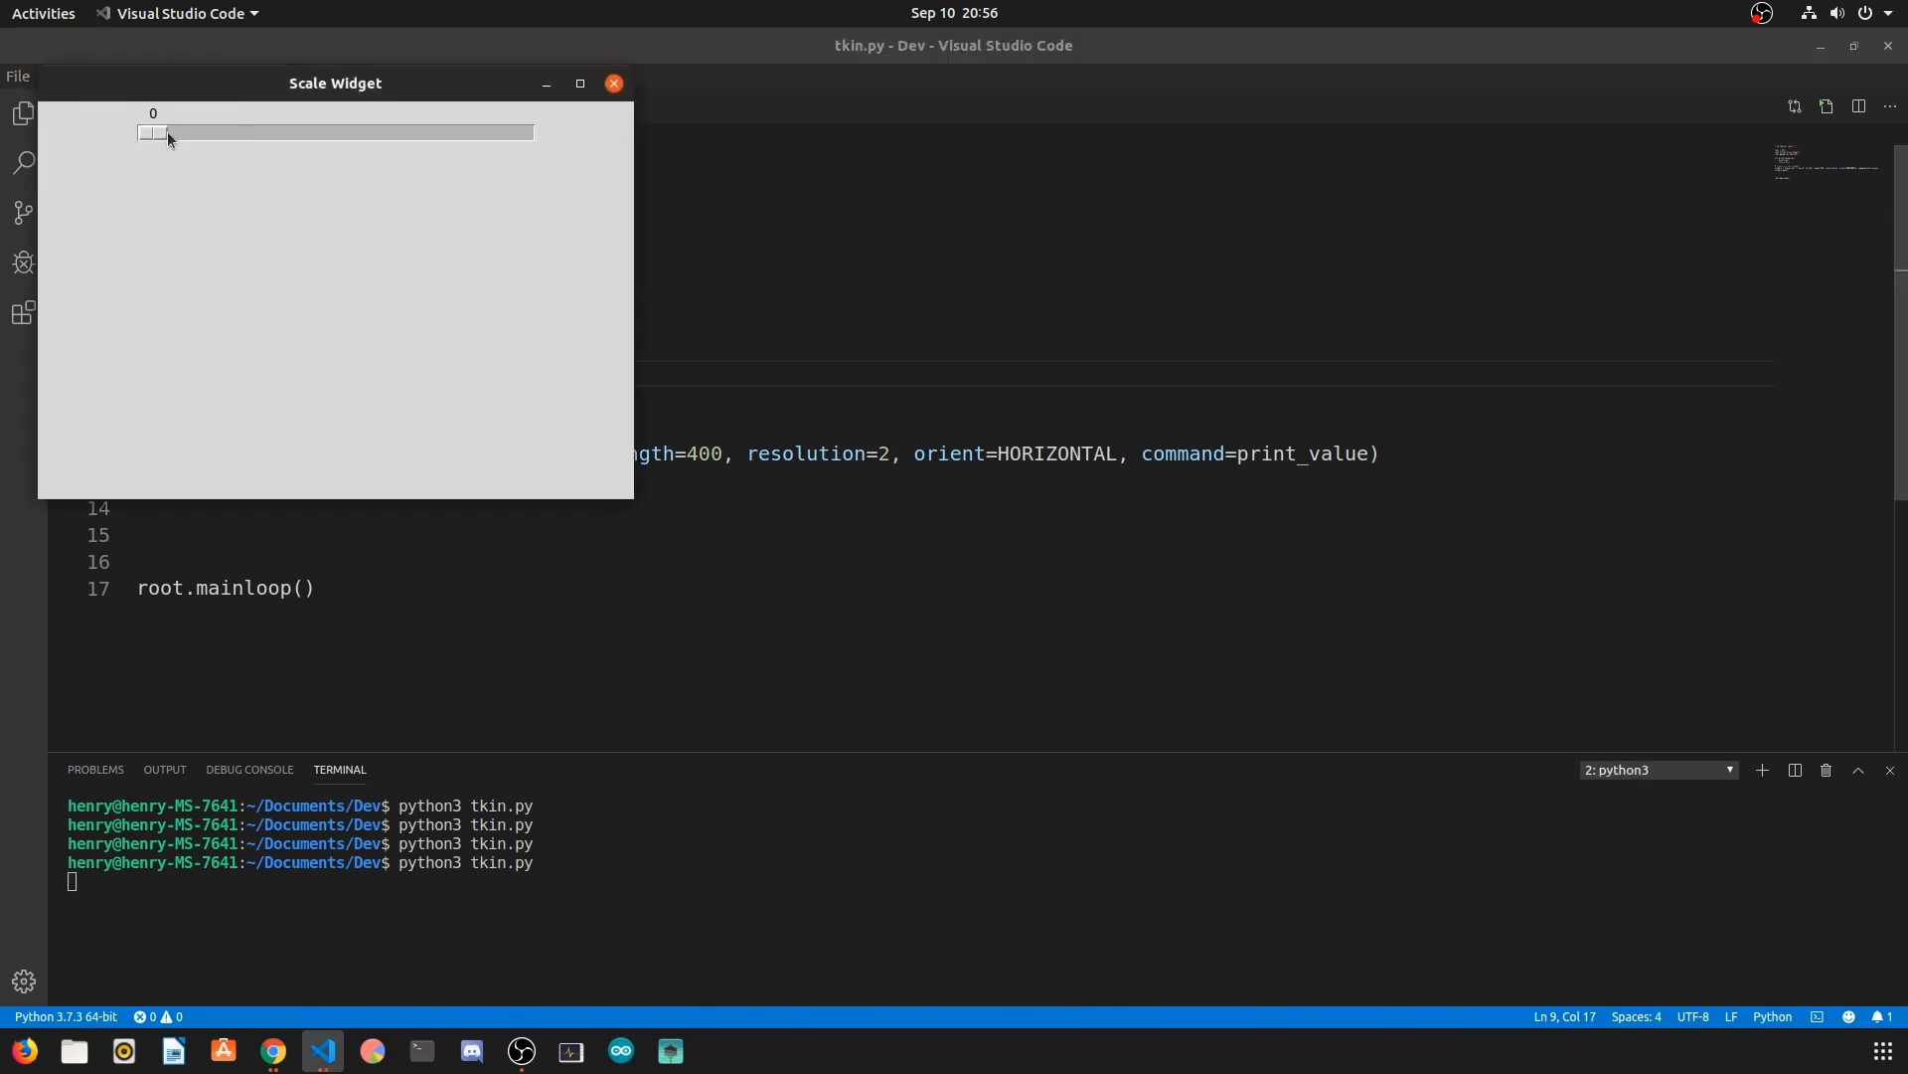
{"action": "left_click_drag", "start_coordinate": [152, 131], "coordinate": [363, 131]}
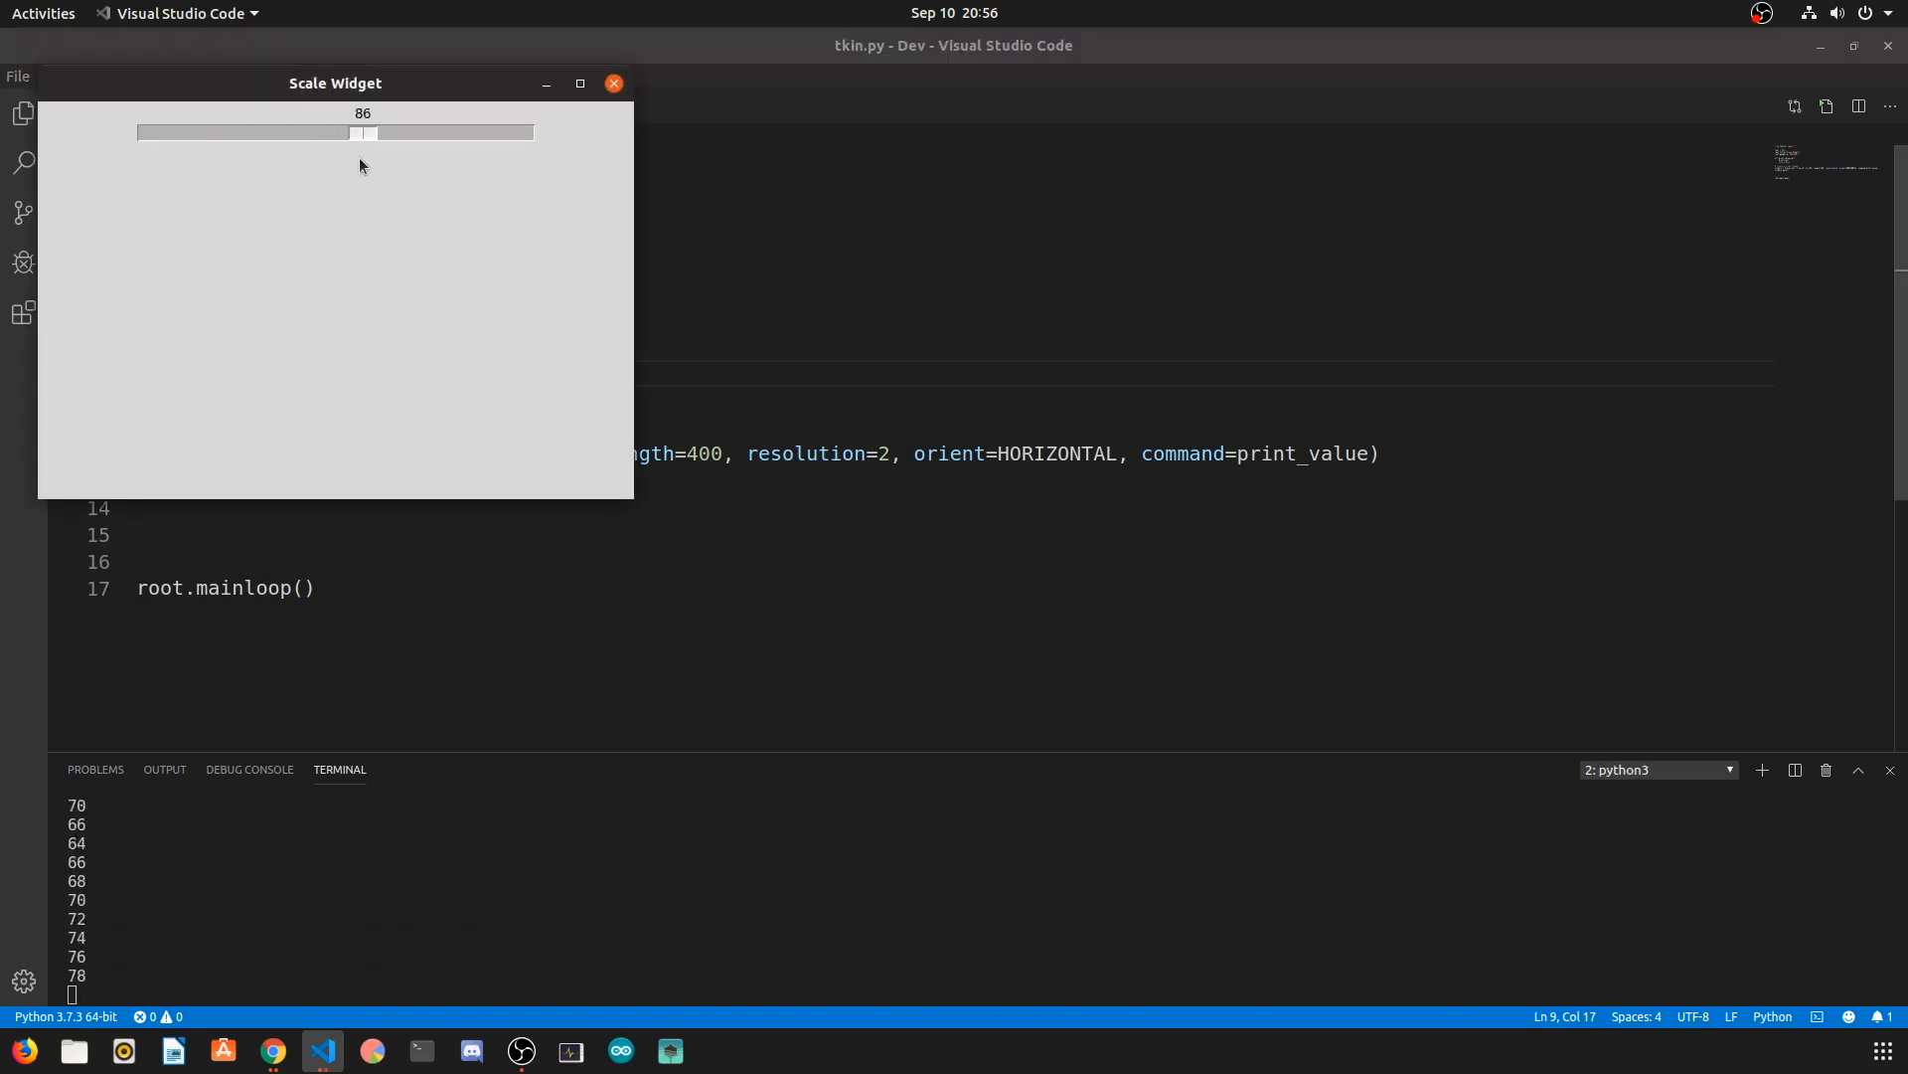
{"action": "left_click_drag", "start_coordinate": [364, 132], "coordinate": [475, 132]}
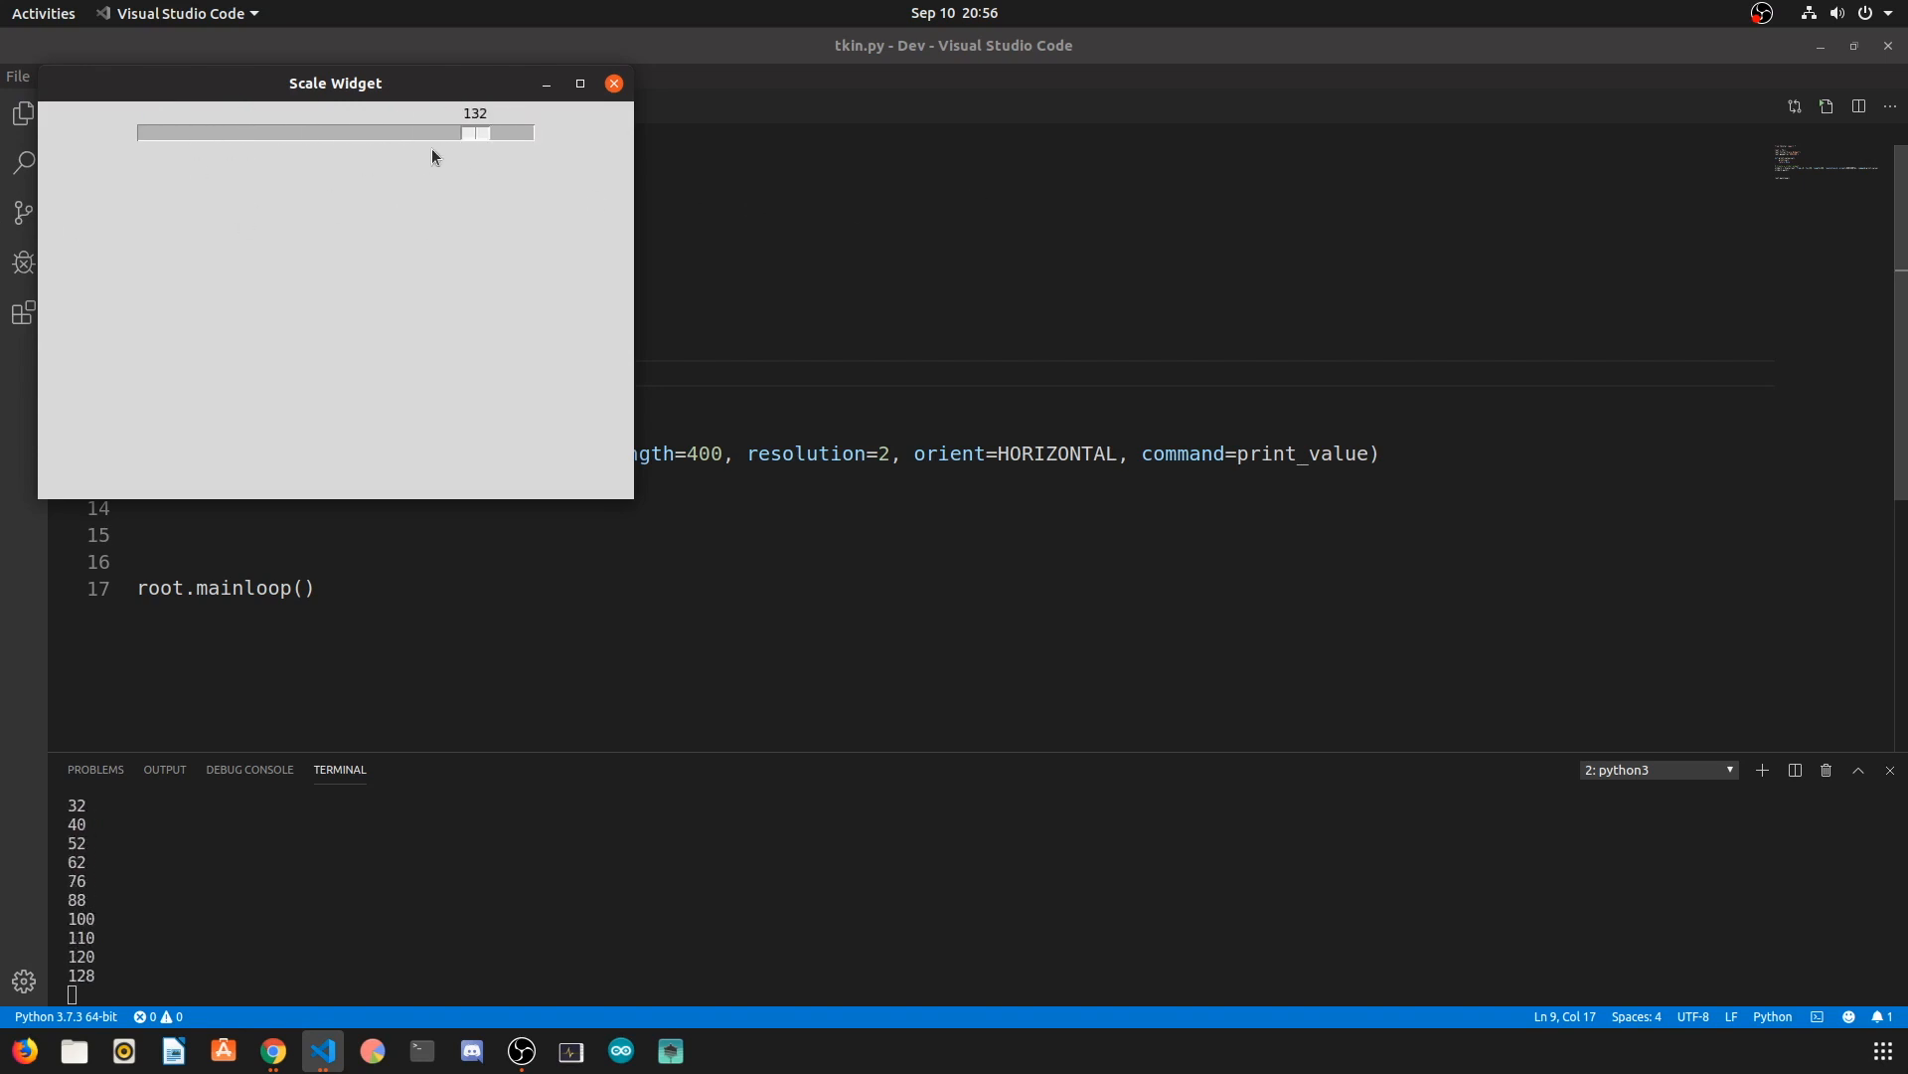
{"action": "left_click_drag", "start_coordinate": [475, 134], "coordinate": [420, 134]}
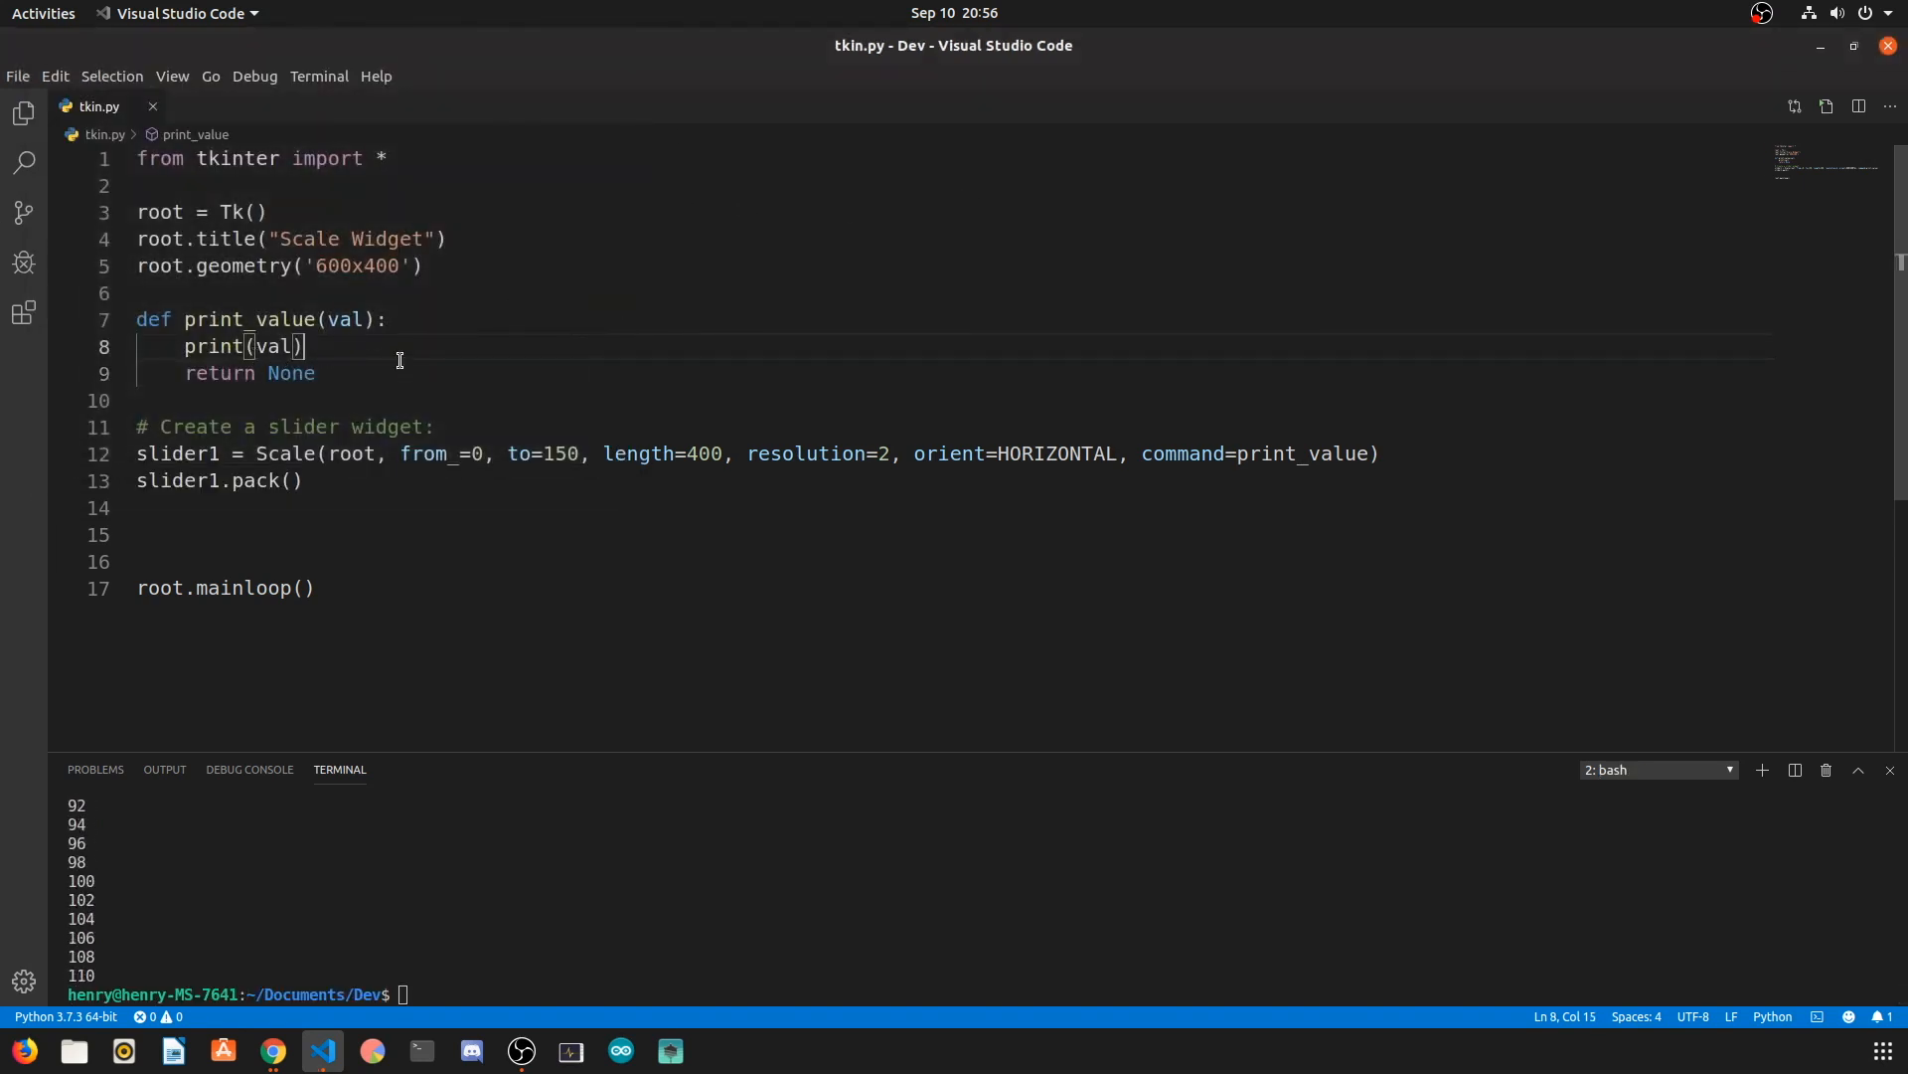
Step: Replace command=print_value with lambda val: print(val)
{"action": "double_click", "coordinate": [1302, 453]}
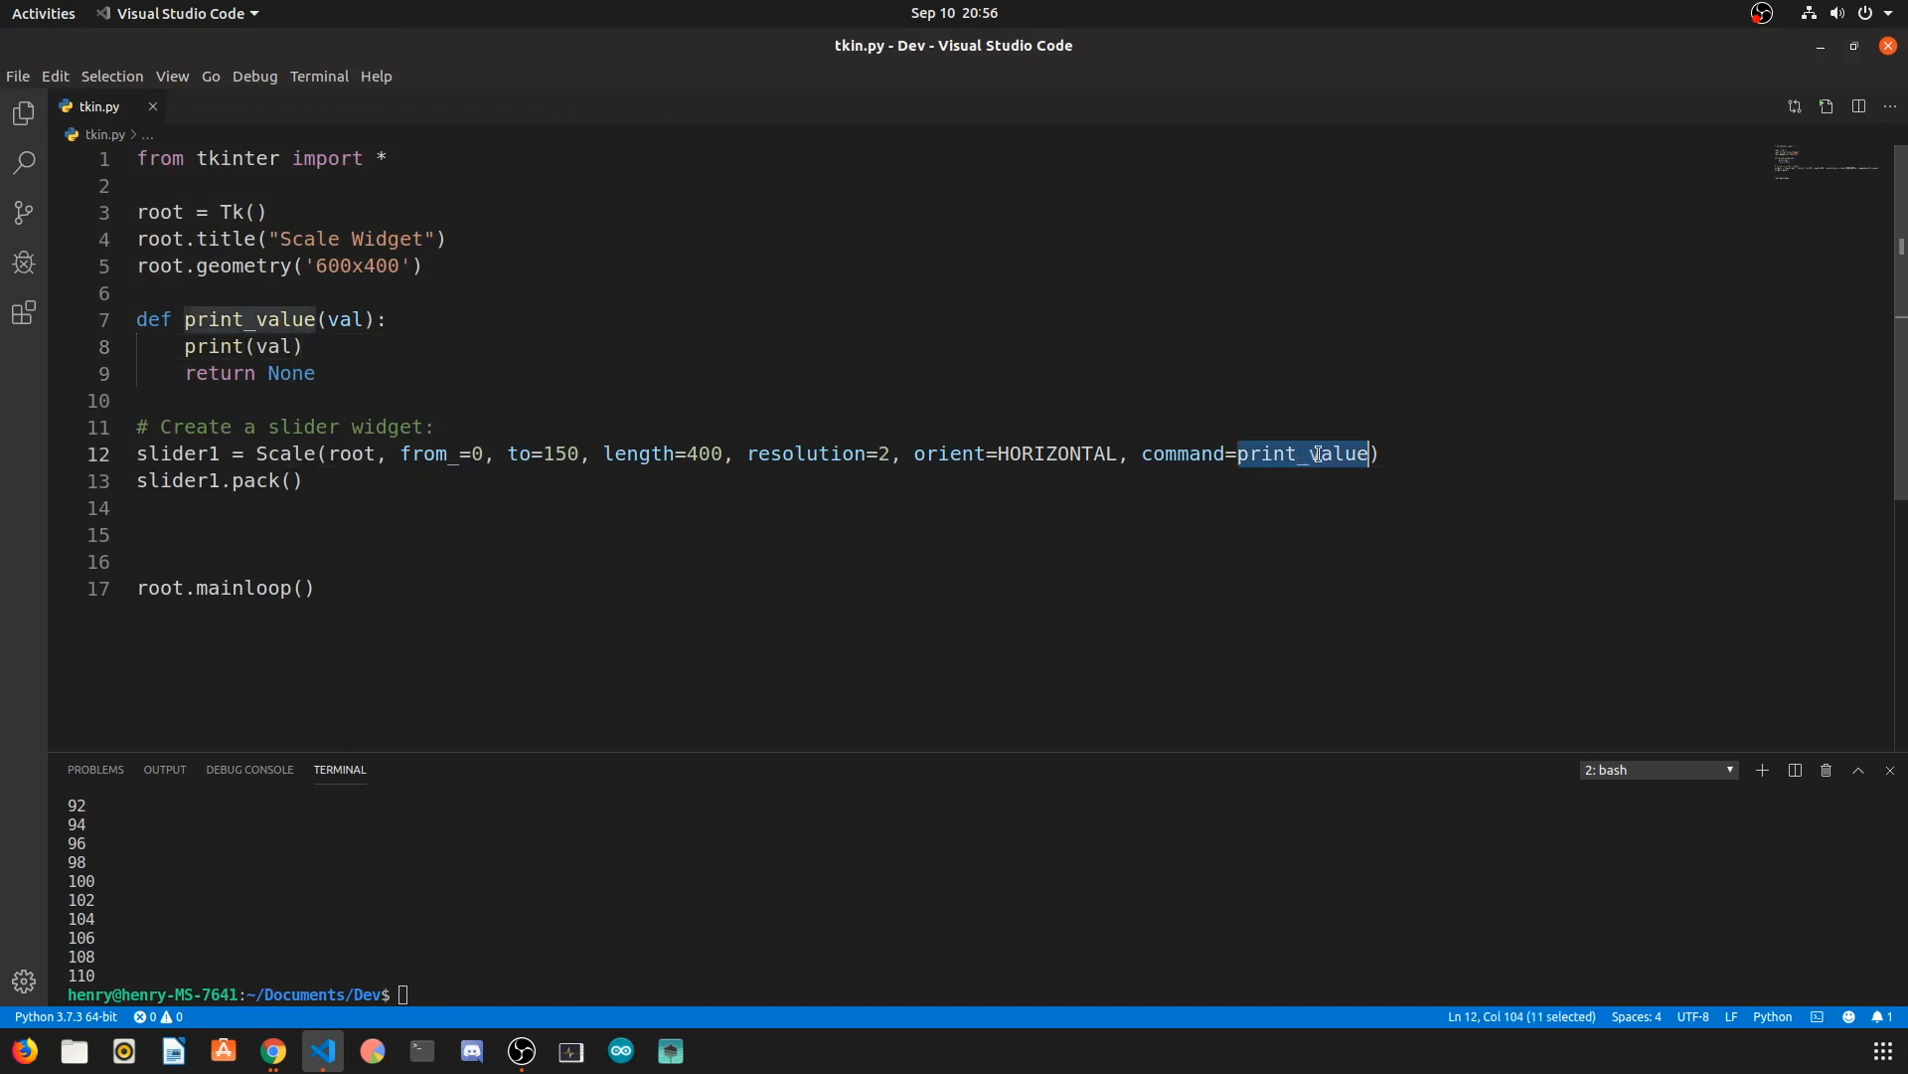
{"action": "key", "text": "Delete"}
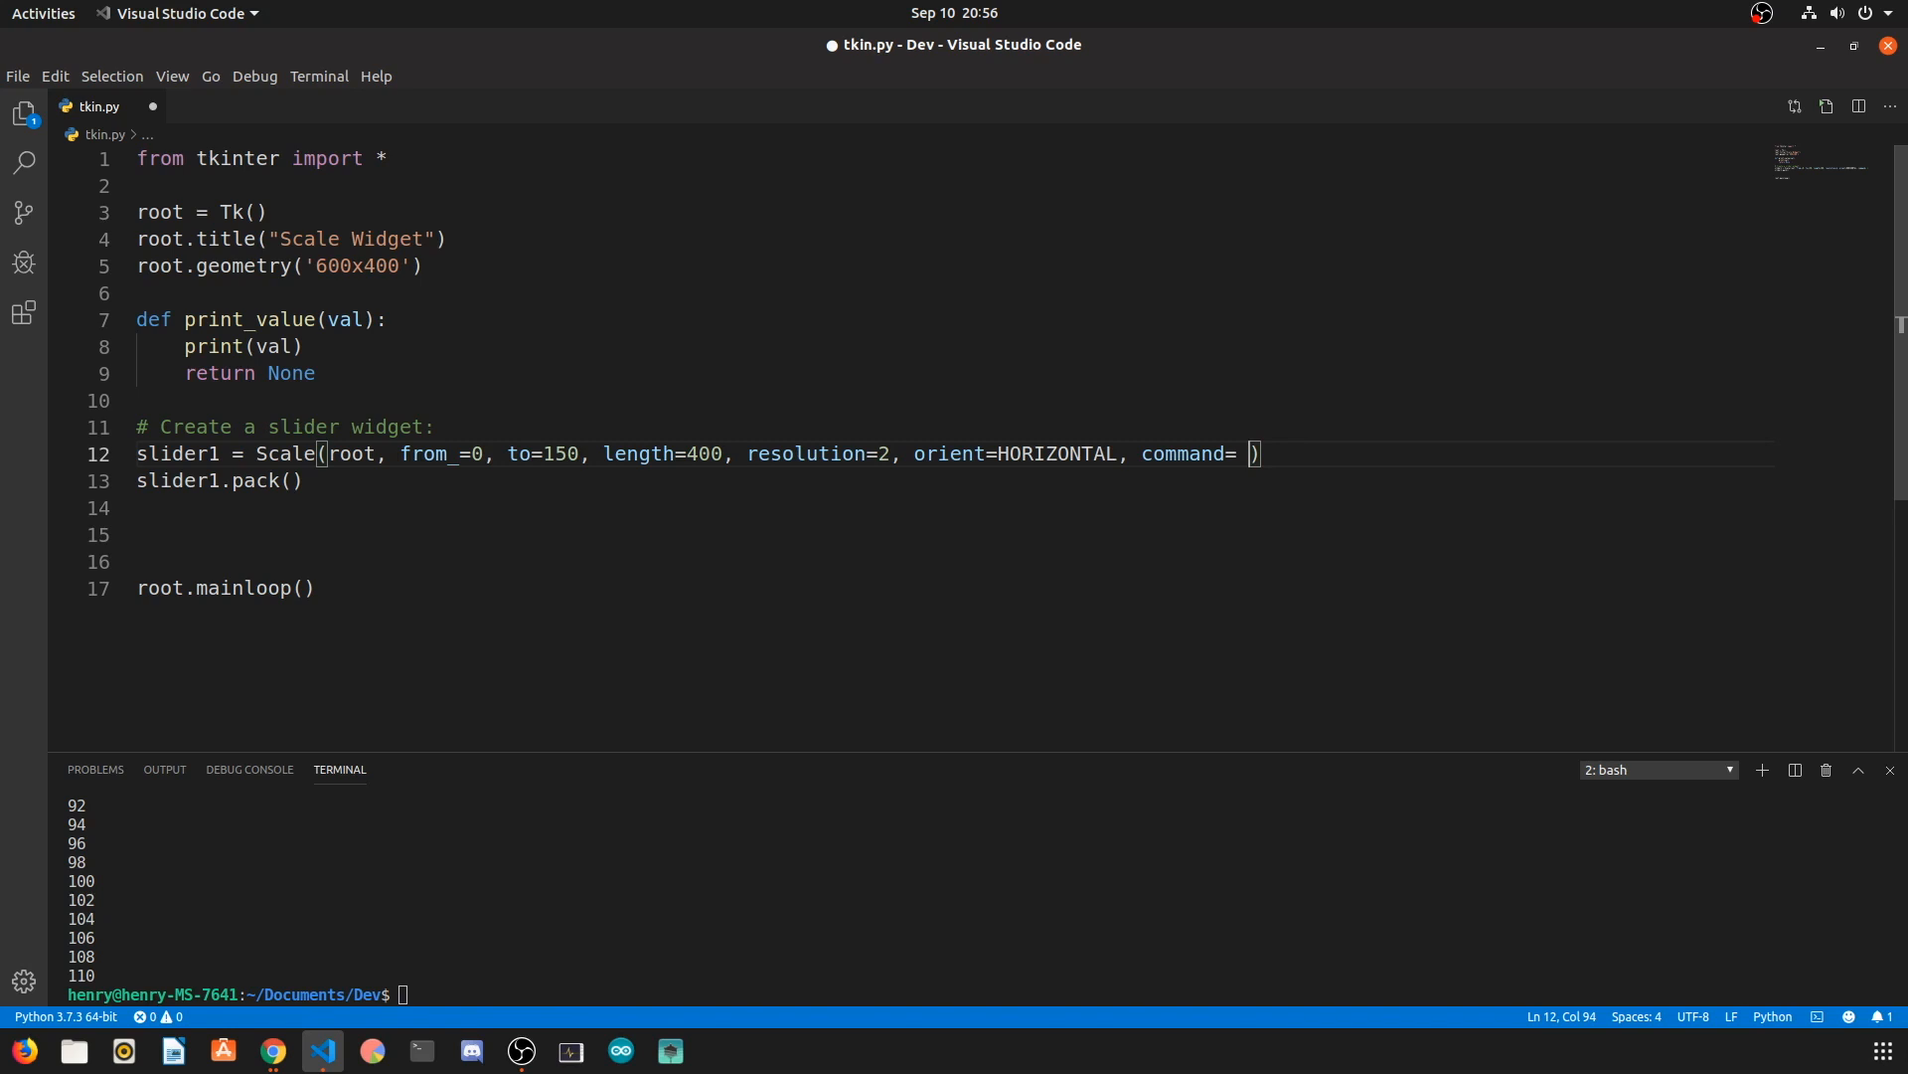
{"action": "type", "text": "lambda val"}
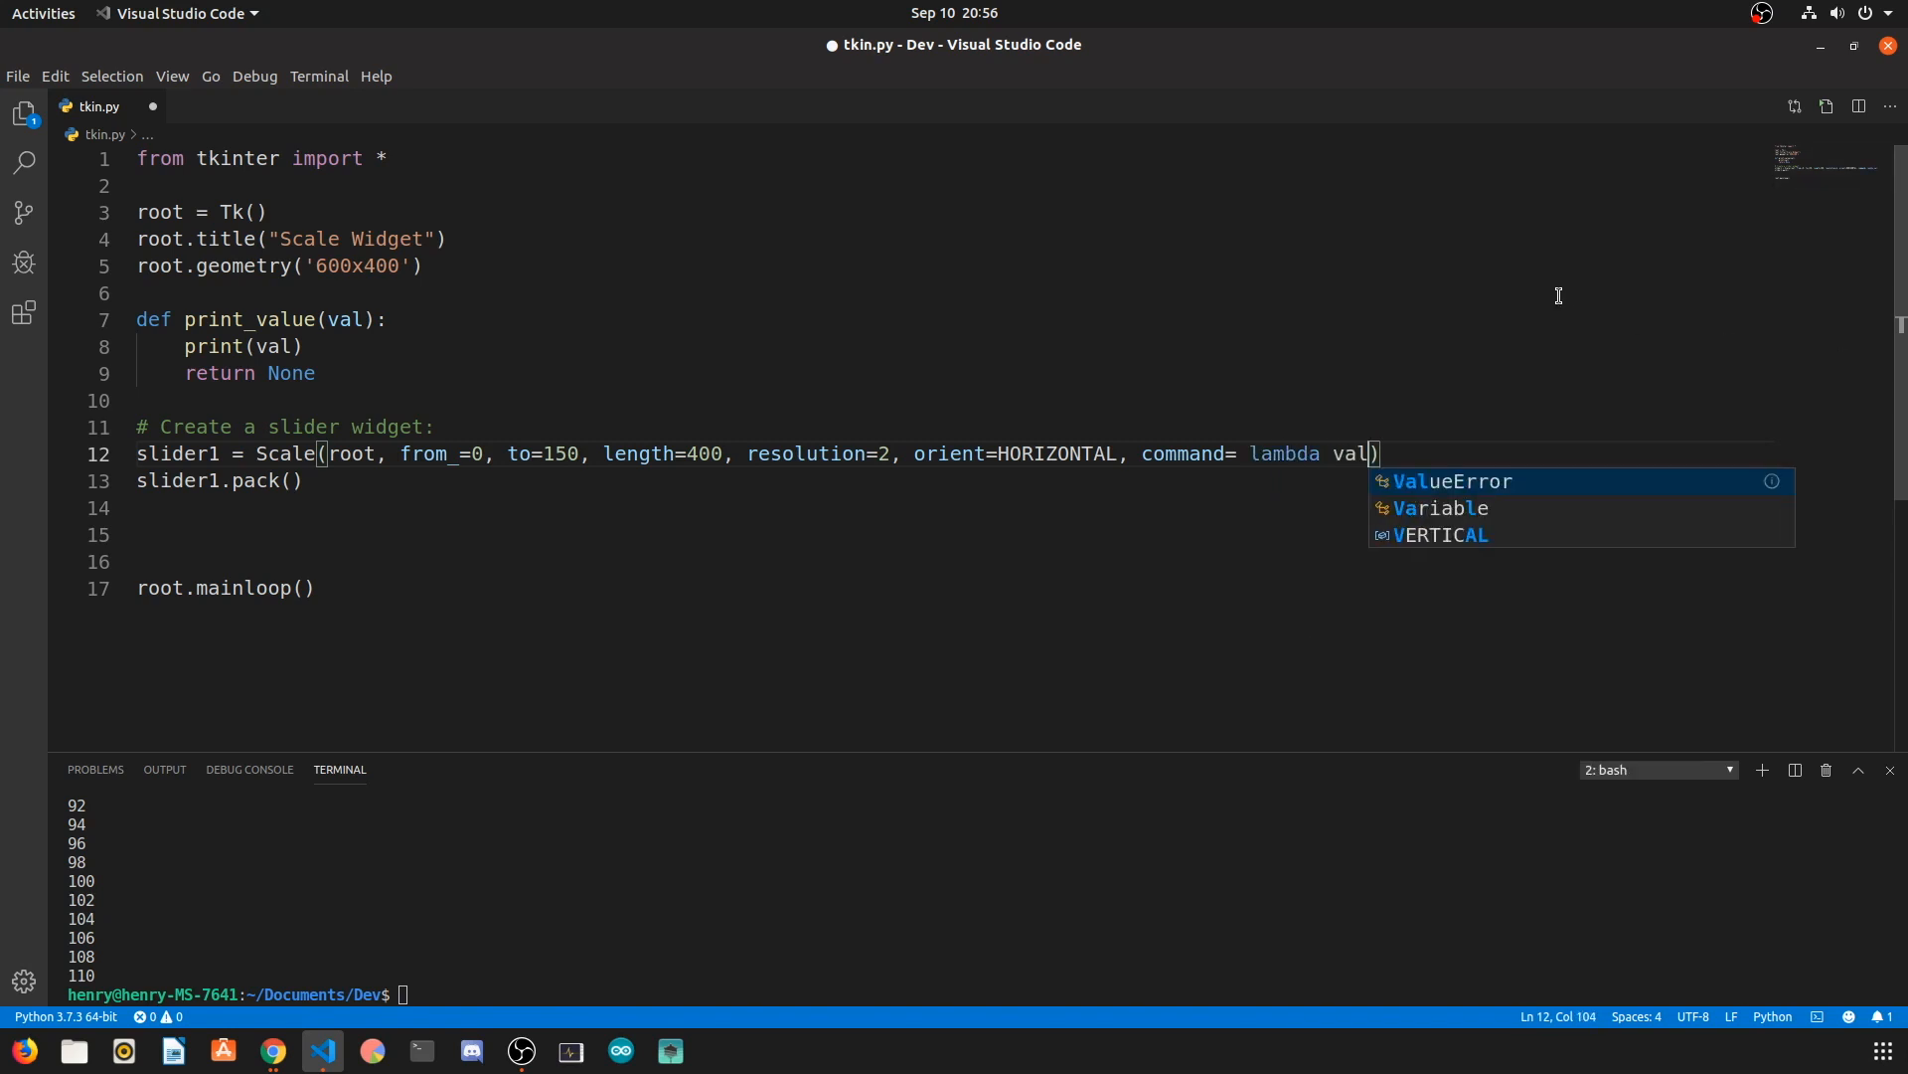
{"action": "type", "text": ": print"}
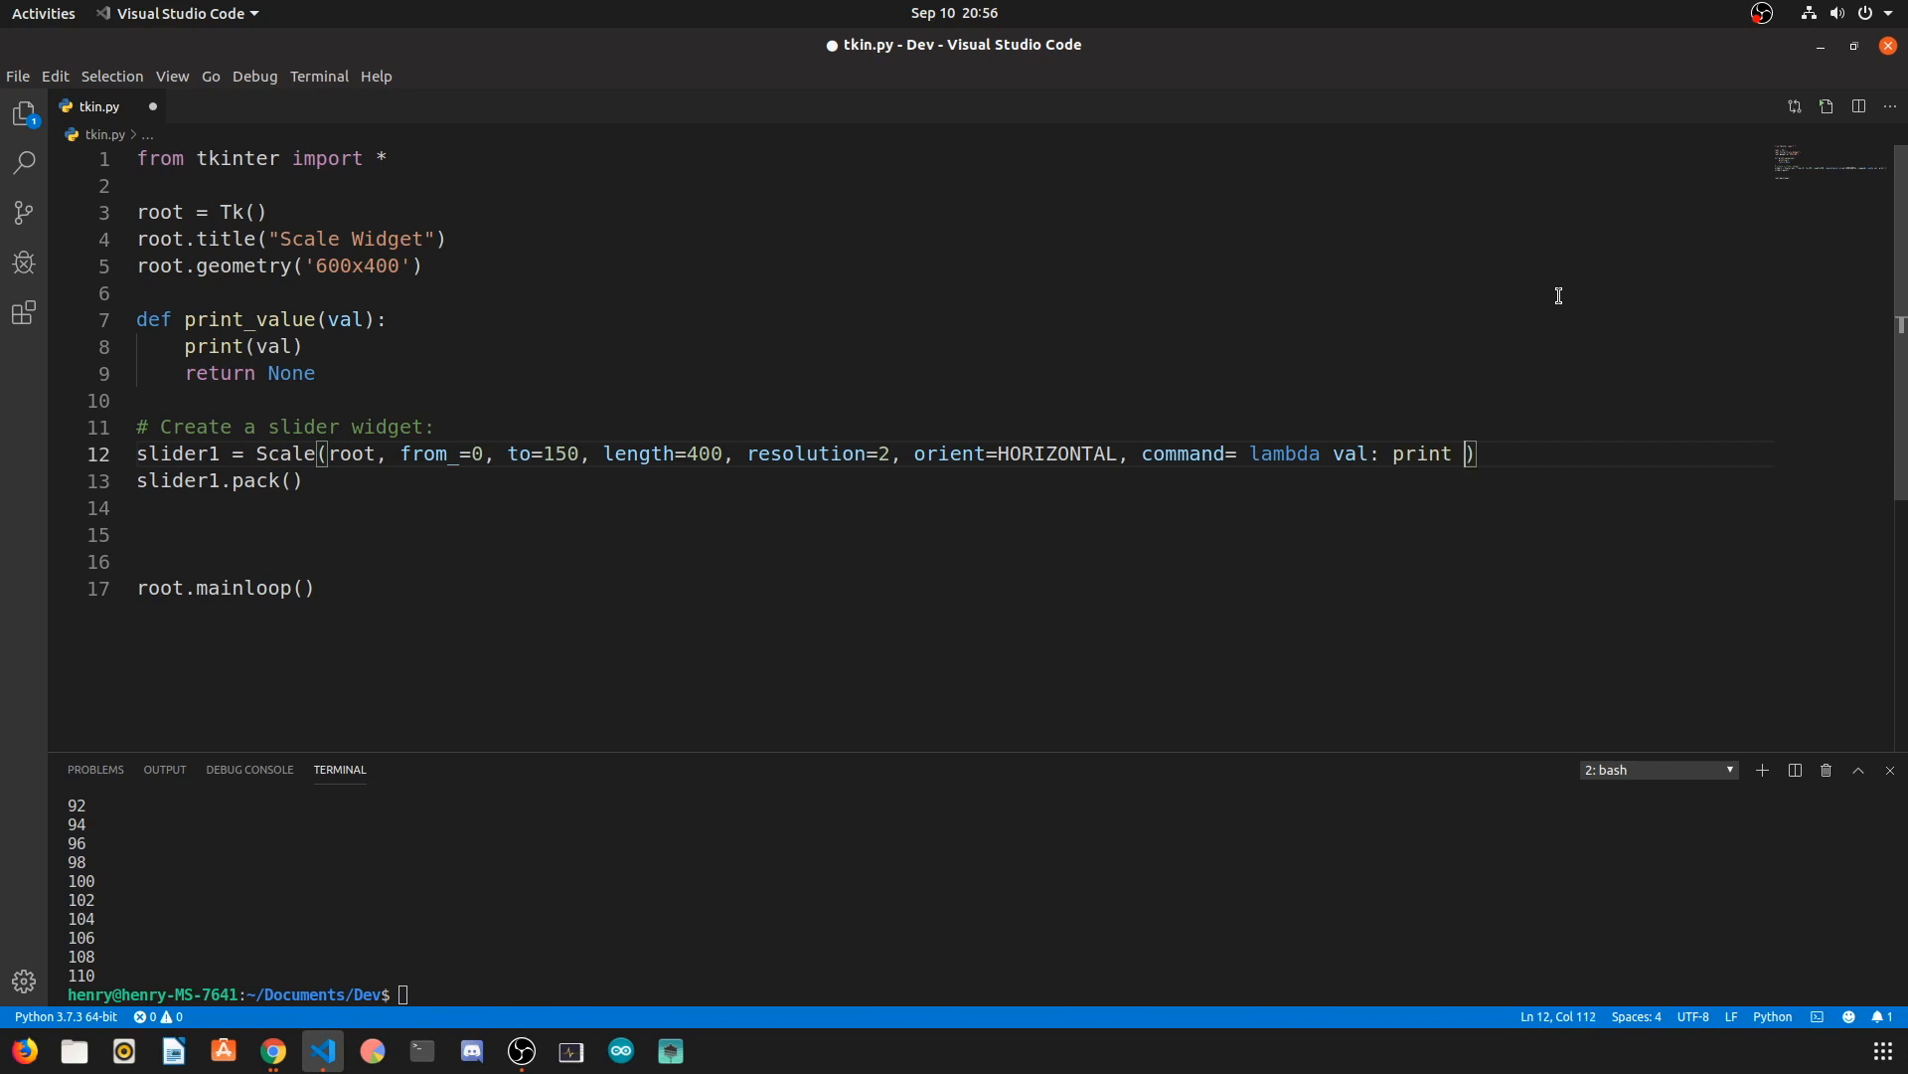
{"action": "type", "text": "(val"}
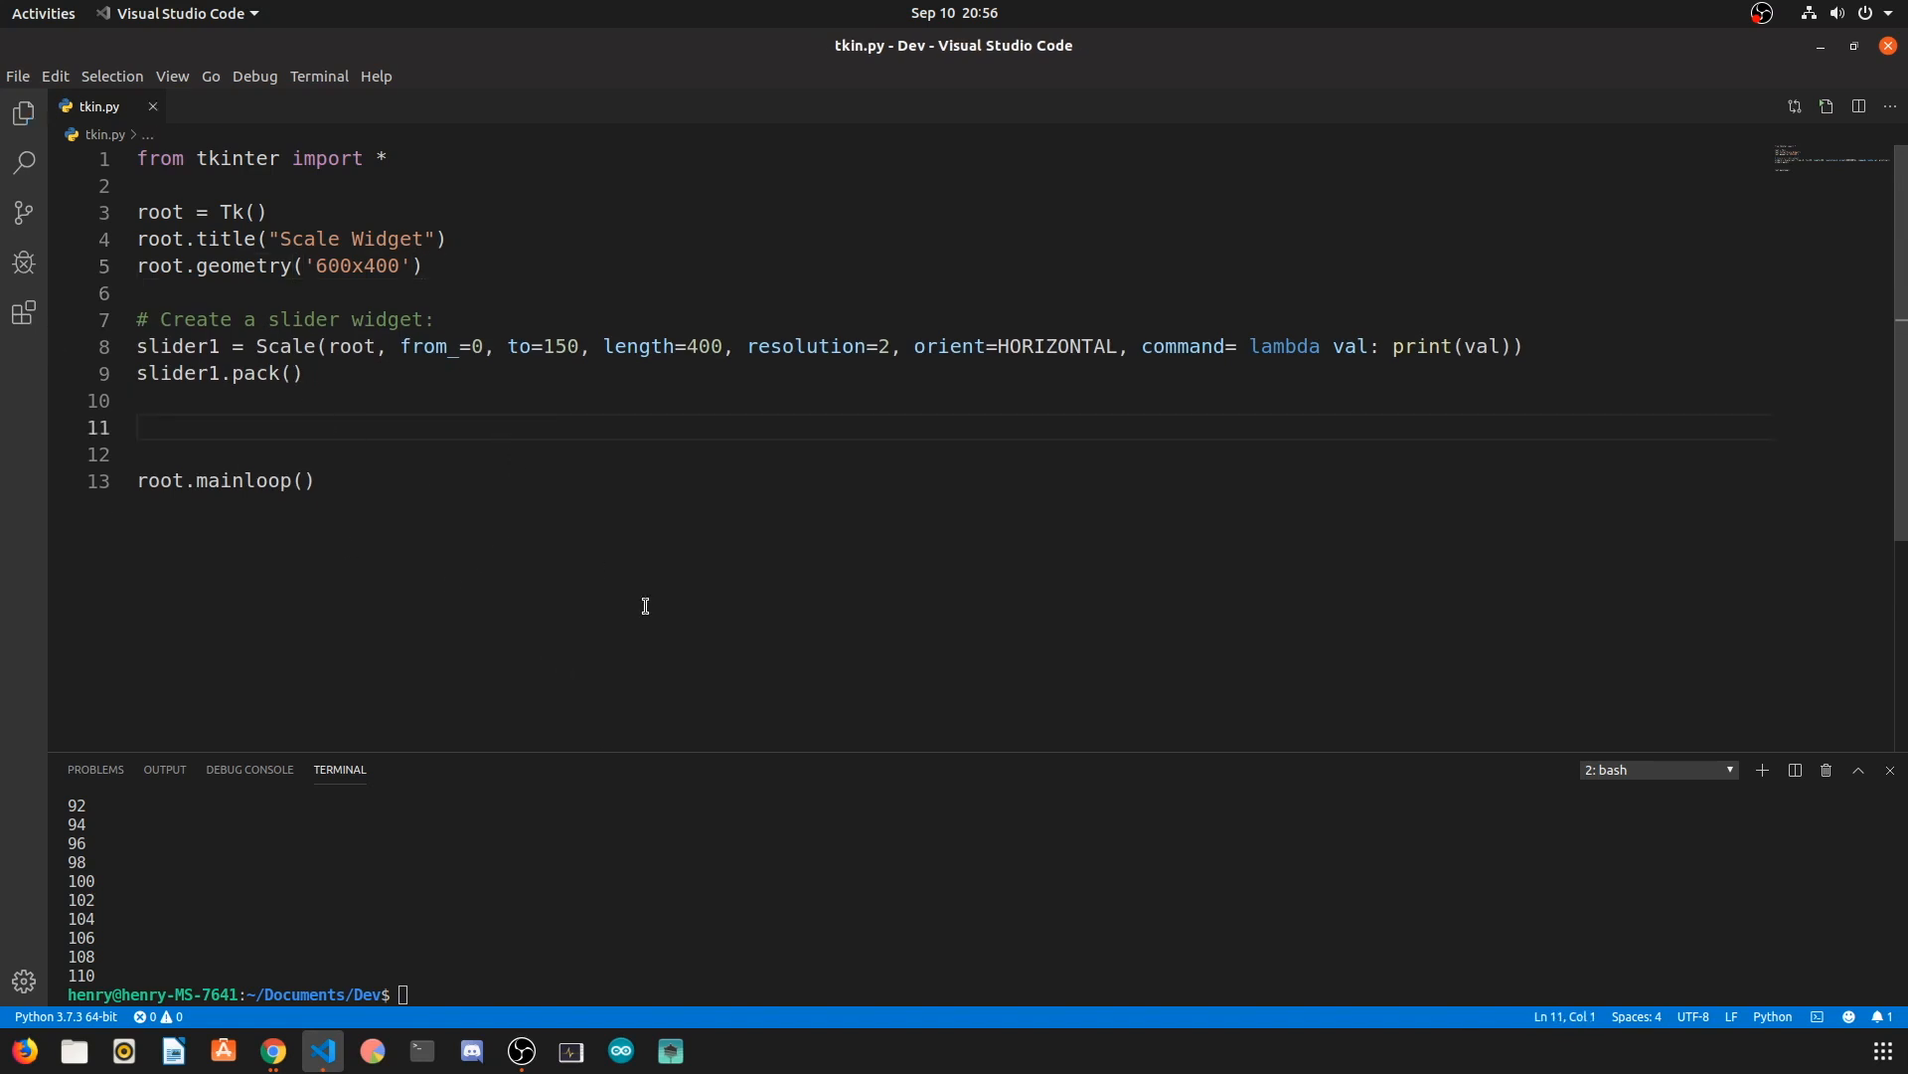
Step: Run python3 tkin.py, slide the scale to print values up to 150, and close
{"action": "type", "text": "python3 tkin.py"}
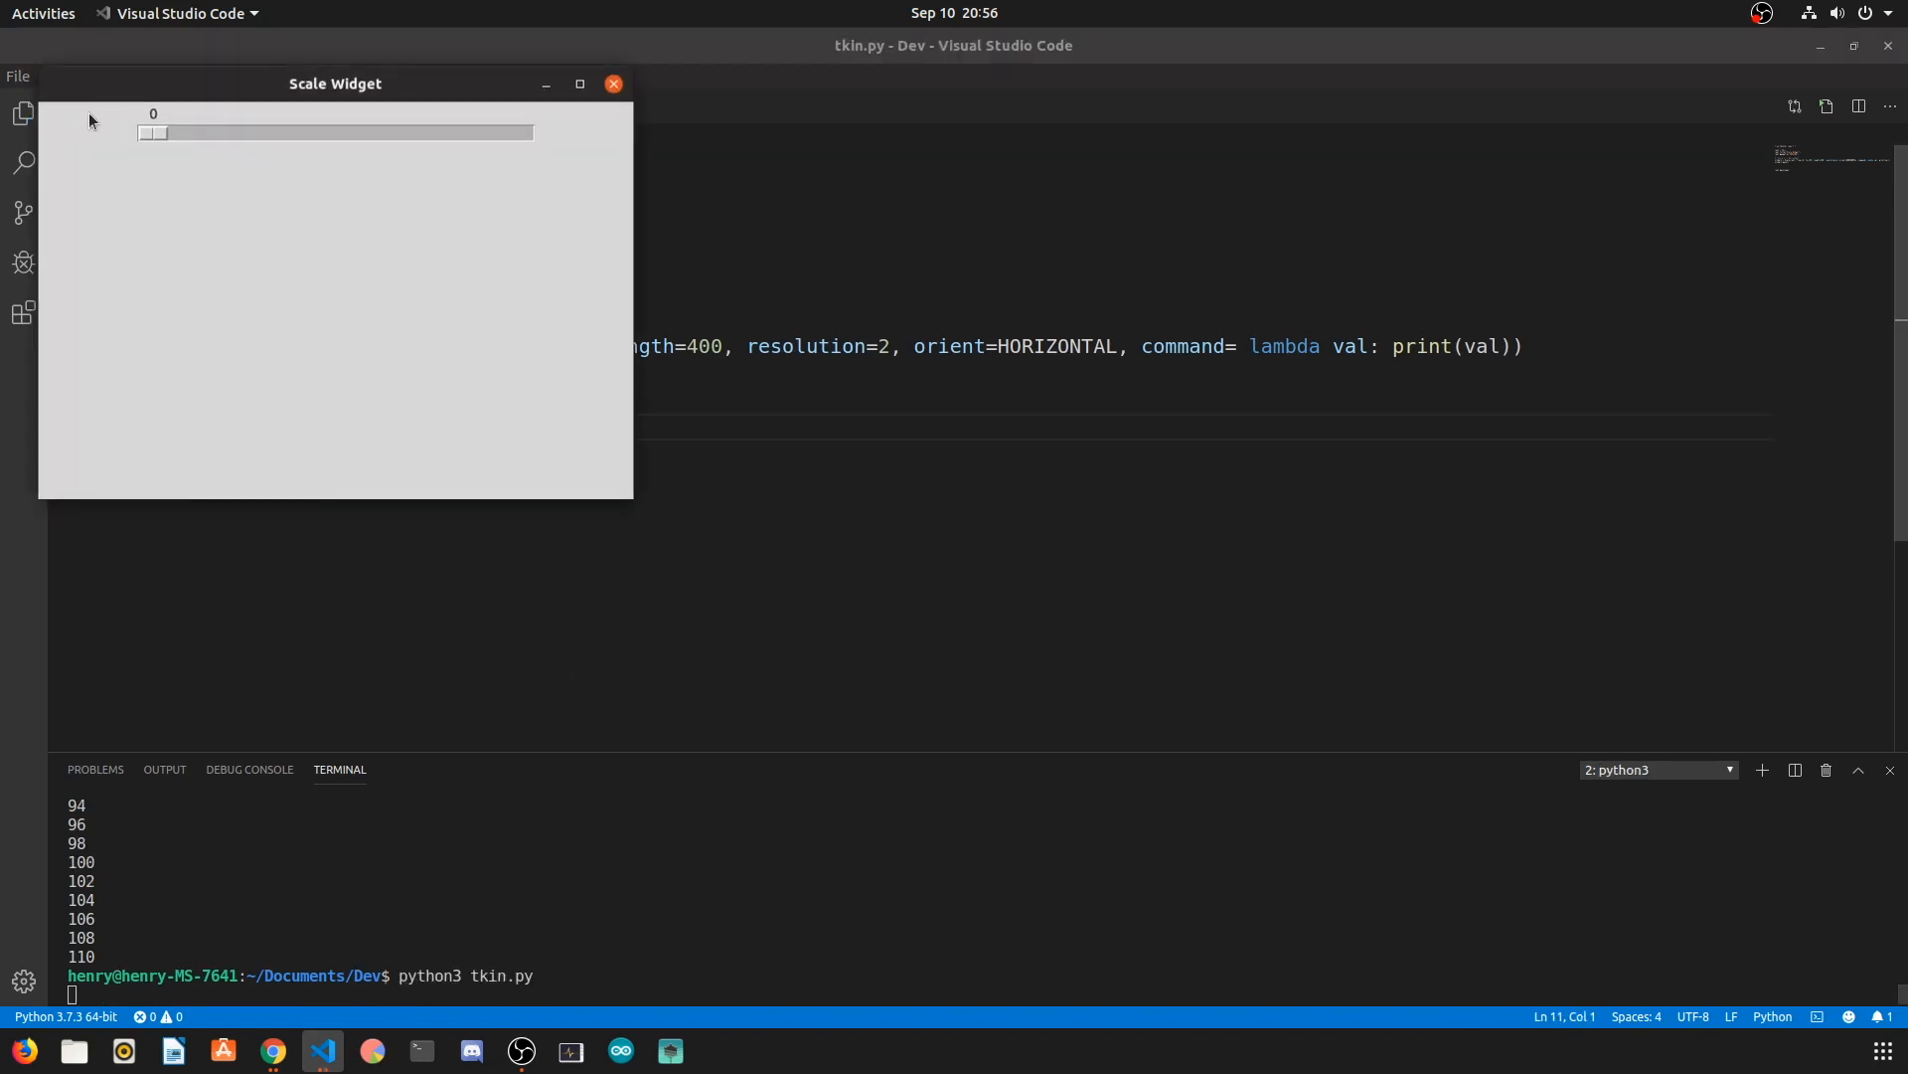
{"action": "left_click_drag", "start_coordinate": [146, 132], "coordinate": [314, 132]}
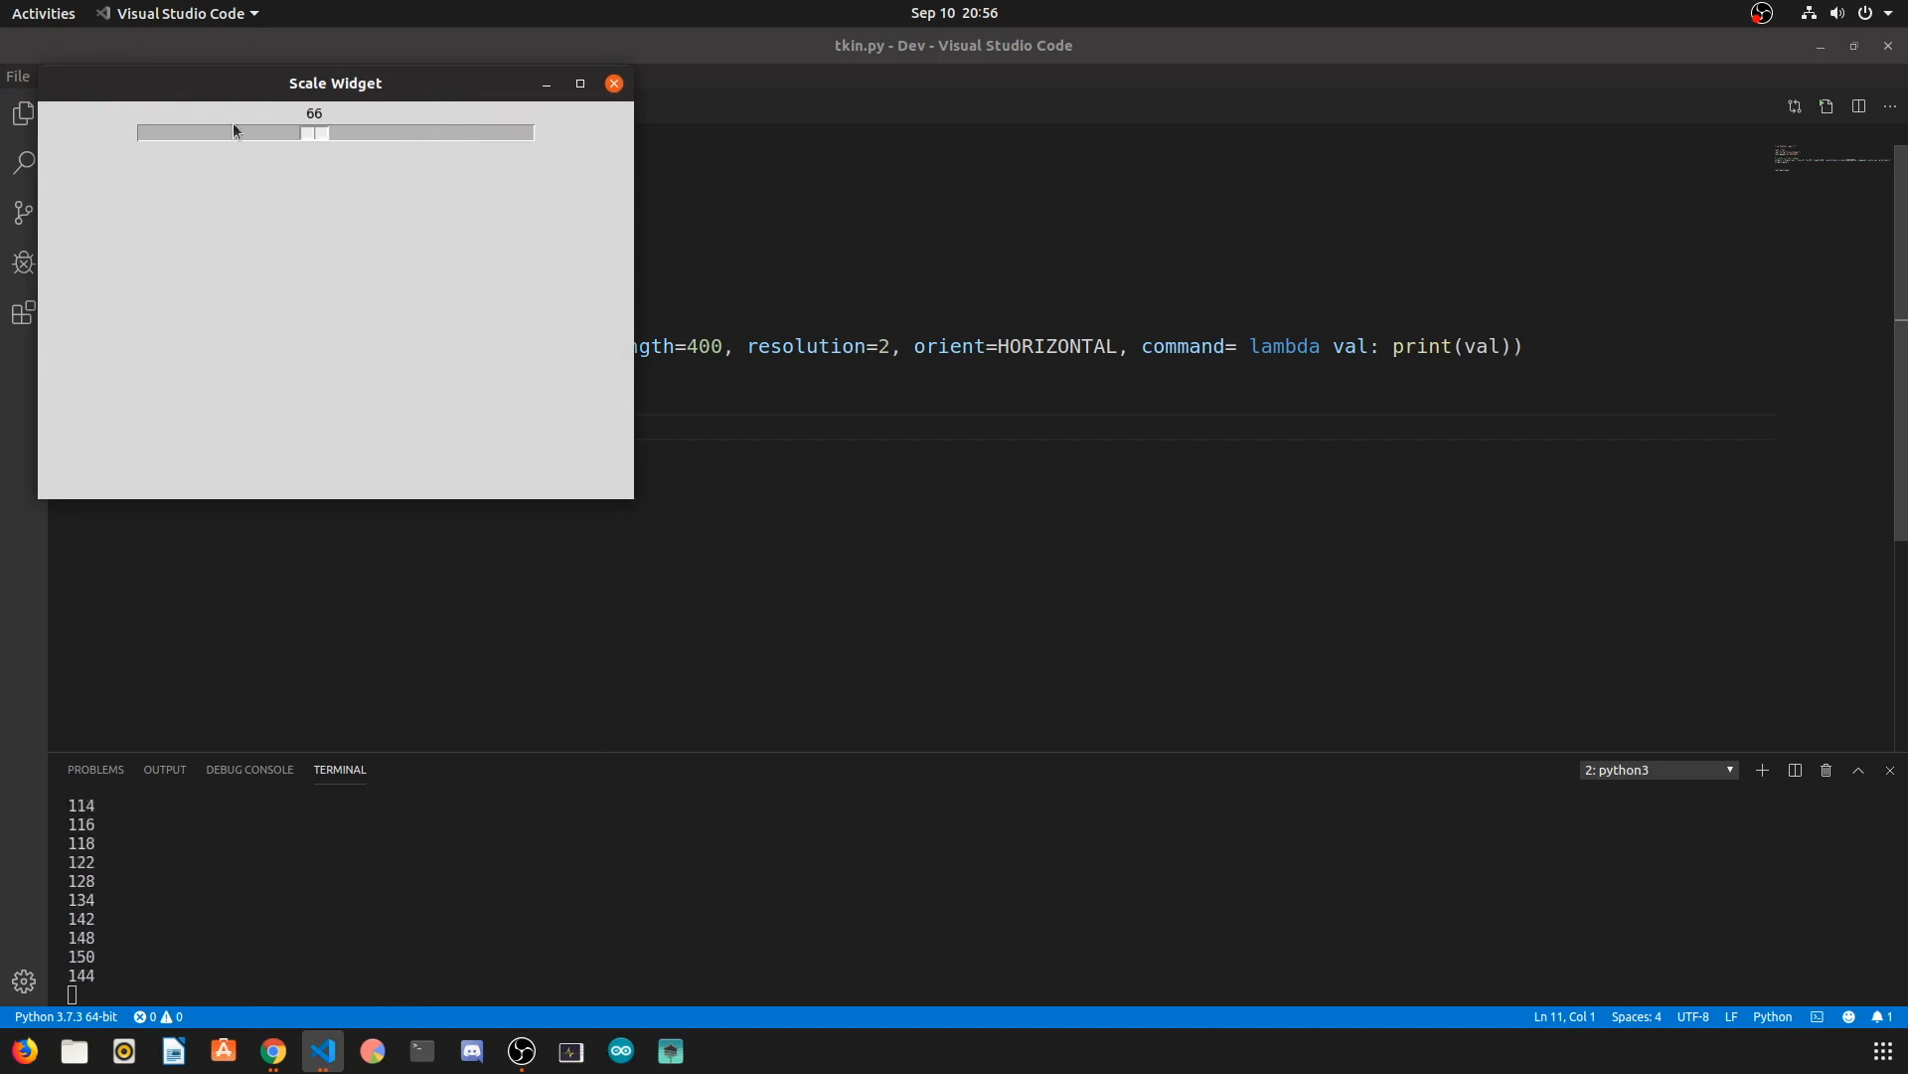
{"action": "left_click_drag", "start_coordinate": [314, 134], "coordinate": [438, 135]}
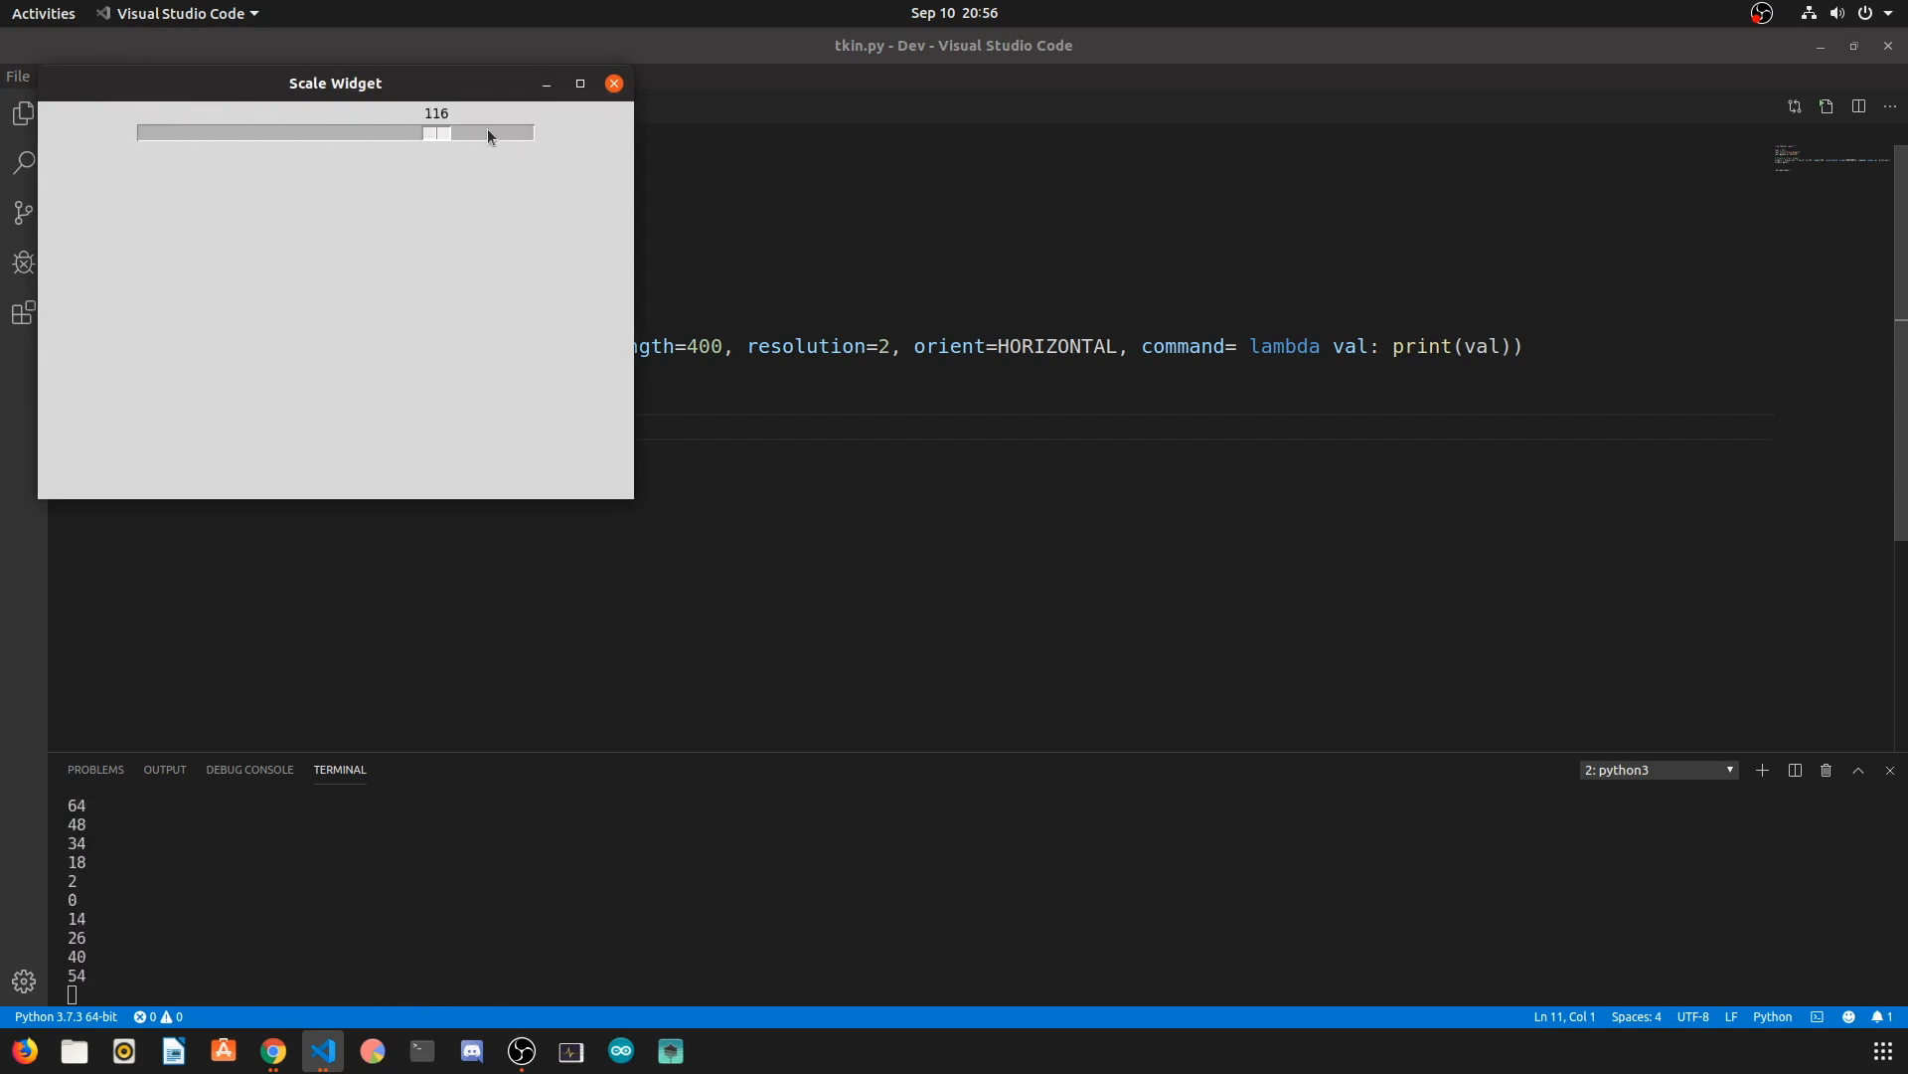
{"action": "left_click", "coordinate": [614, 83]}
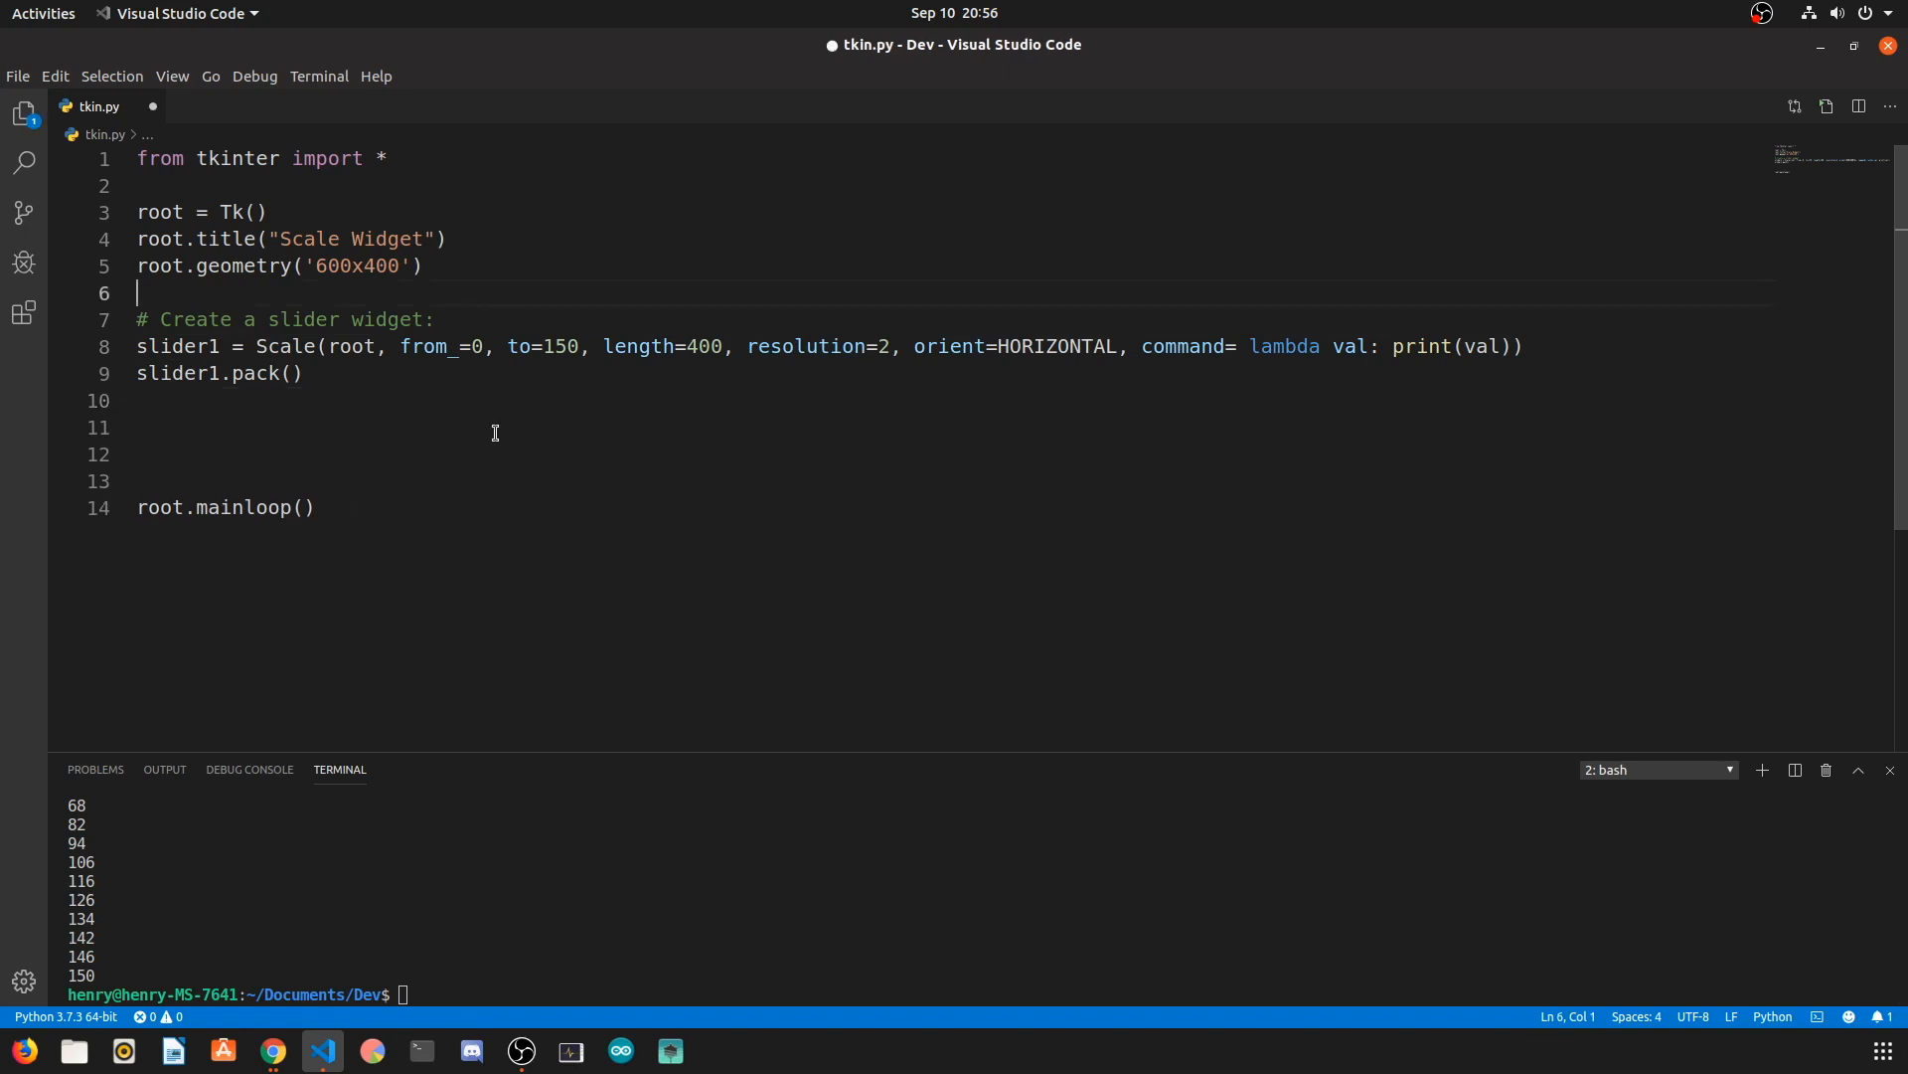
Step: Add the comment '# Create a mini "calculator"'
{"action": "type", "text": "# Create a"}
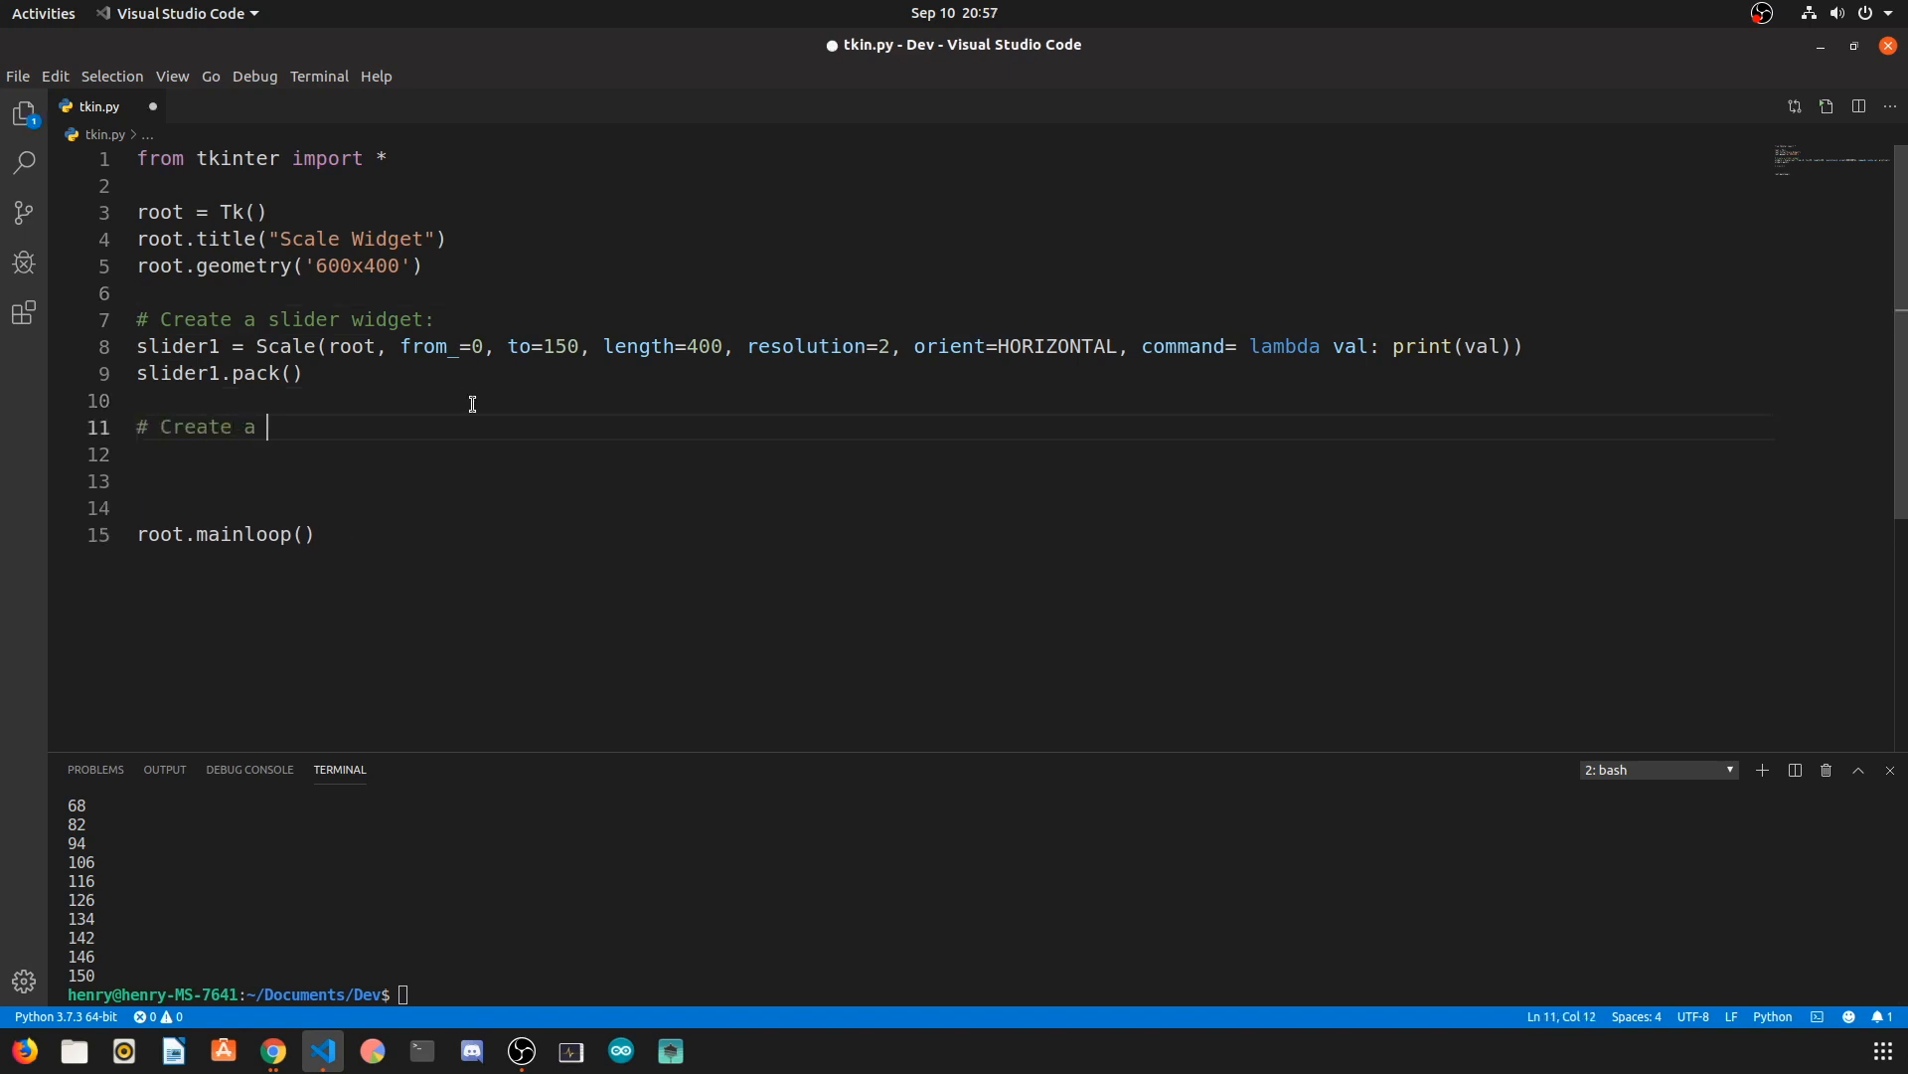
{"action": "type", "text": "mini \"cal\""}
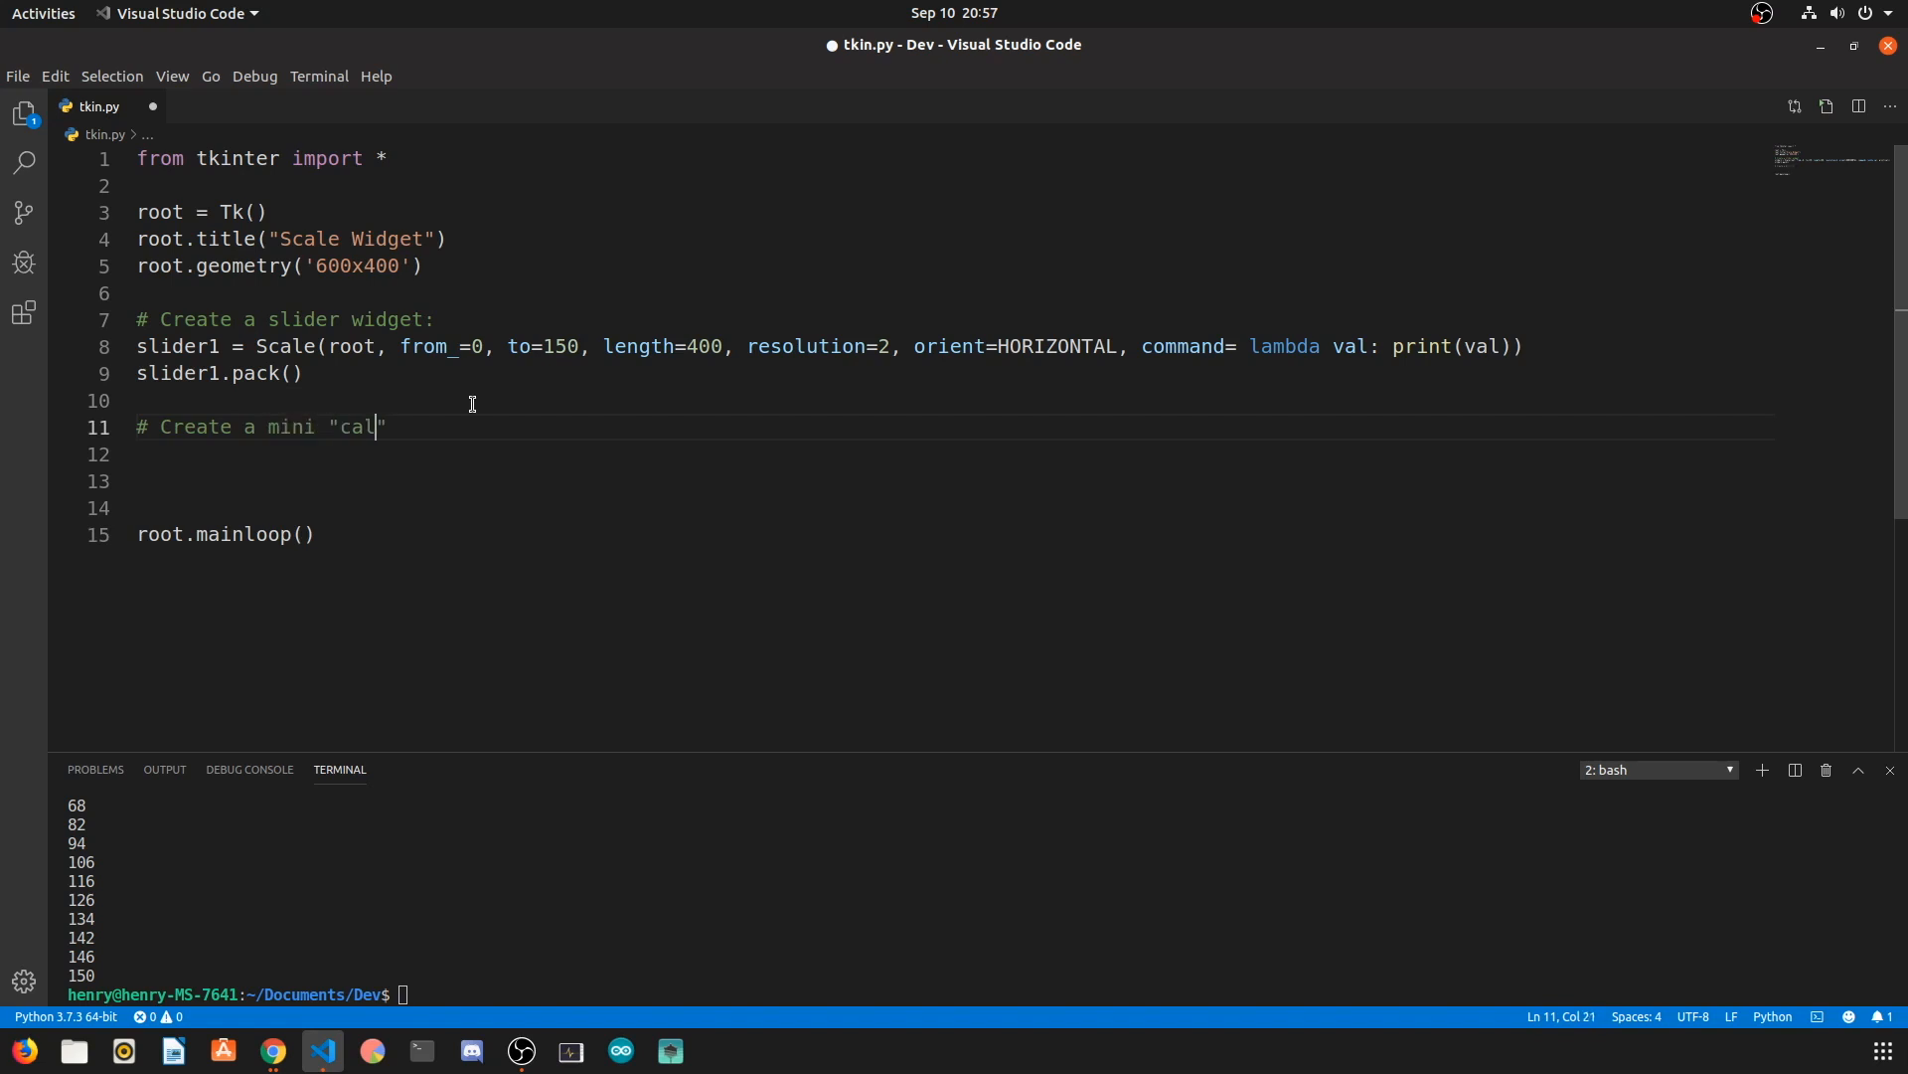
{"action": "type", "text": "cualtor\""}
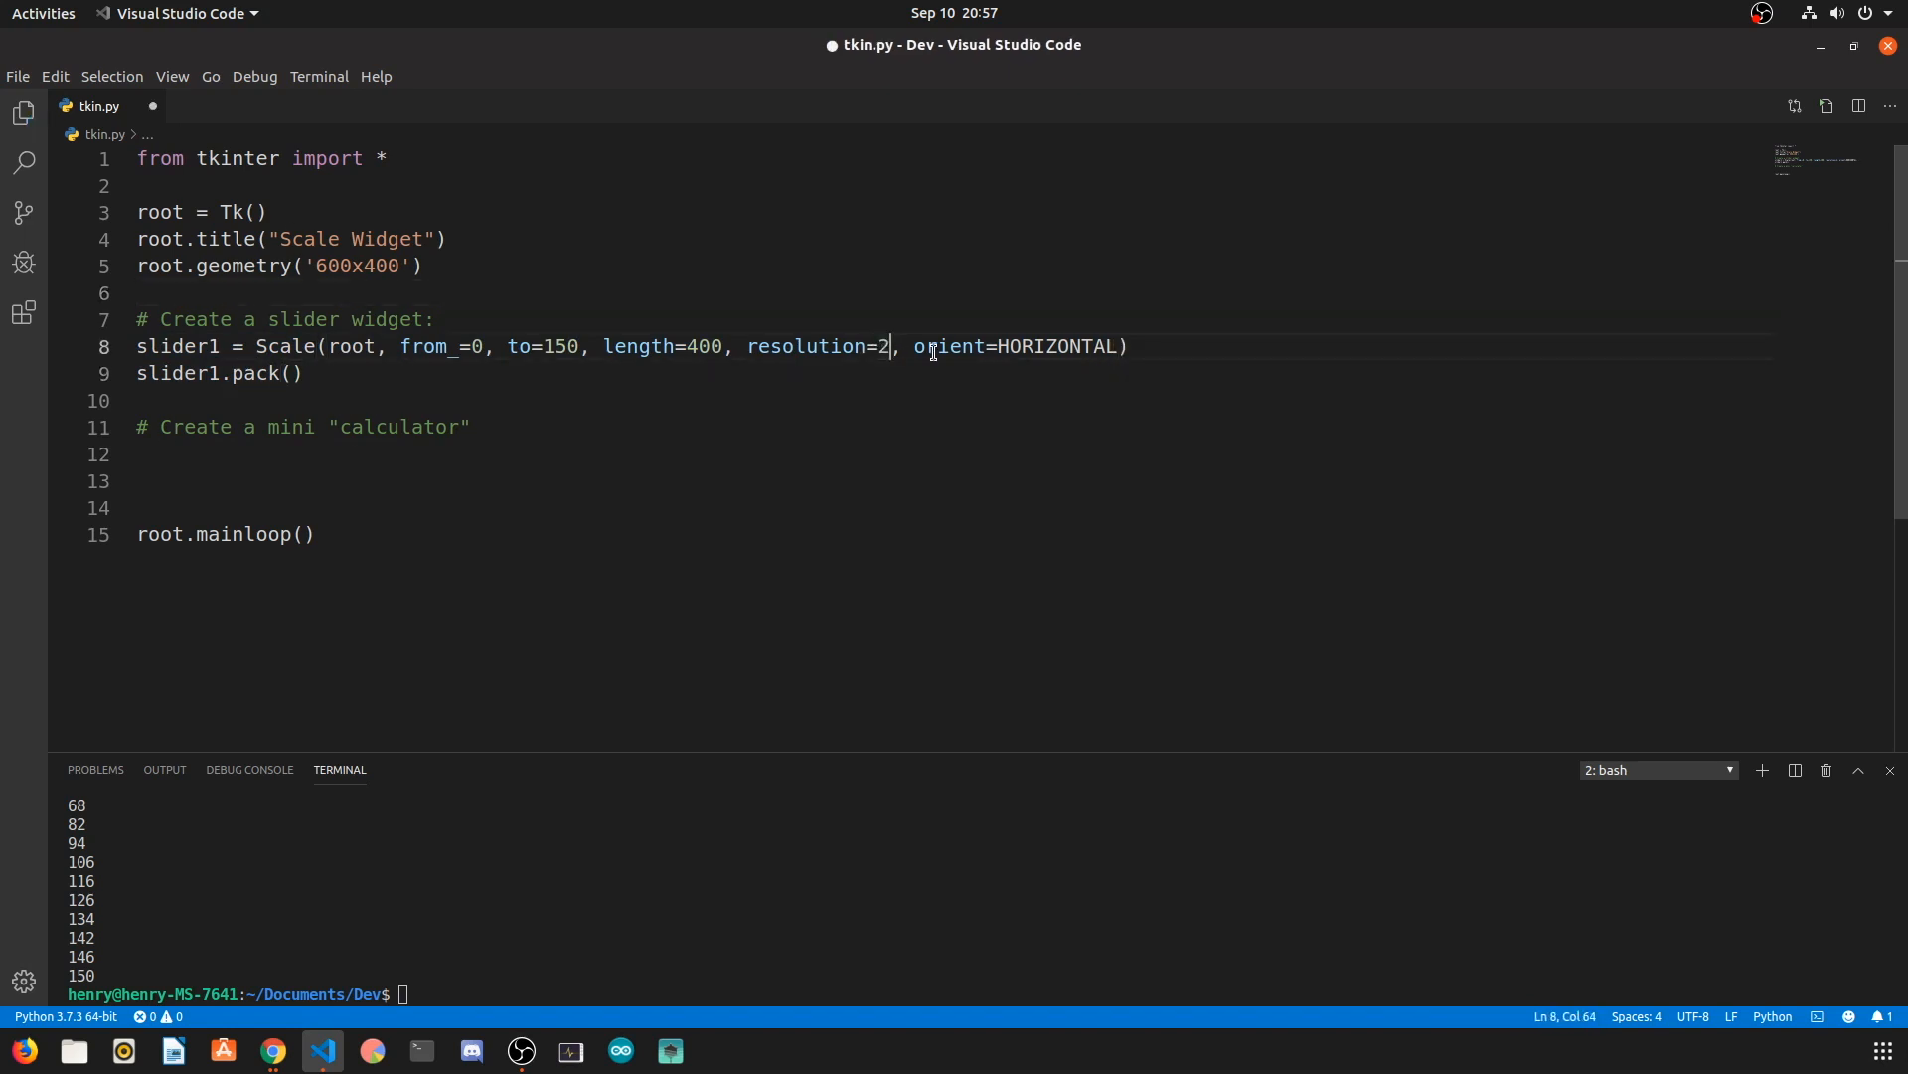
Step: Set resolution=1, add a packed slider2, and test the two-slider window
{"action": "type", "text": "1"}
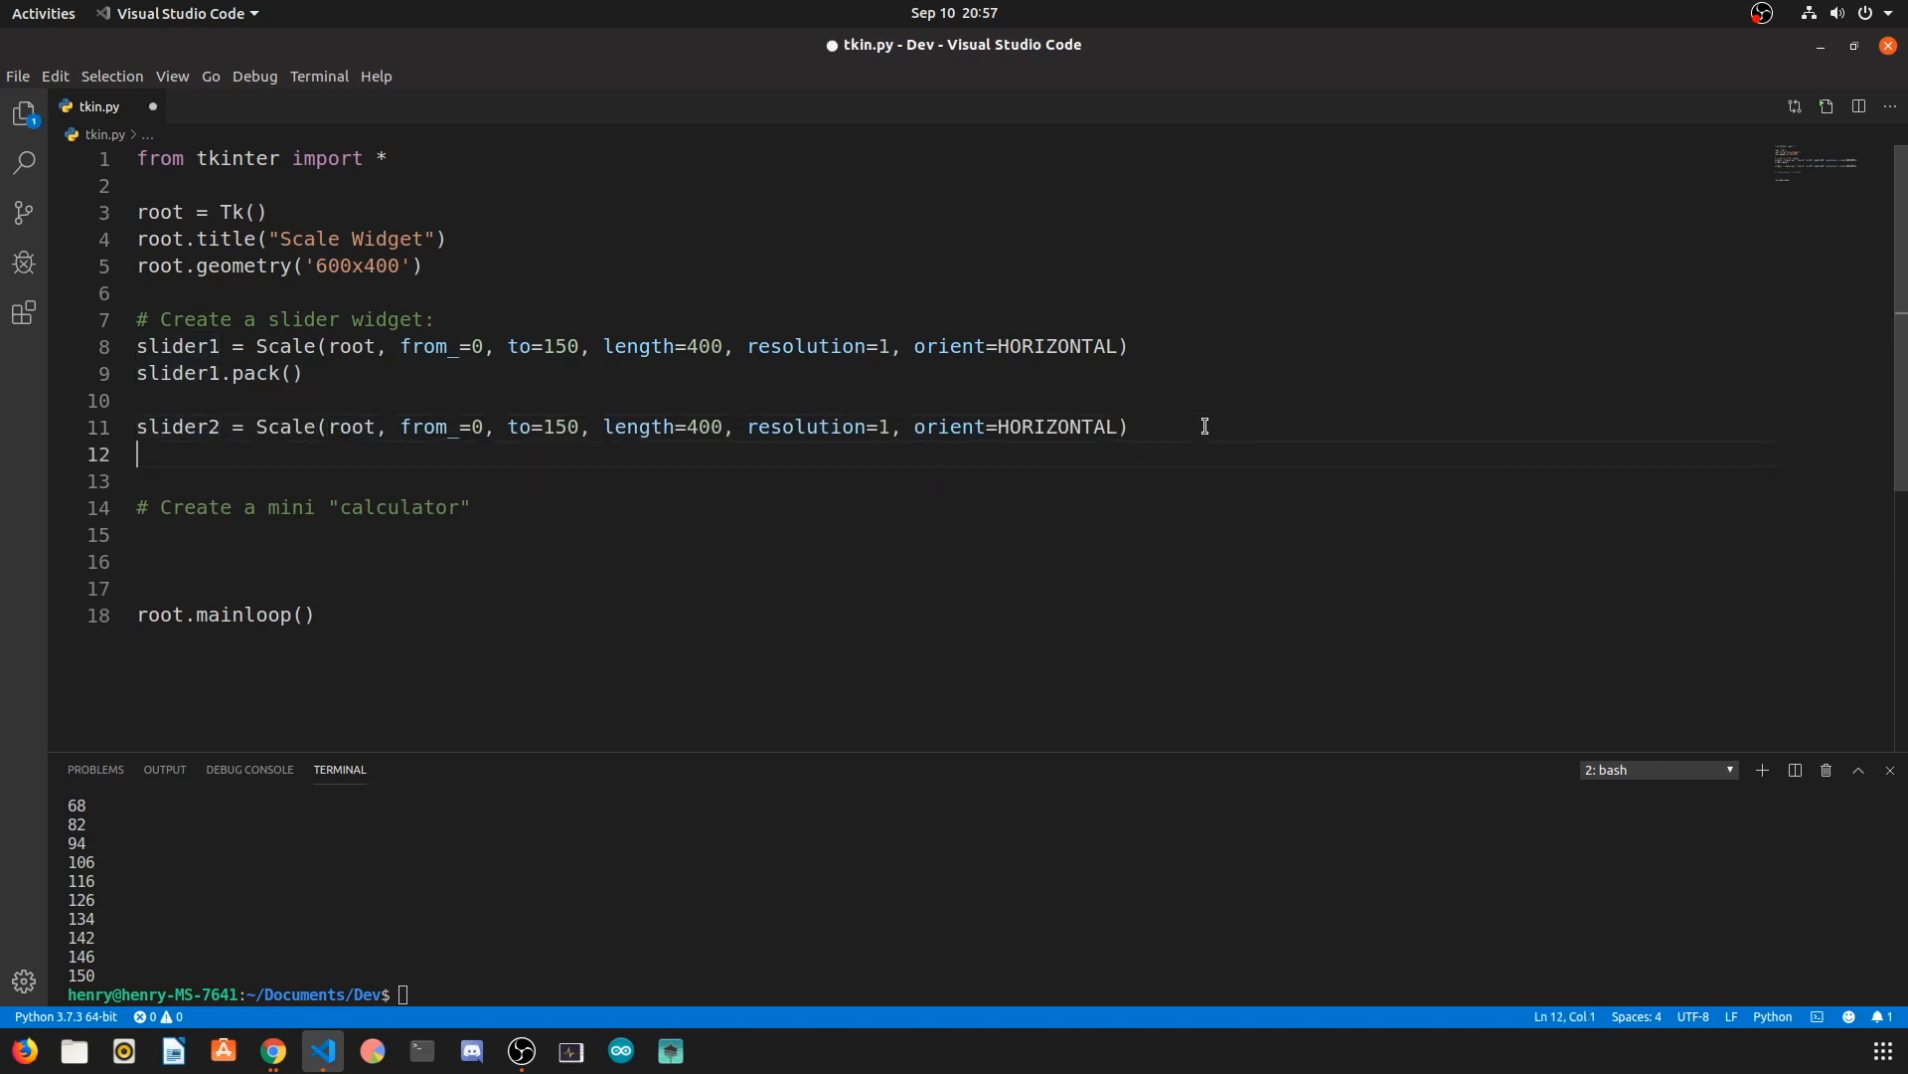
{"action": "type", "text": "slider2.pack()"}
{"action": "left_click", "coordinate": [555, 994]}
{"action": "type", "text": "python3 tkin.py"}
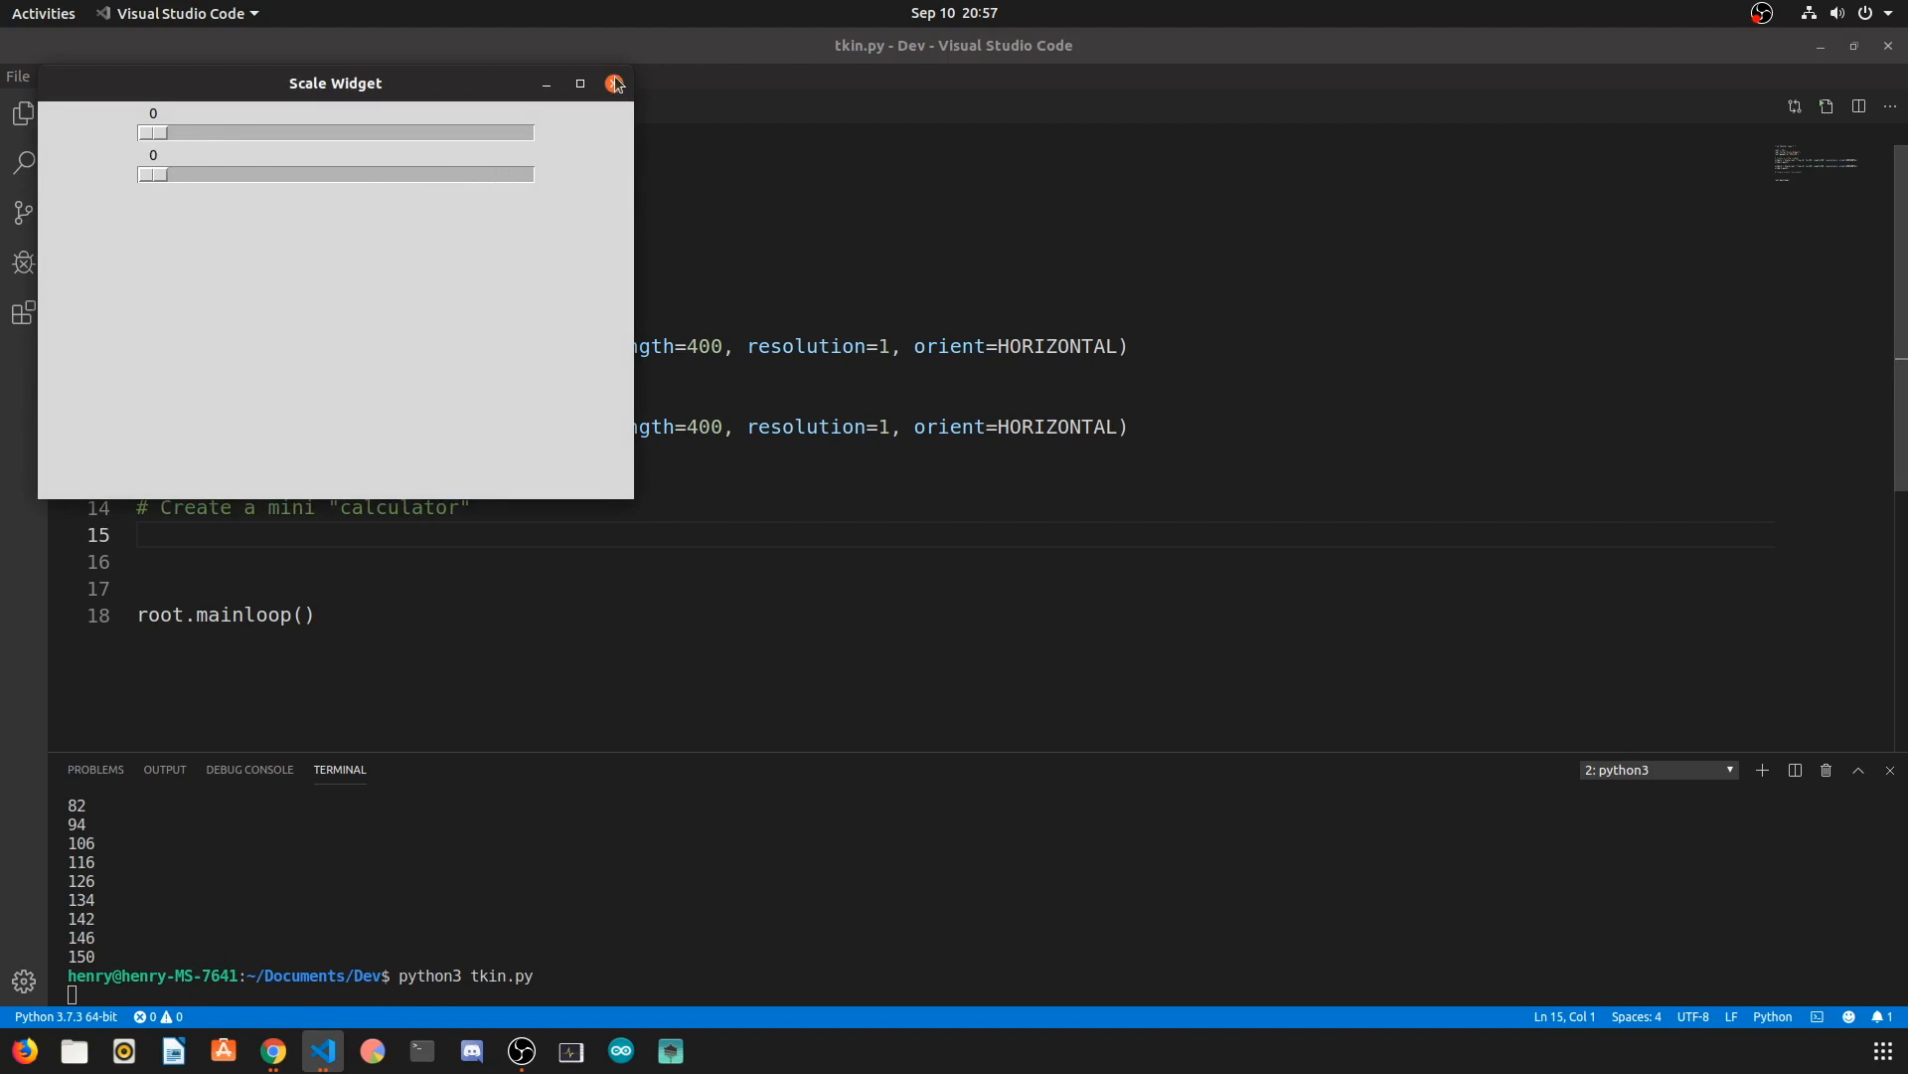
{"action": "left_click", "coordinate": [614, 83]}
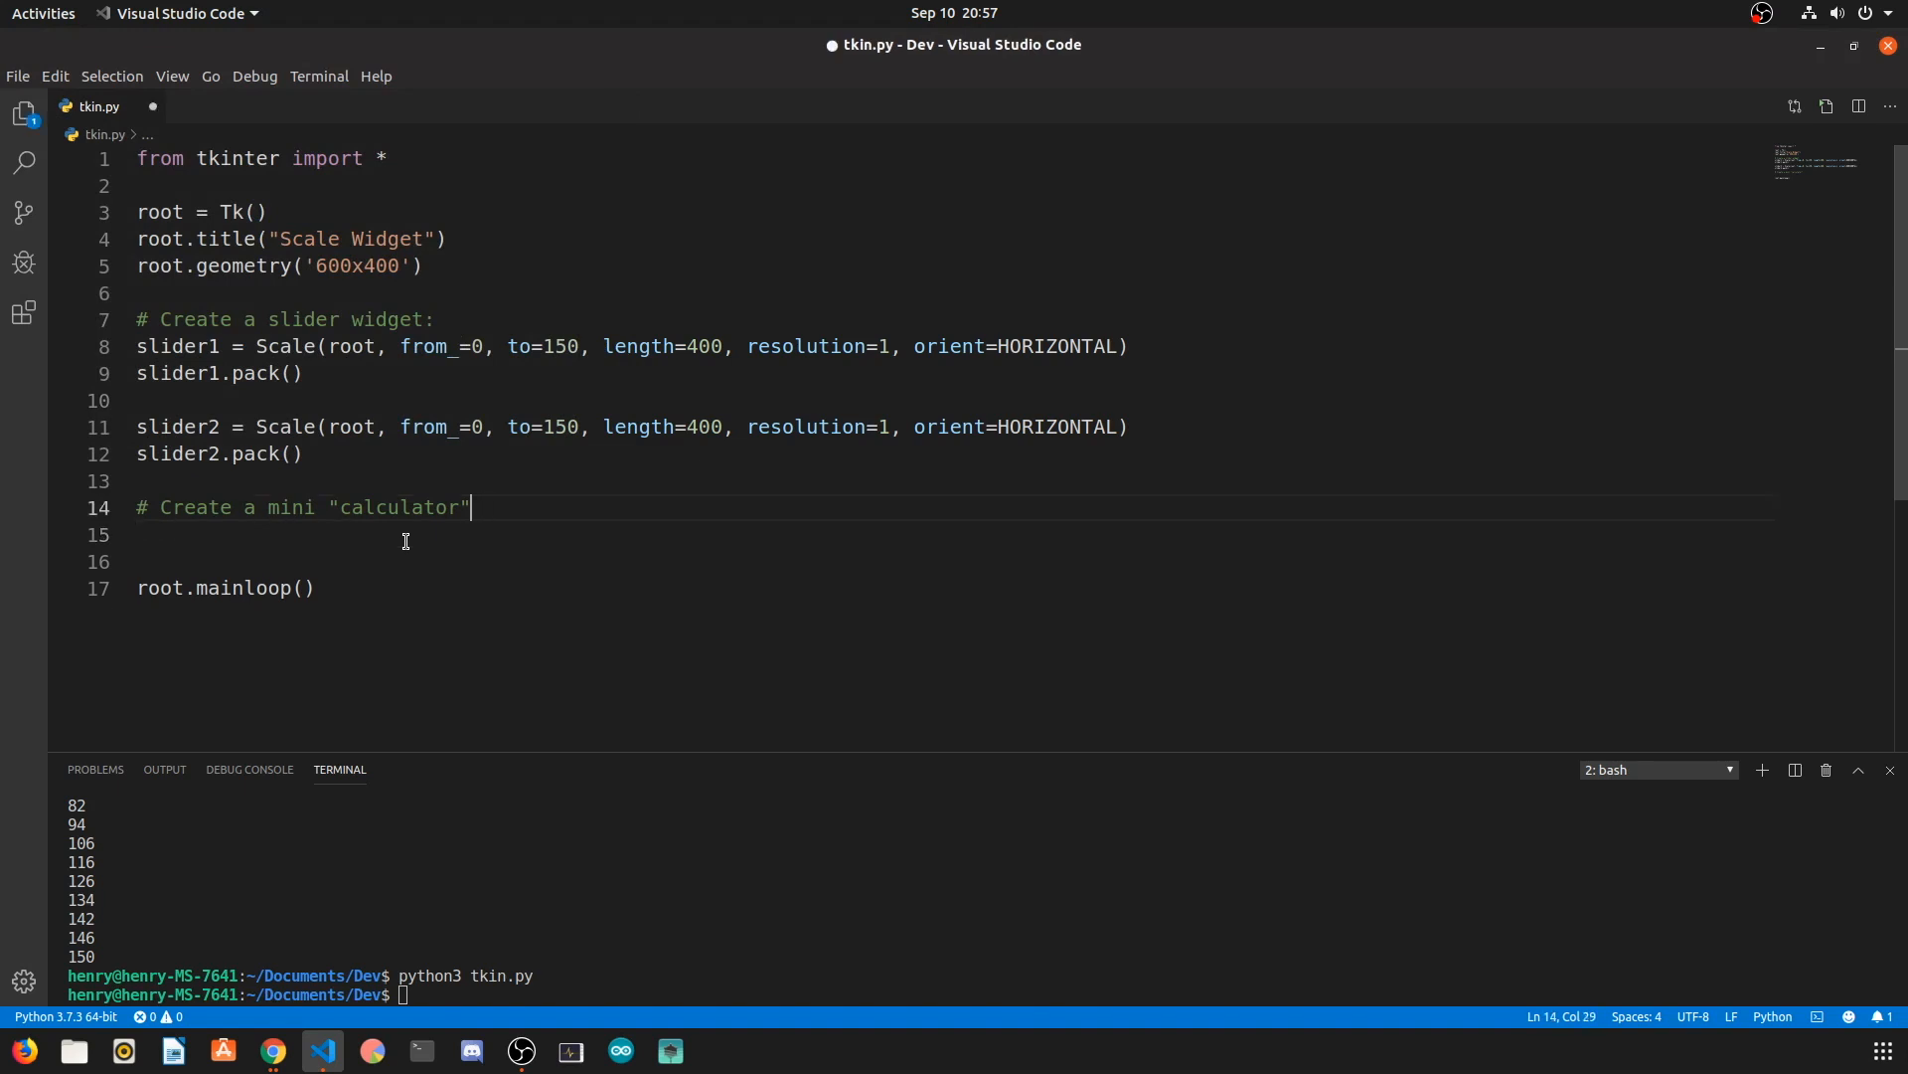
Step: Extend the comment: takes two numbers from the sliders and performs operations on them
{"action": "type", "text": ". Take"}
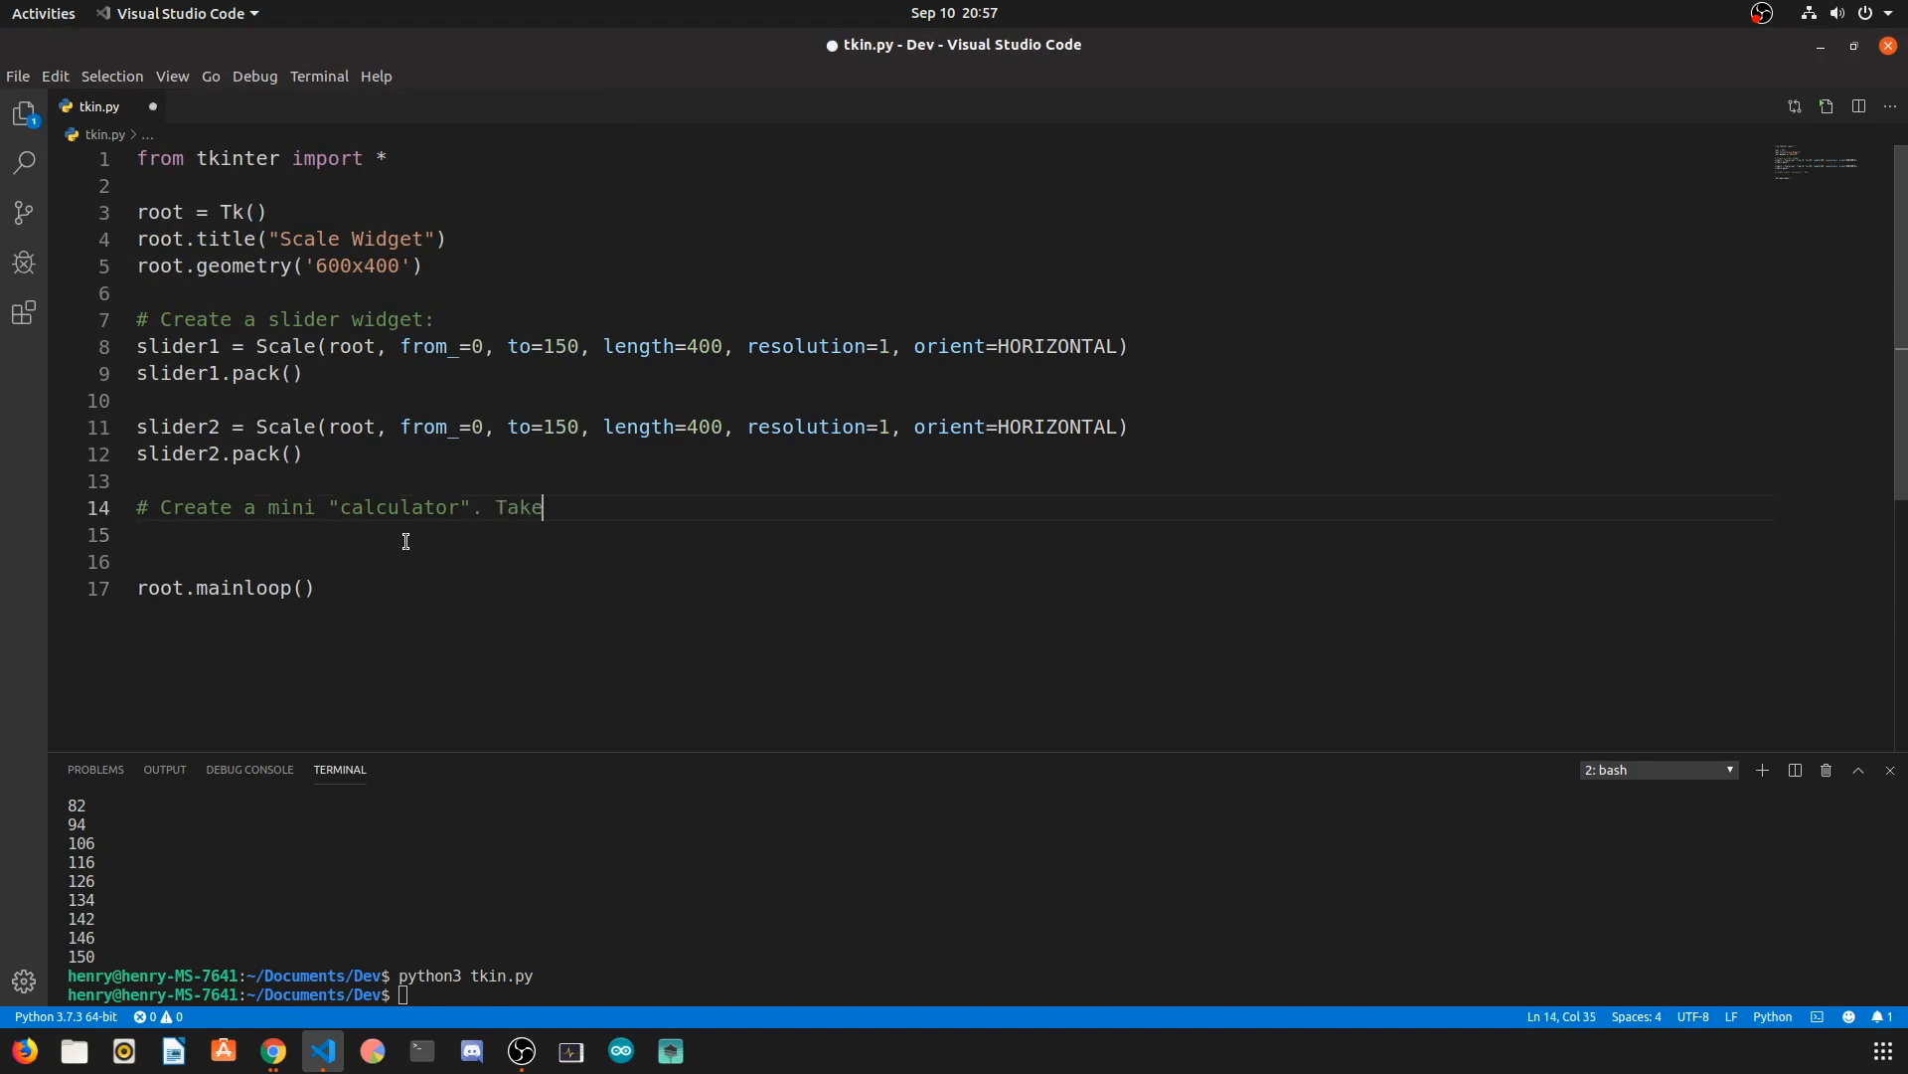
{"action": "type", "text": "s two numbers from"}
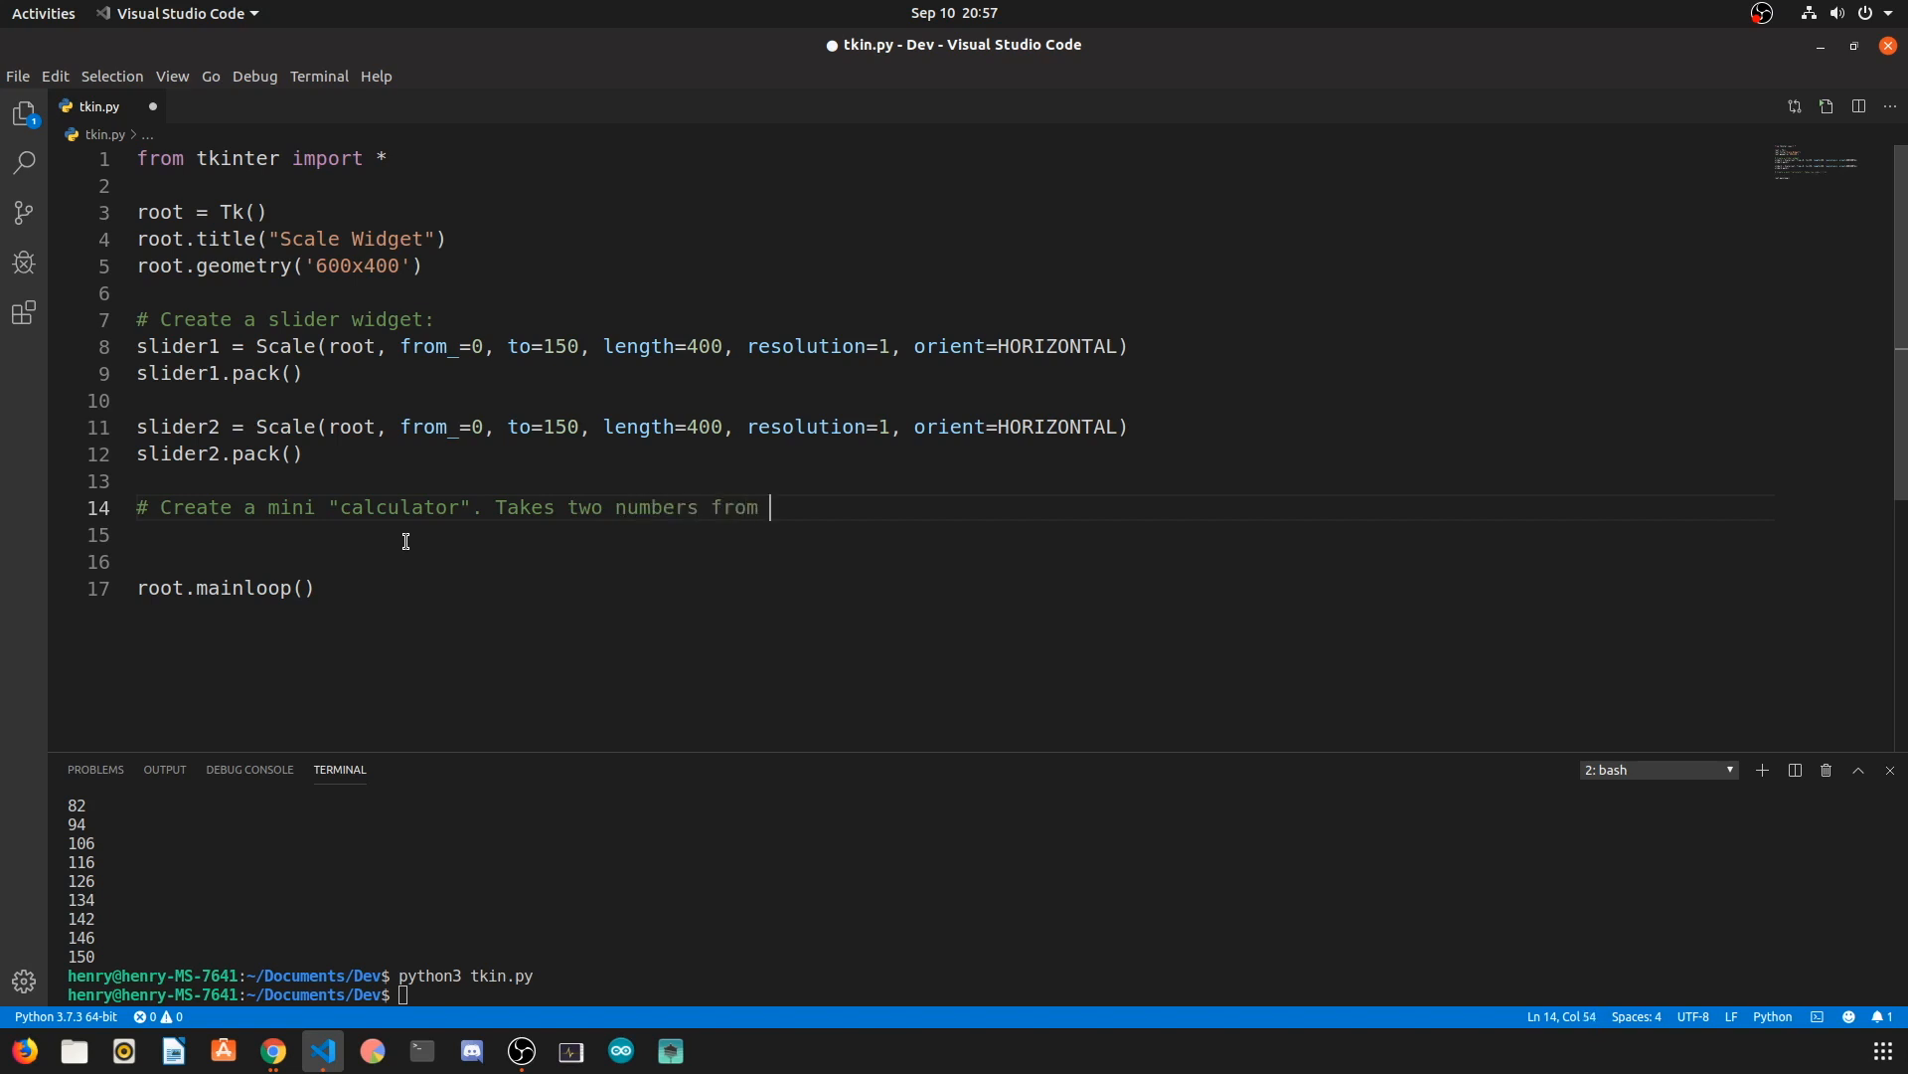
{"action": "type", "text": "the sliders and"}
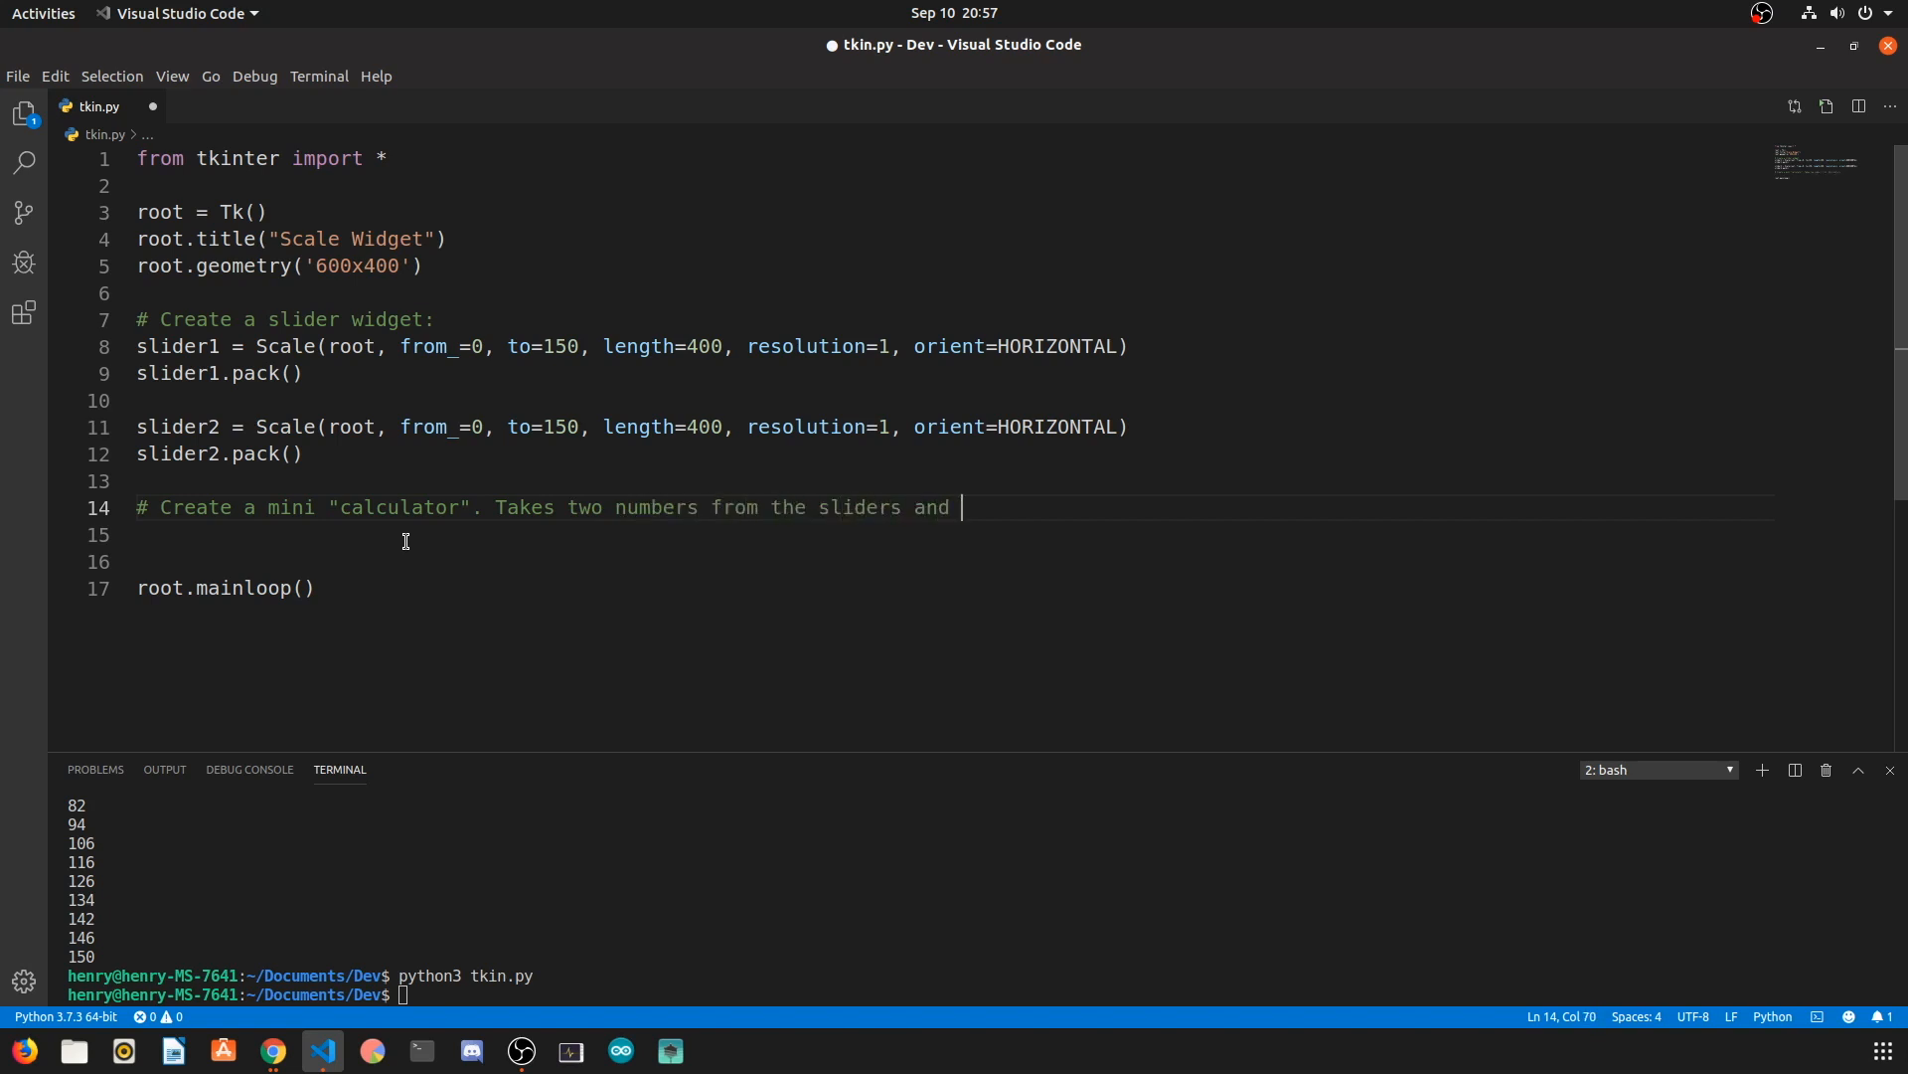
{"action": "type", "text": "performs +, -, *, and /"}
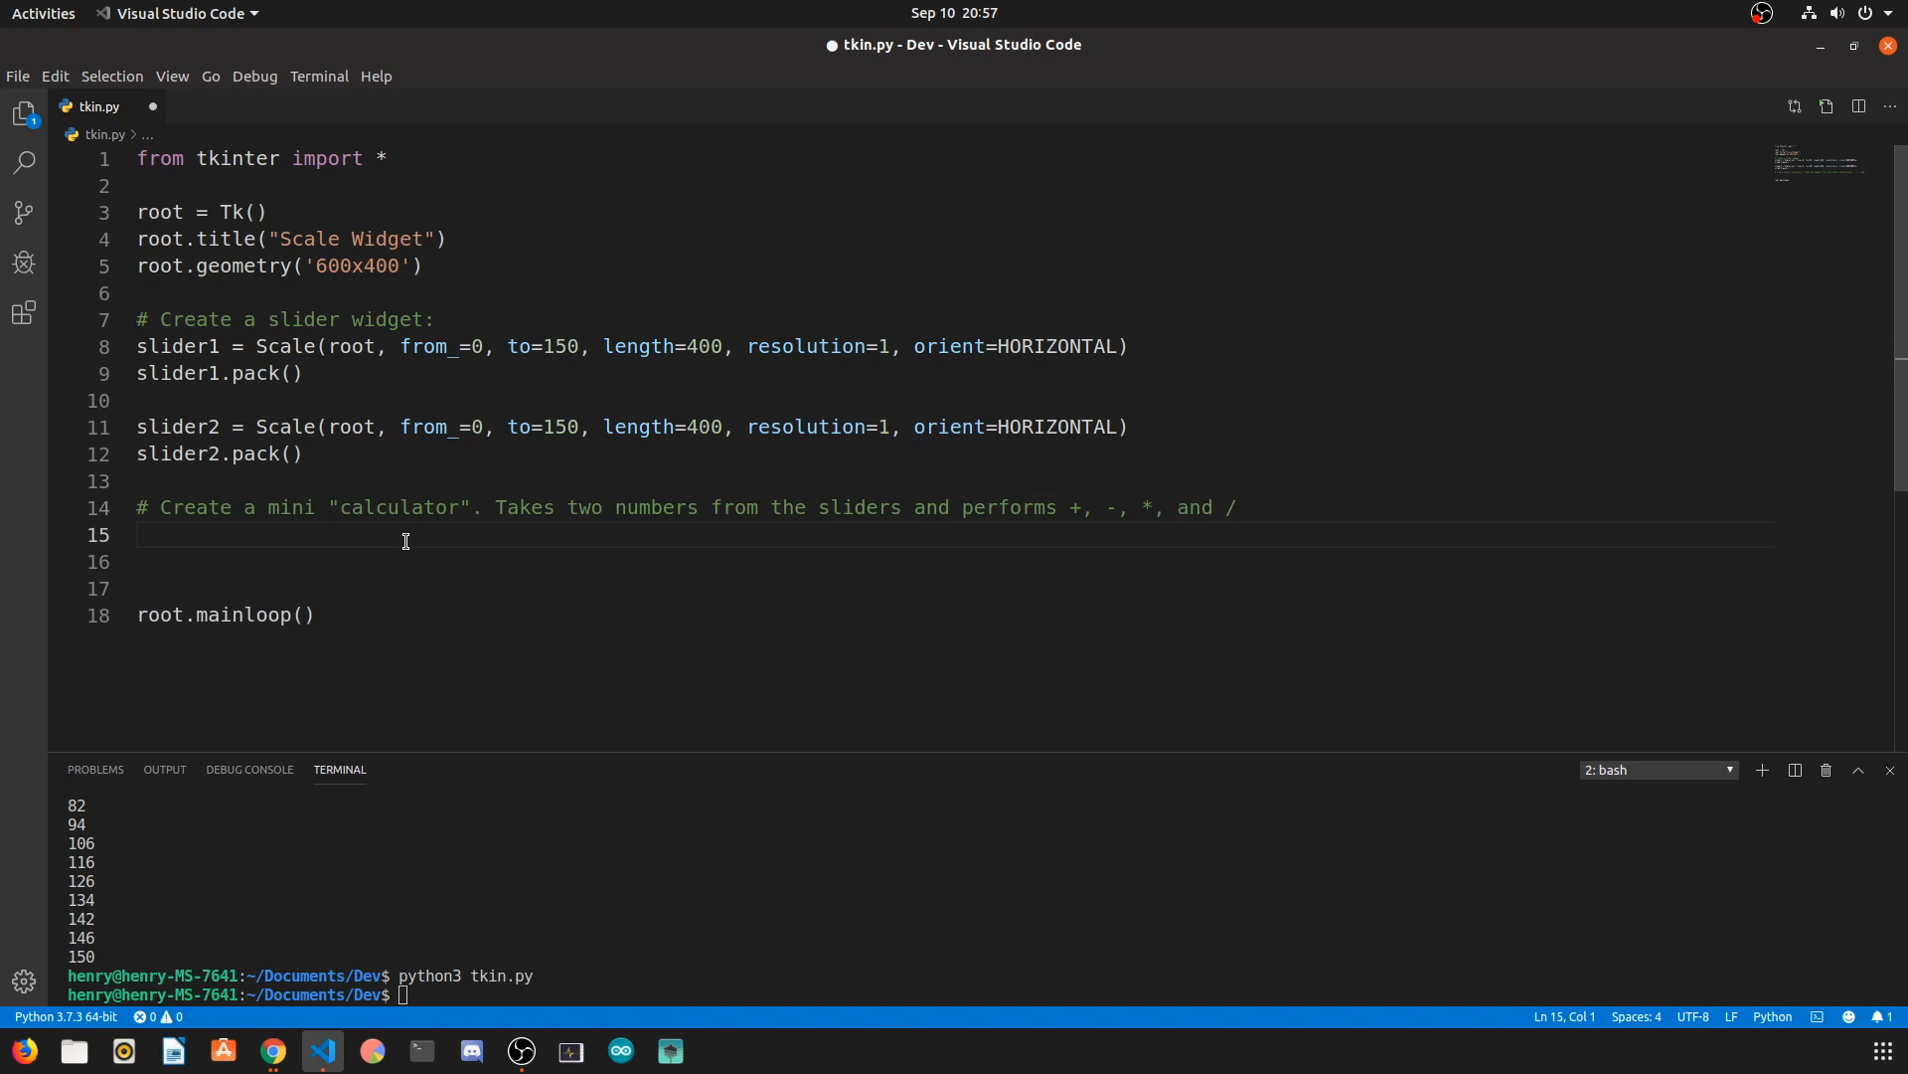
Step: Add calculate_button with text "Calculate" and command=calculate_values, and pack it
{"action": "type", "text": "# Create"}
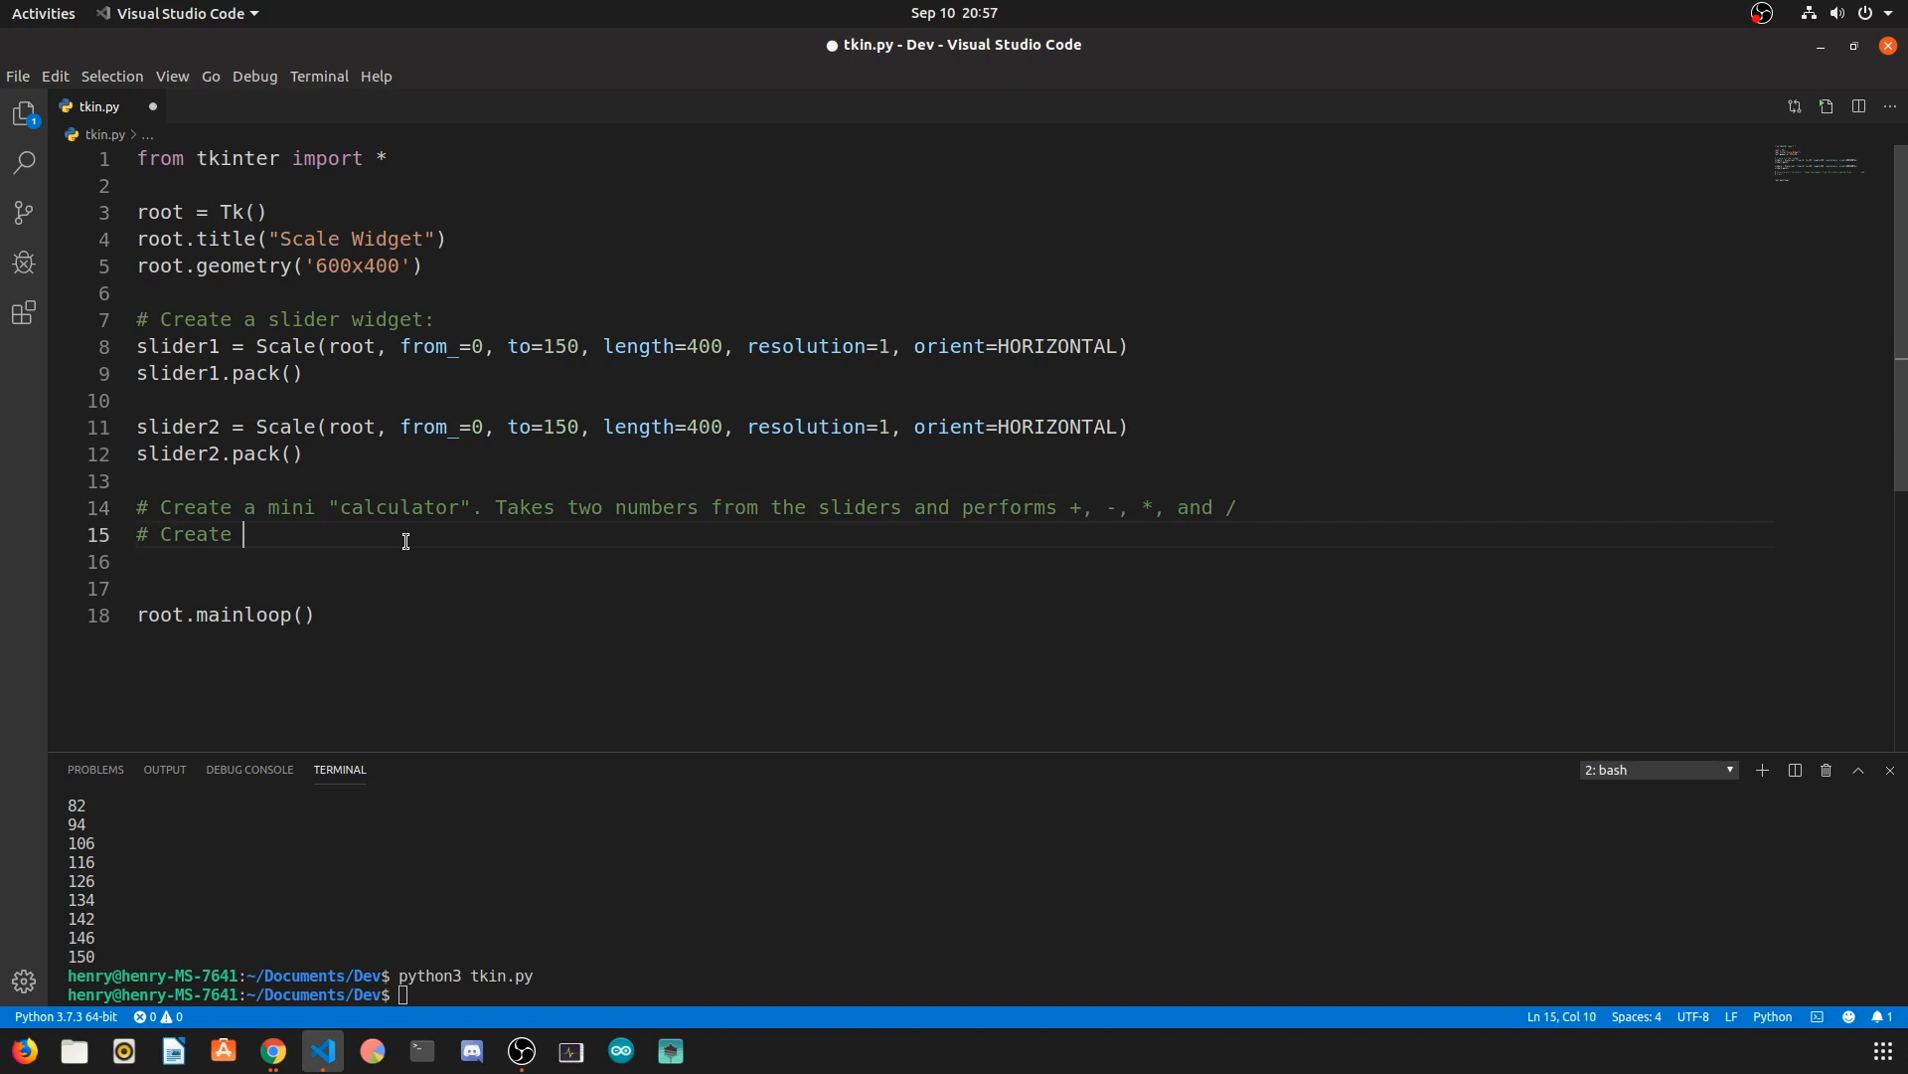
{"action": "type", "text": "calculate button;"}
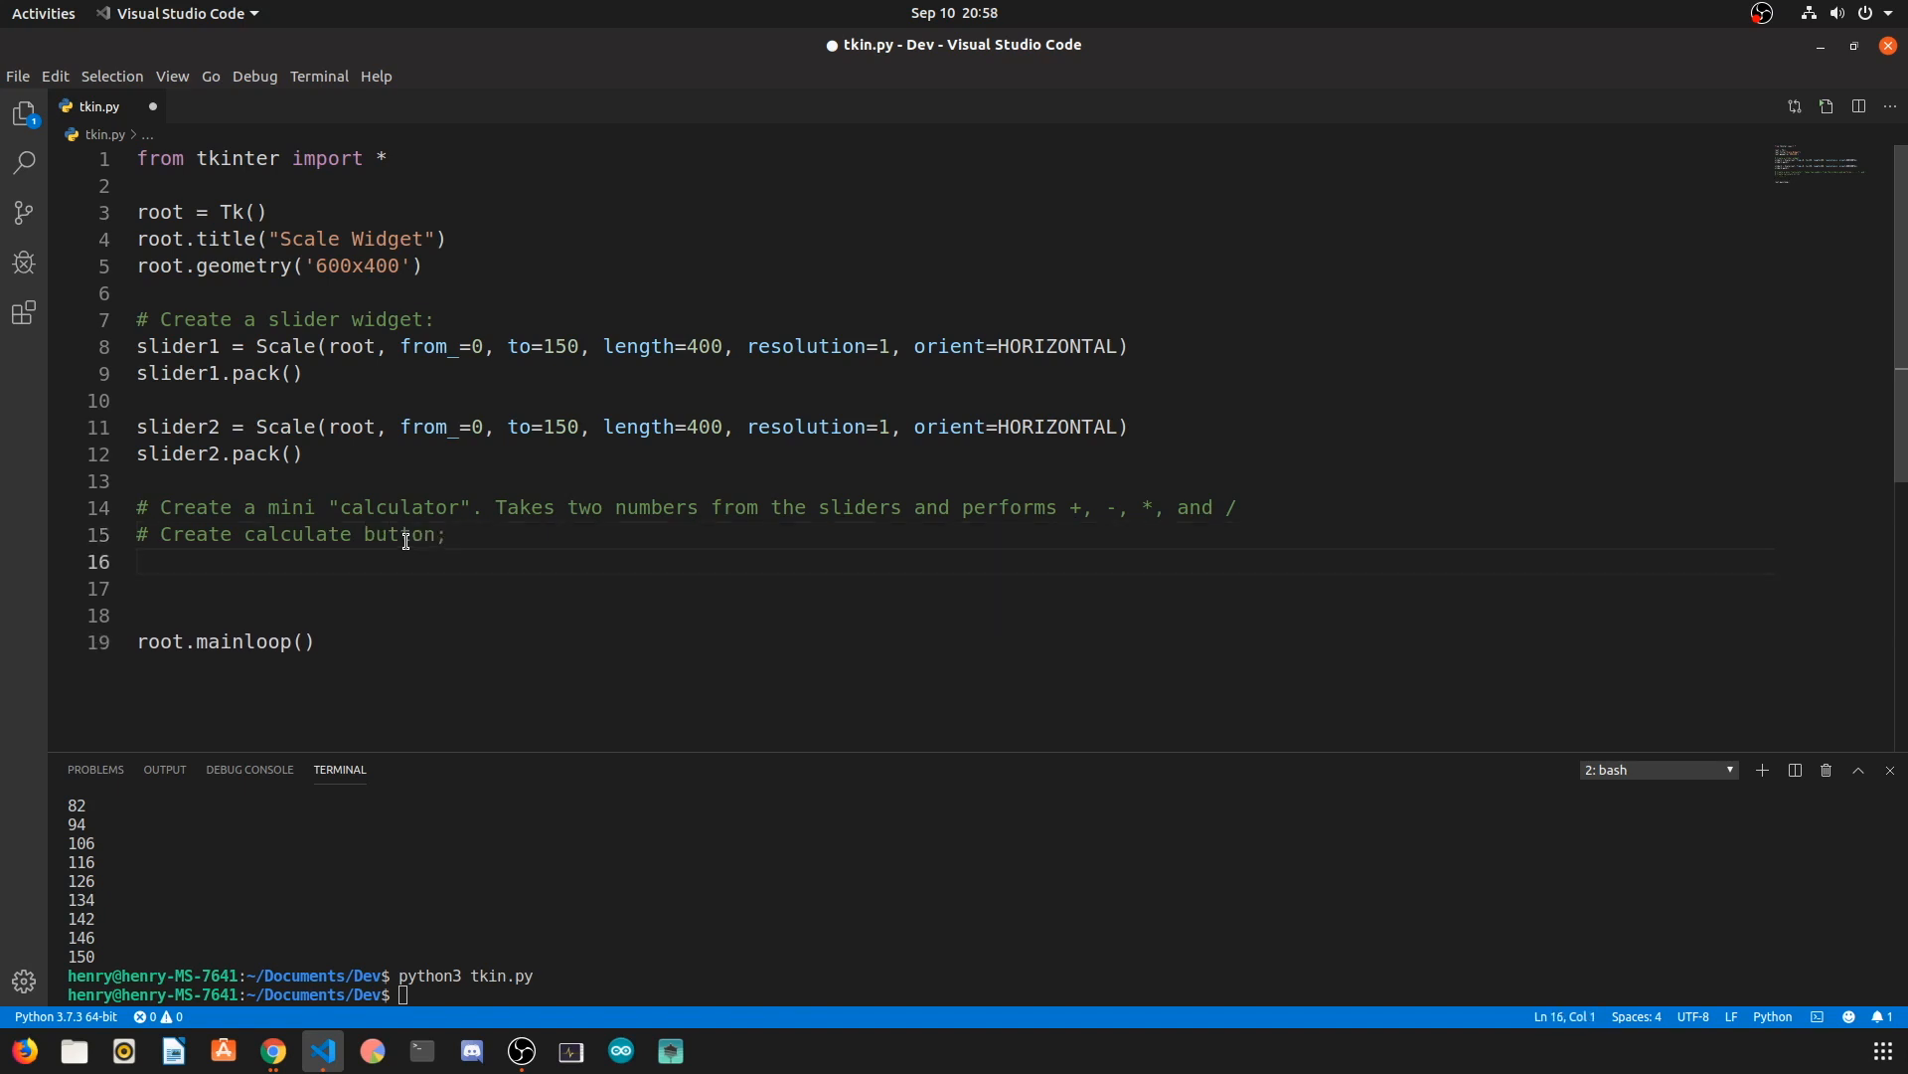
{"action": "type", "text": "calculate = Button(root, t"}
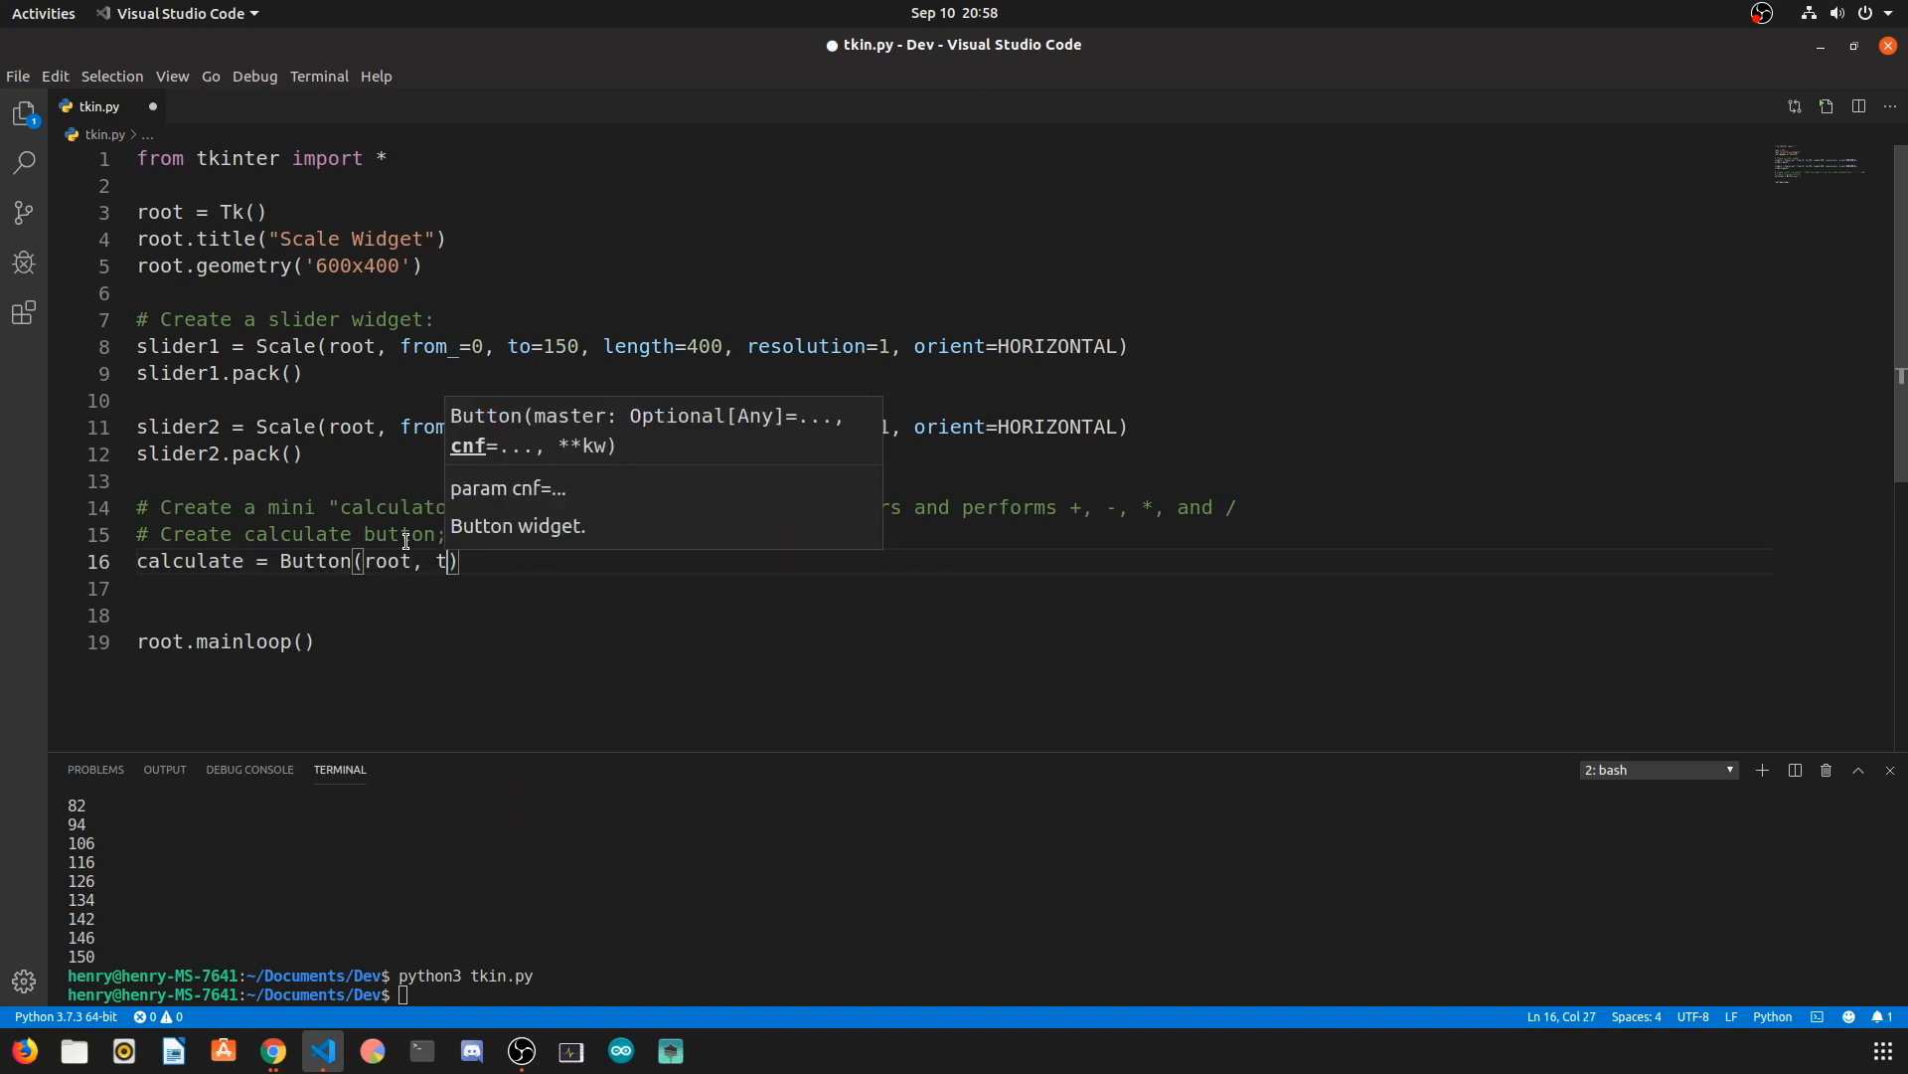
{"action": "type", "text": "ext=\"Calculate\""}
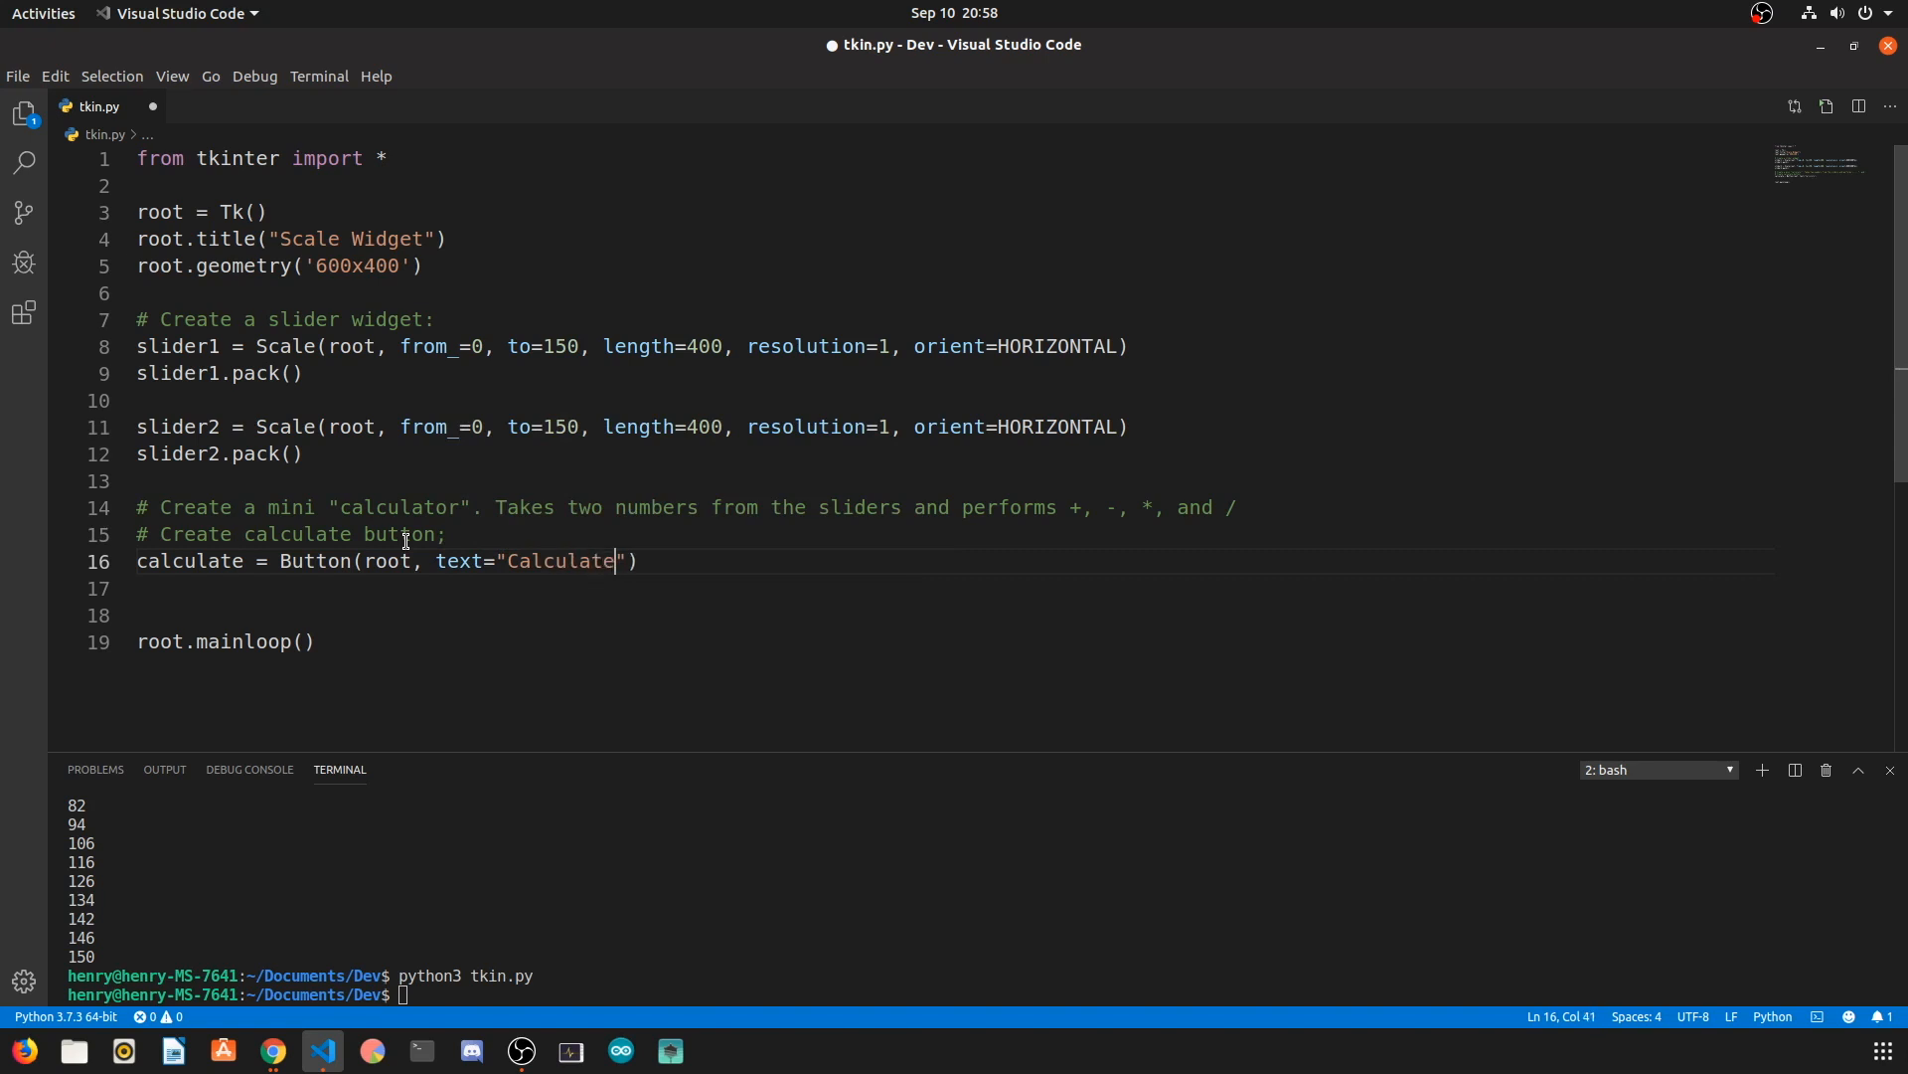
{"action": "type", "text": ", command="}
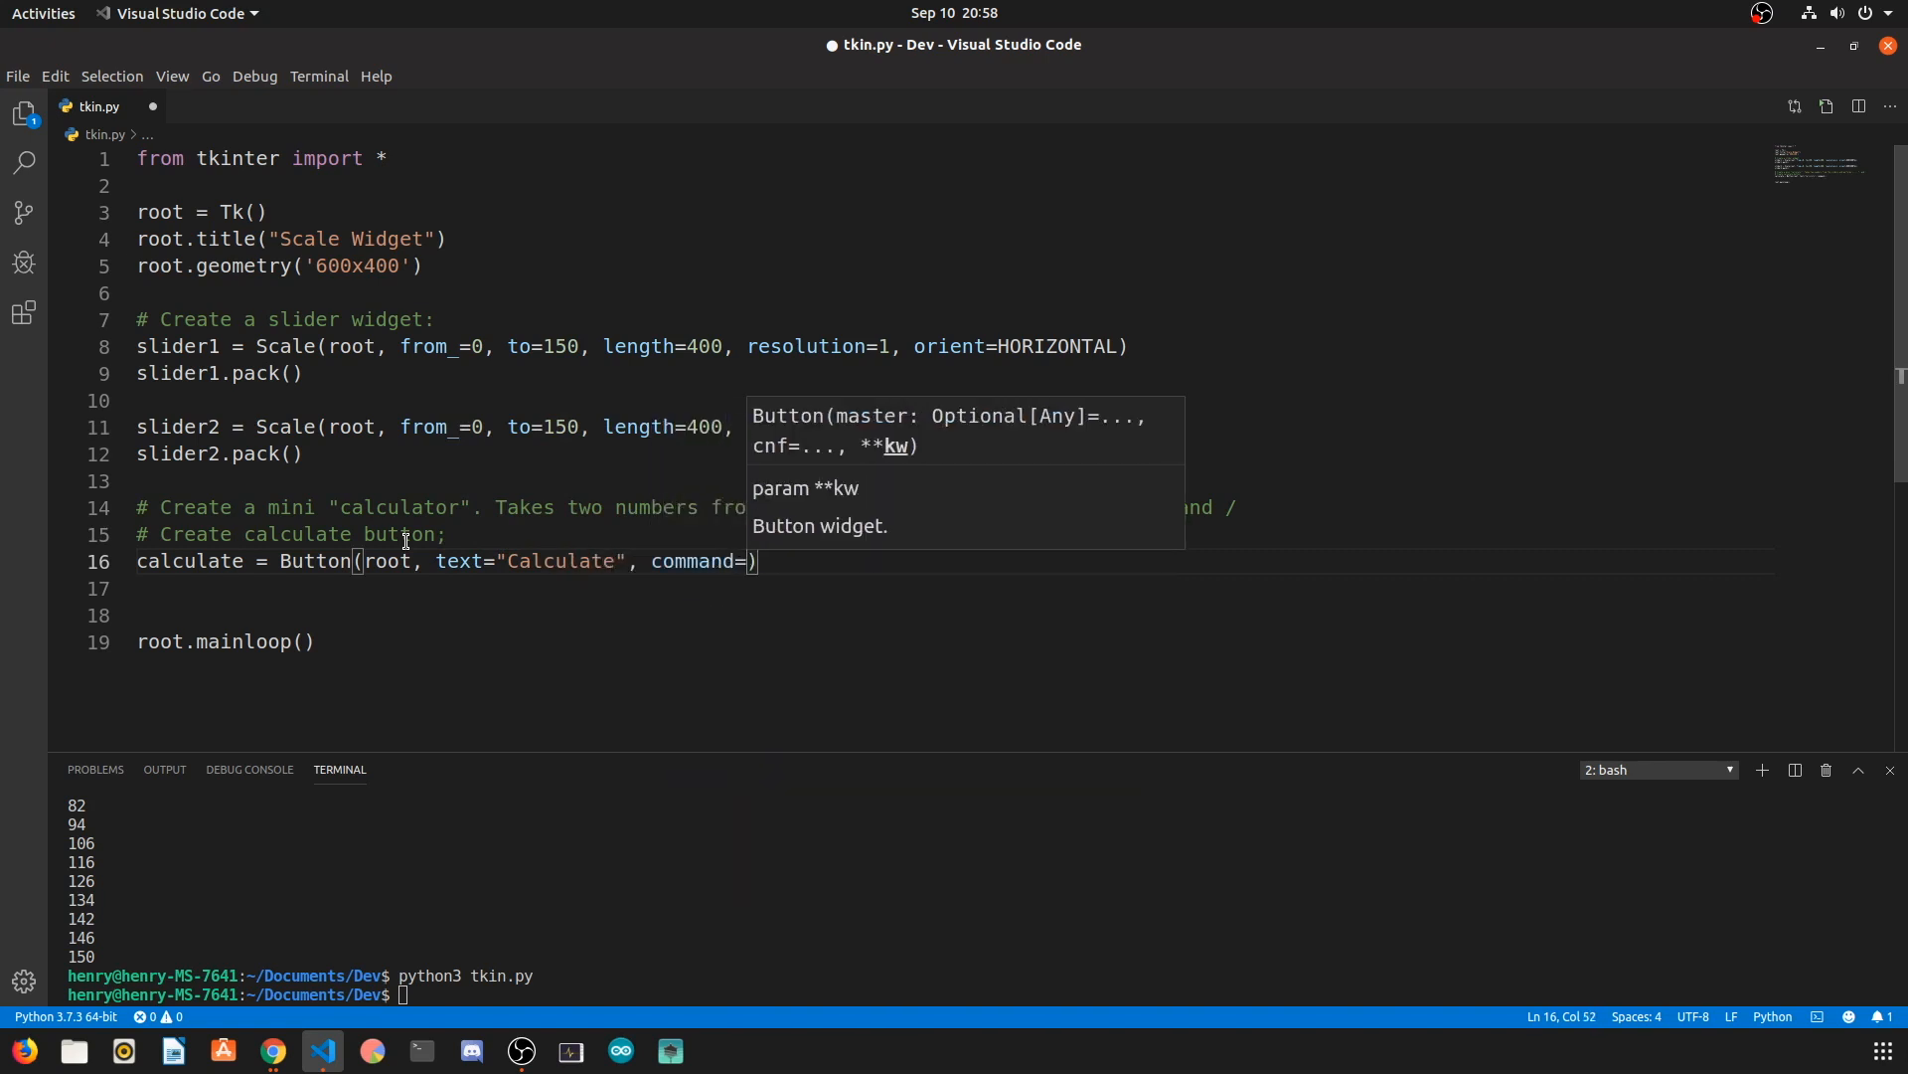
{"action": "type", "text": "calculate"}
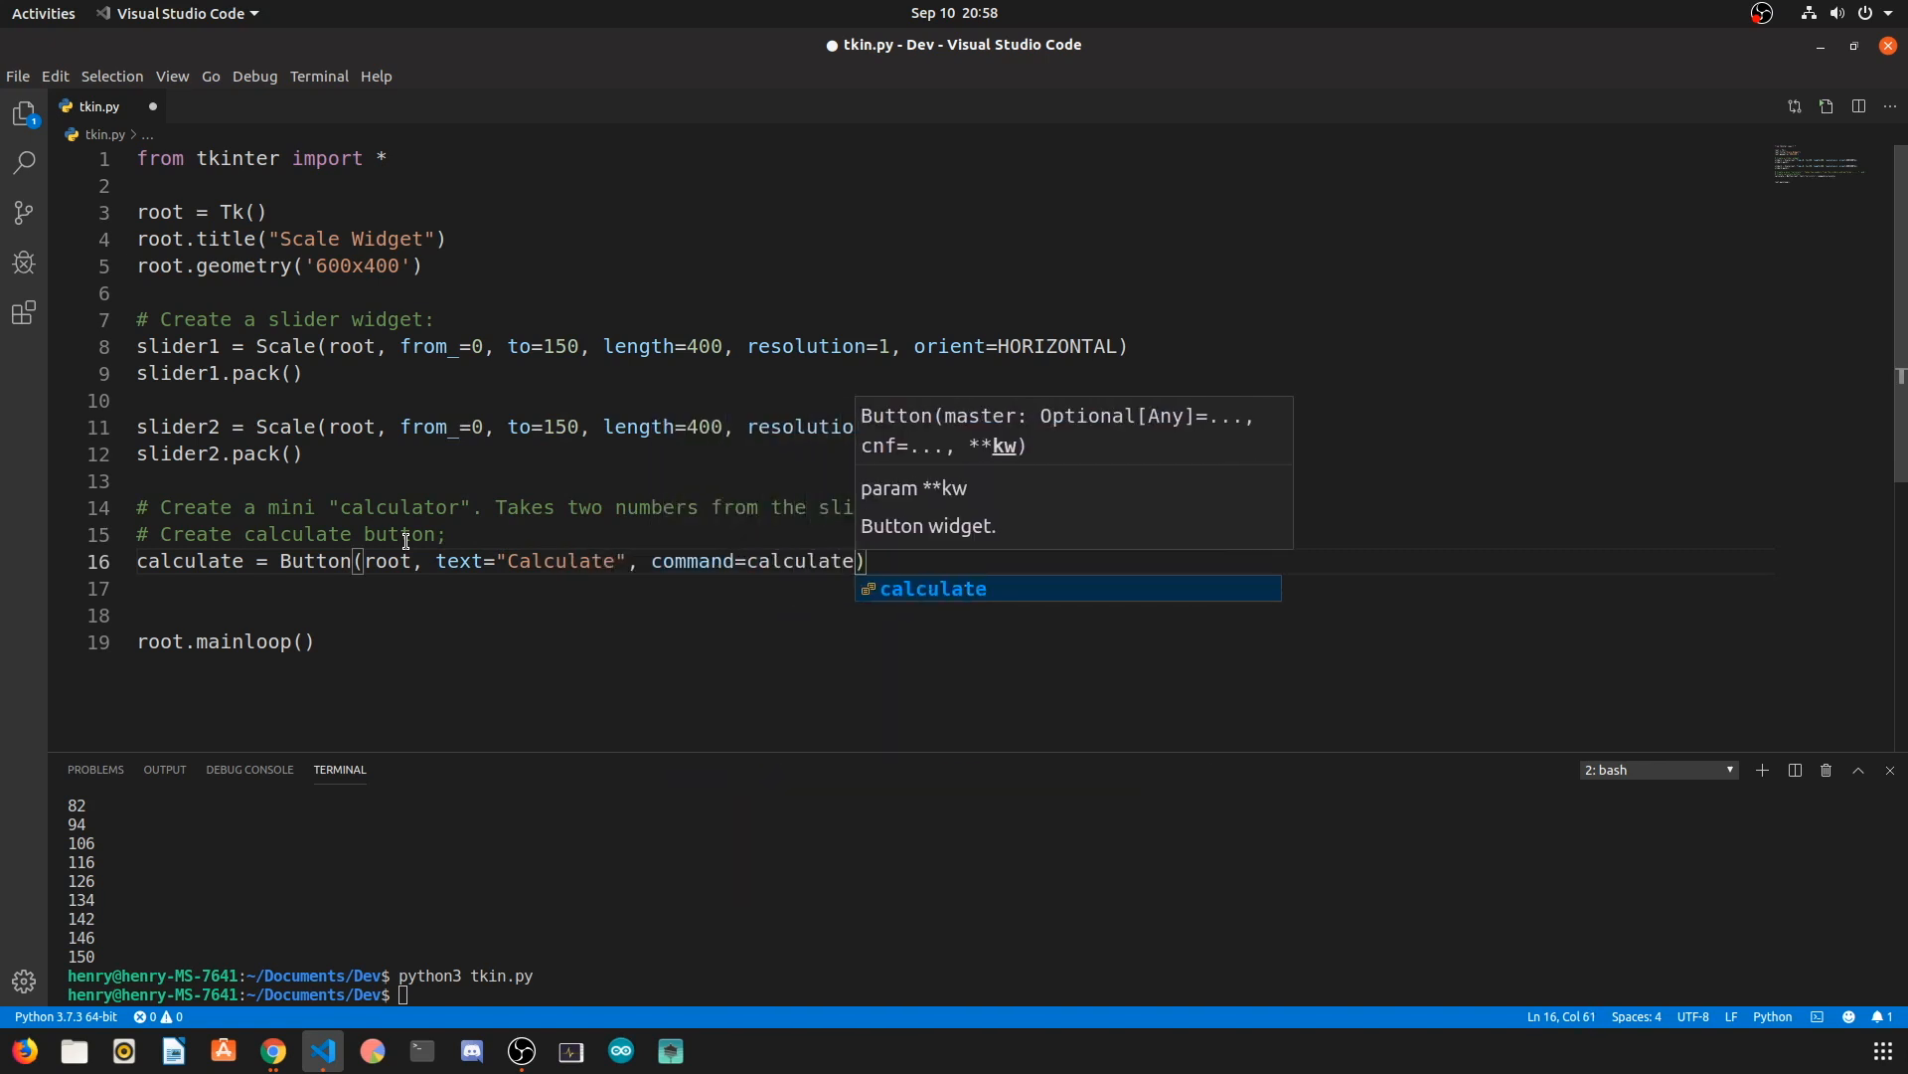
{"action": "type", "text": "_values"}
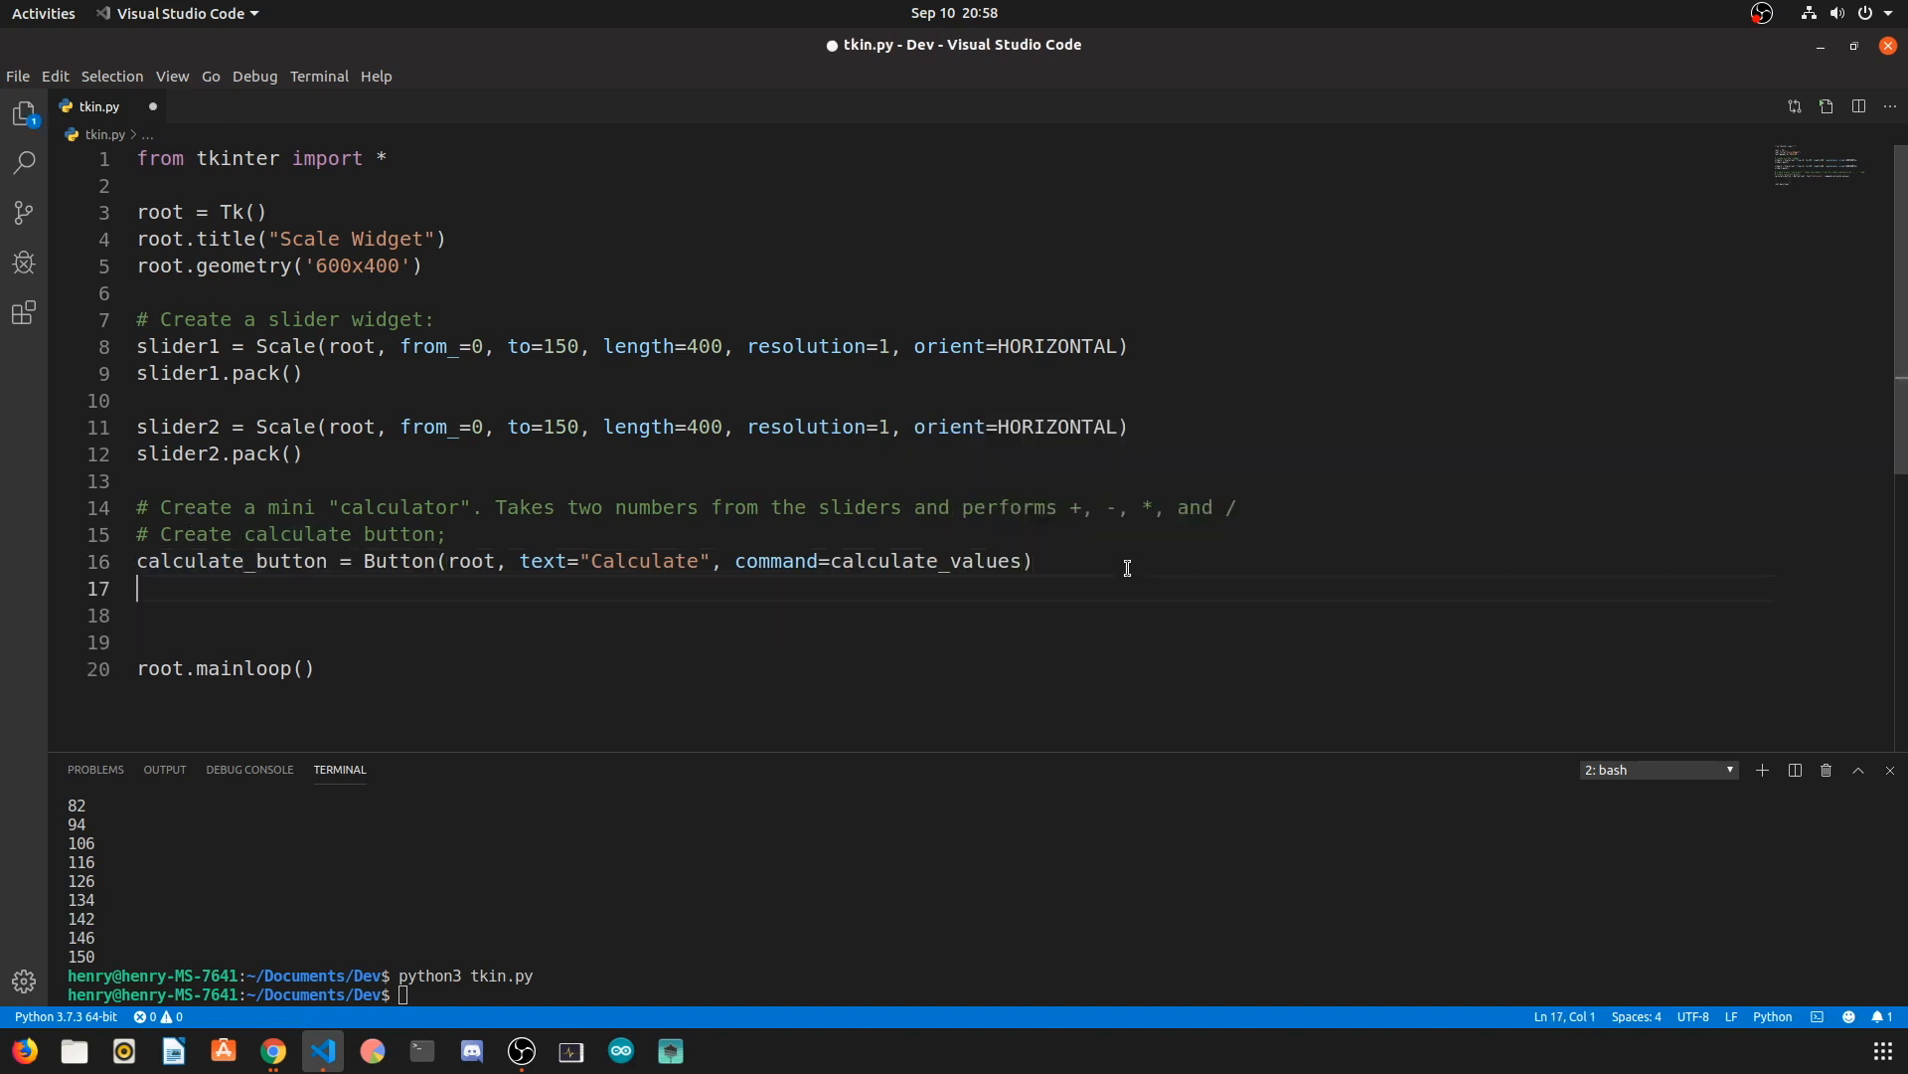
{"action": "type", "text": "calculate"}
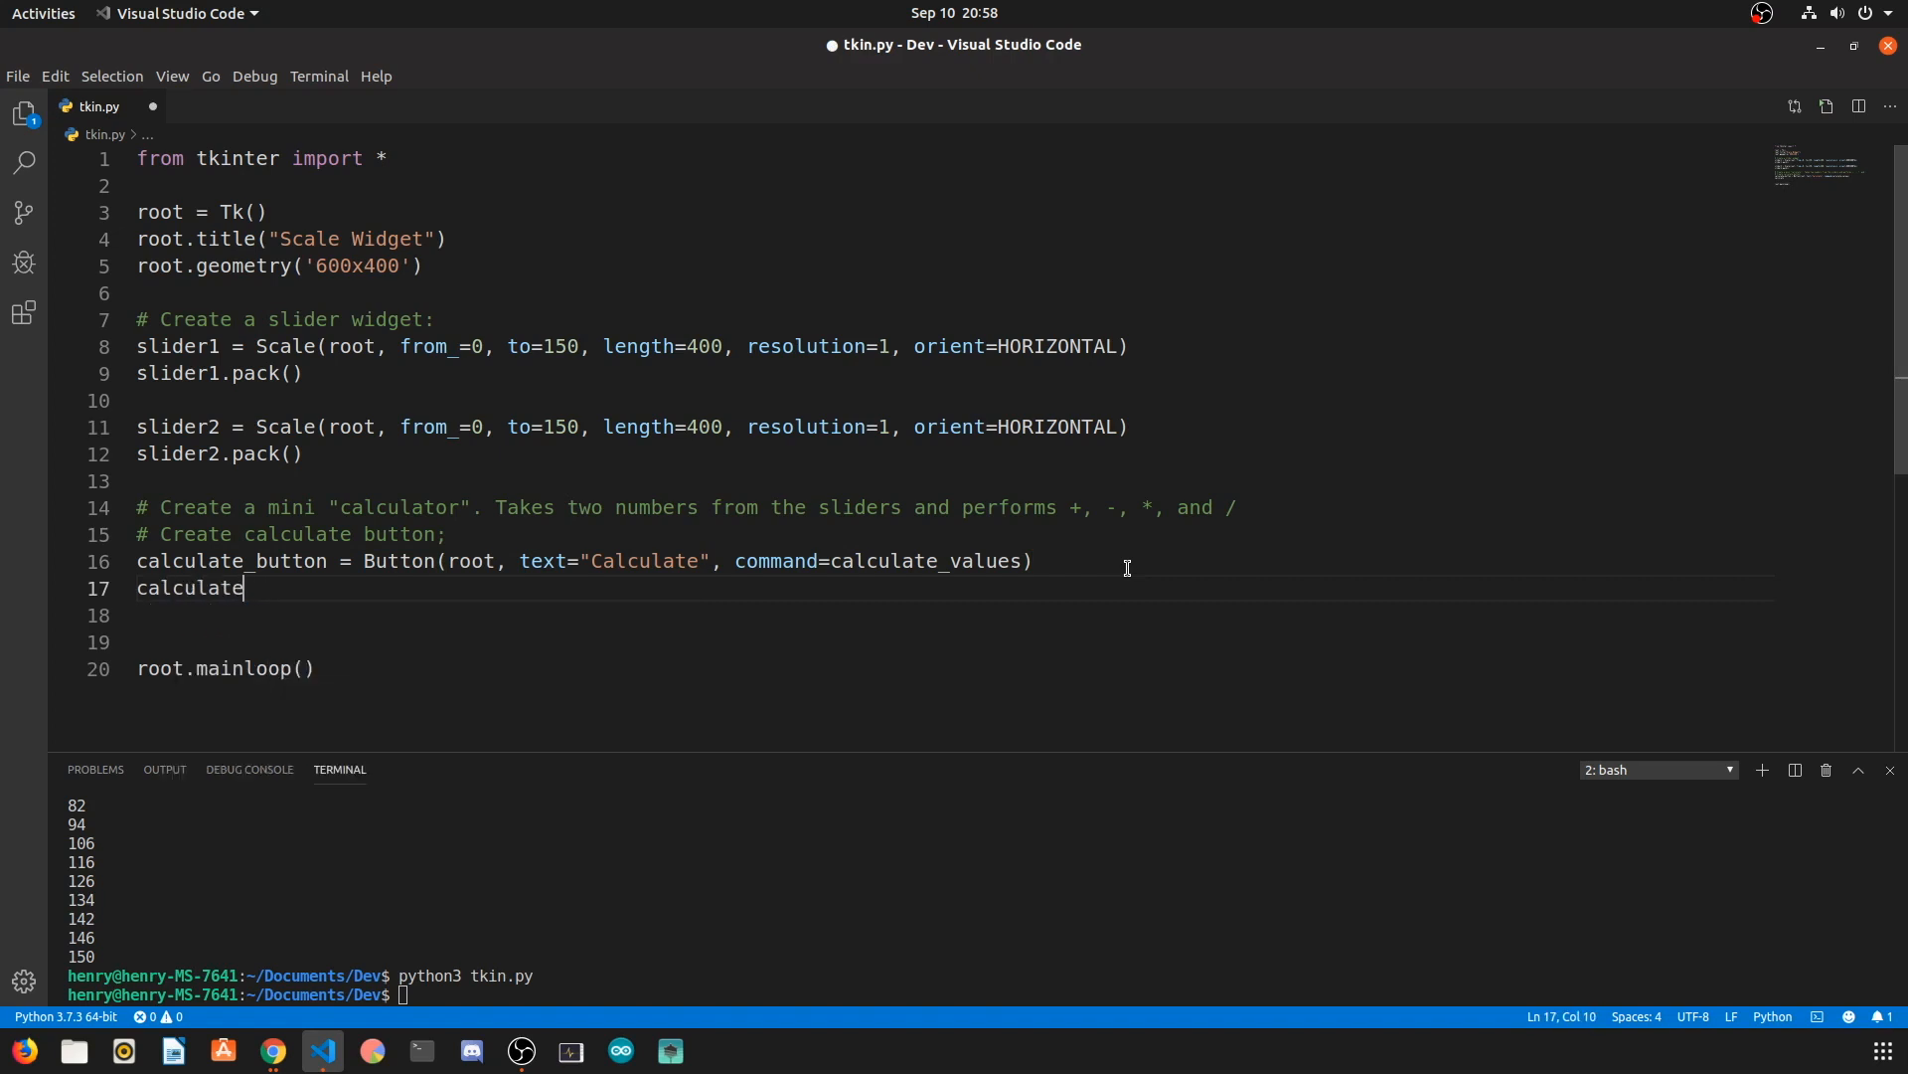
{"action": "type", "text": "_button."}
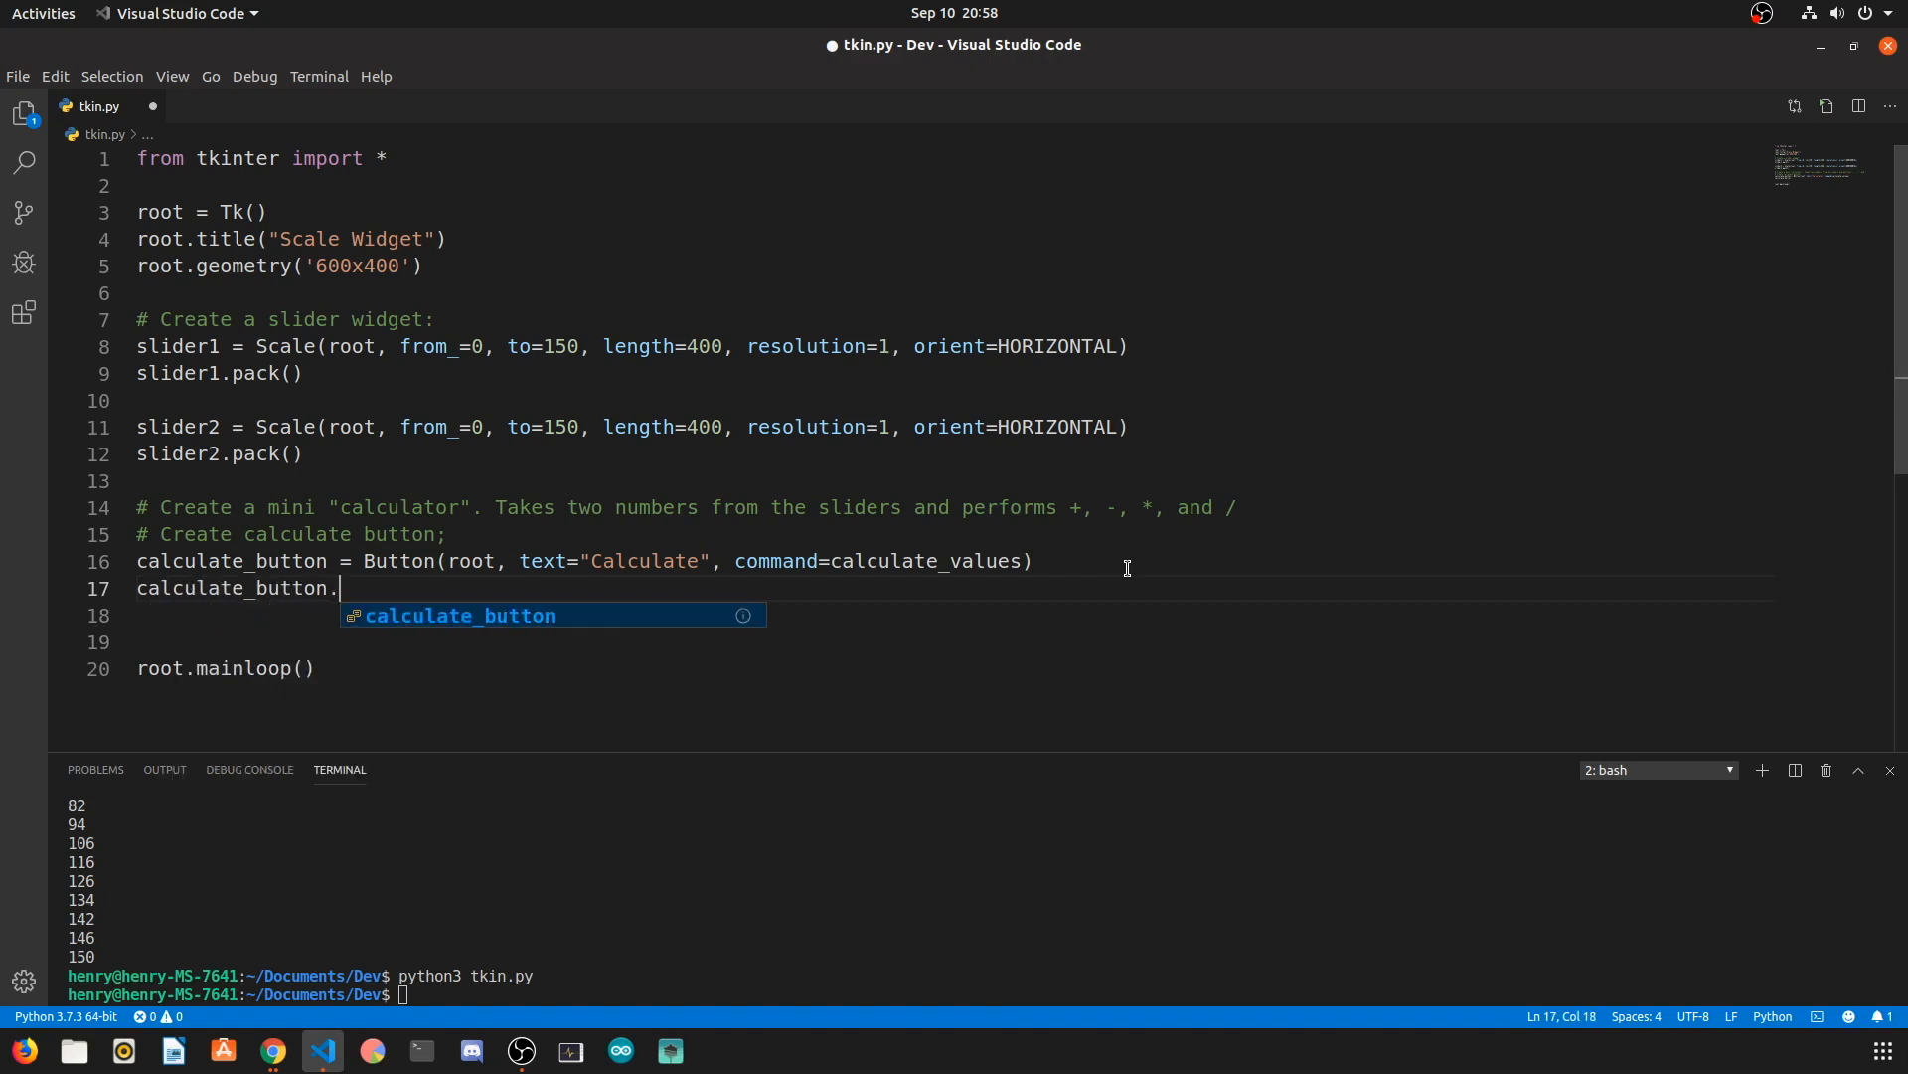
{"action": "type", "text": "pack()"}
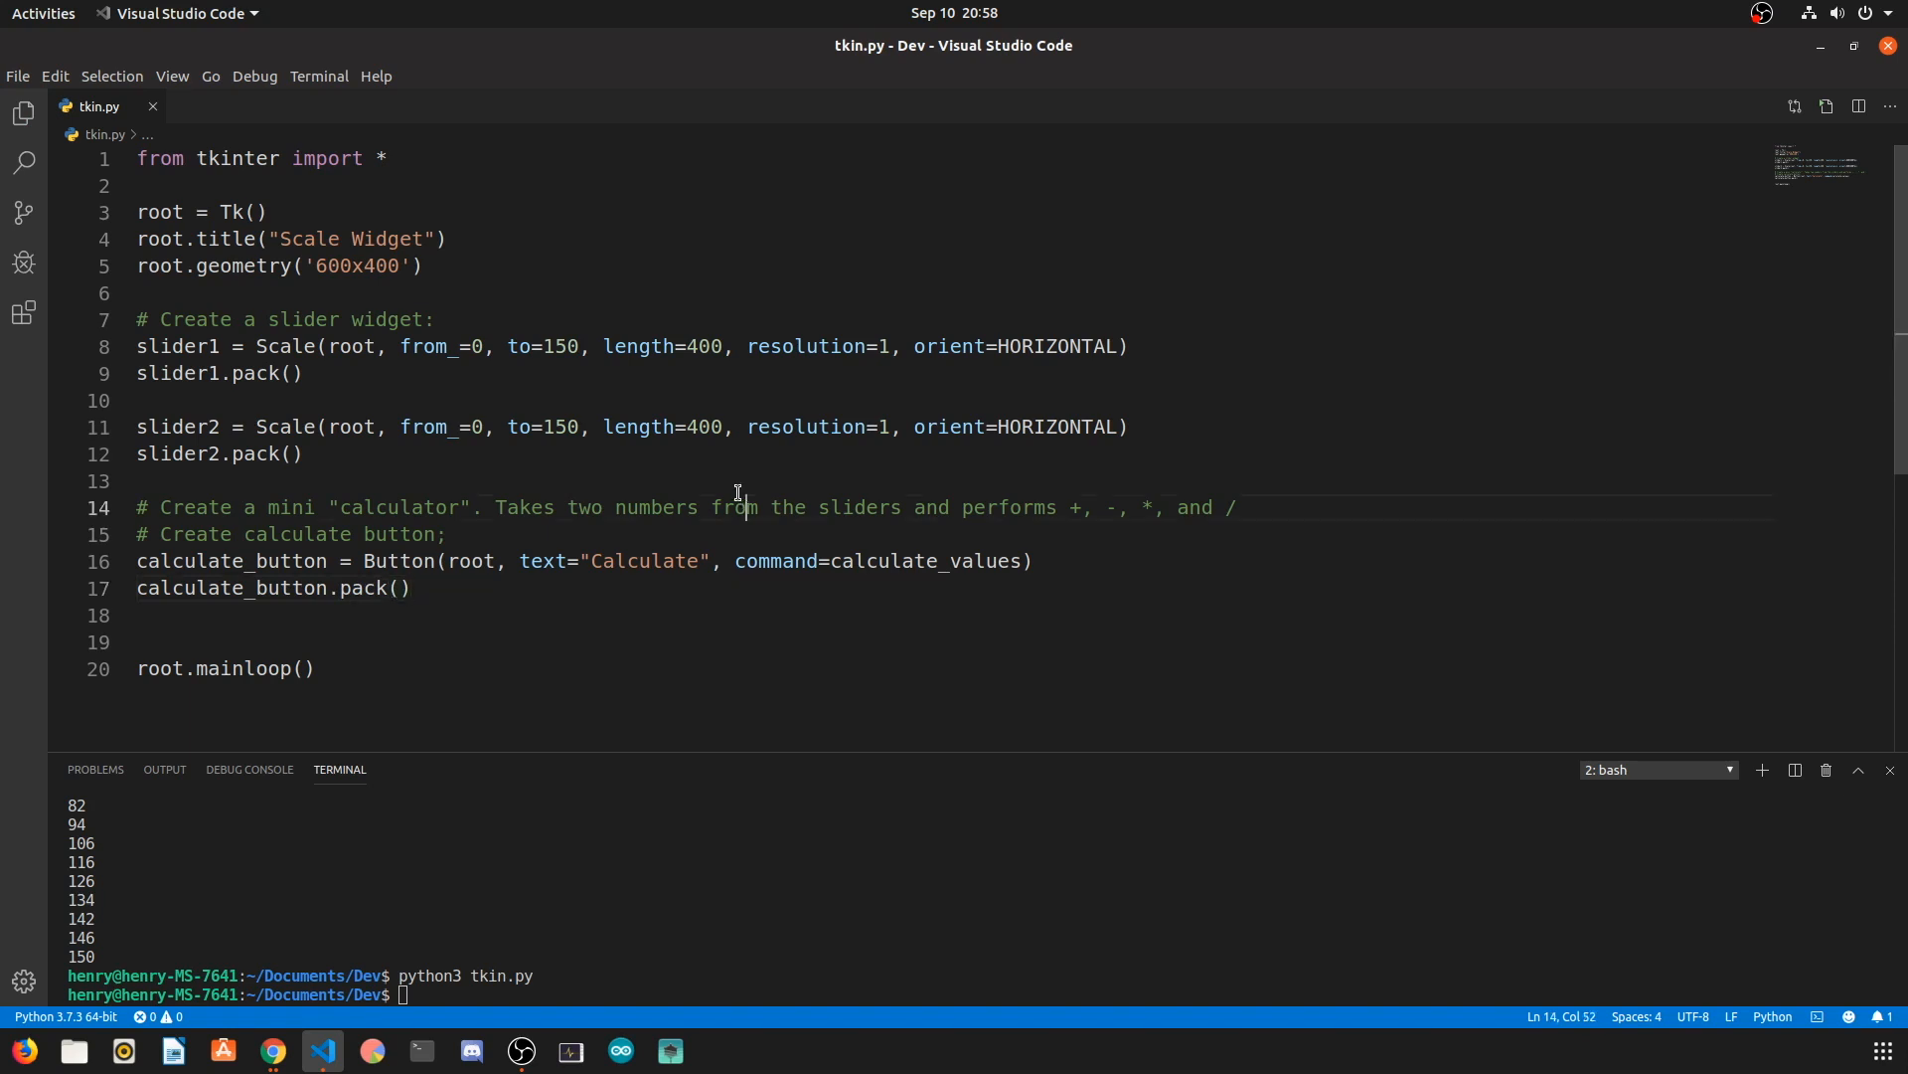
Step: Define calculate_values() with get-values and print-results comments, reading val1 and val2 from the sliders
{"action": "type", "text": "def calculate_values():"}
{"action": "type", "text": "return None"}
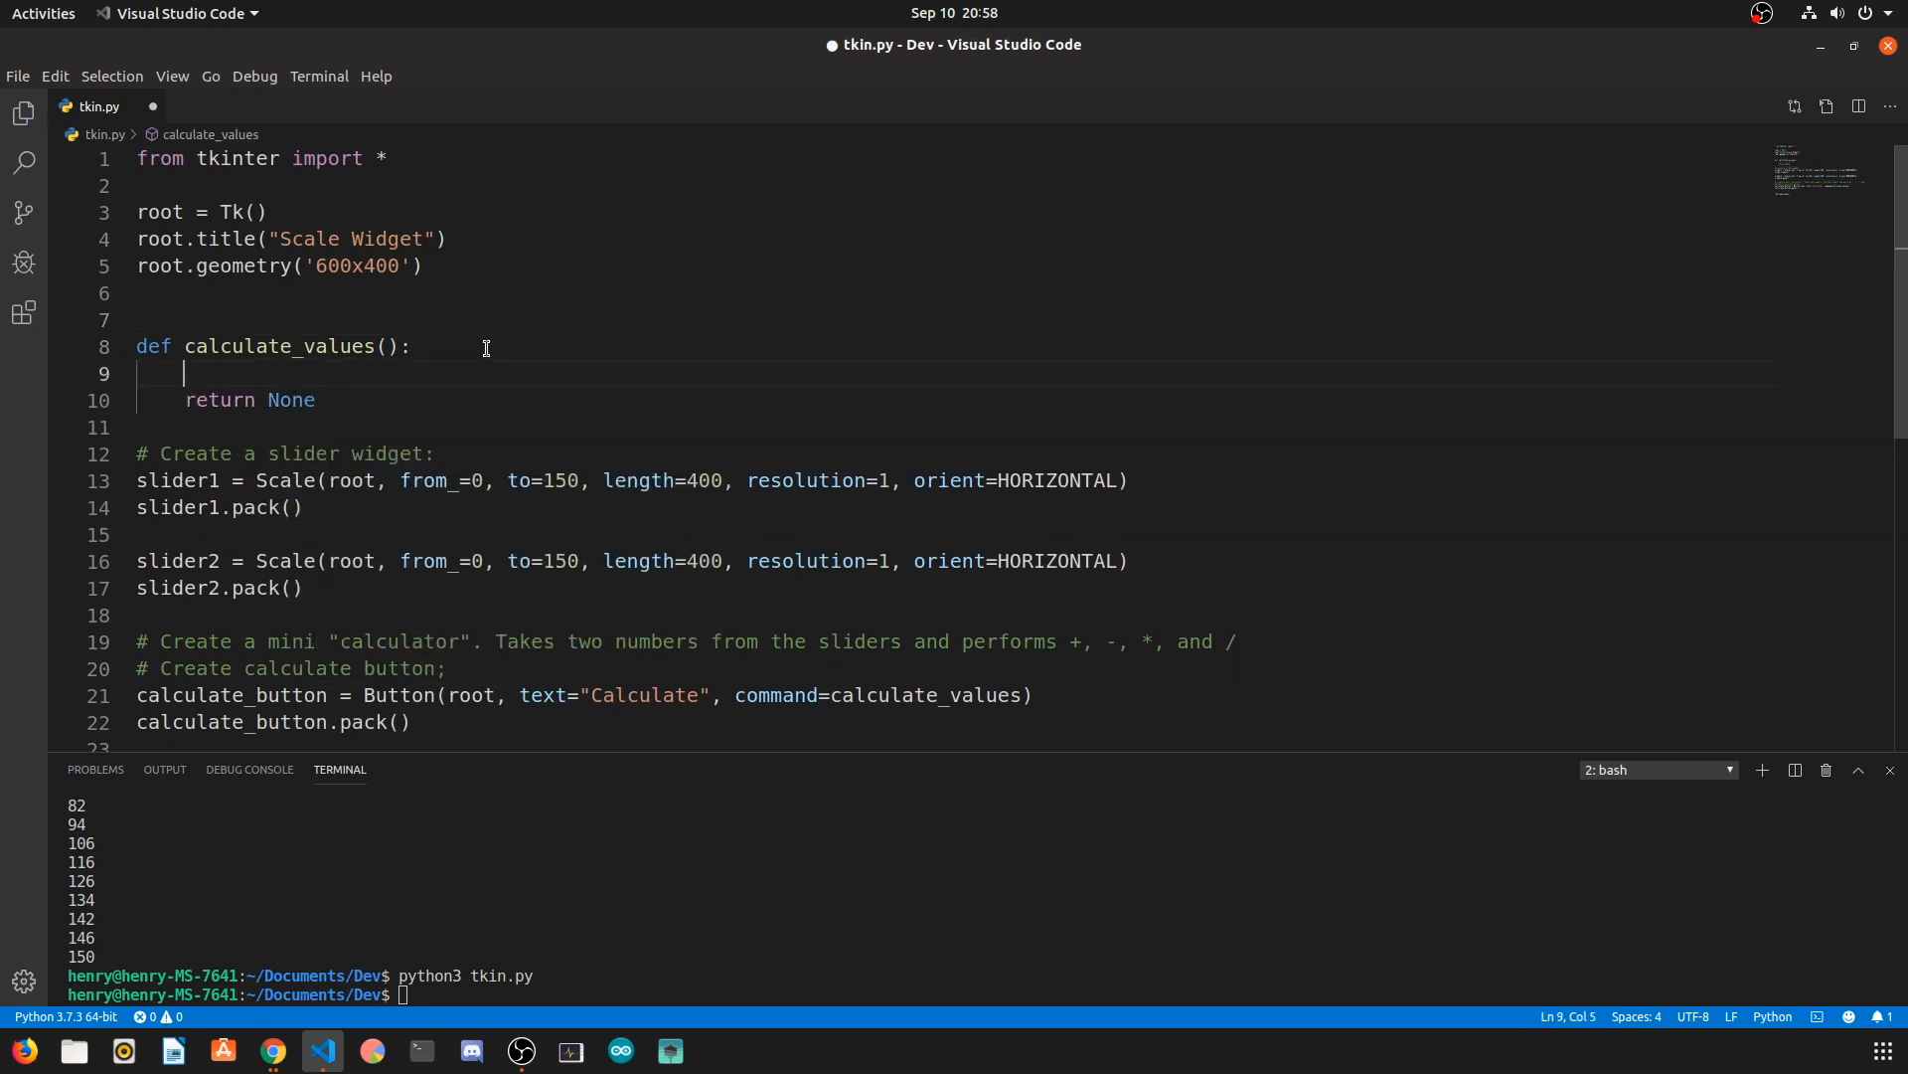
{"action": "type", "text": "# Get values"}
{"action": "type", "text": "# Pri"}
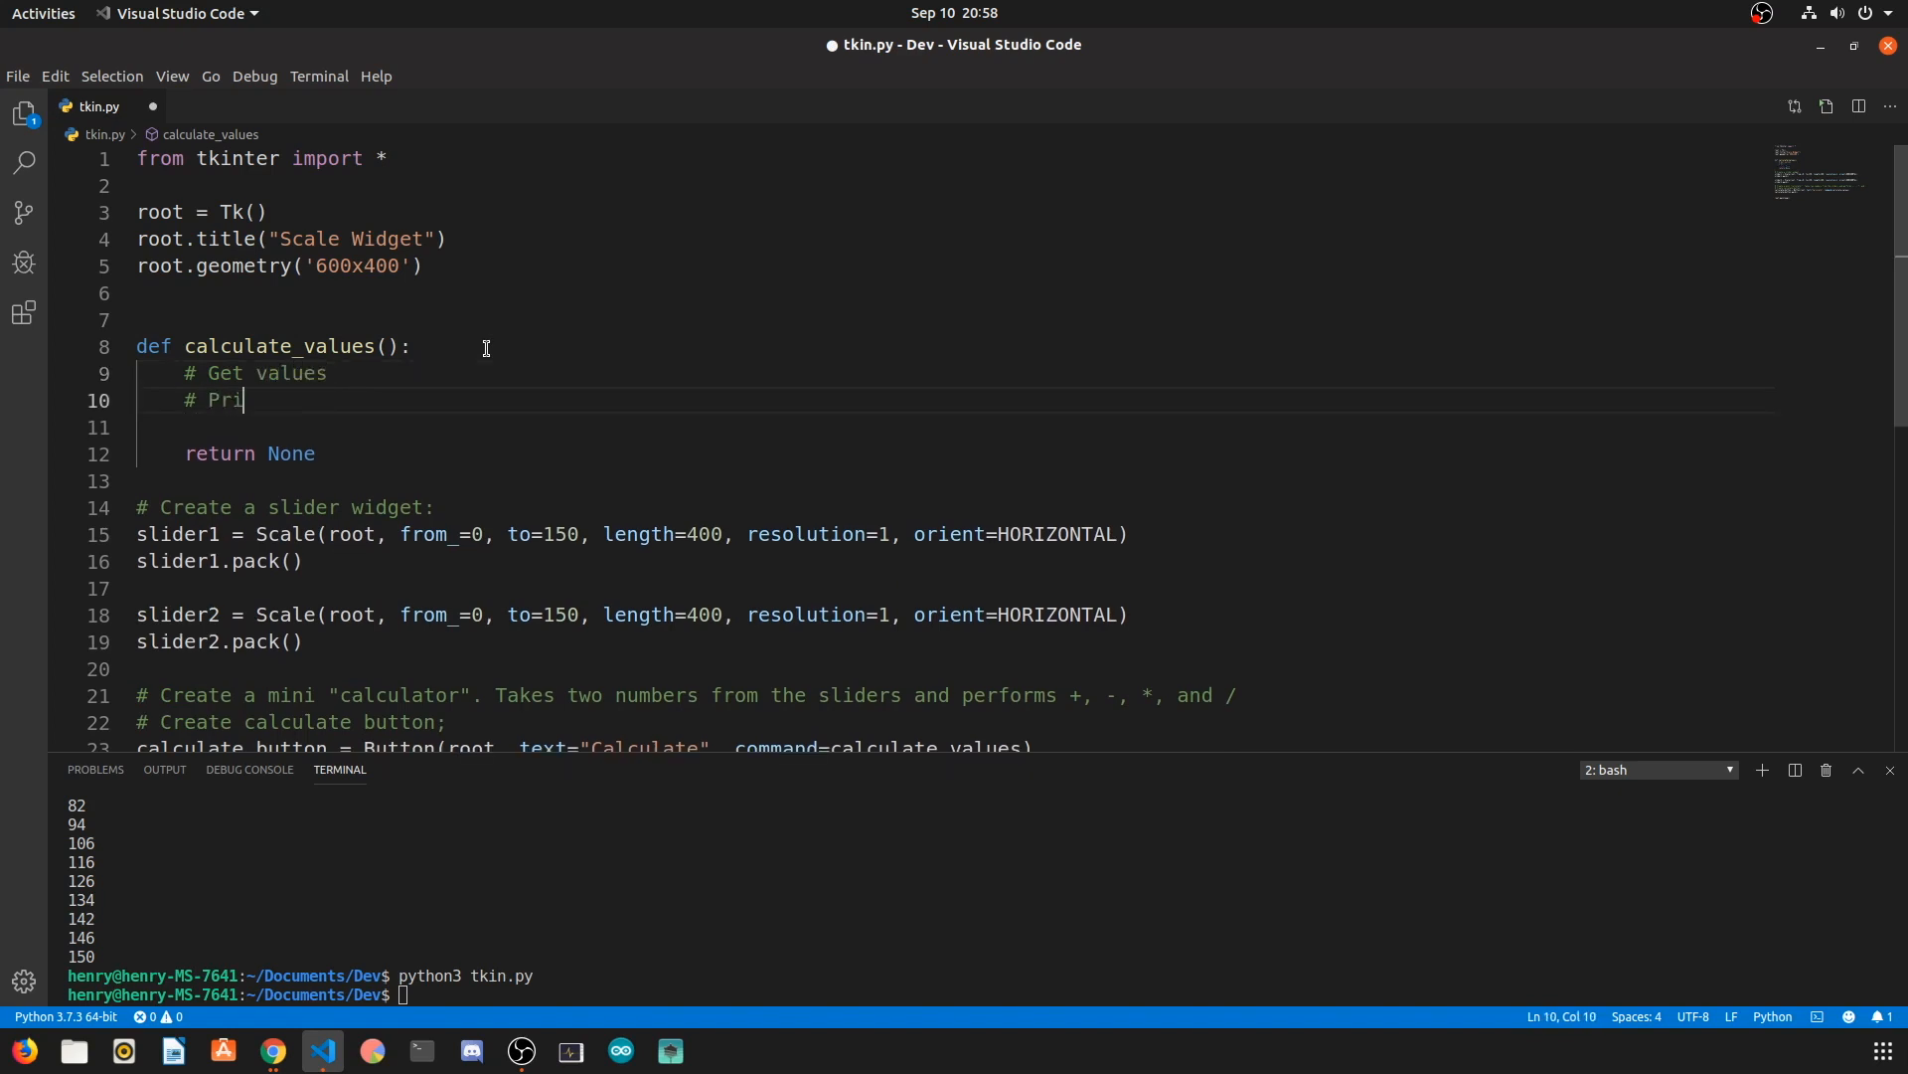
{"action": "type", "text": "nt results in fo"}
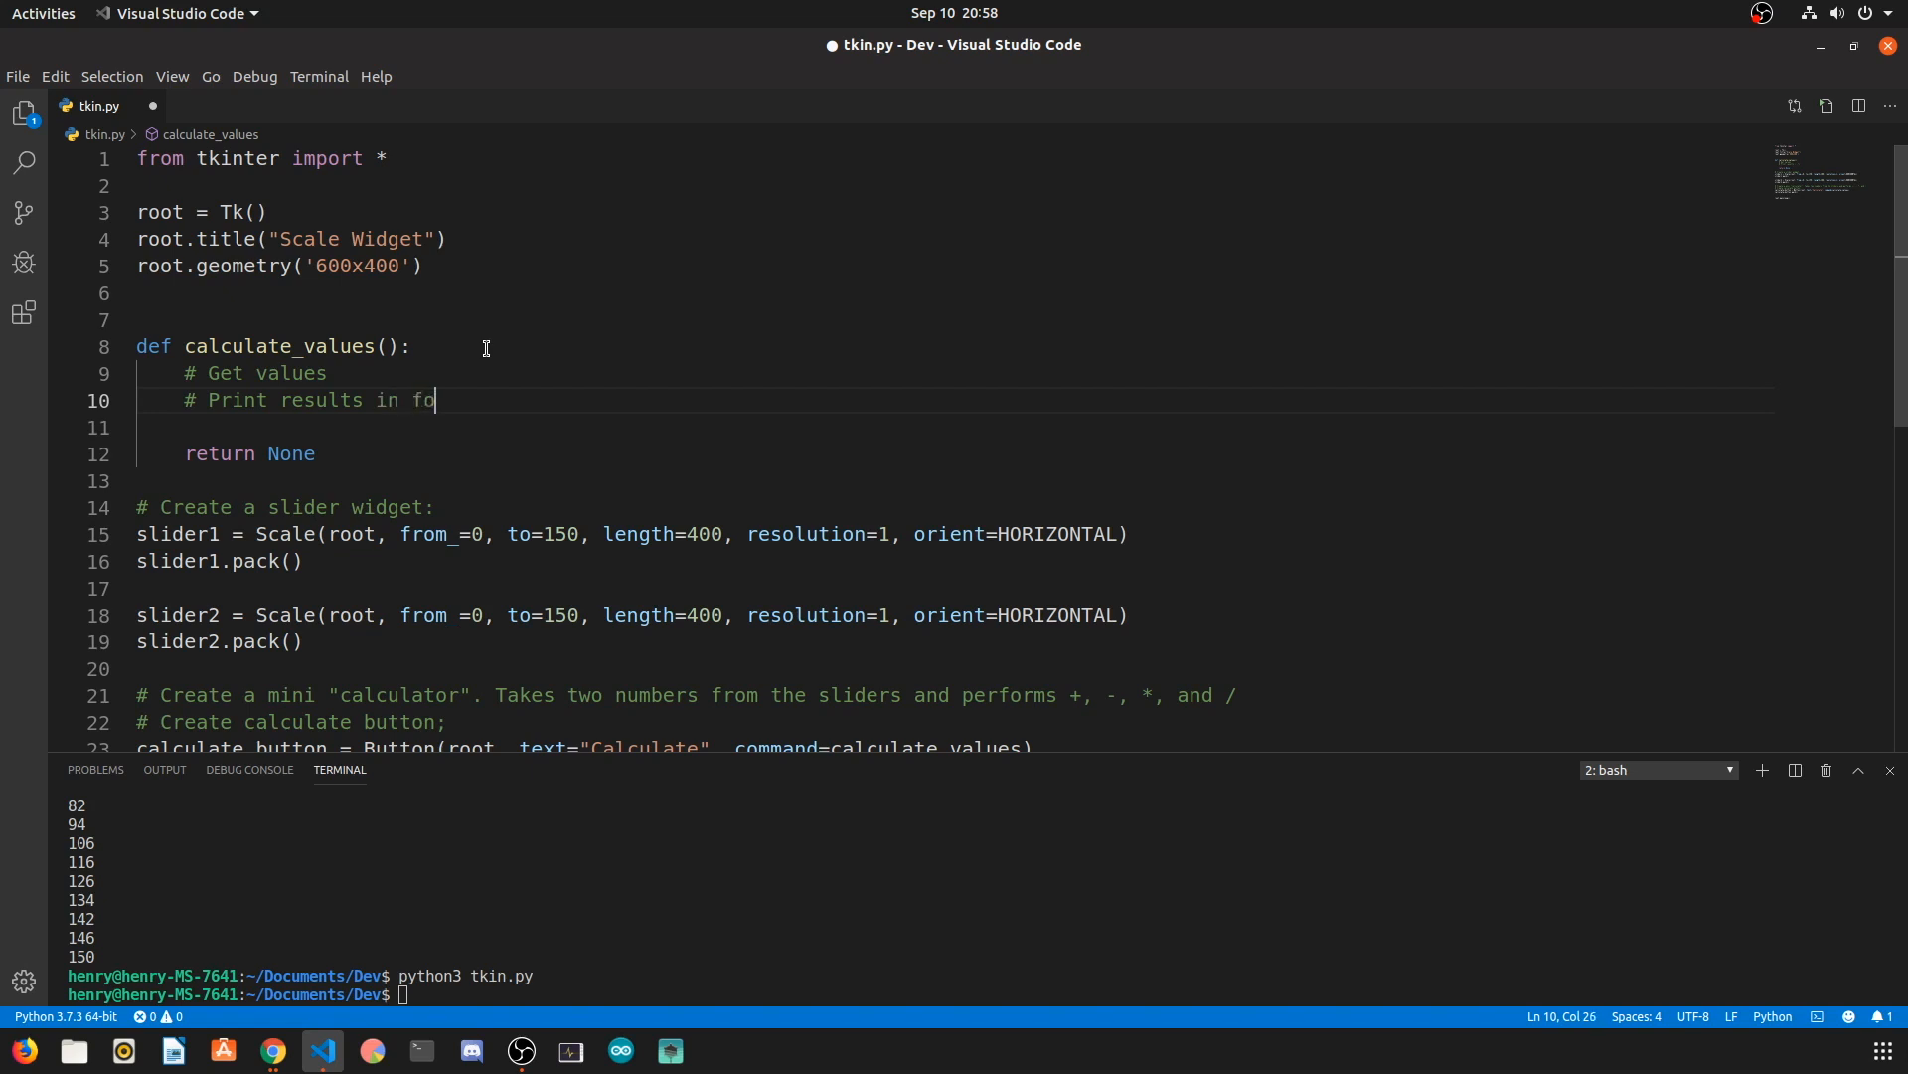
{"action": "type", "text": "rmatted string"}
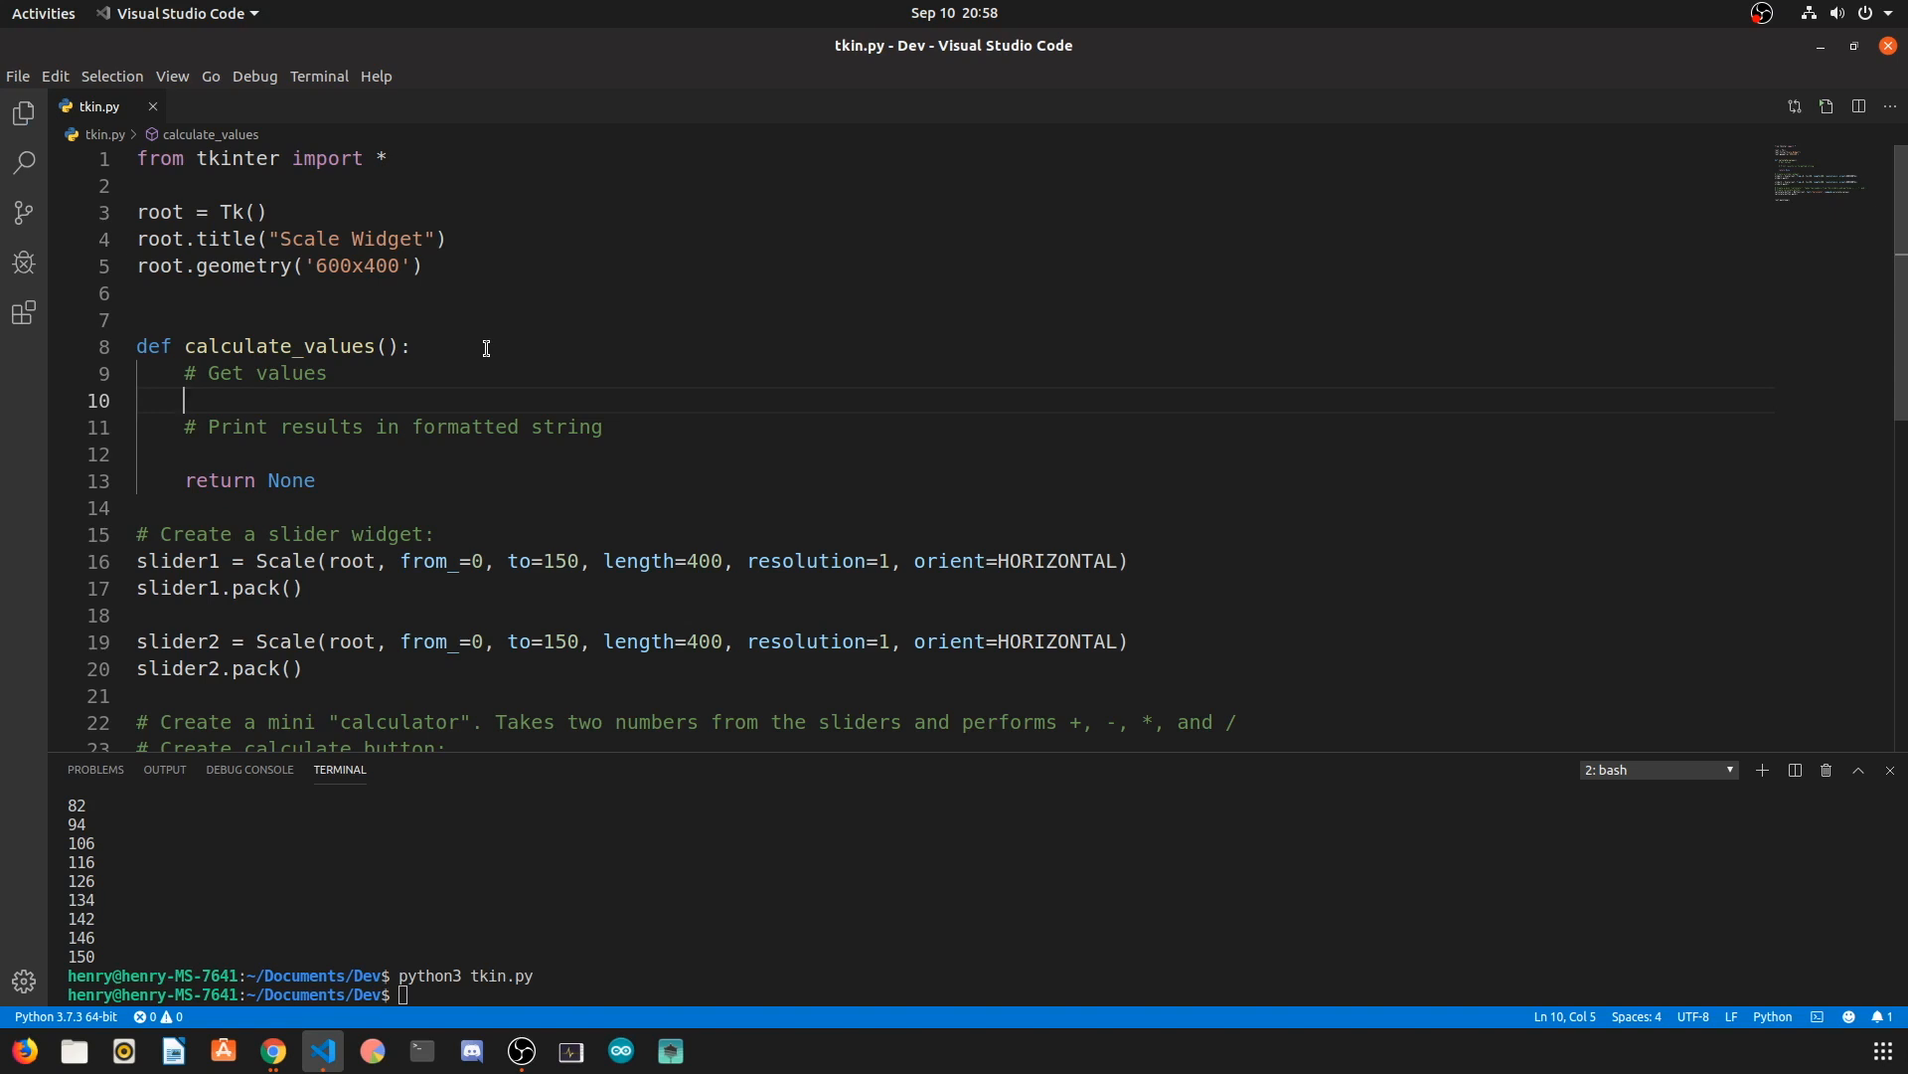
{"action": "type", "text": "val1 ="}
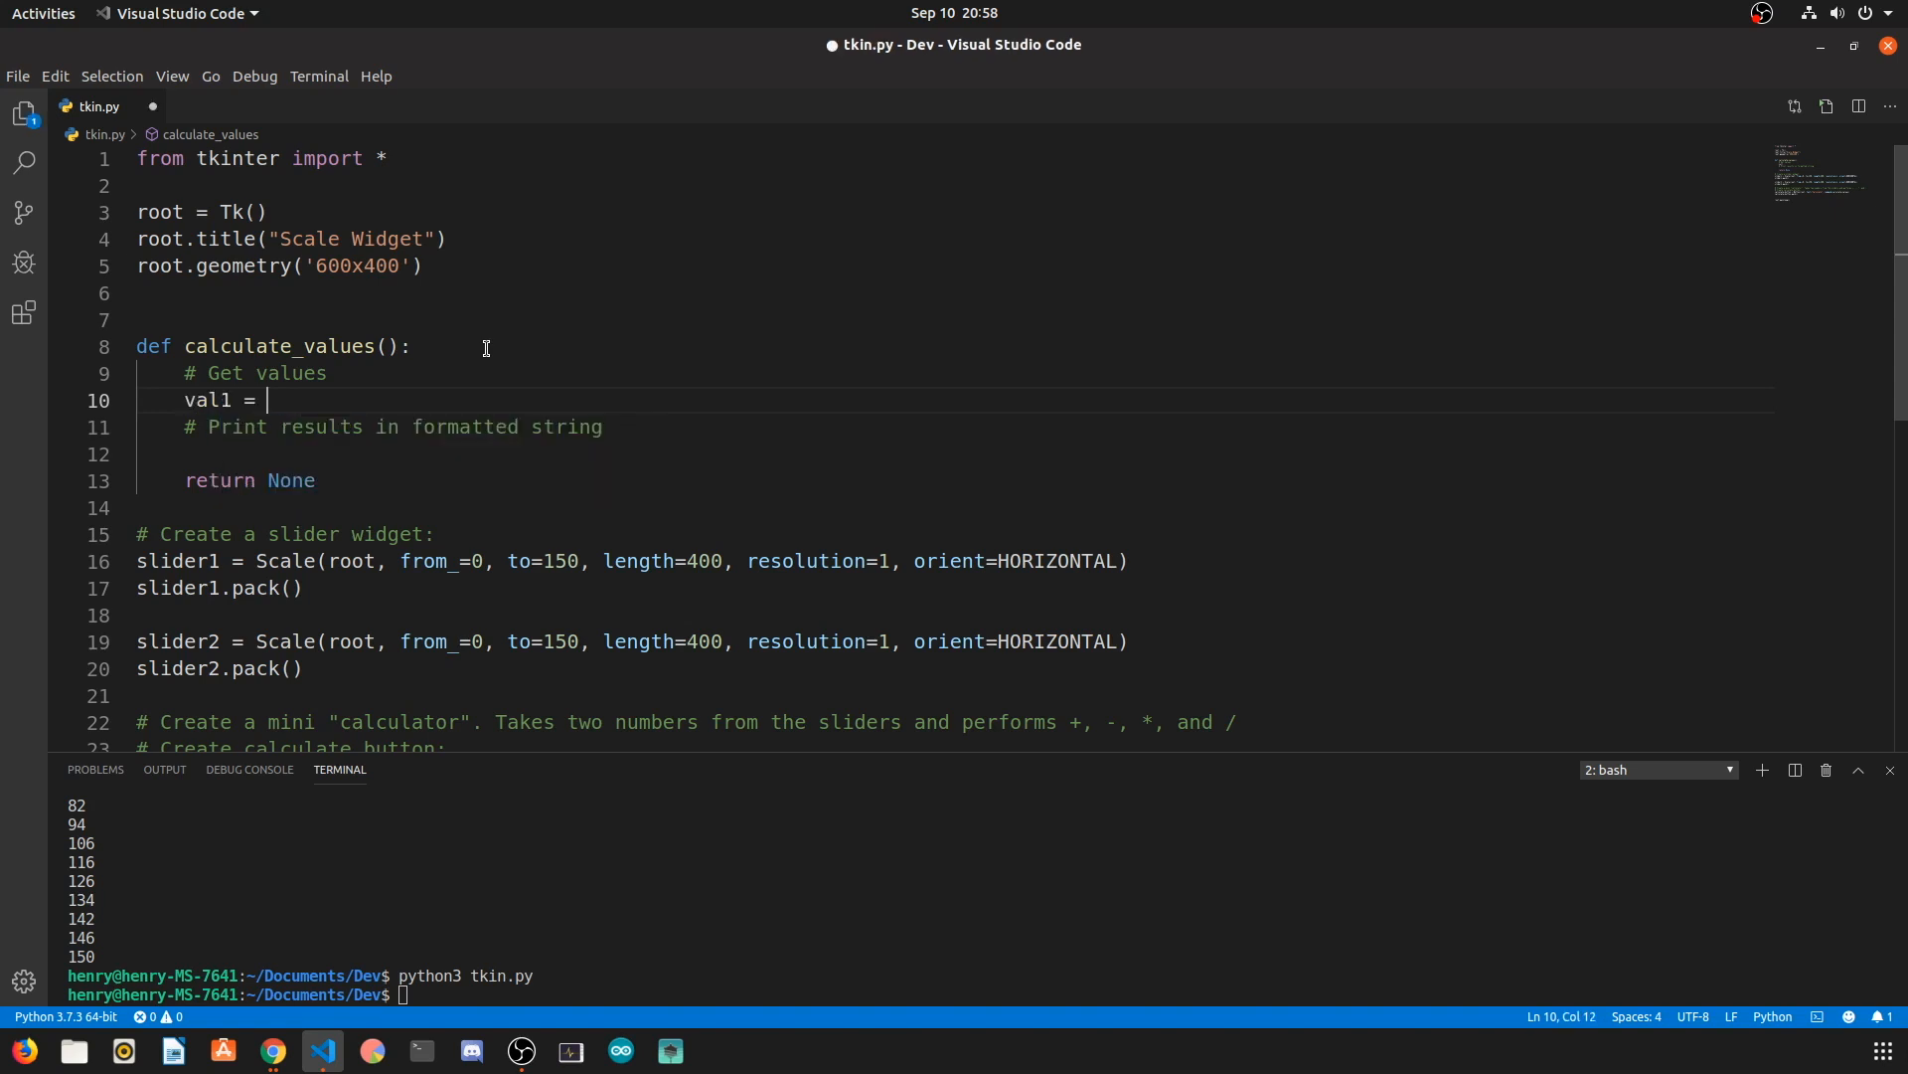
{"action": "type", "text": "slider1.get()"}
{"action": "type", "text": "val2 = slider2.get()"}
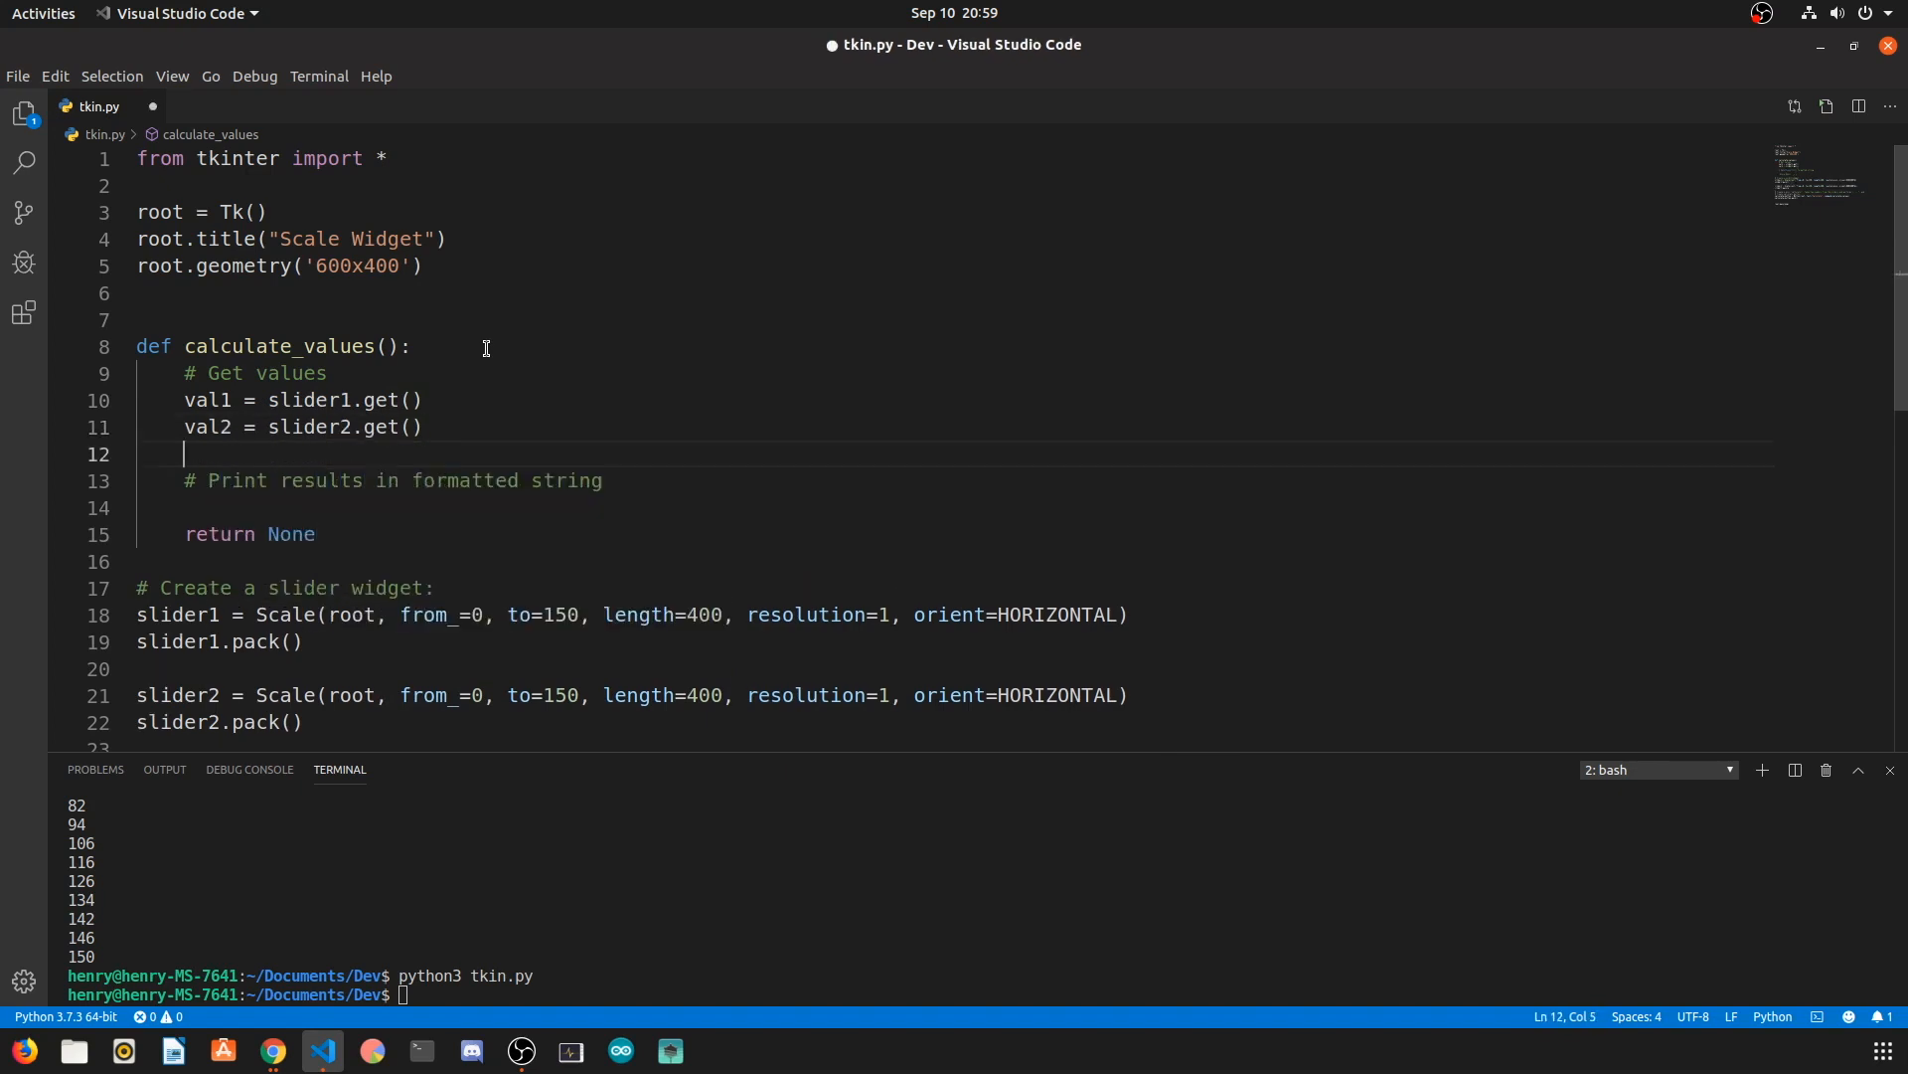
Step: Start the print string with Number 1 and Number 2 placeholders
{"action": "scroll", "scroll_direction": "down", "scroll_amount": 3}
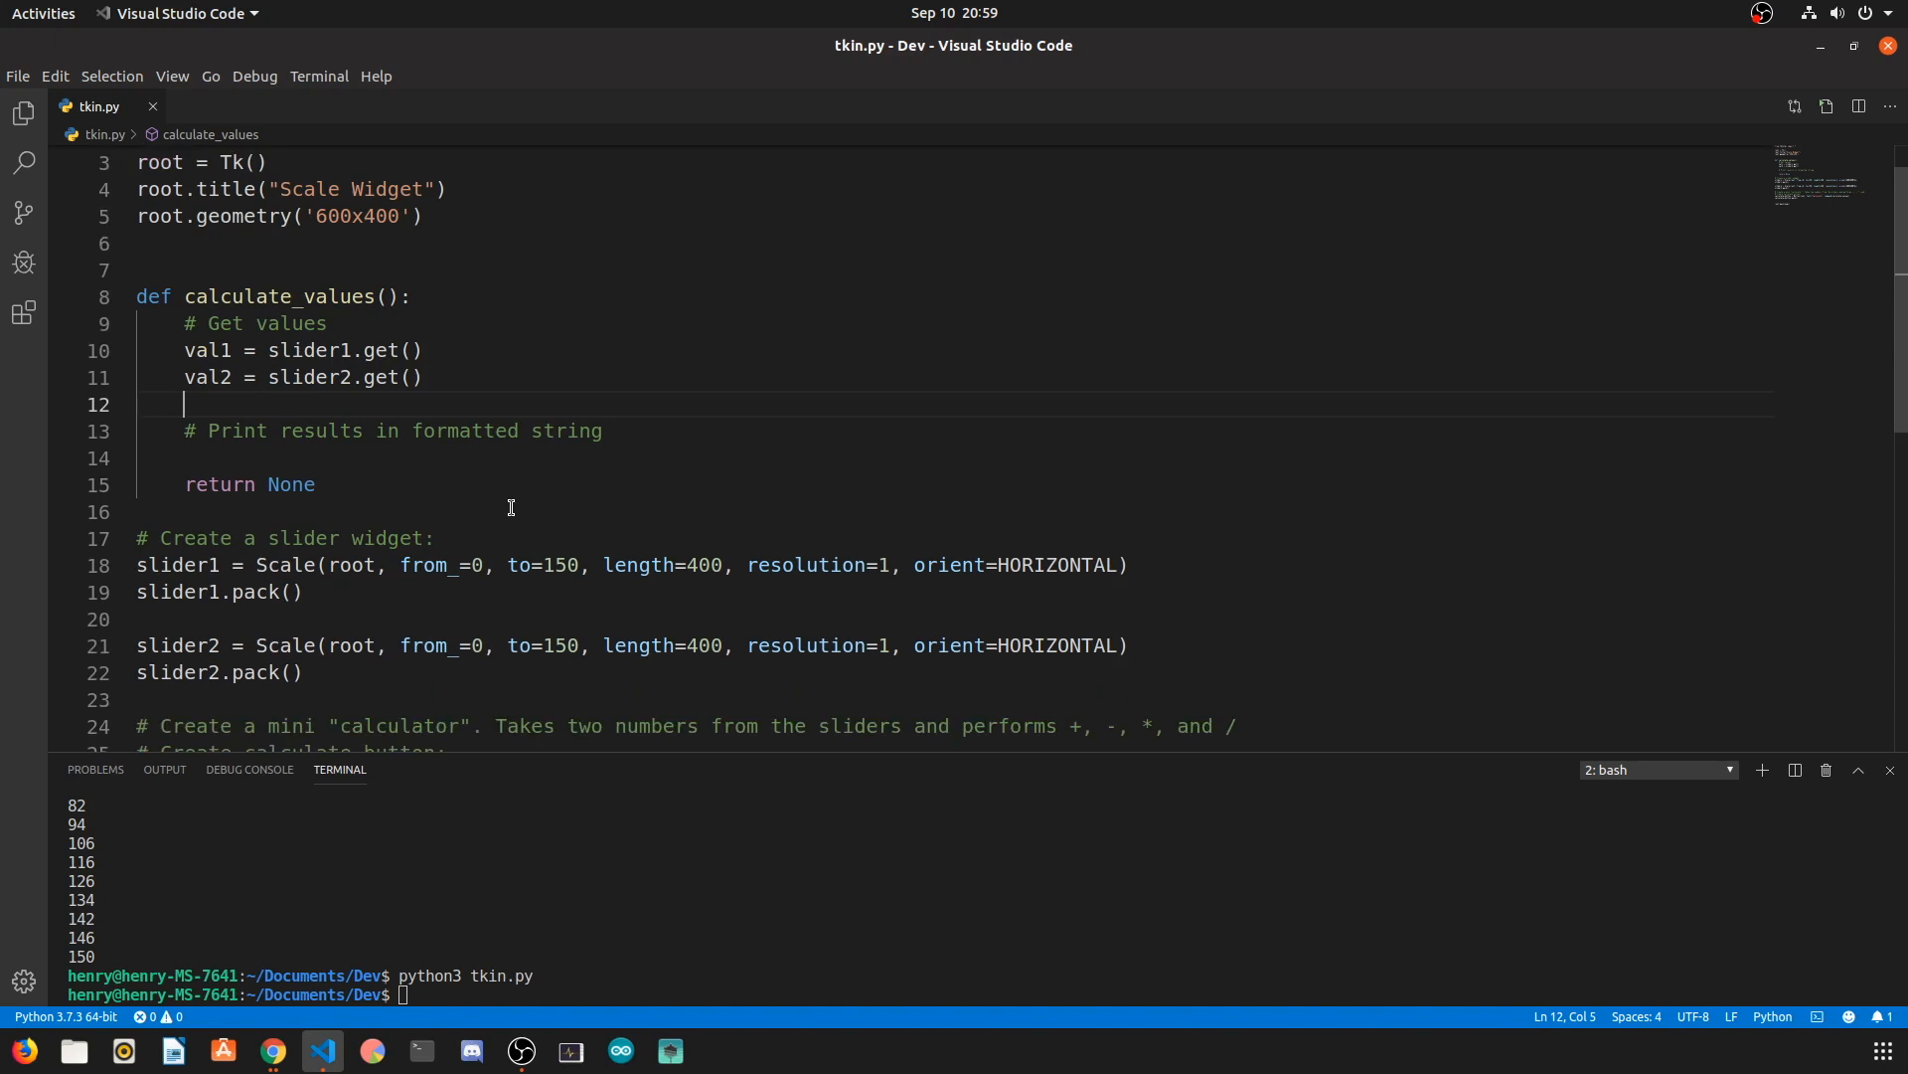
{"action": "scroll", "scroll_direction": "down", "scroll_amount": 3}
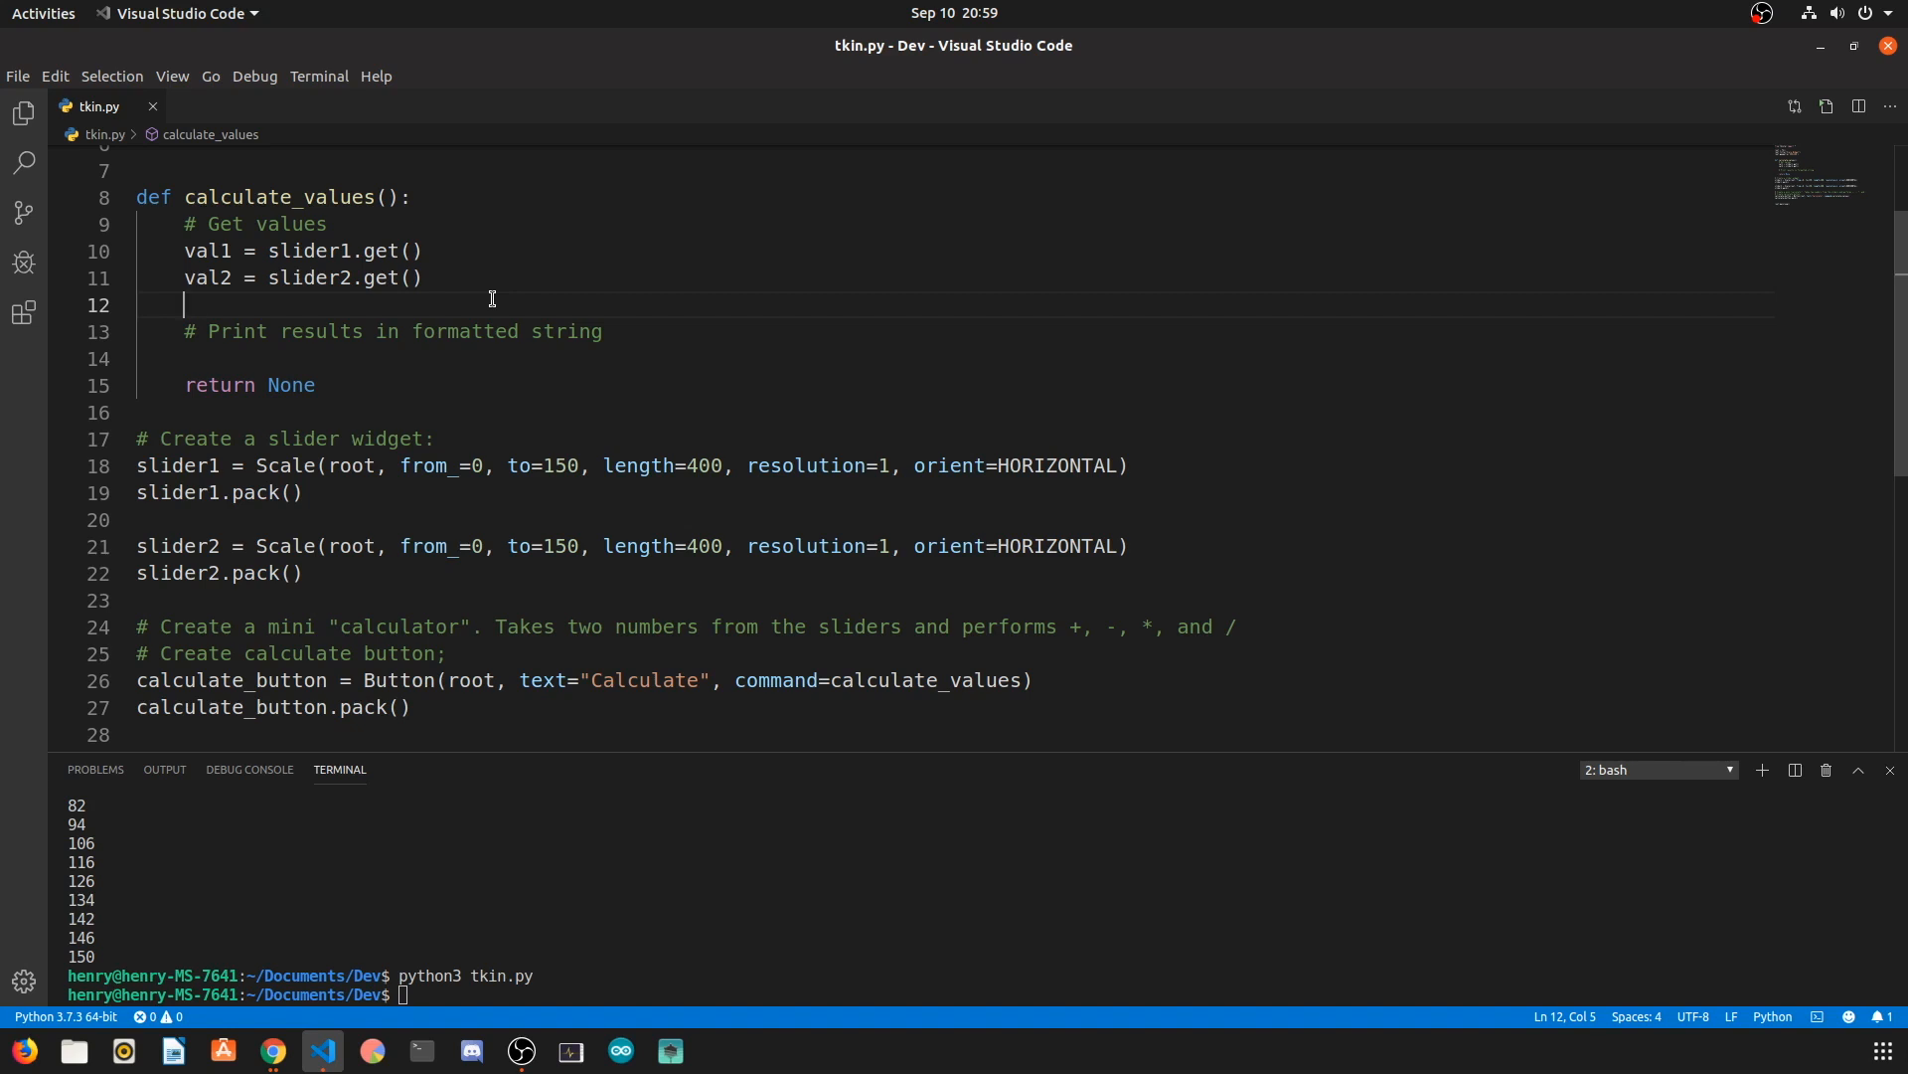
{"action": "type", "text": "print(\"\")"}
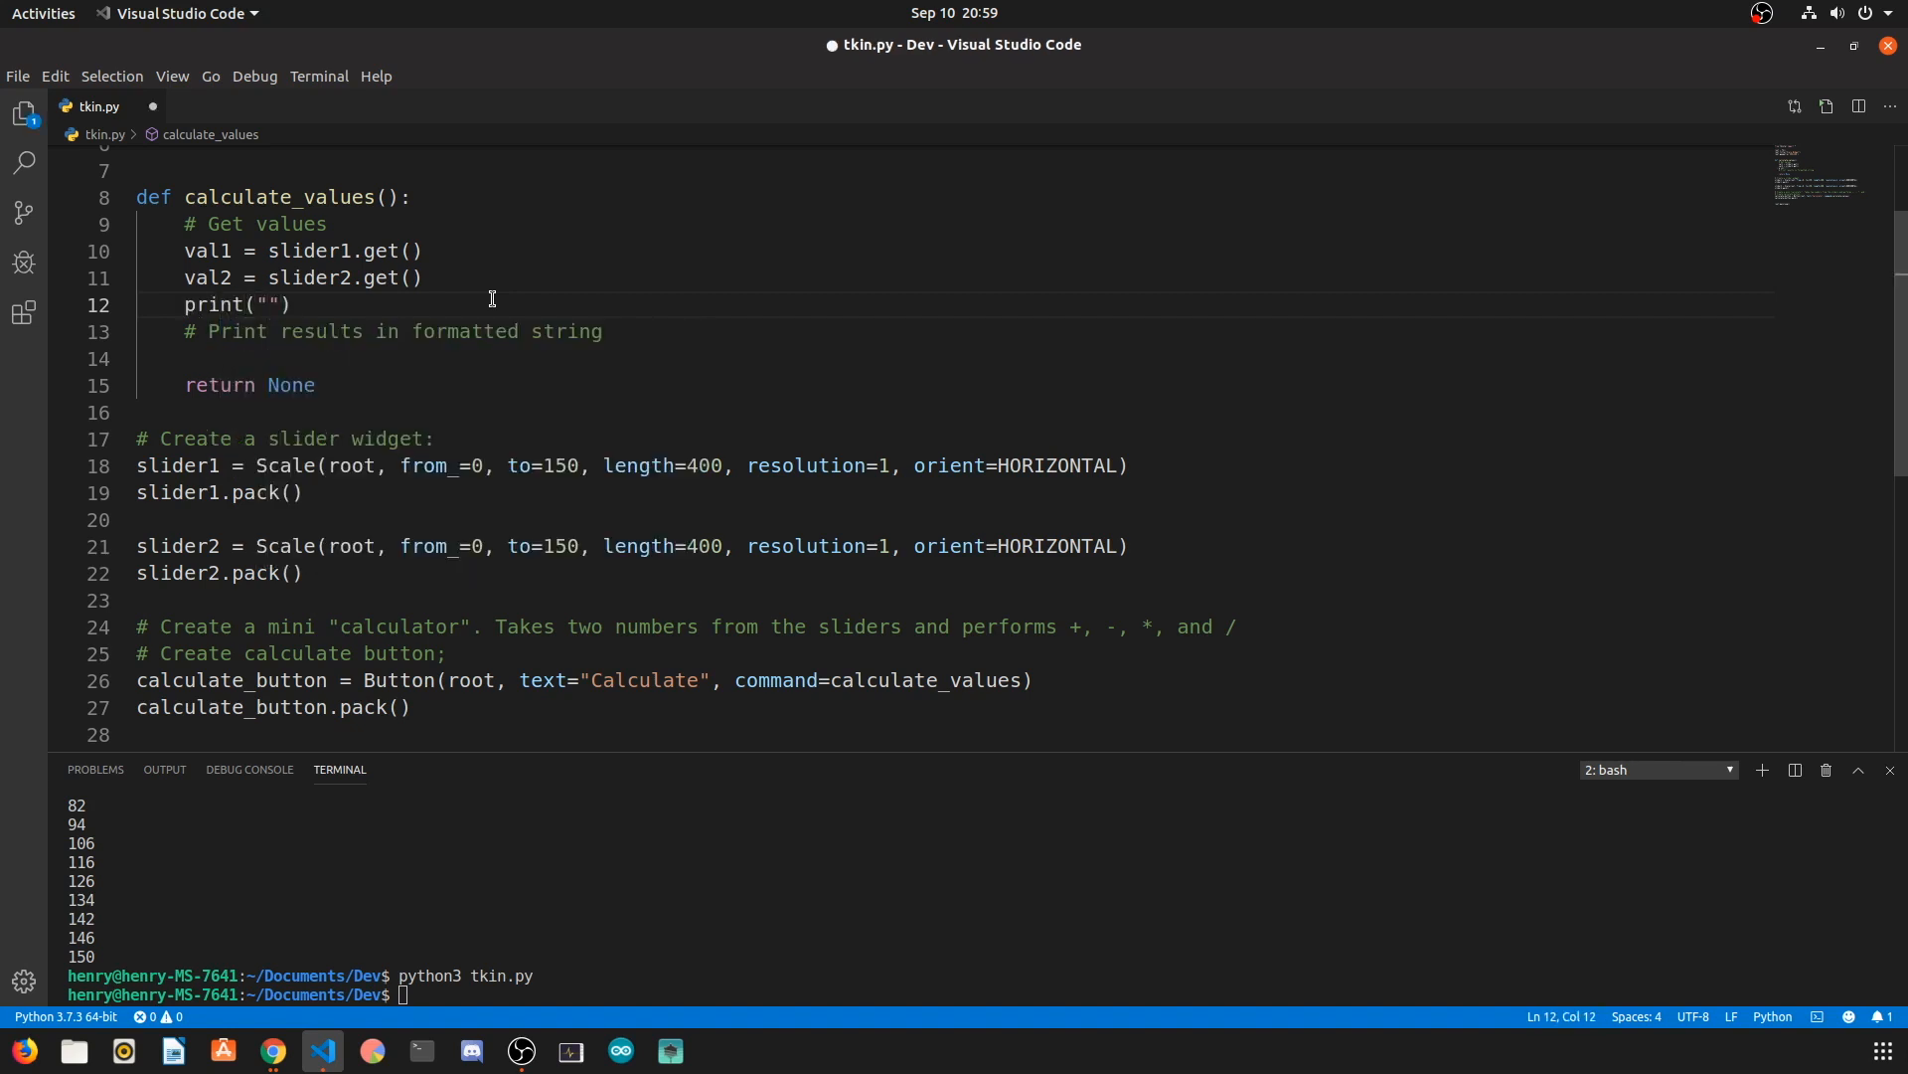
{"action": "type", "text": "Number1"}
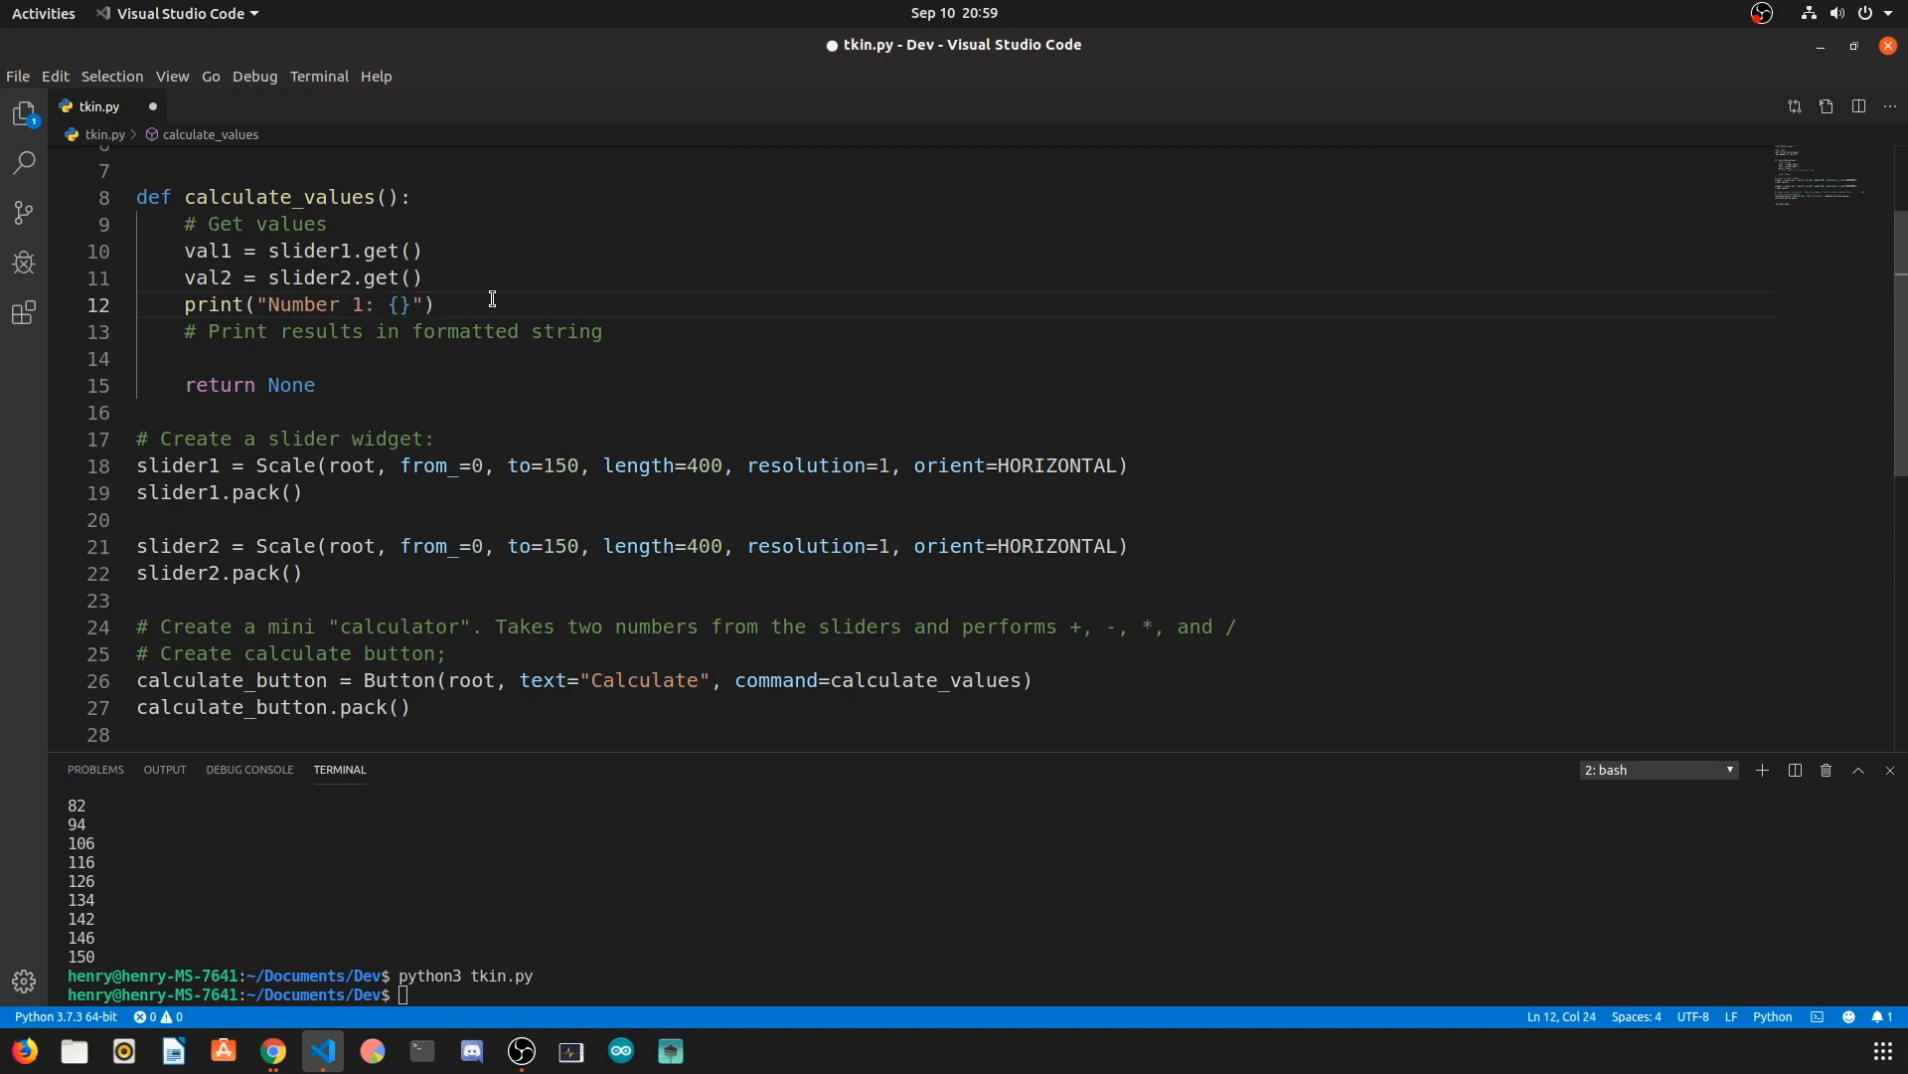
{"action": "type", "text": "\\n N"}
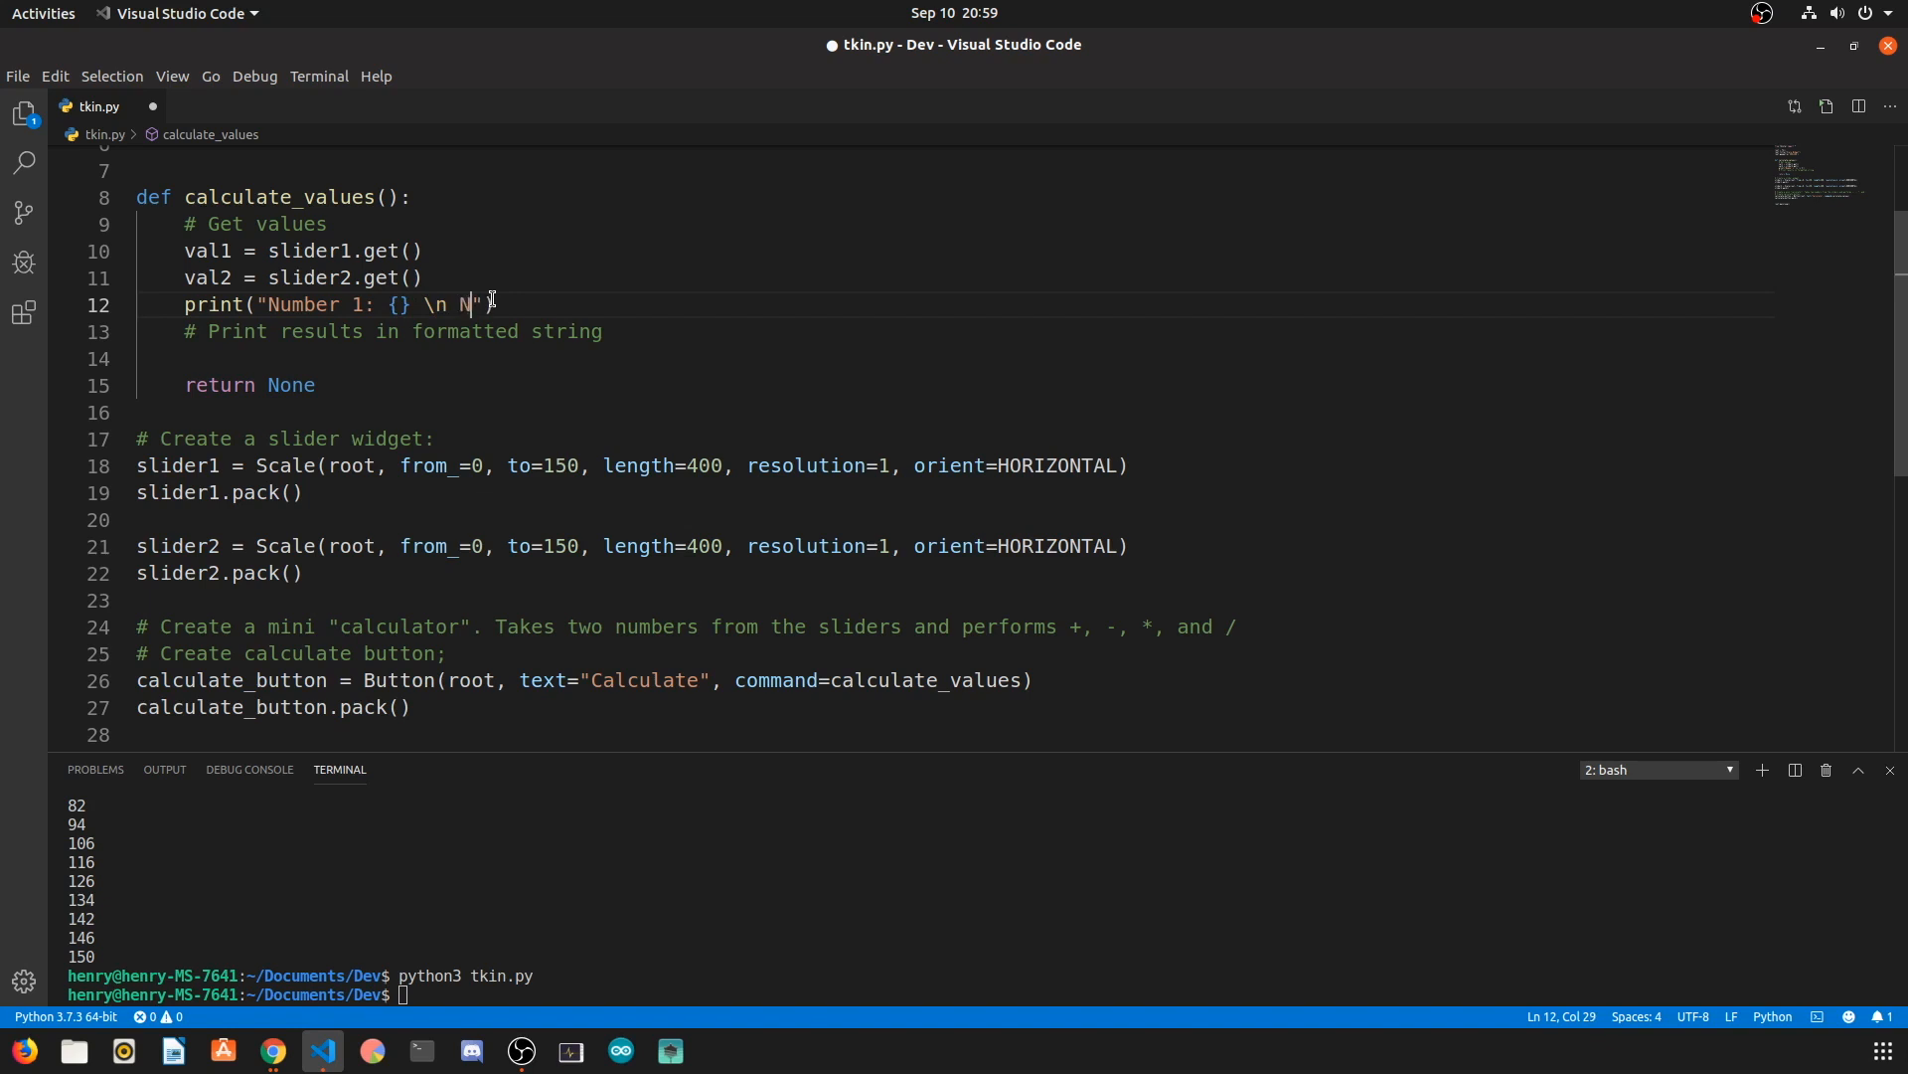
{"action": "type", "text": "umber 2: {} \\n"}
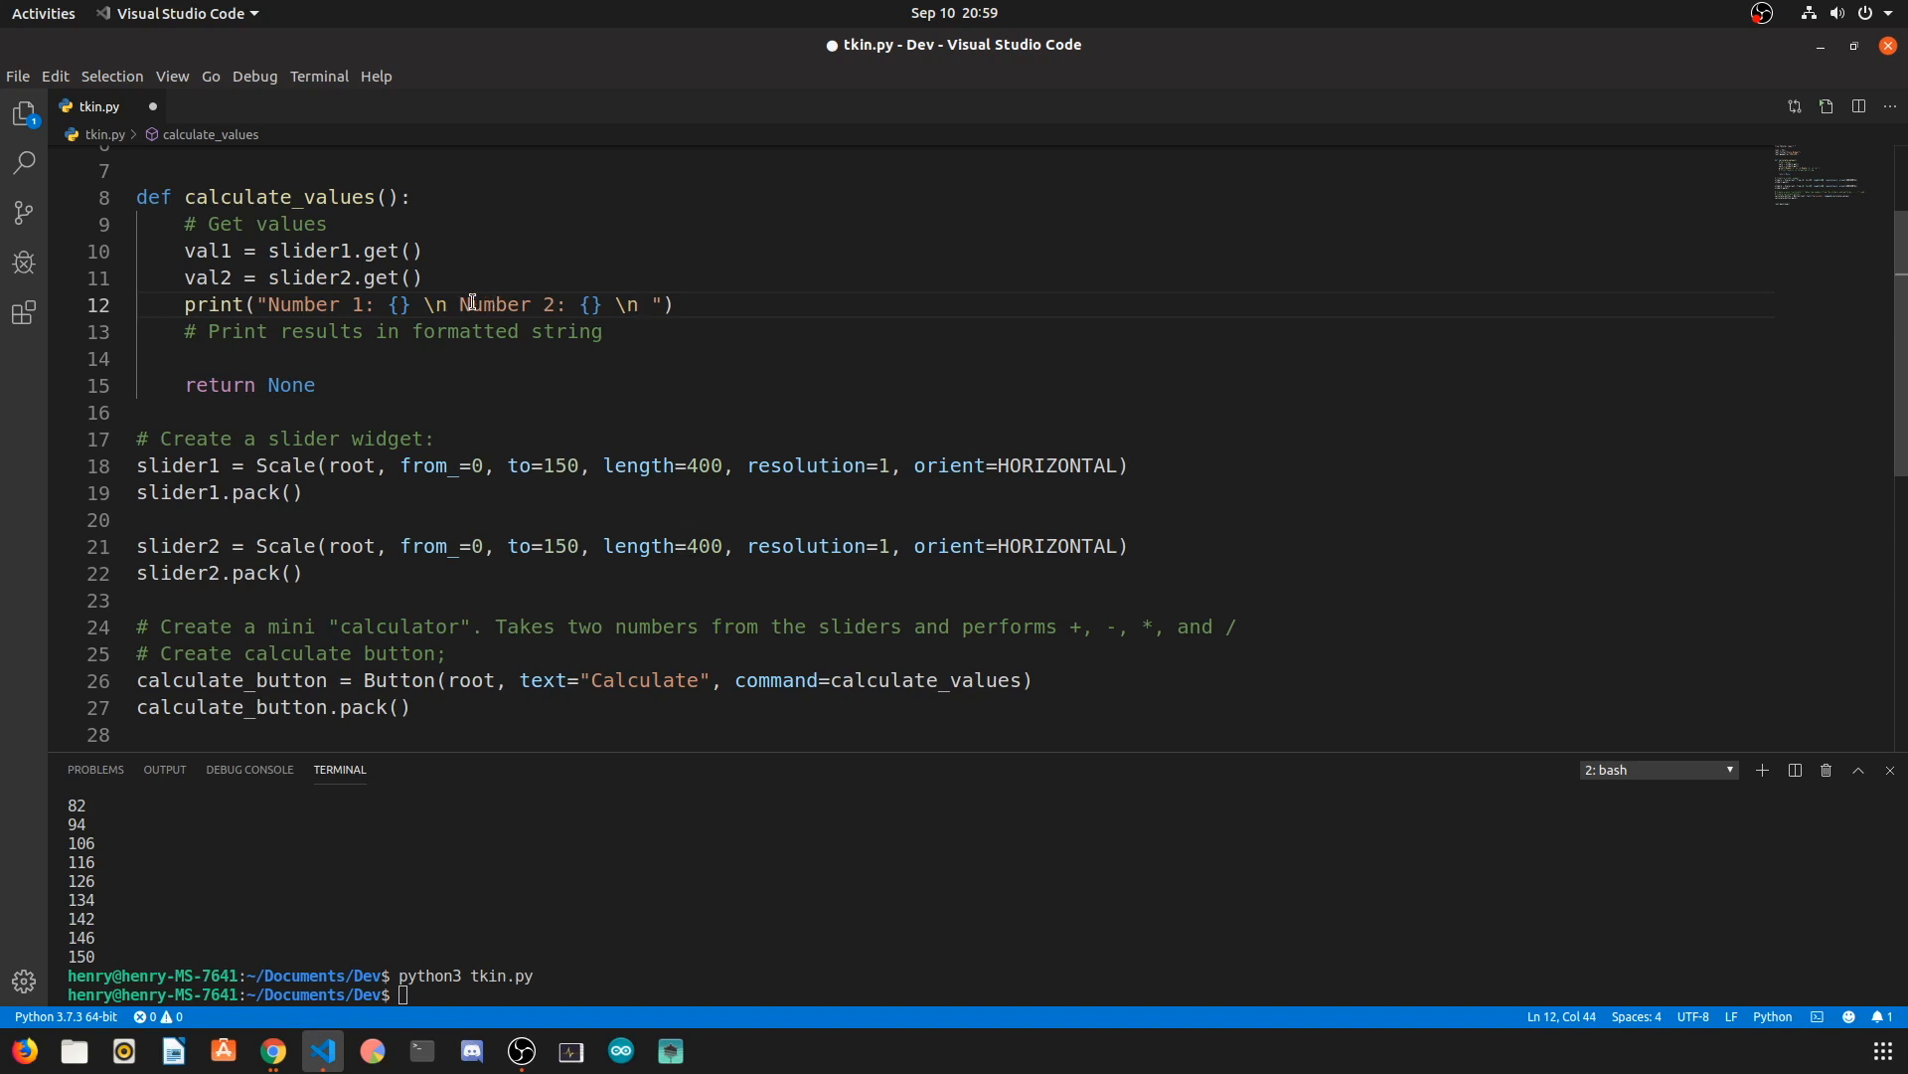
{"action": "key", "text": "BackSpace"}
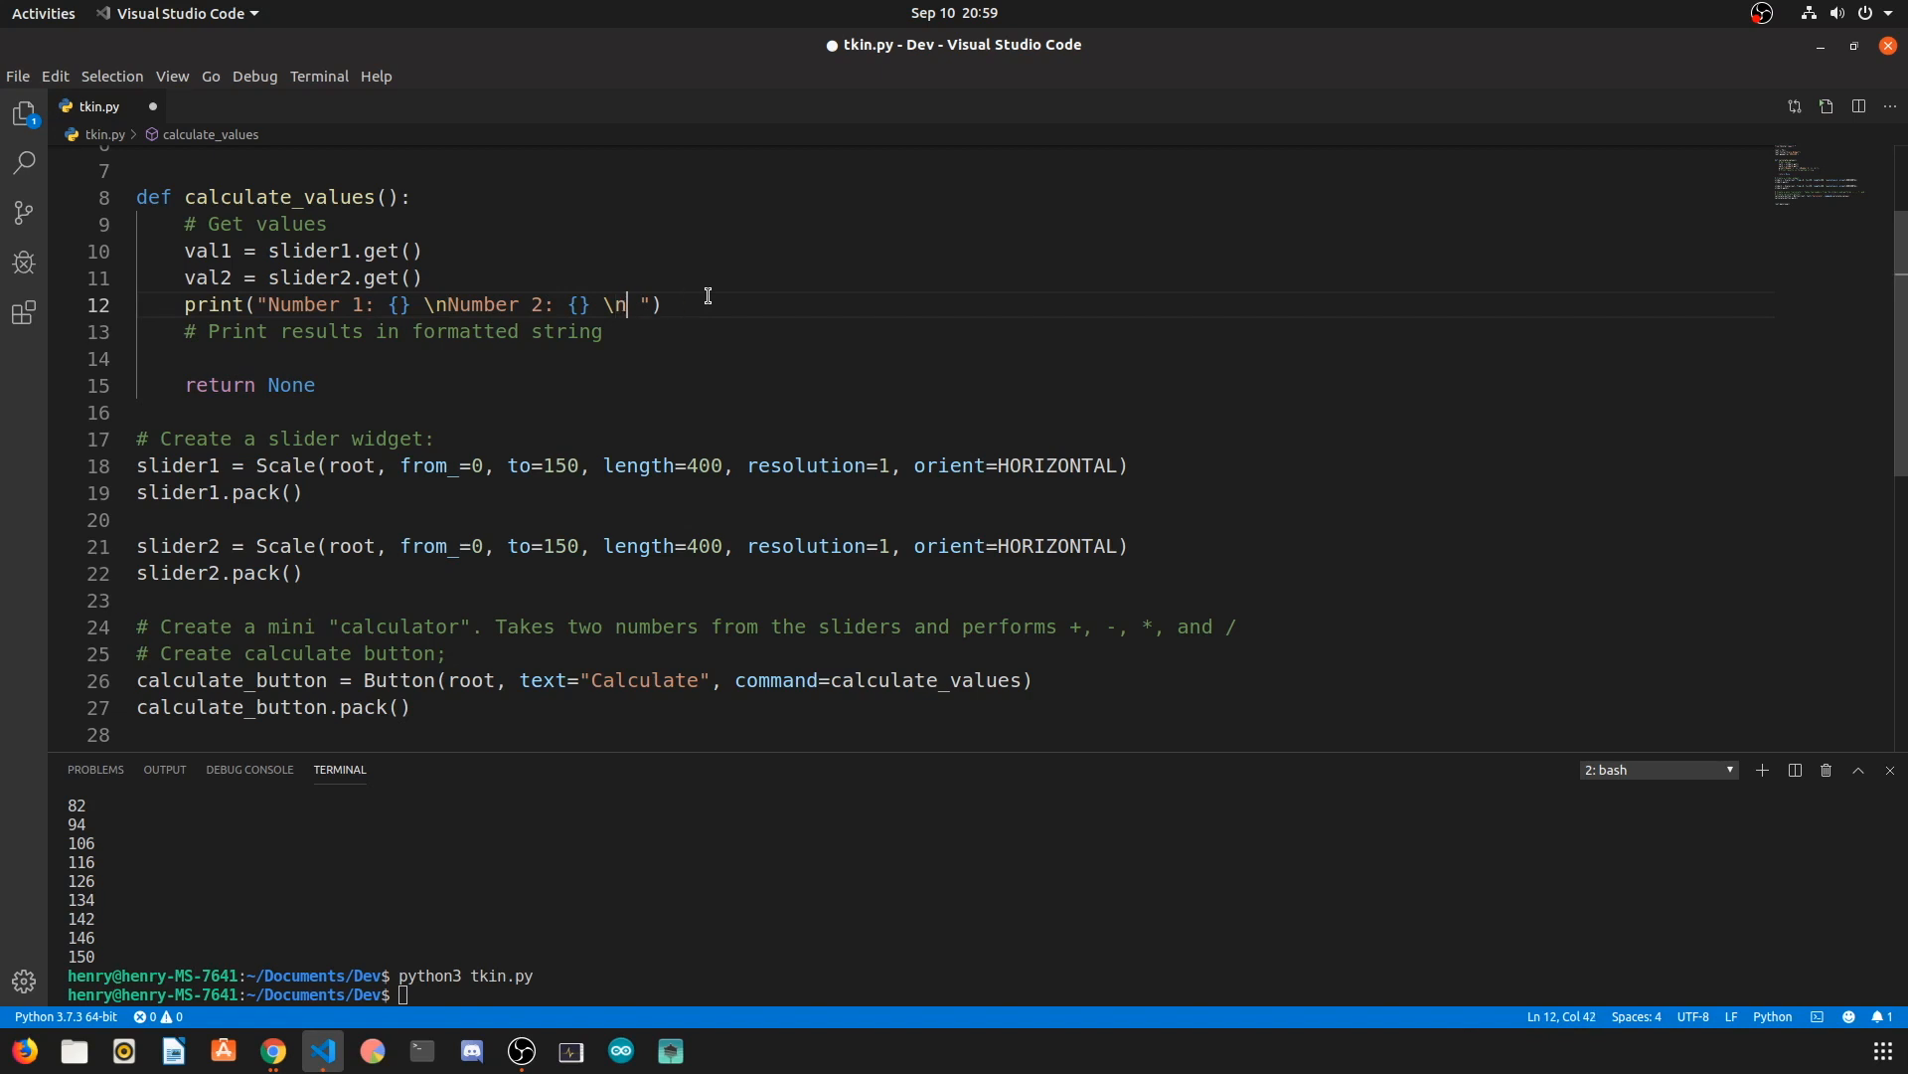
Step: Add Sum, Difference, Product and Quotient placeholders to the print string
{"action": "type", "text": "Sum: {} \\"}
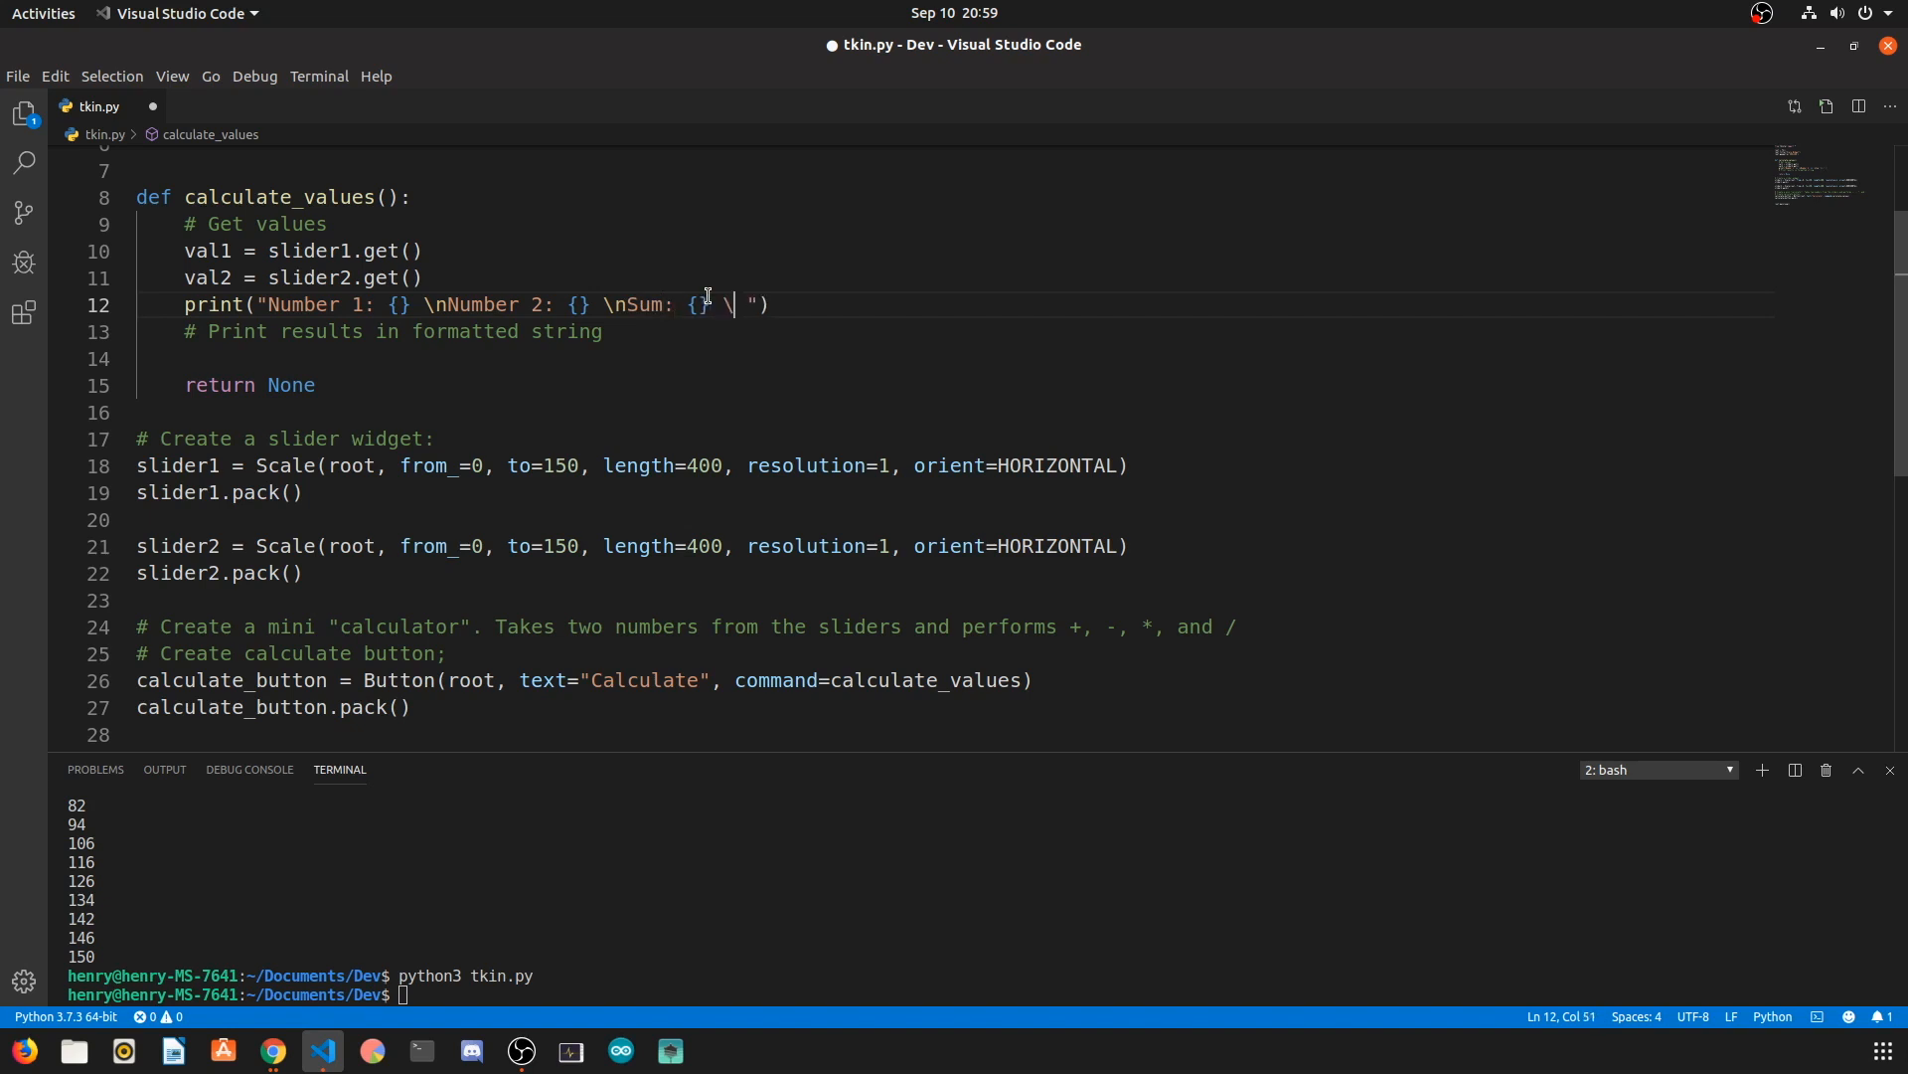
{"action": "type", "text": "Difference"}
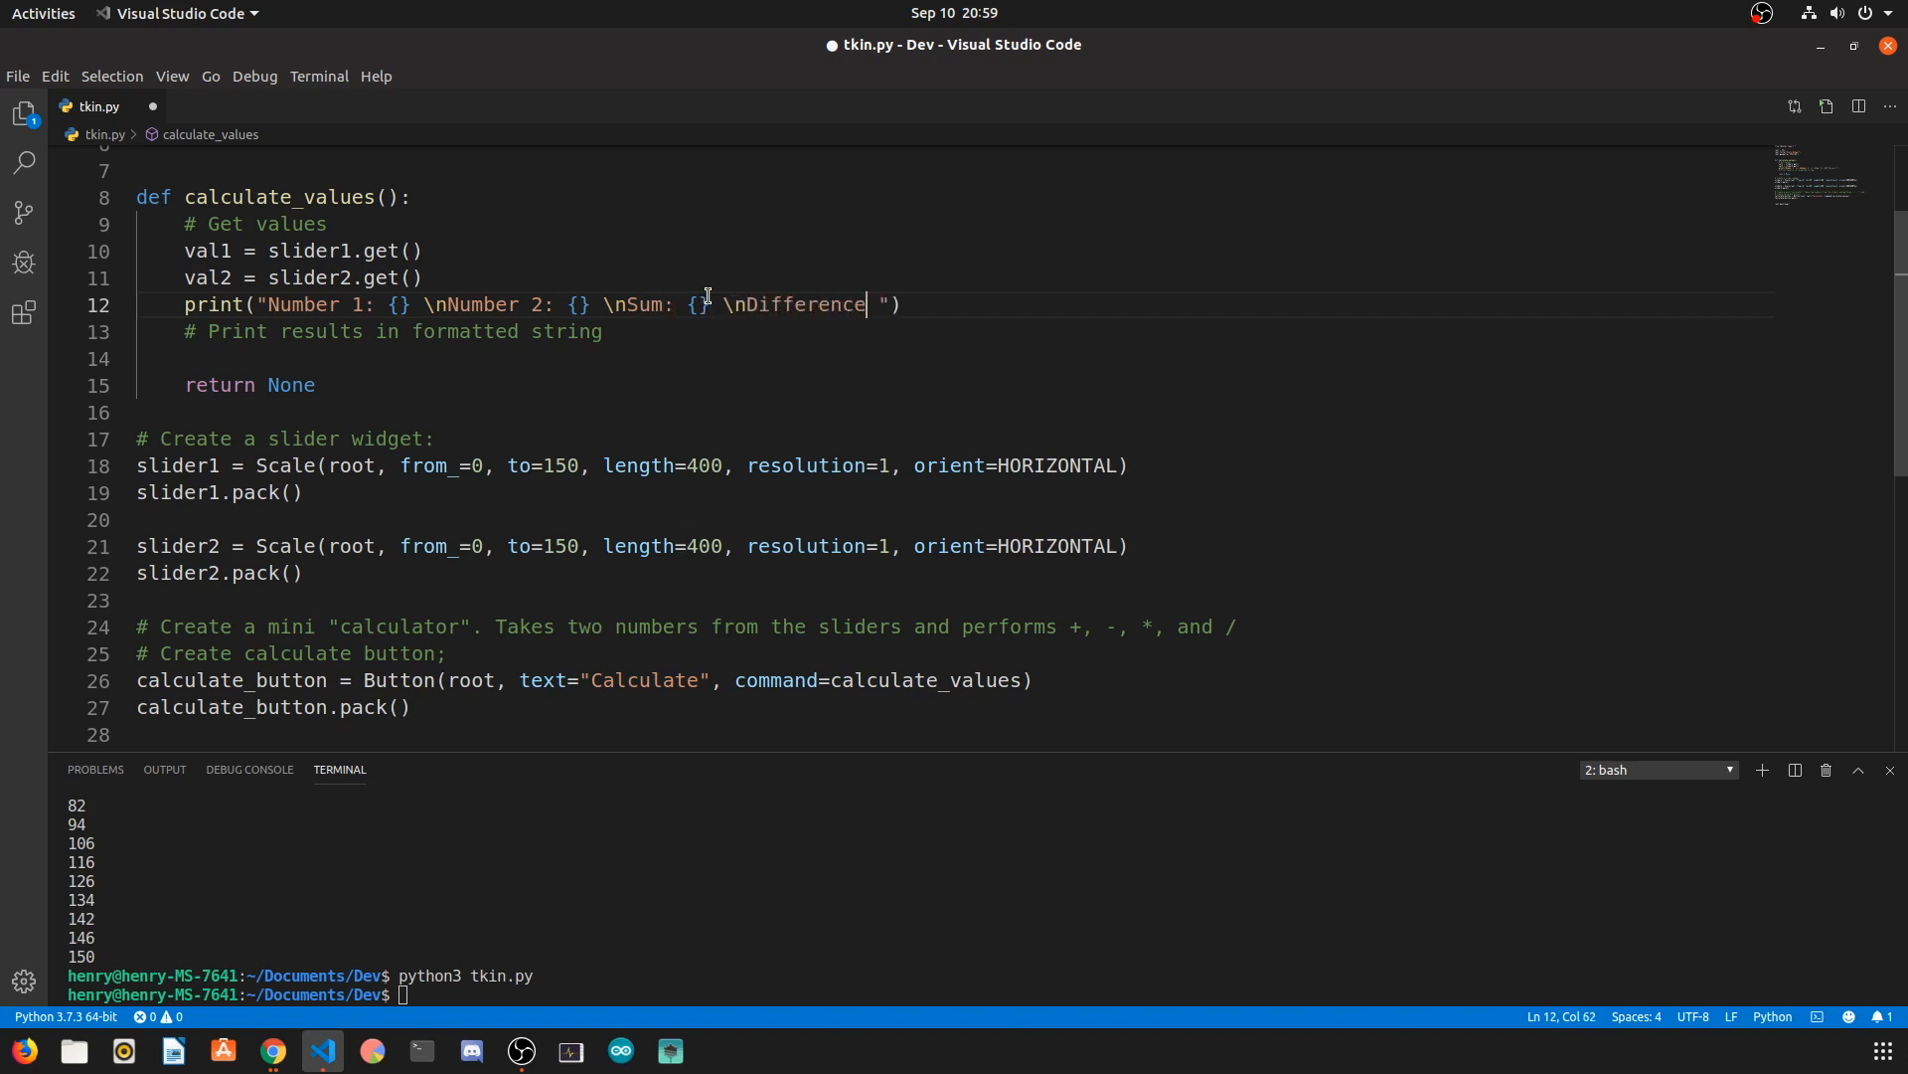
{"action": "type", "text": ": {}"}
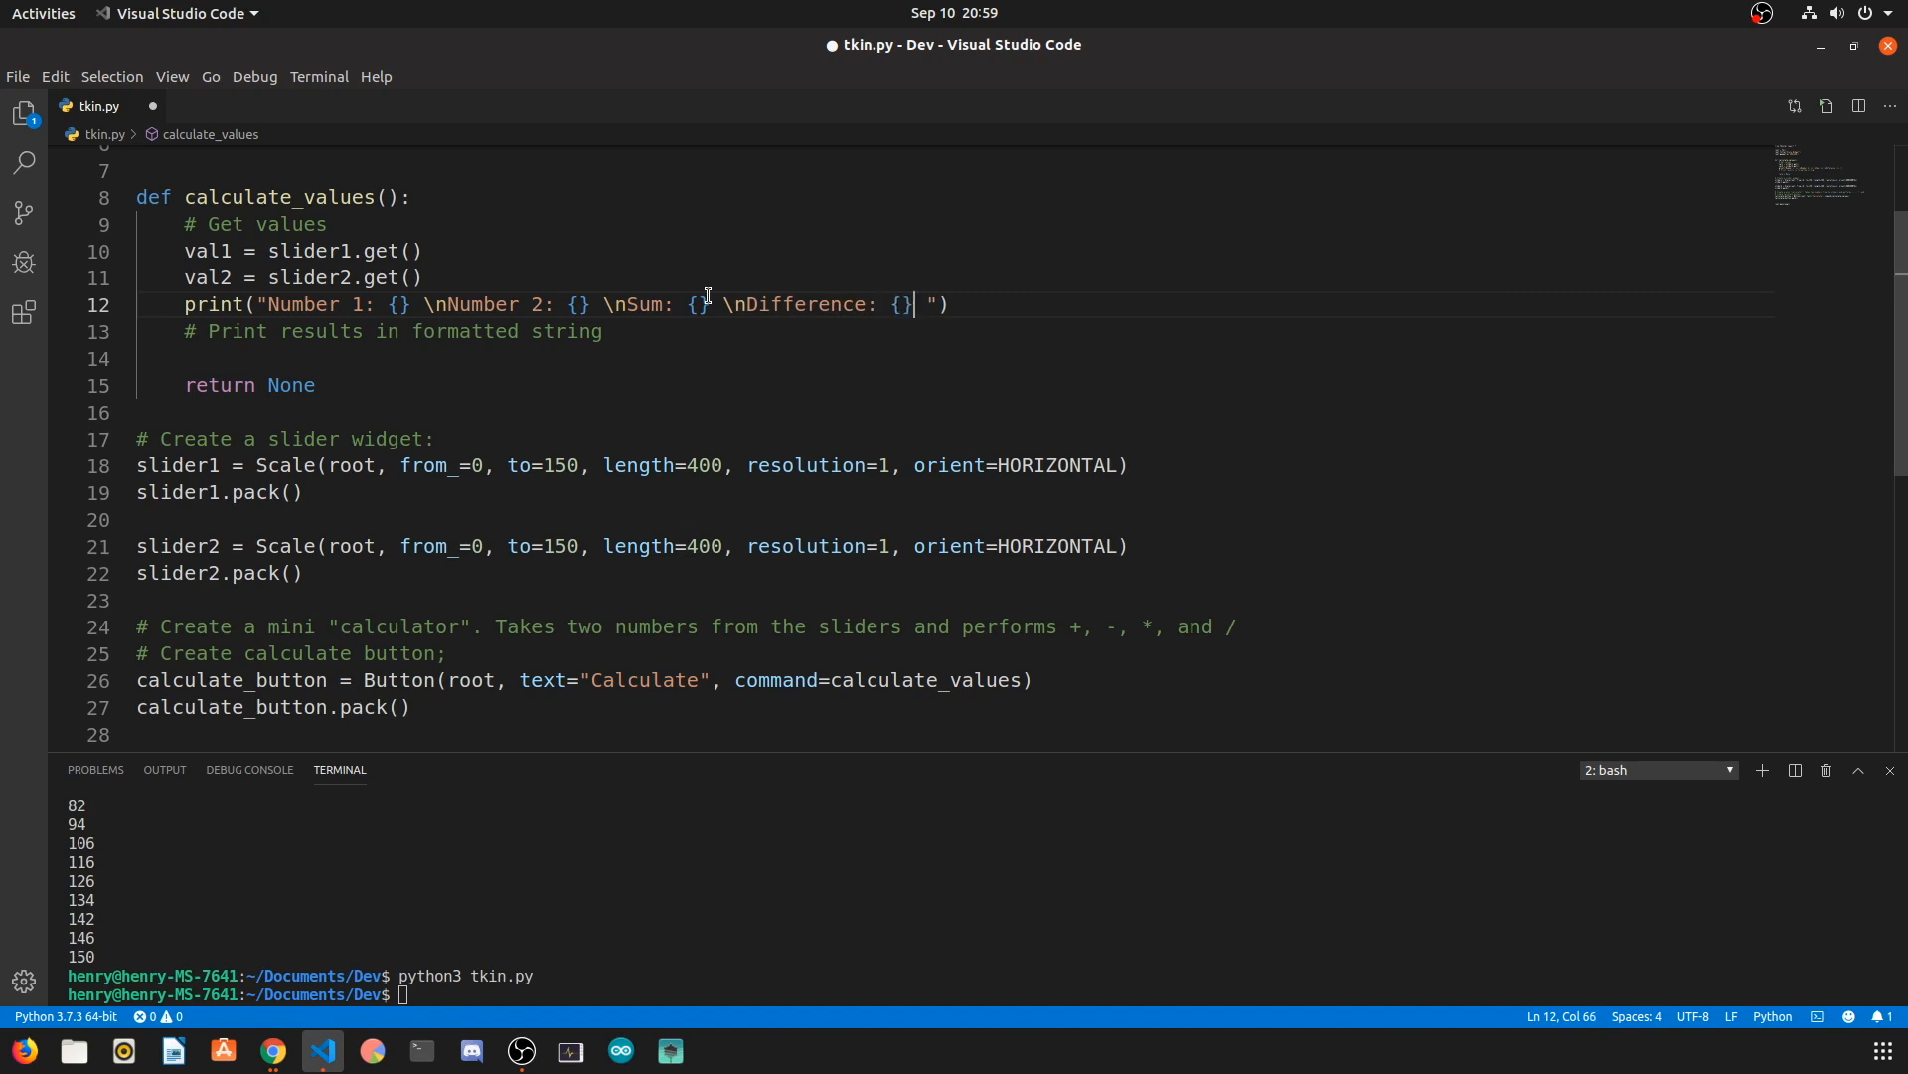
{"action": "type", "text": "\\nPro"}
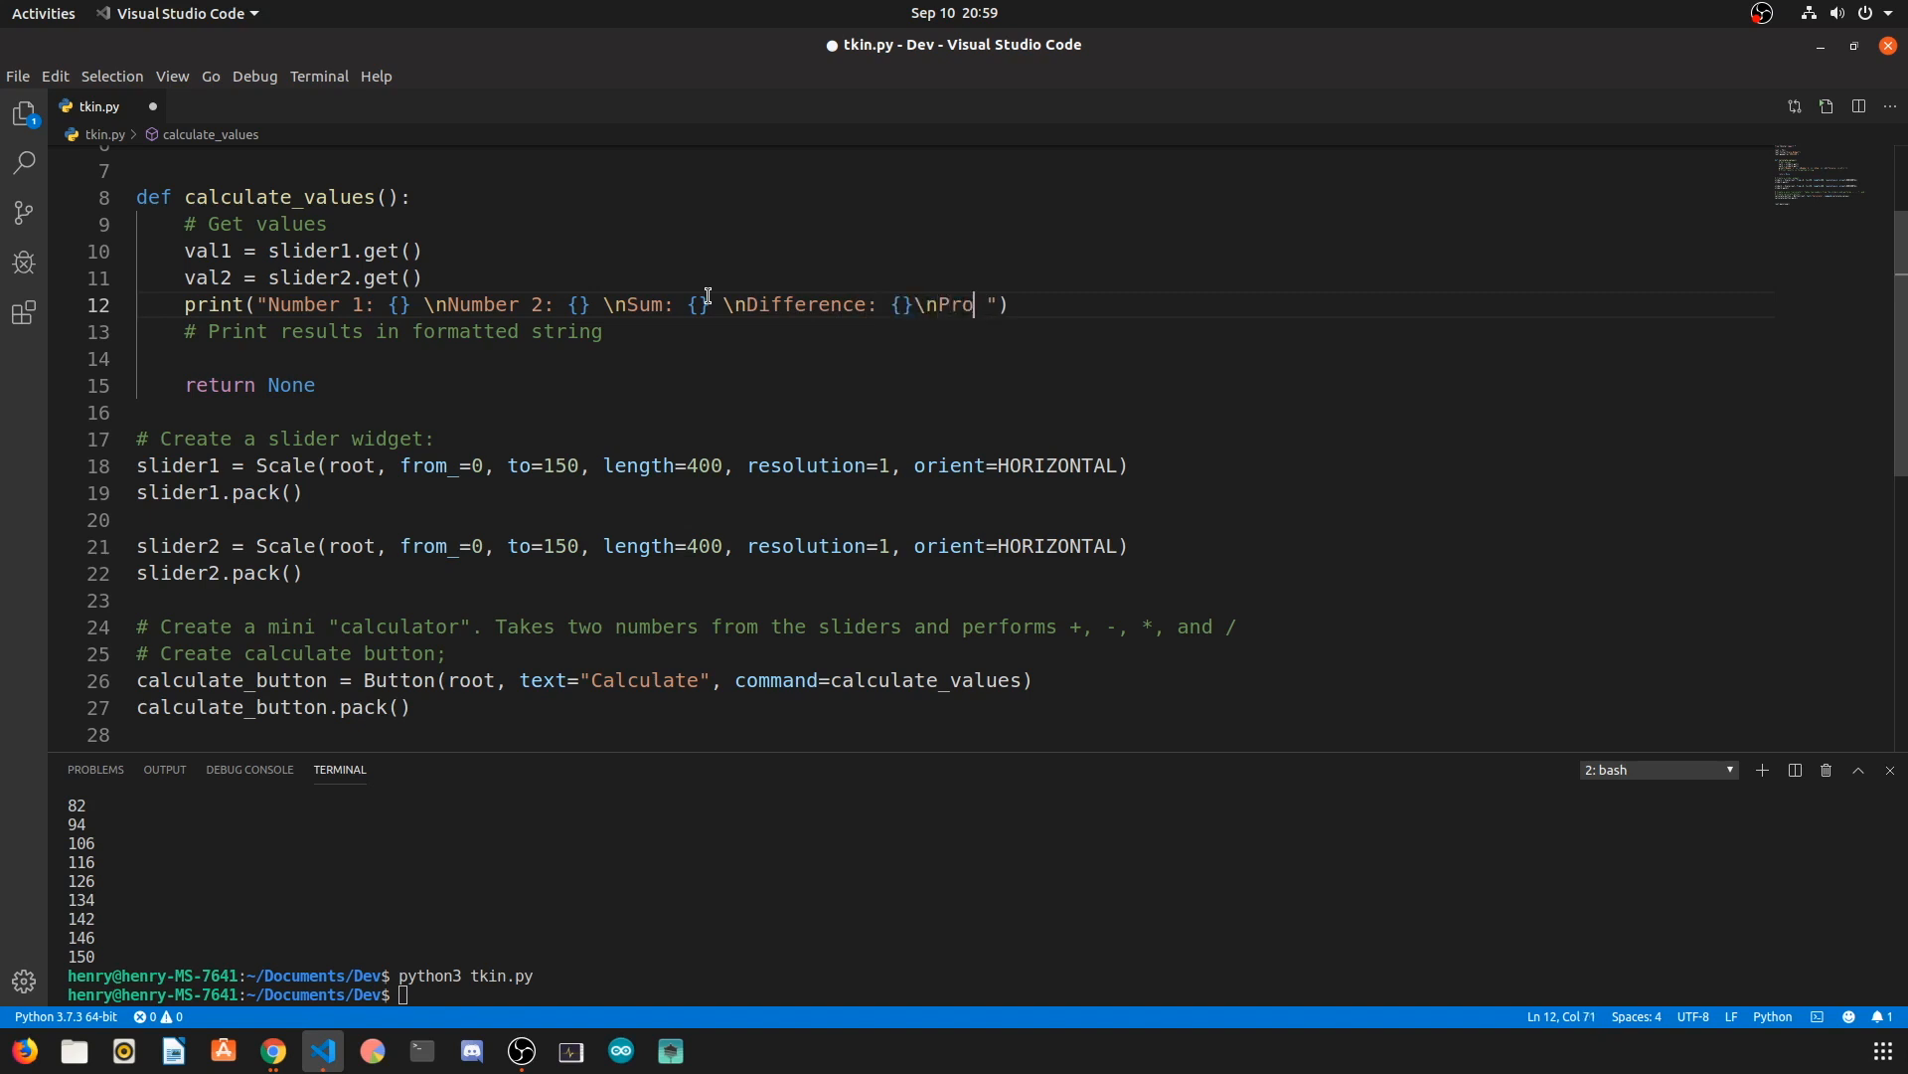
{"action": "type", "text": "duct:"}
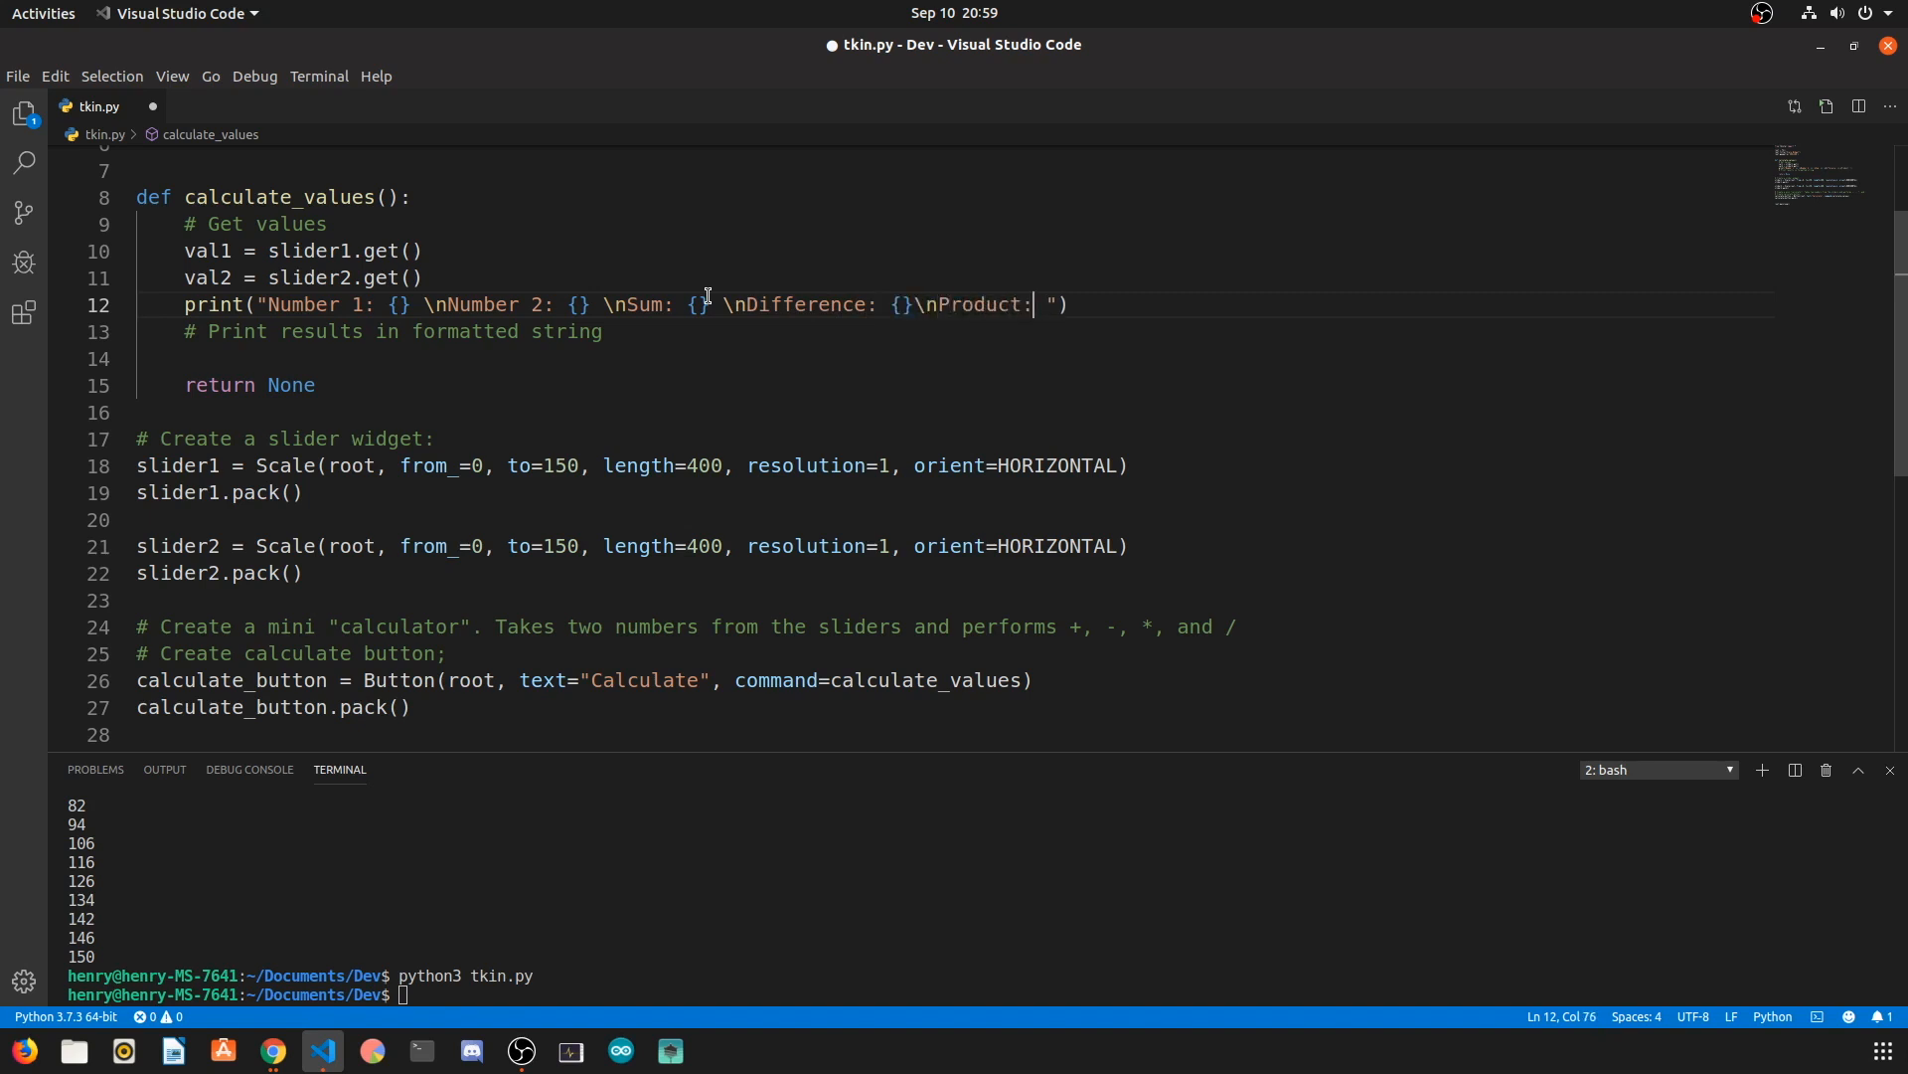
{"action": "type", "text": "{} \\n"}
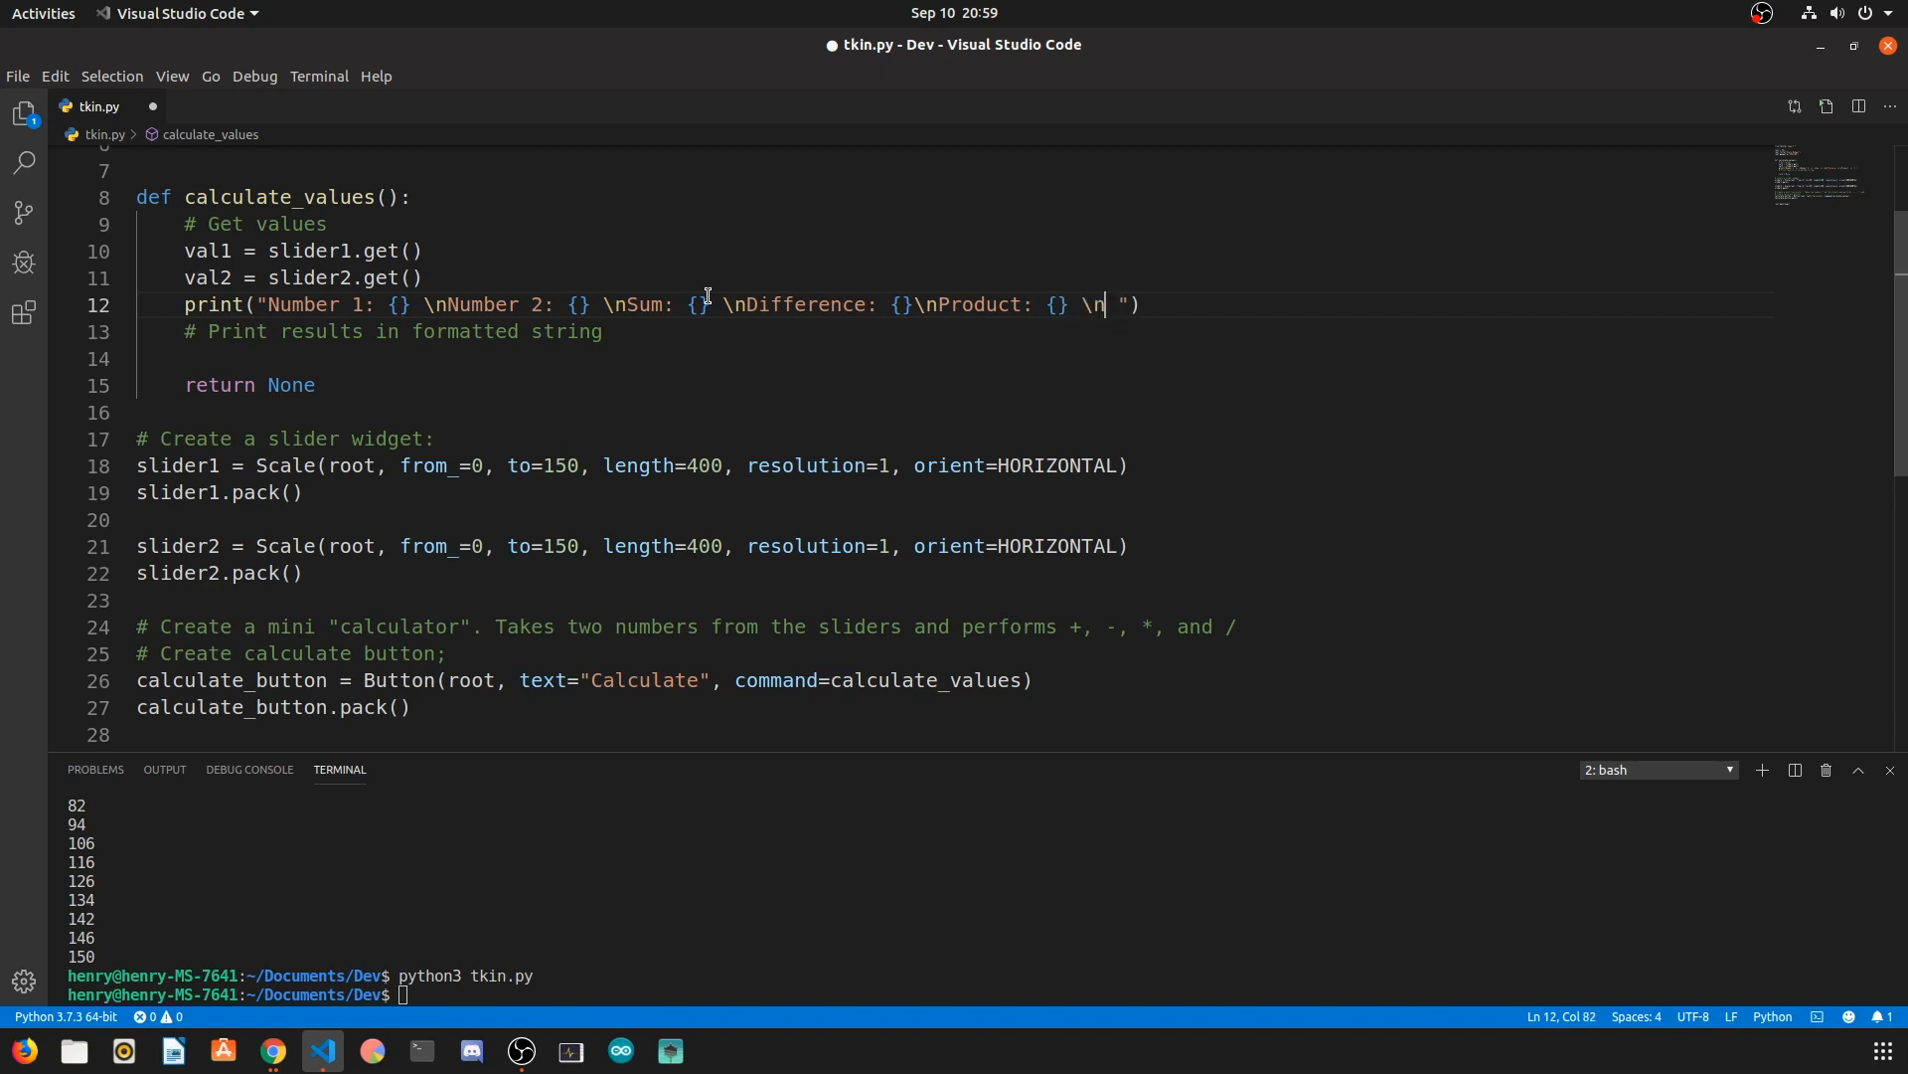
{"action": "type", "text": "uo"}
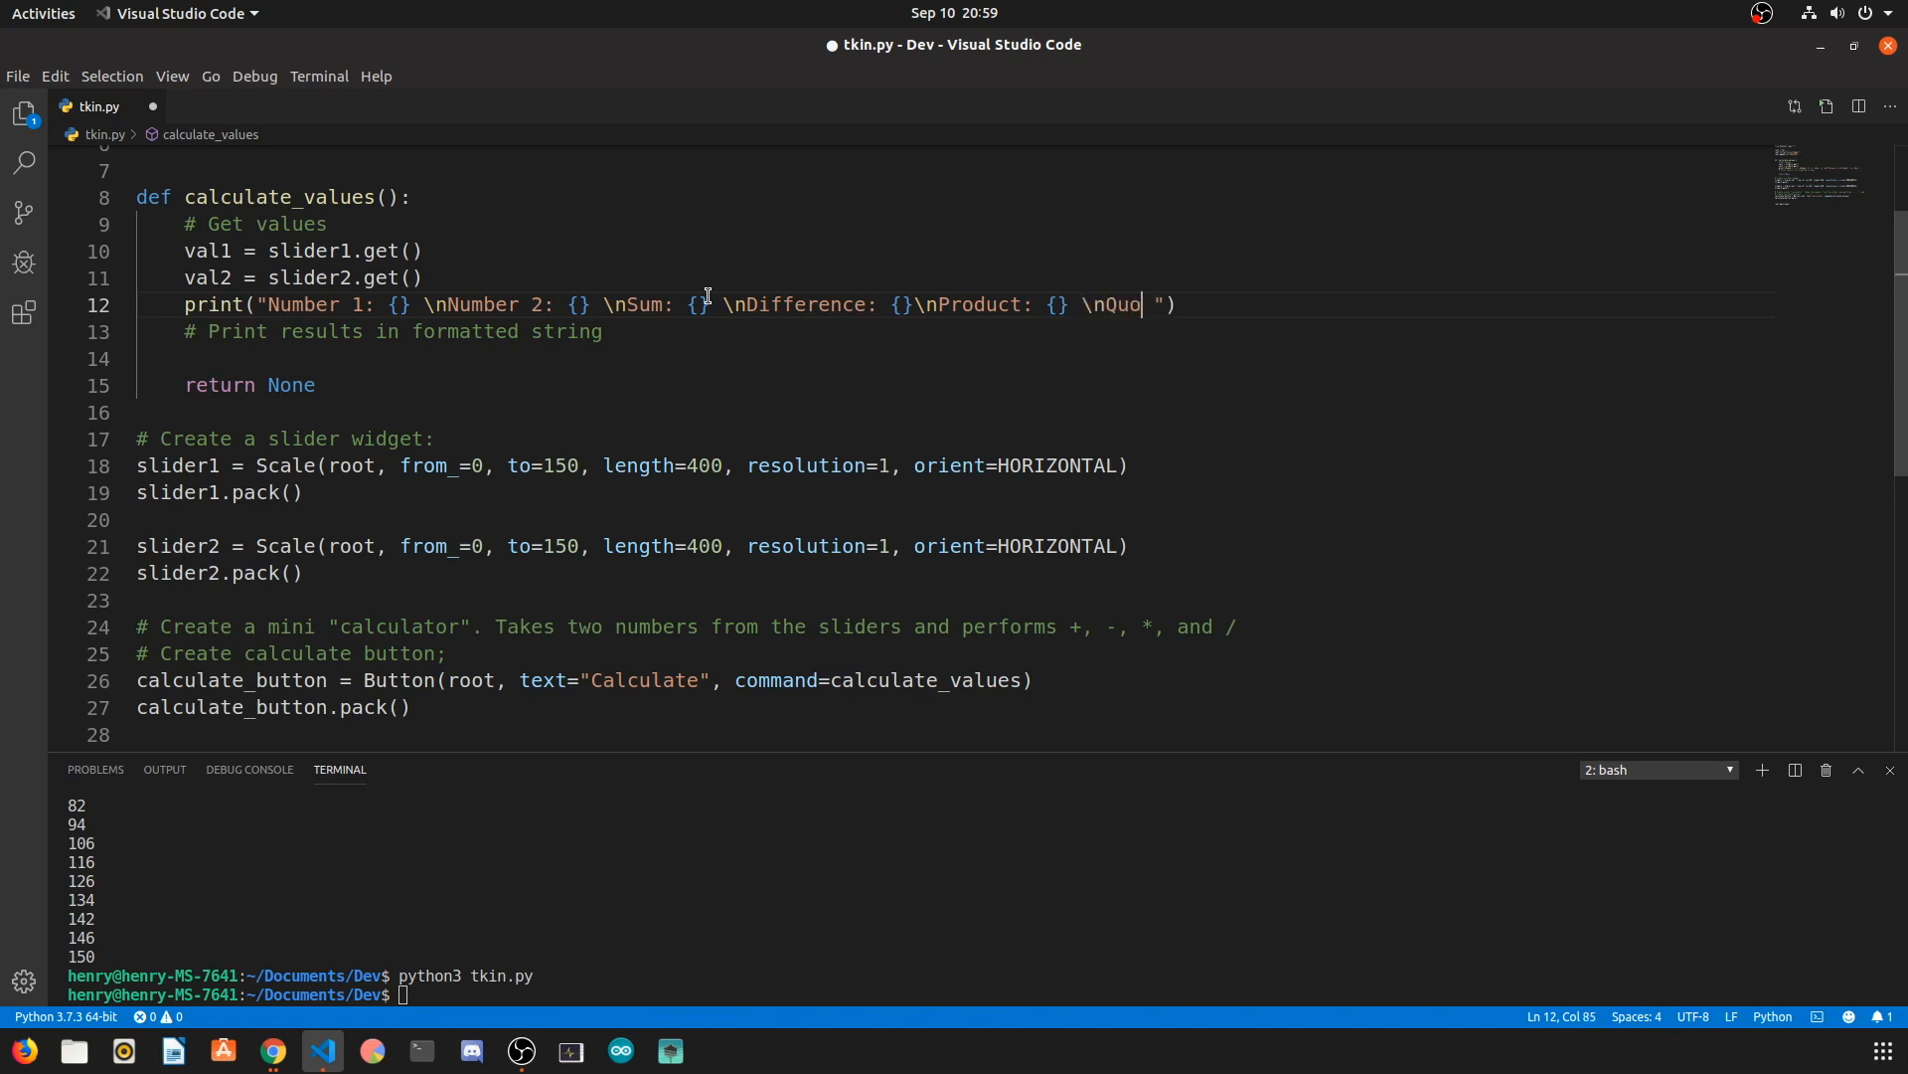
{"action": "type", "text": "tient: {}"}
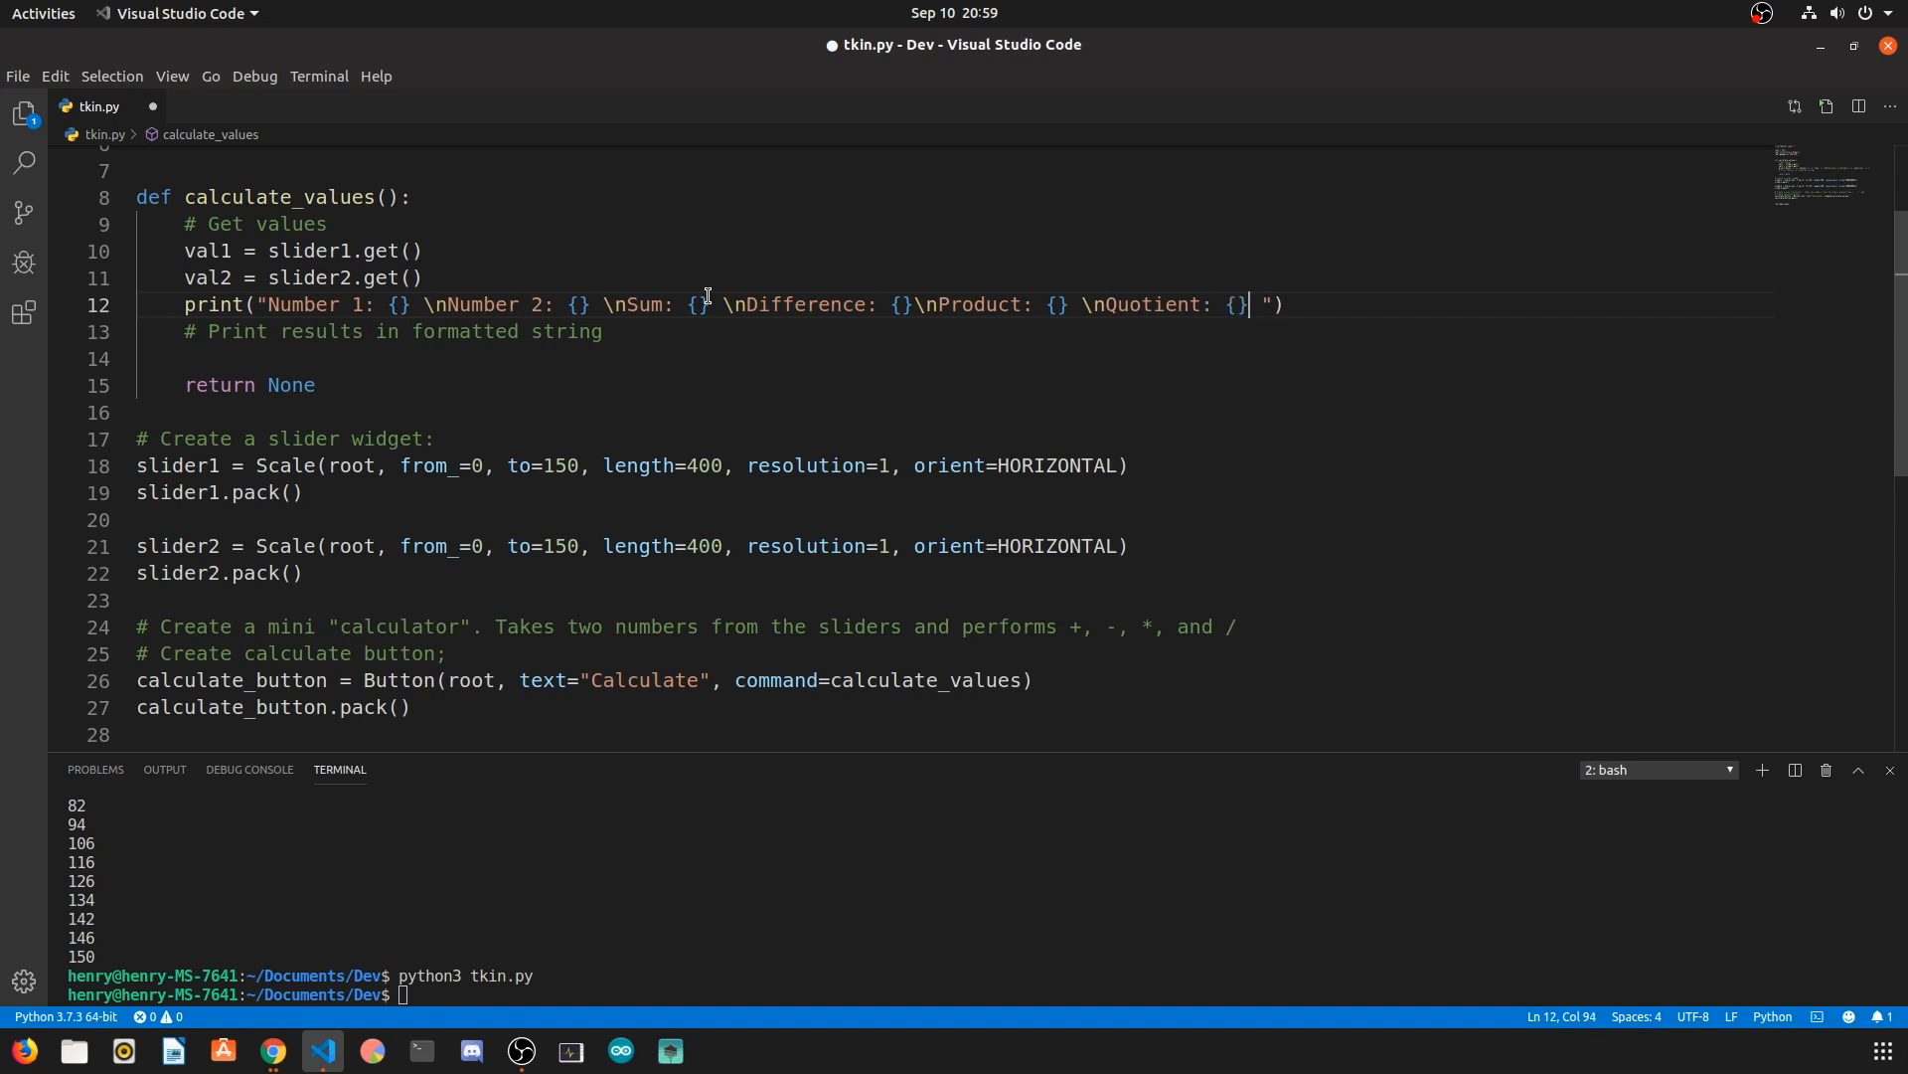
{"action": "type", "text": "\\n"}
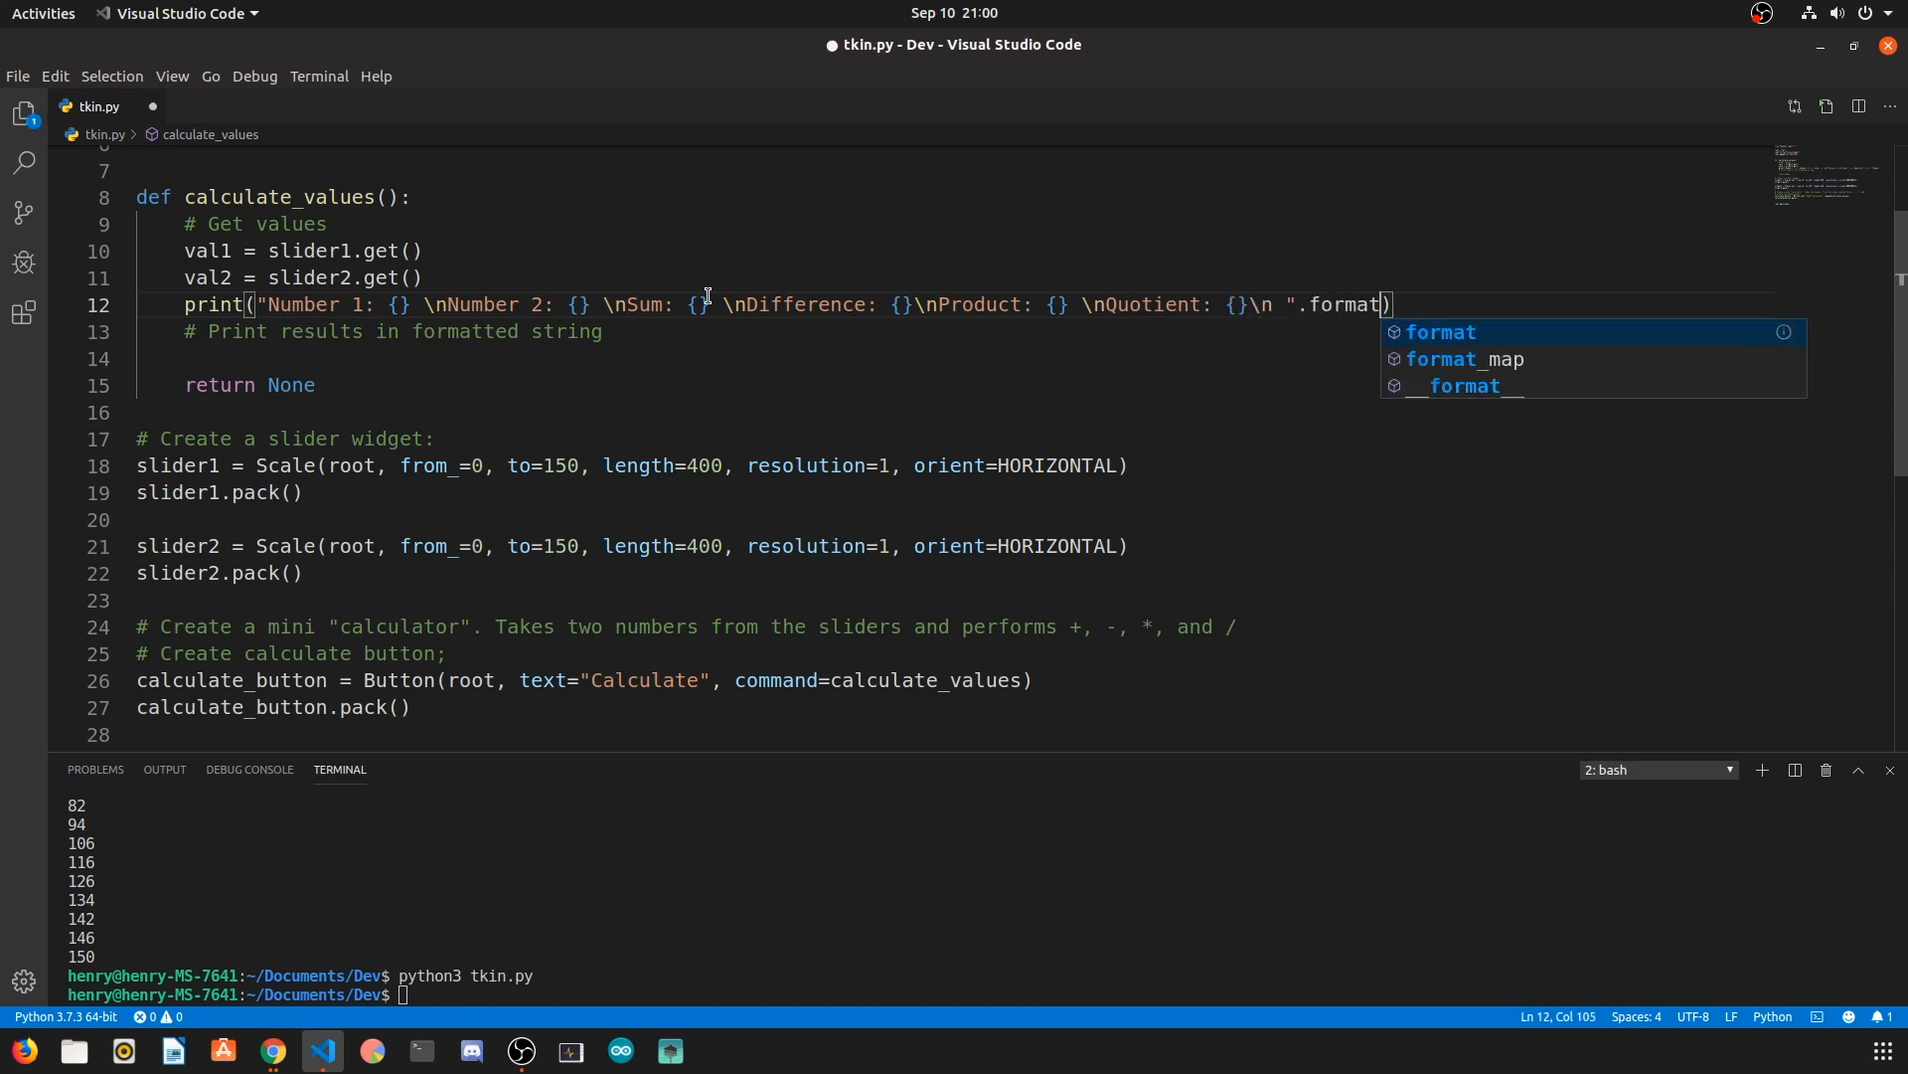
Step: Pass val1, val2, val1+val2, val1-val2, val1*val2 and val1/val2 to the print's .format()
{"action": "type", "text": "(v"}
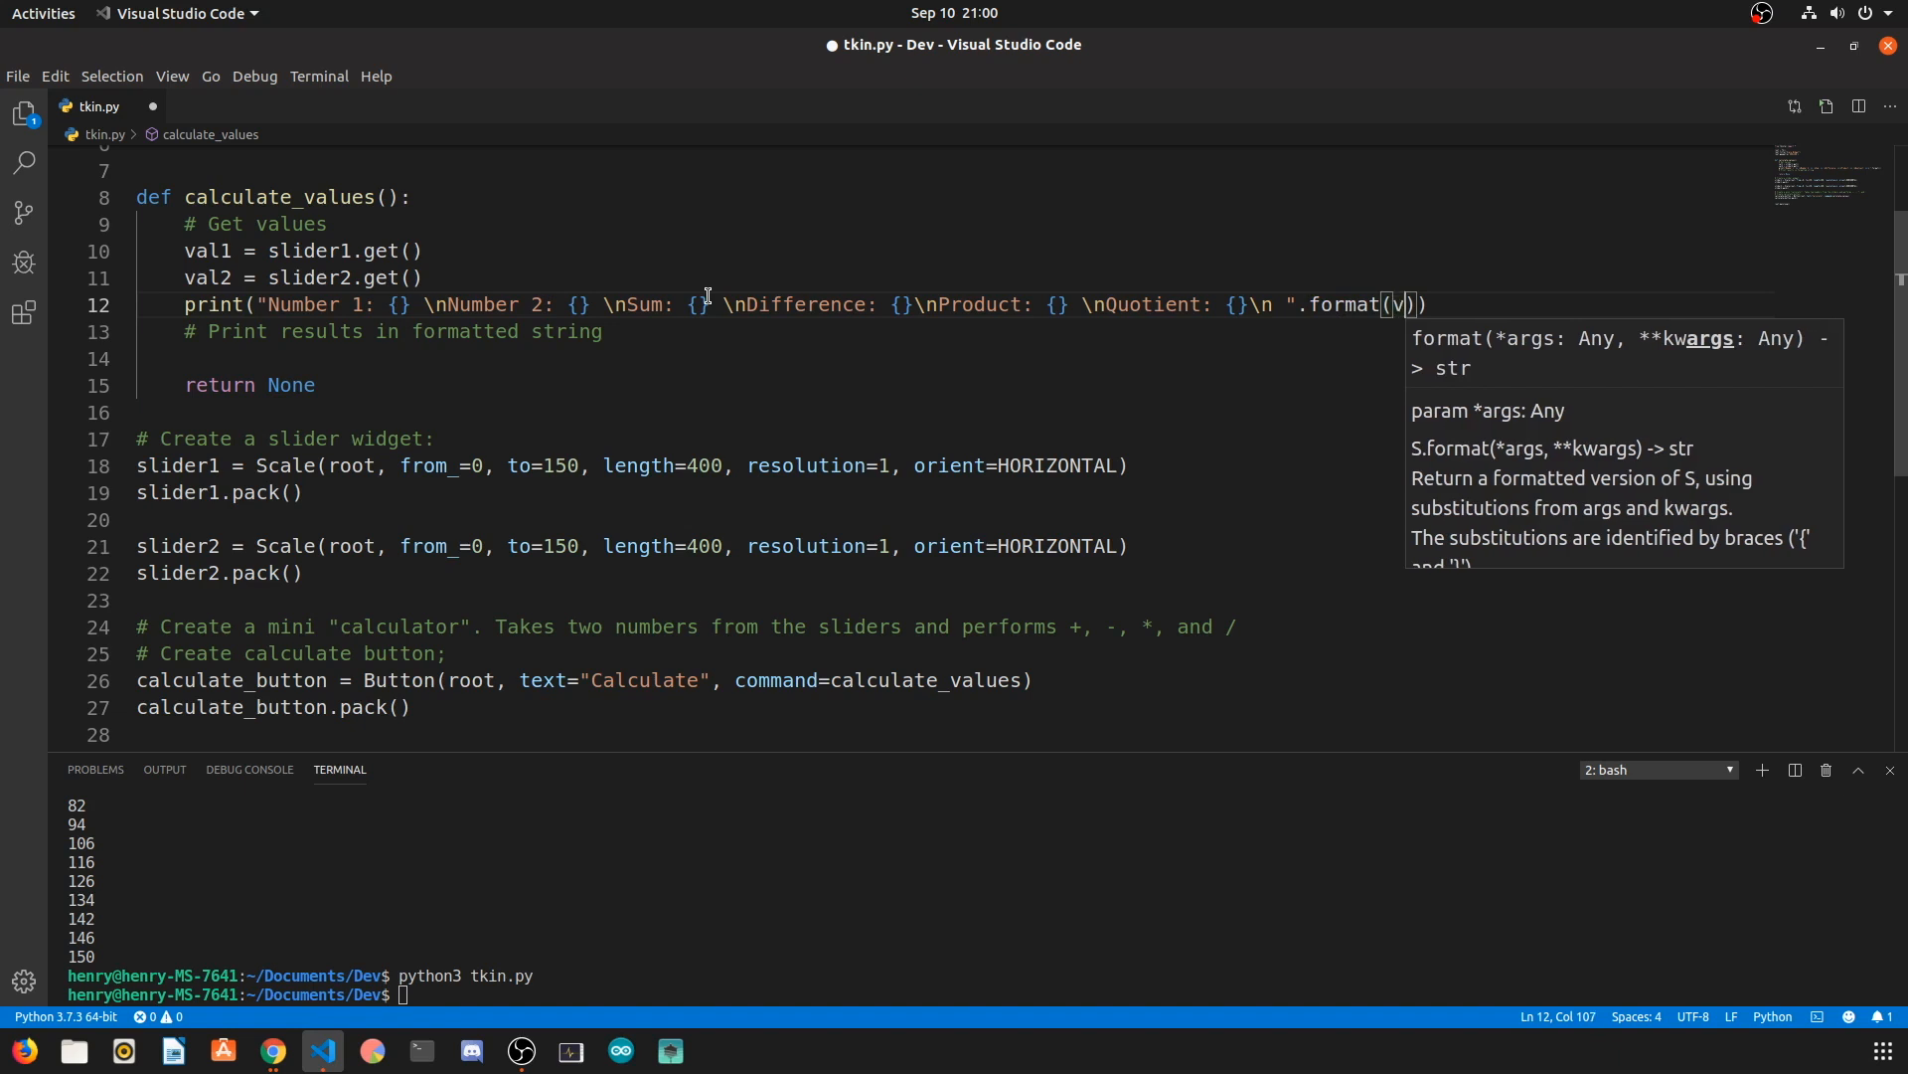
{"action": "type", "text": "al1, val2,"}
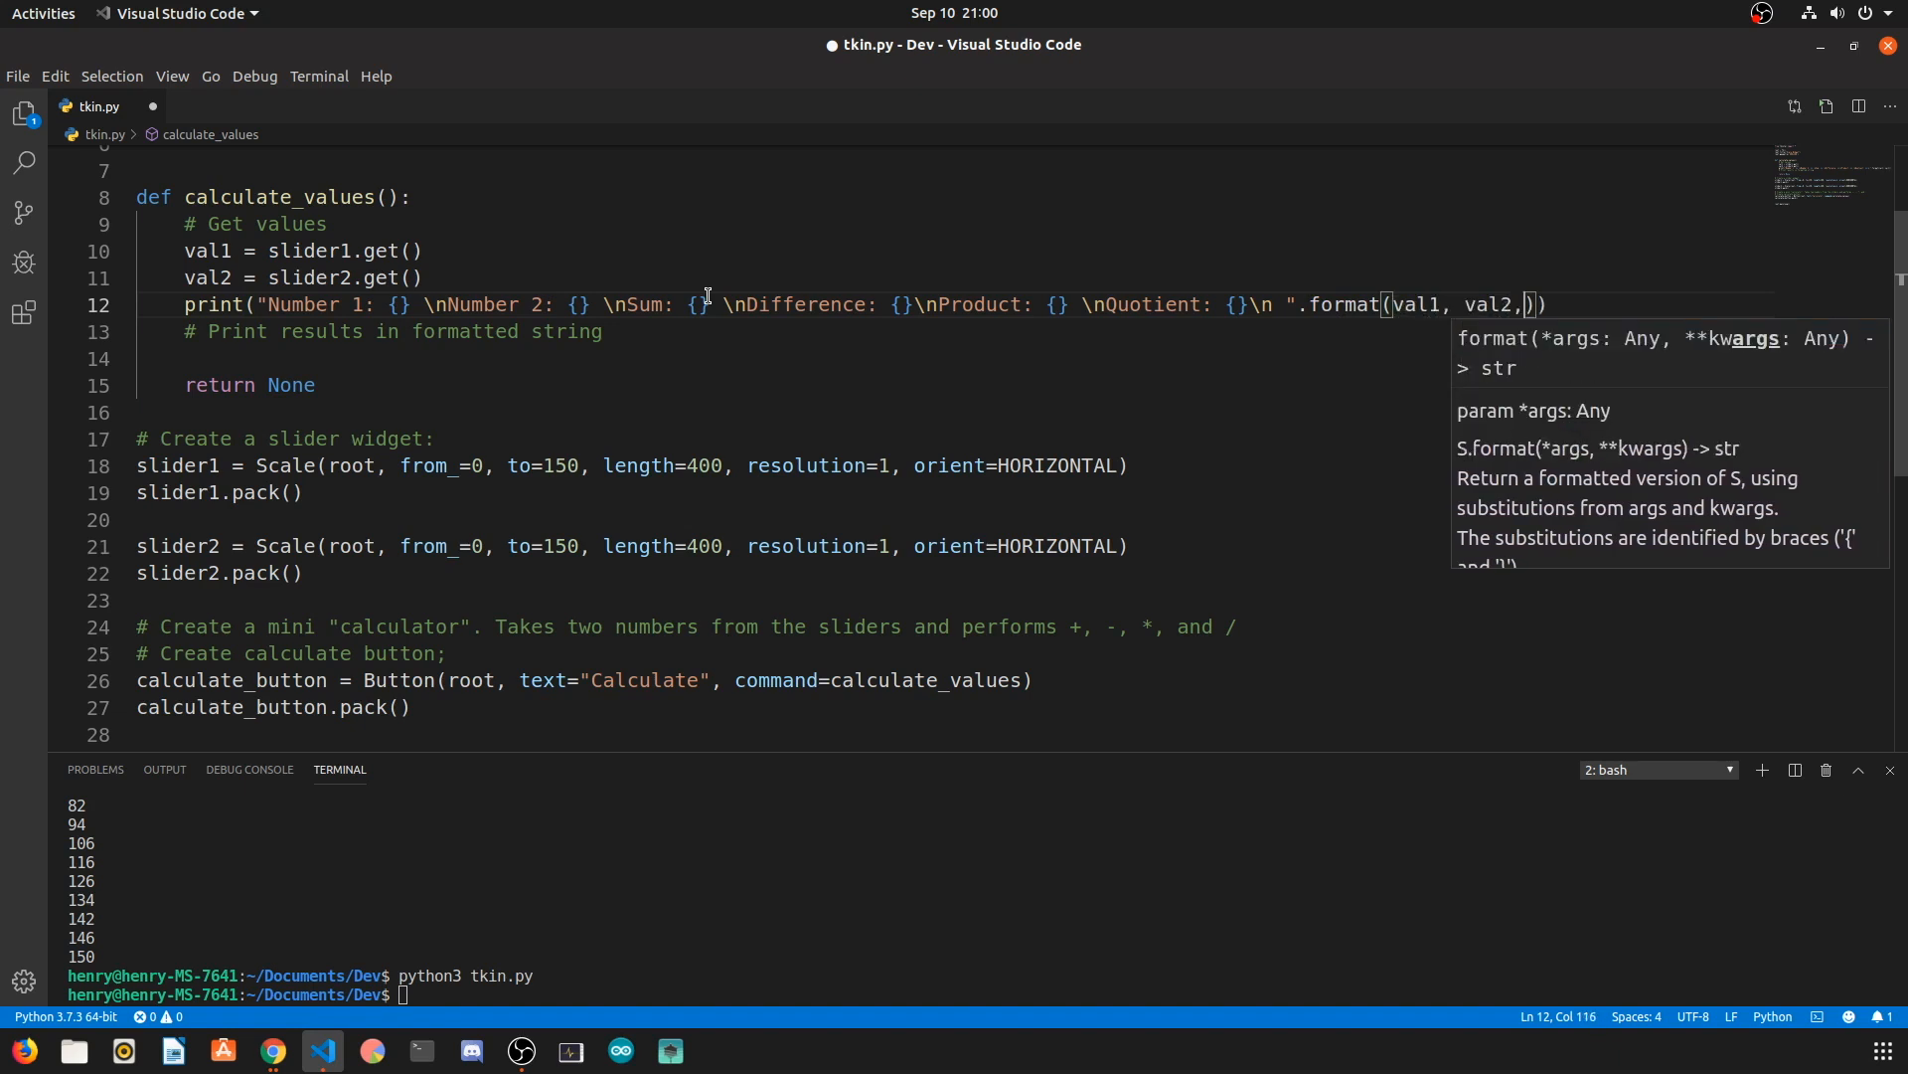
{"action": "type", "text": "val1, val2, val1+val2, ))"}
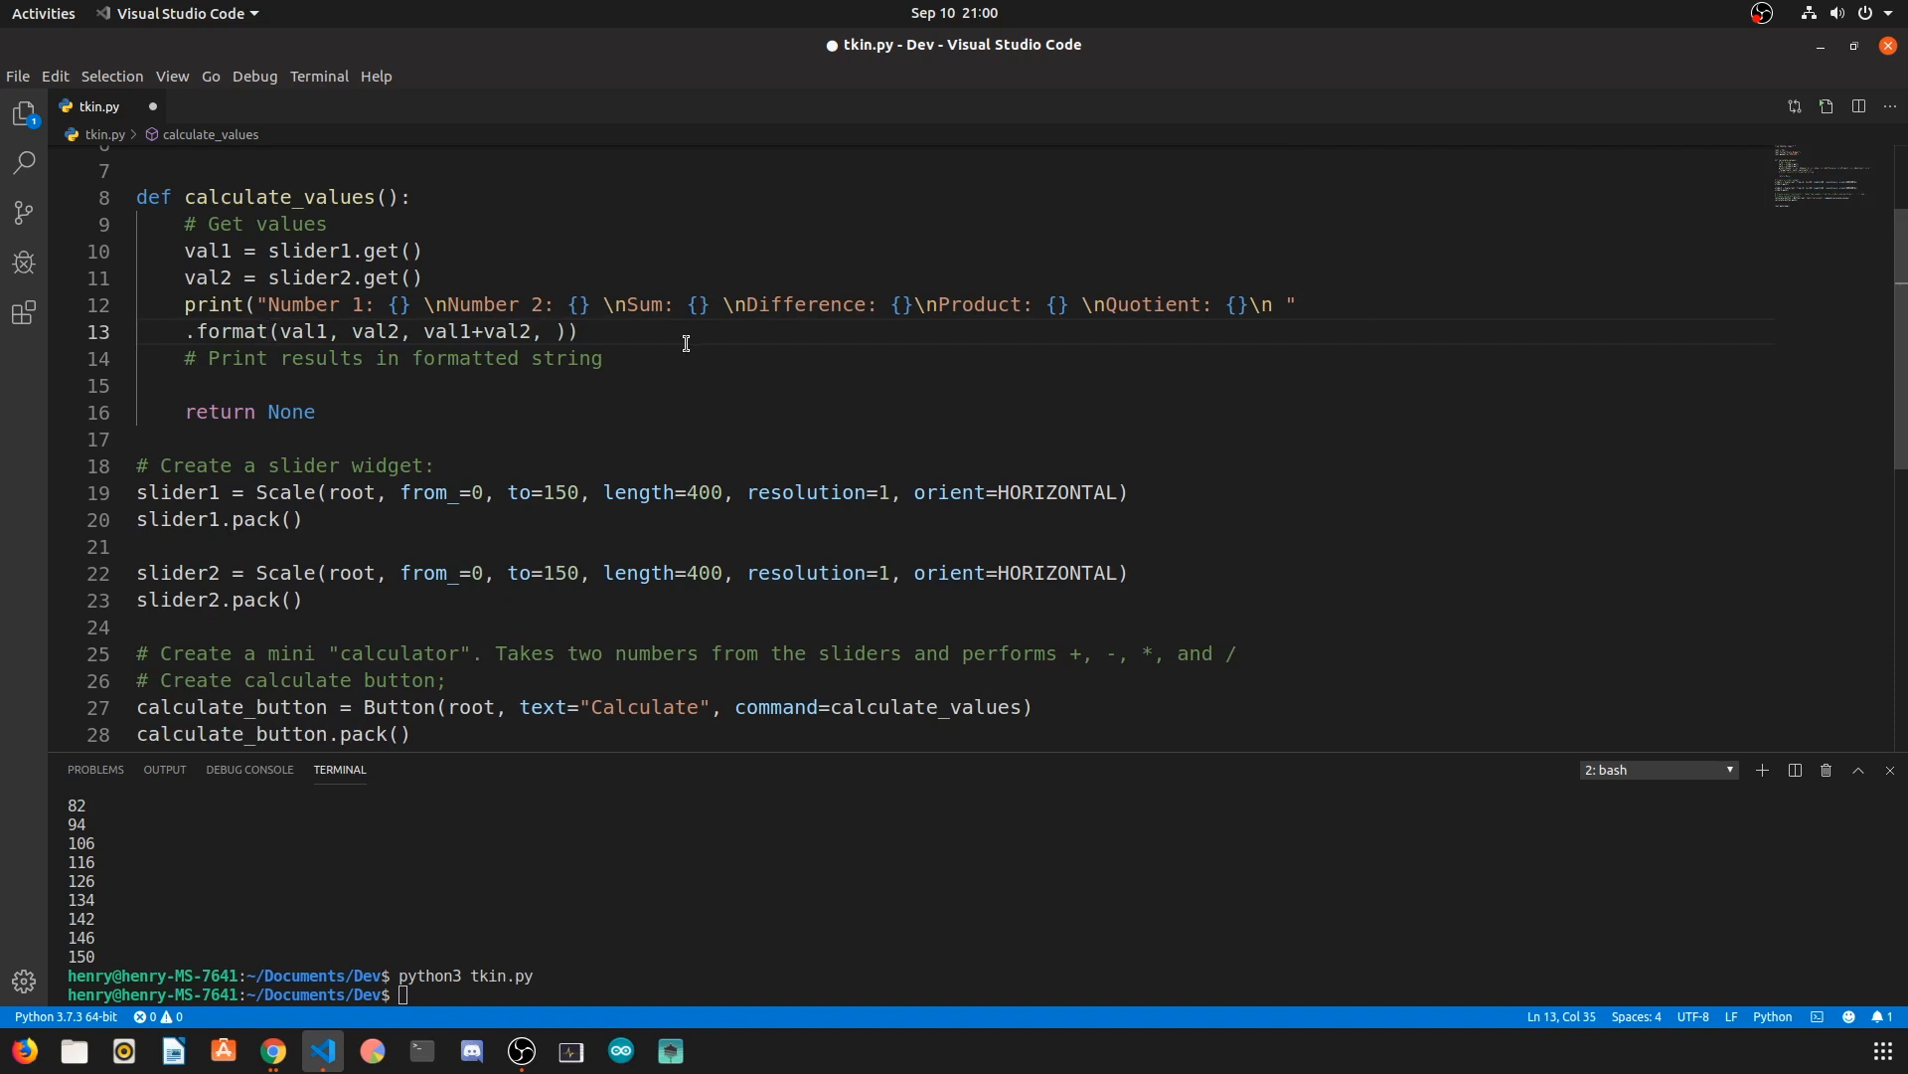
{"action": "type", "text": "val1-"}
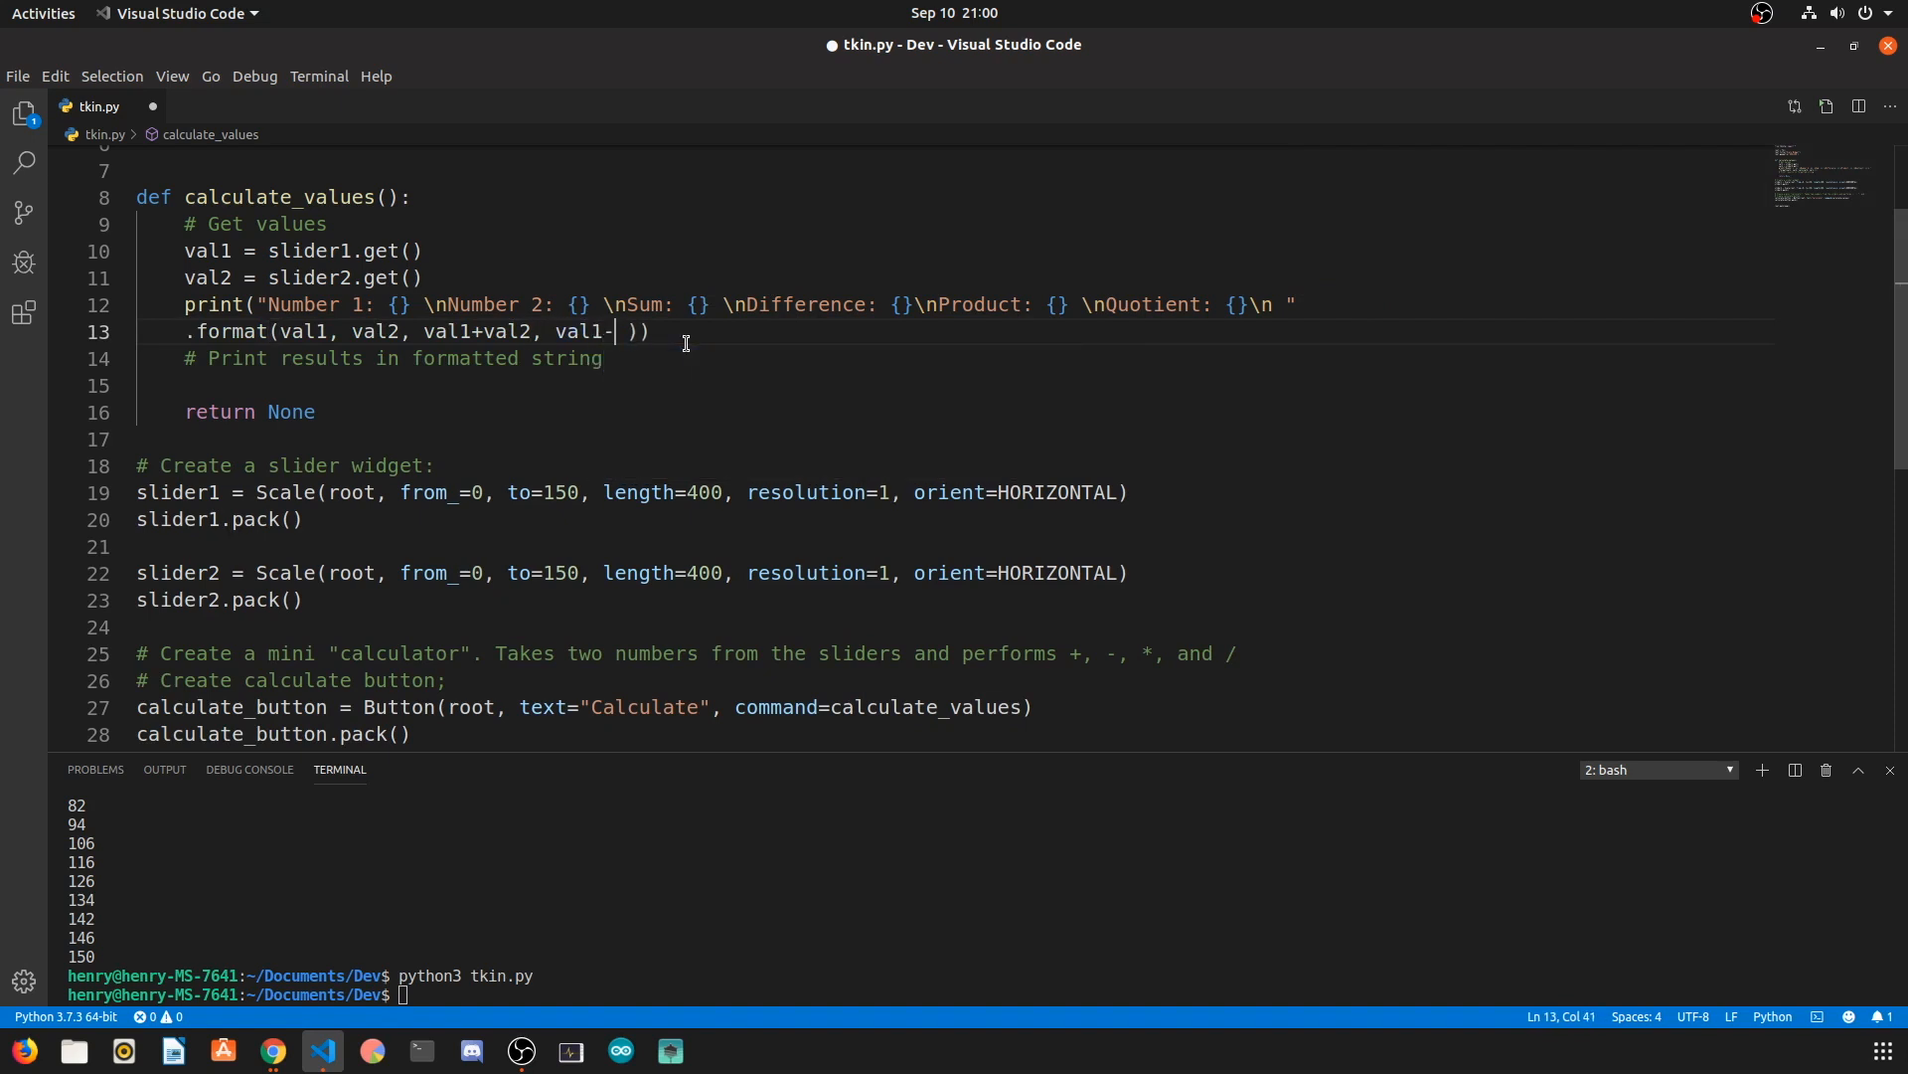
{"action": "type", "text": "val2, val1*"}
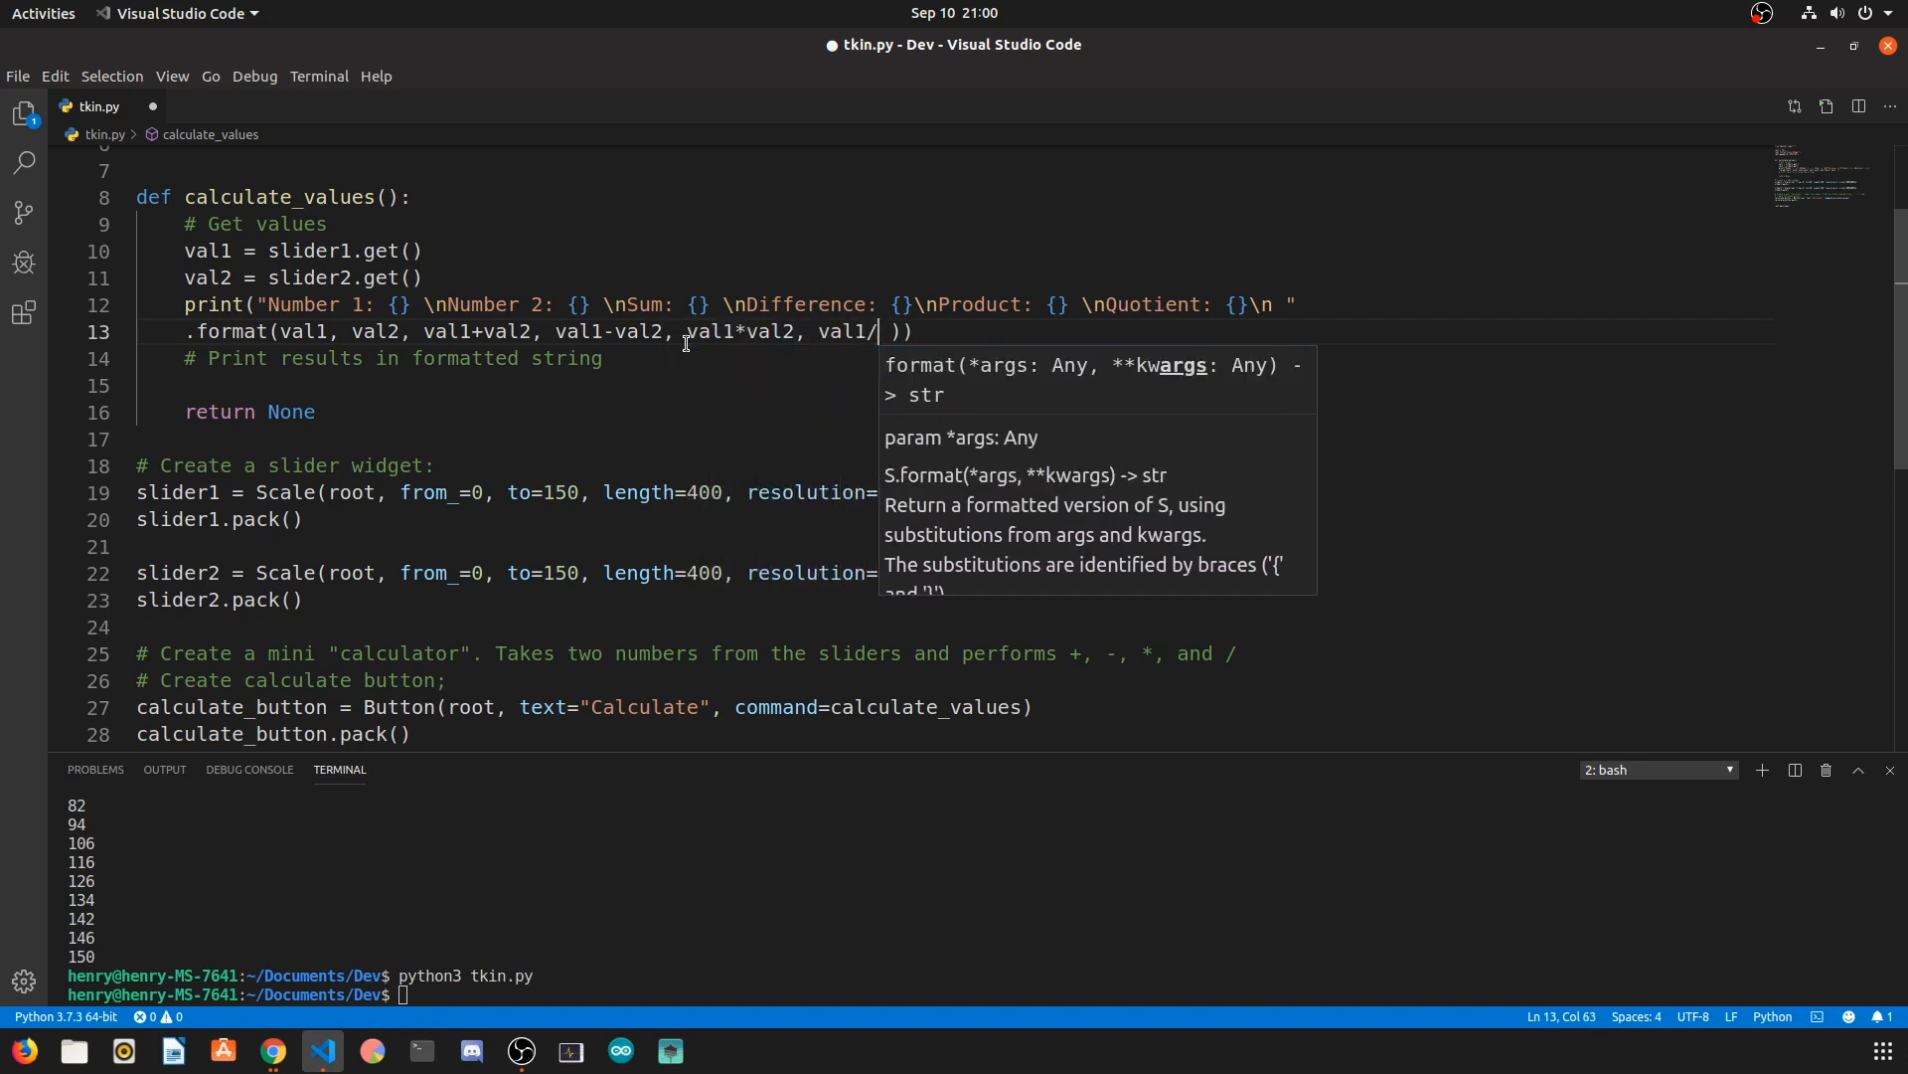
{"action": "type", "text": "val2"}
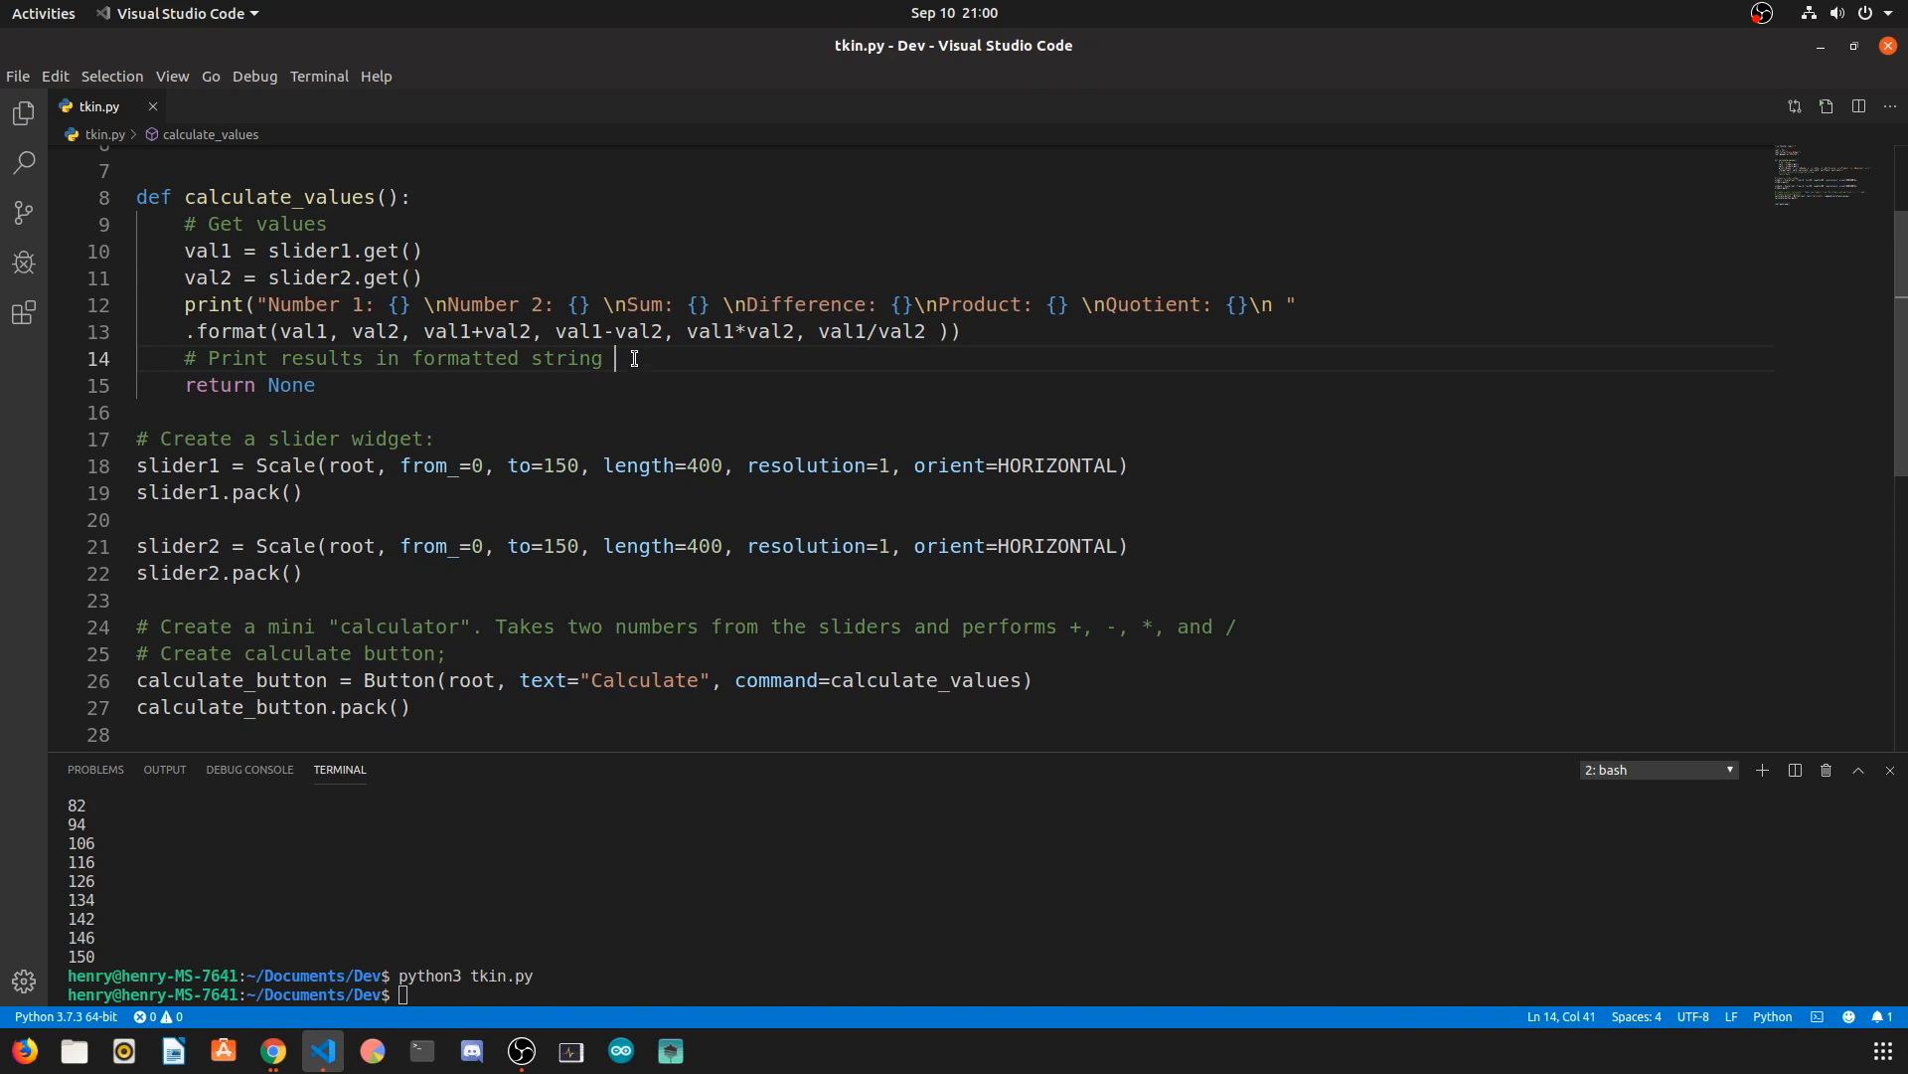
Step: Rerun tkin.py with both sliders at 33, printing 66, 0, 1089, 1.0, then set slider 2 to 0
{"action": "left_click", "coordinate": [424, 276]}
{"action": "type", "text": "python3 tkin.py"}
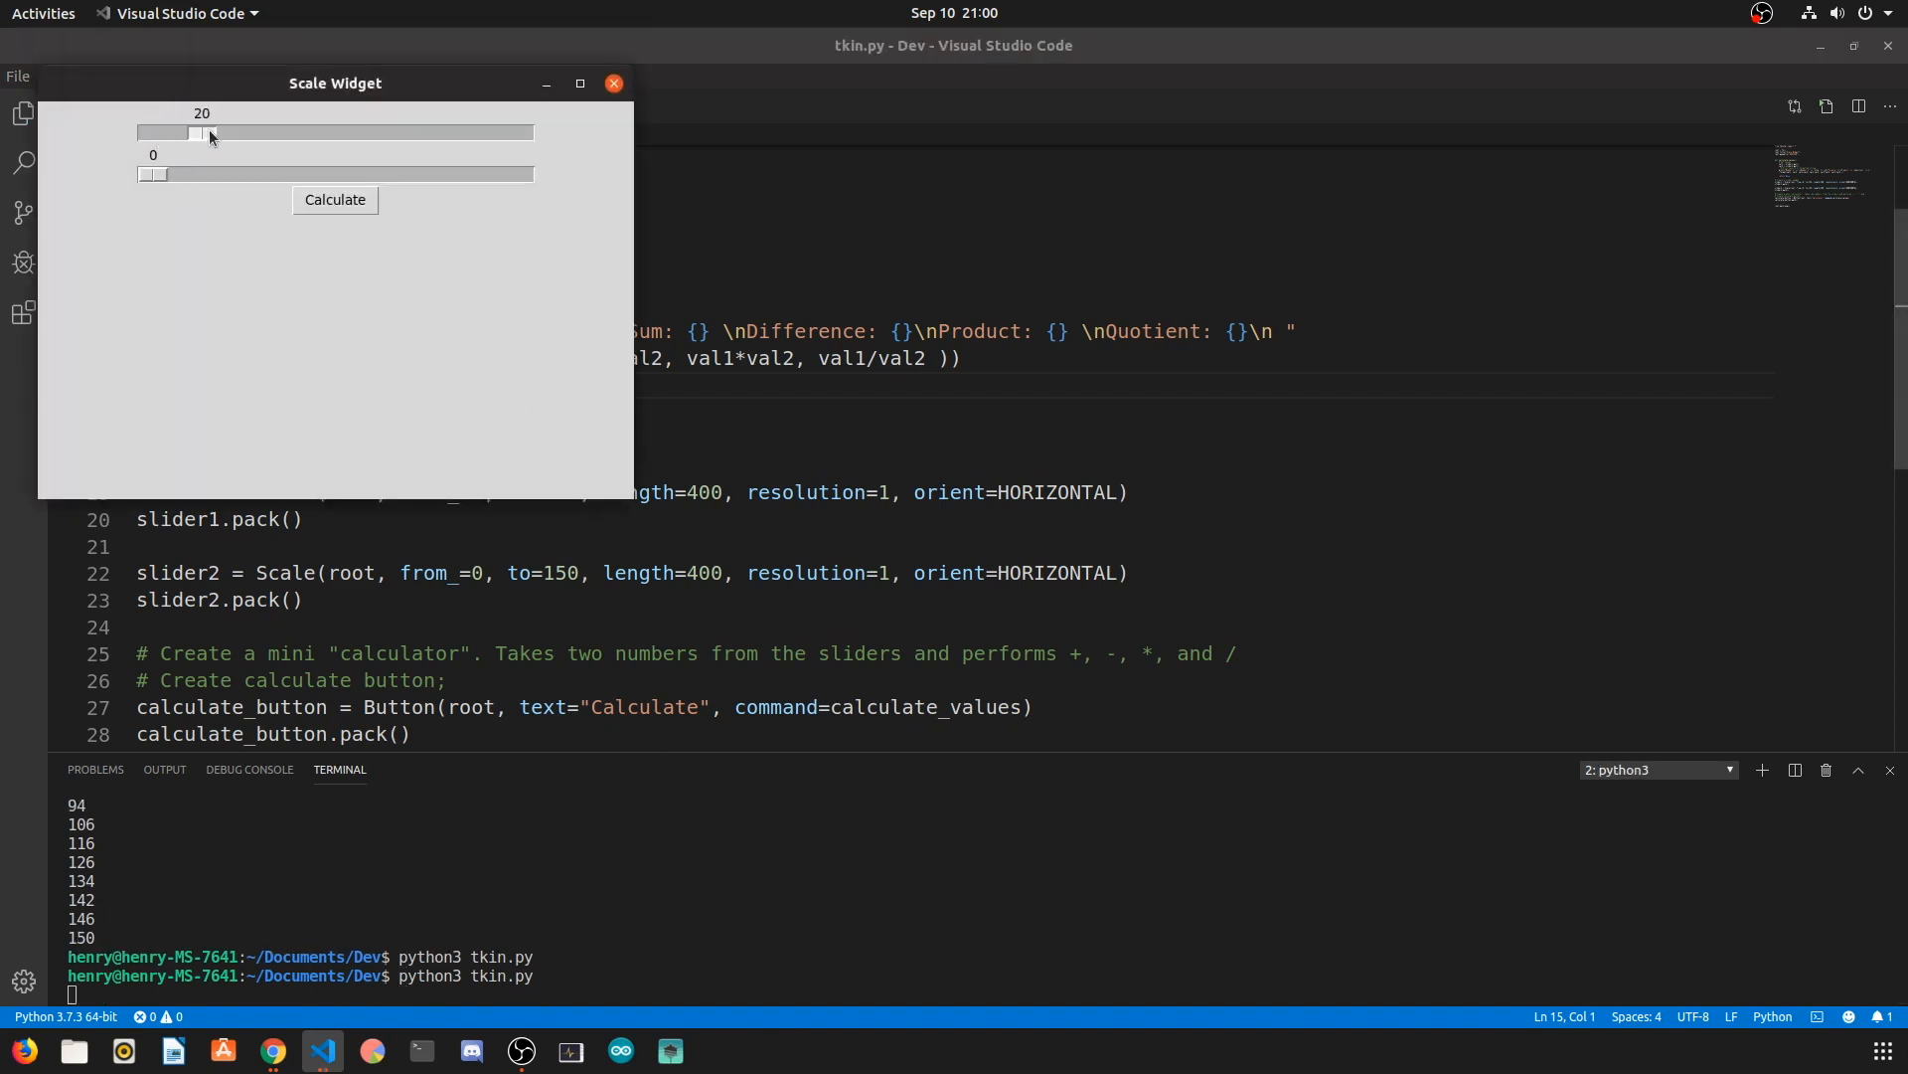
{"action": "left_click_drag", "start_coordinate": [156, 174], "coordinate": [232, 174]}
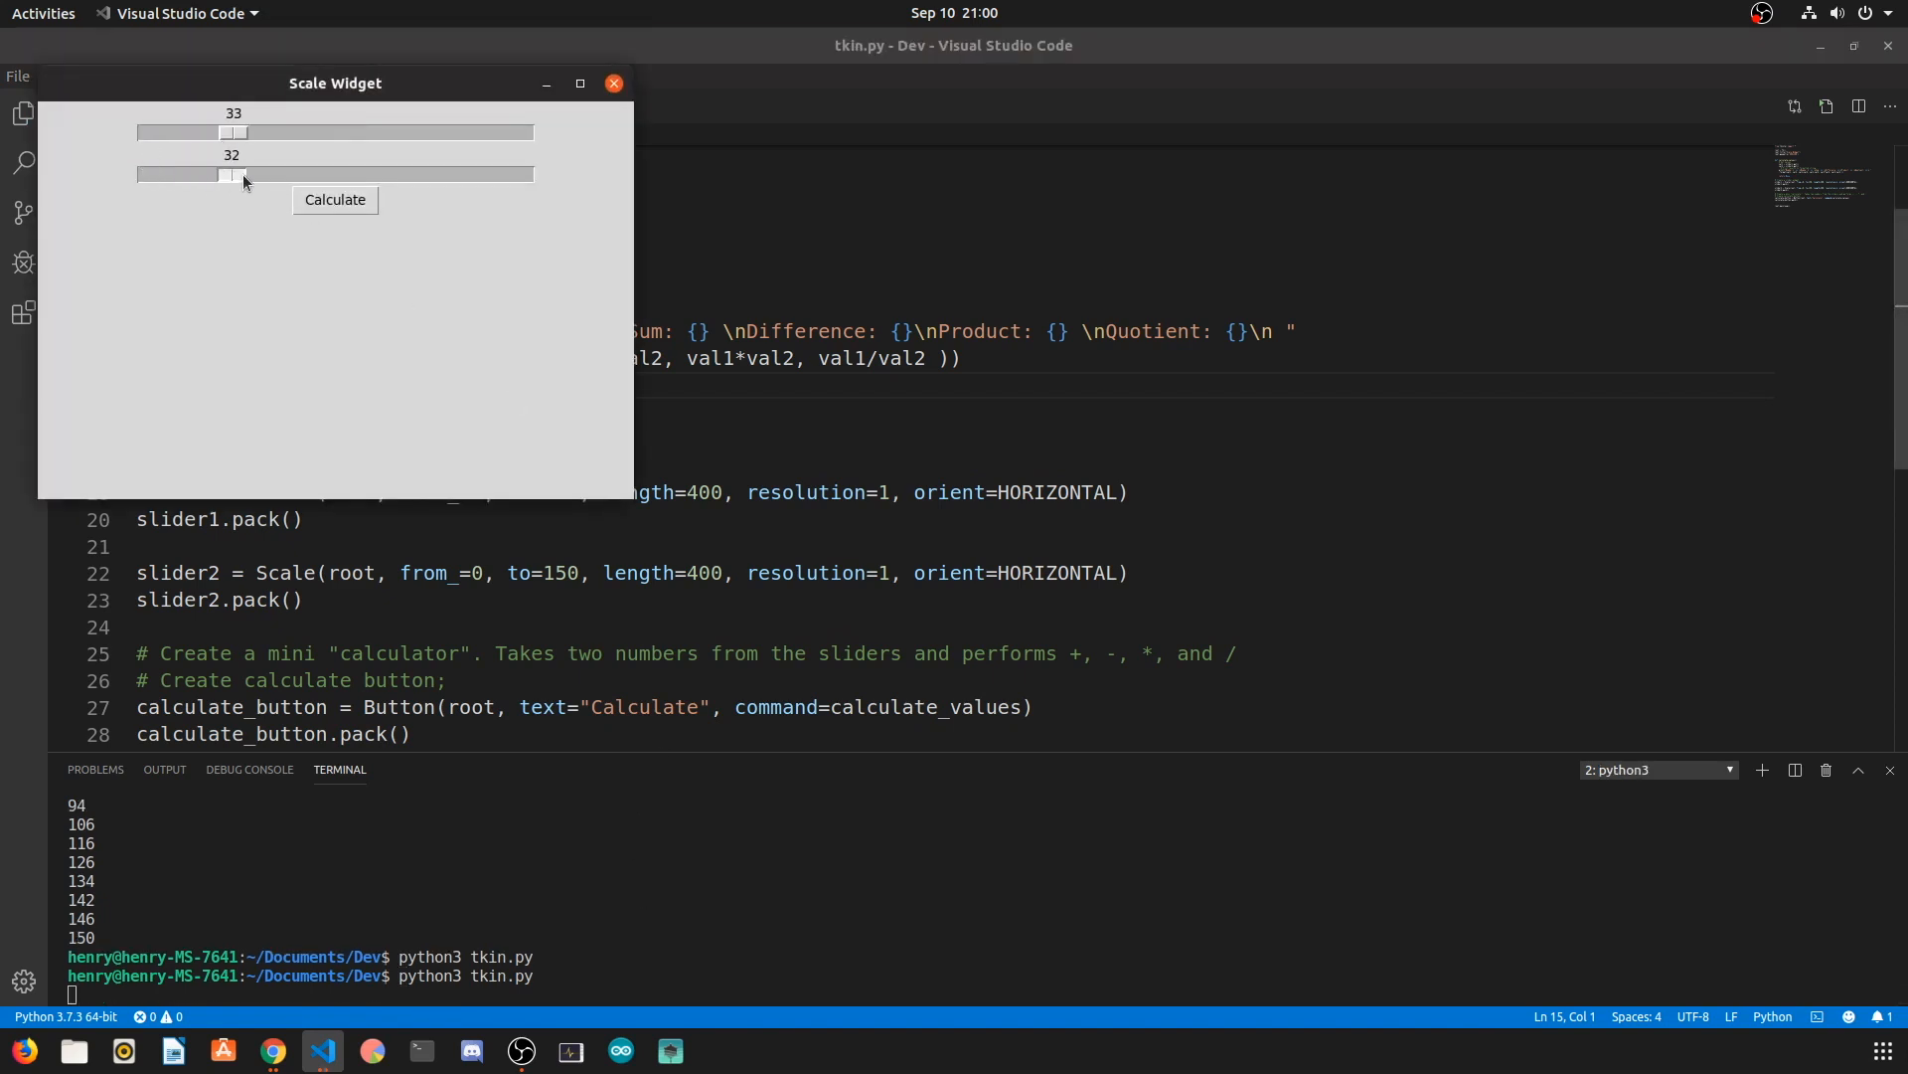
{"action": "left_click", "coordinate": [335, 200]}
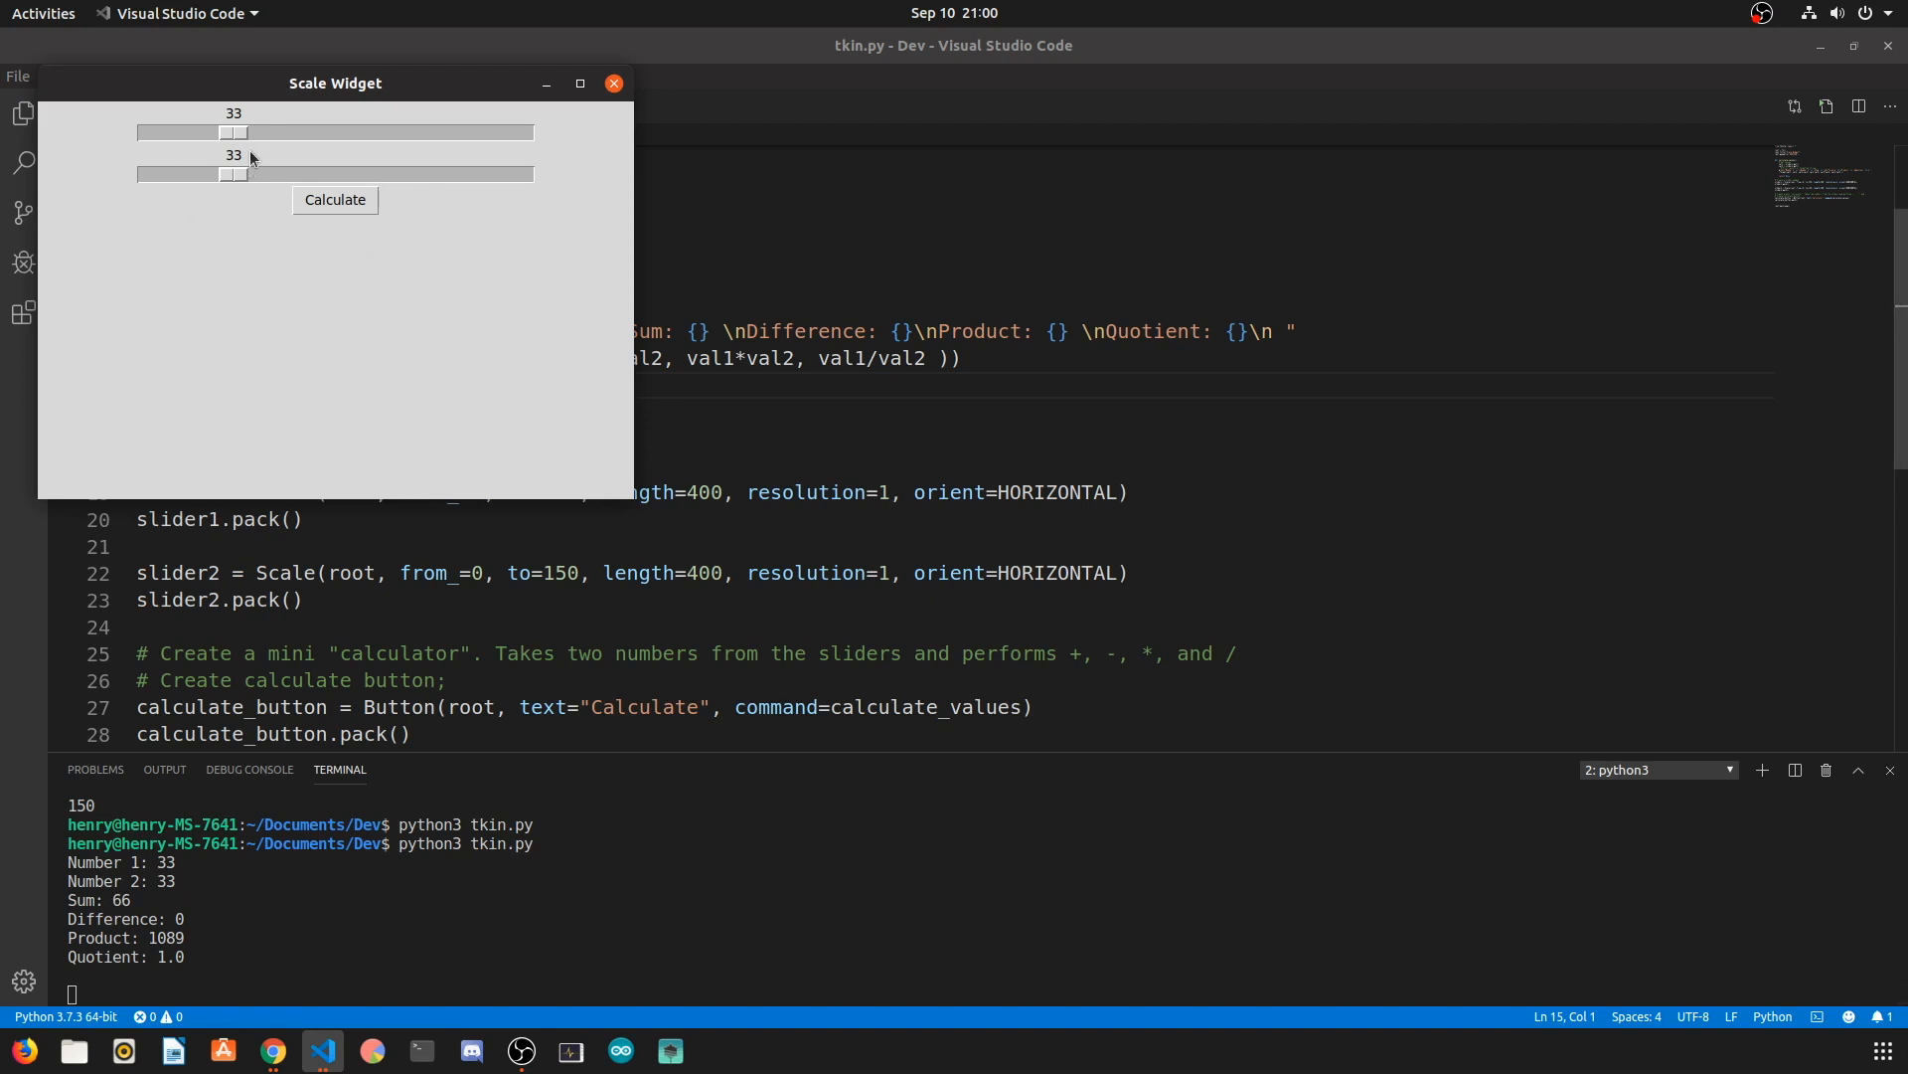
{"action": "left_click_drag", "start_coordinate": [234, 173], "coordinate": [136, 173]}
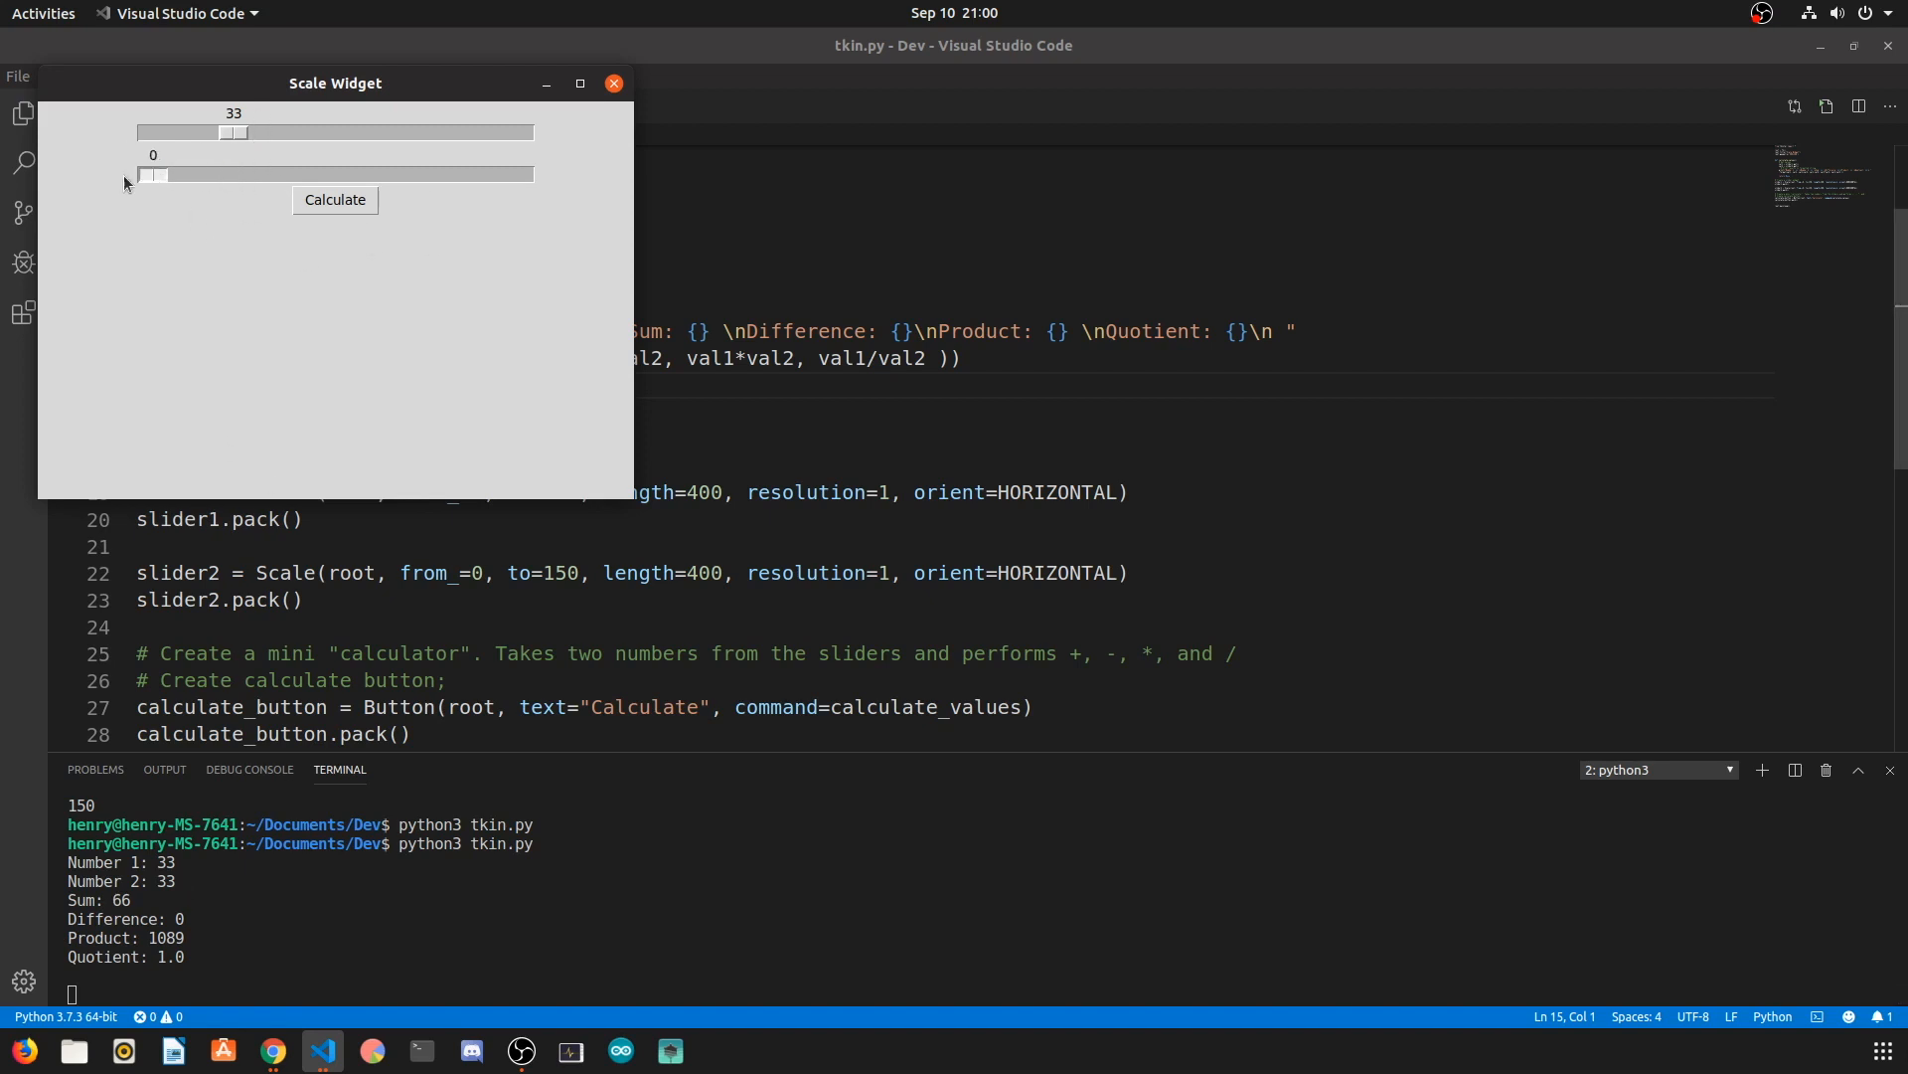
Step: Calculate with slider 2 at 0, highlight ZeroDivisionError in the traceback, and close Scale Widget
{"action": "left_click", "coordinate": [335, 200]}
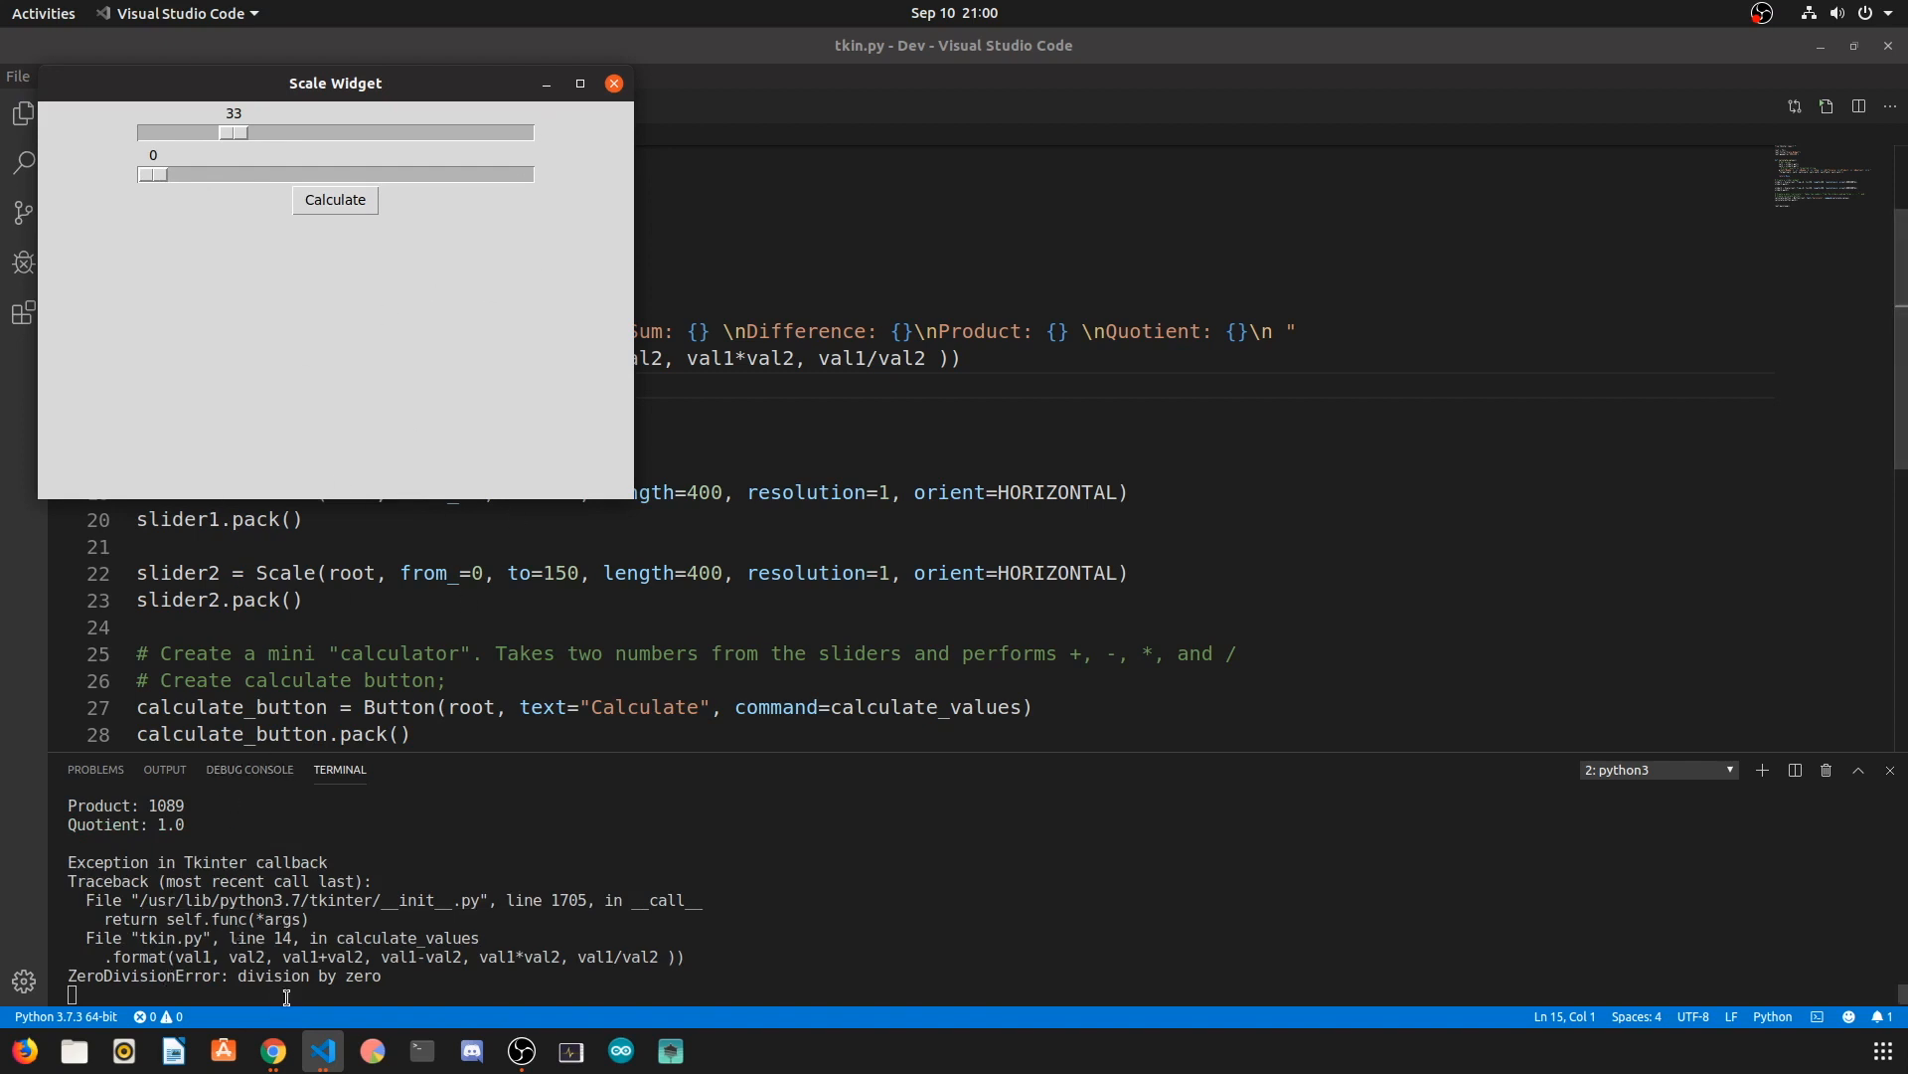
{"action": "left_click", "coordinate": [614, 82]}
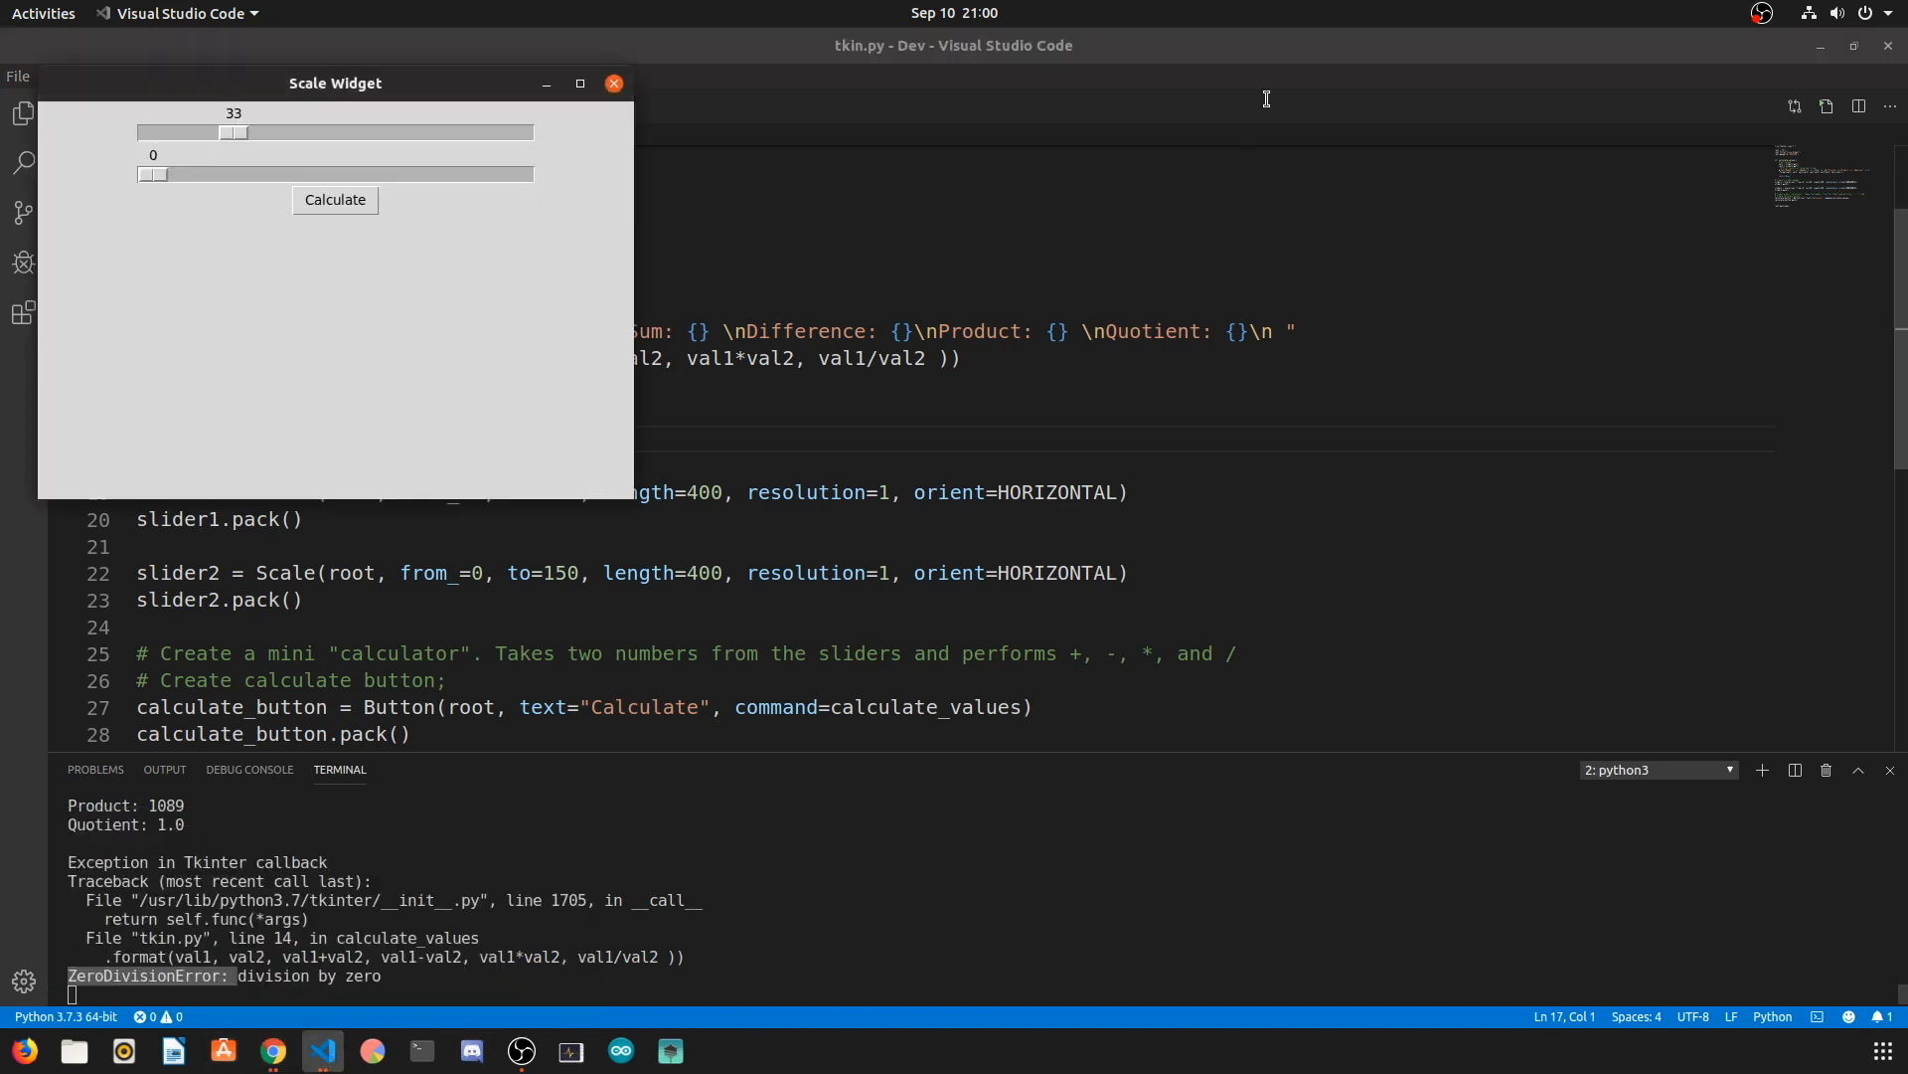
{"action": "left_click", "coordinate": [613, 82]}
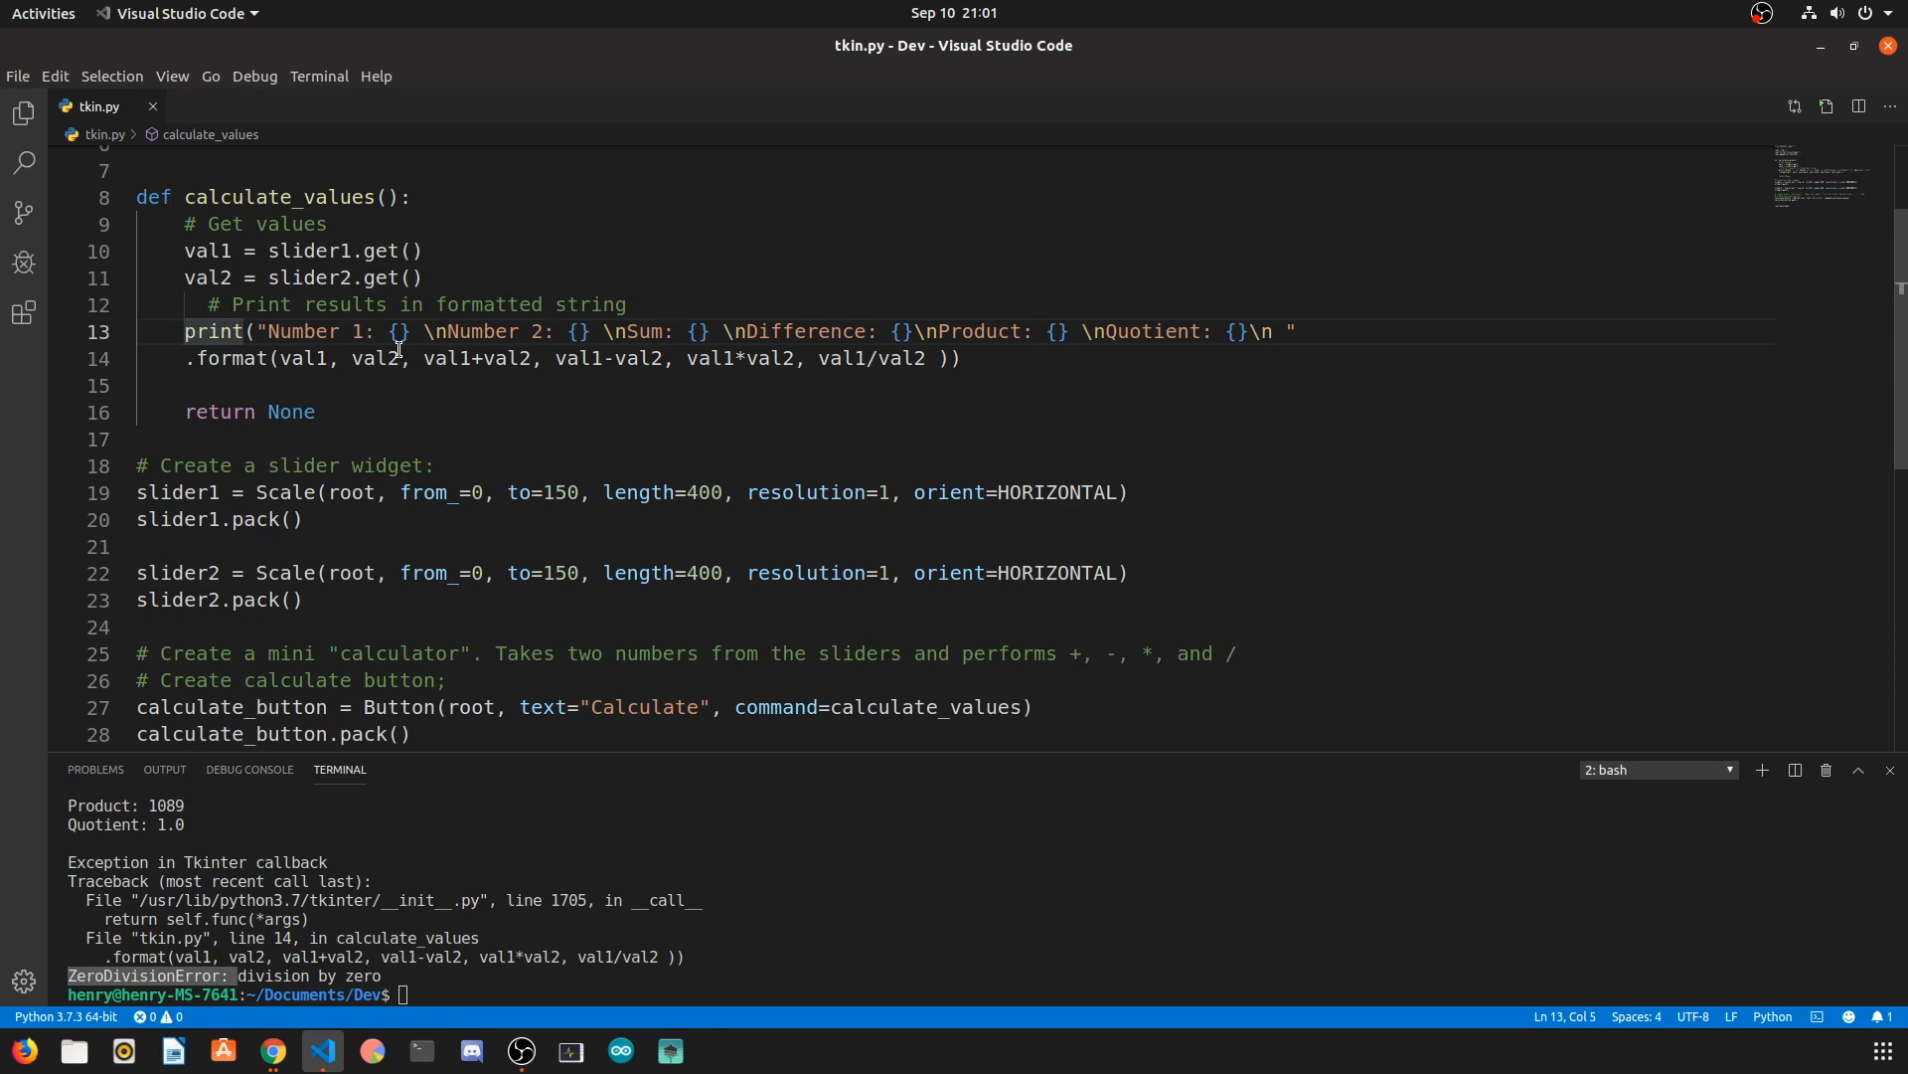
Step: Wrap the print in try/except ZeroDivisionError printing "You can't divide by zero. Pick another number", then run python3 tkin.py
{"action": "type", "text": "try:"}
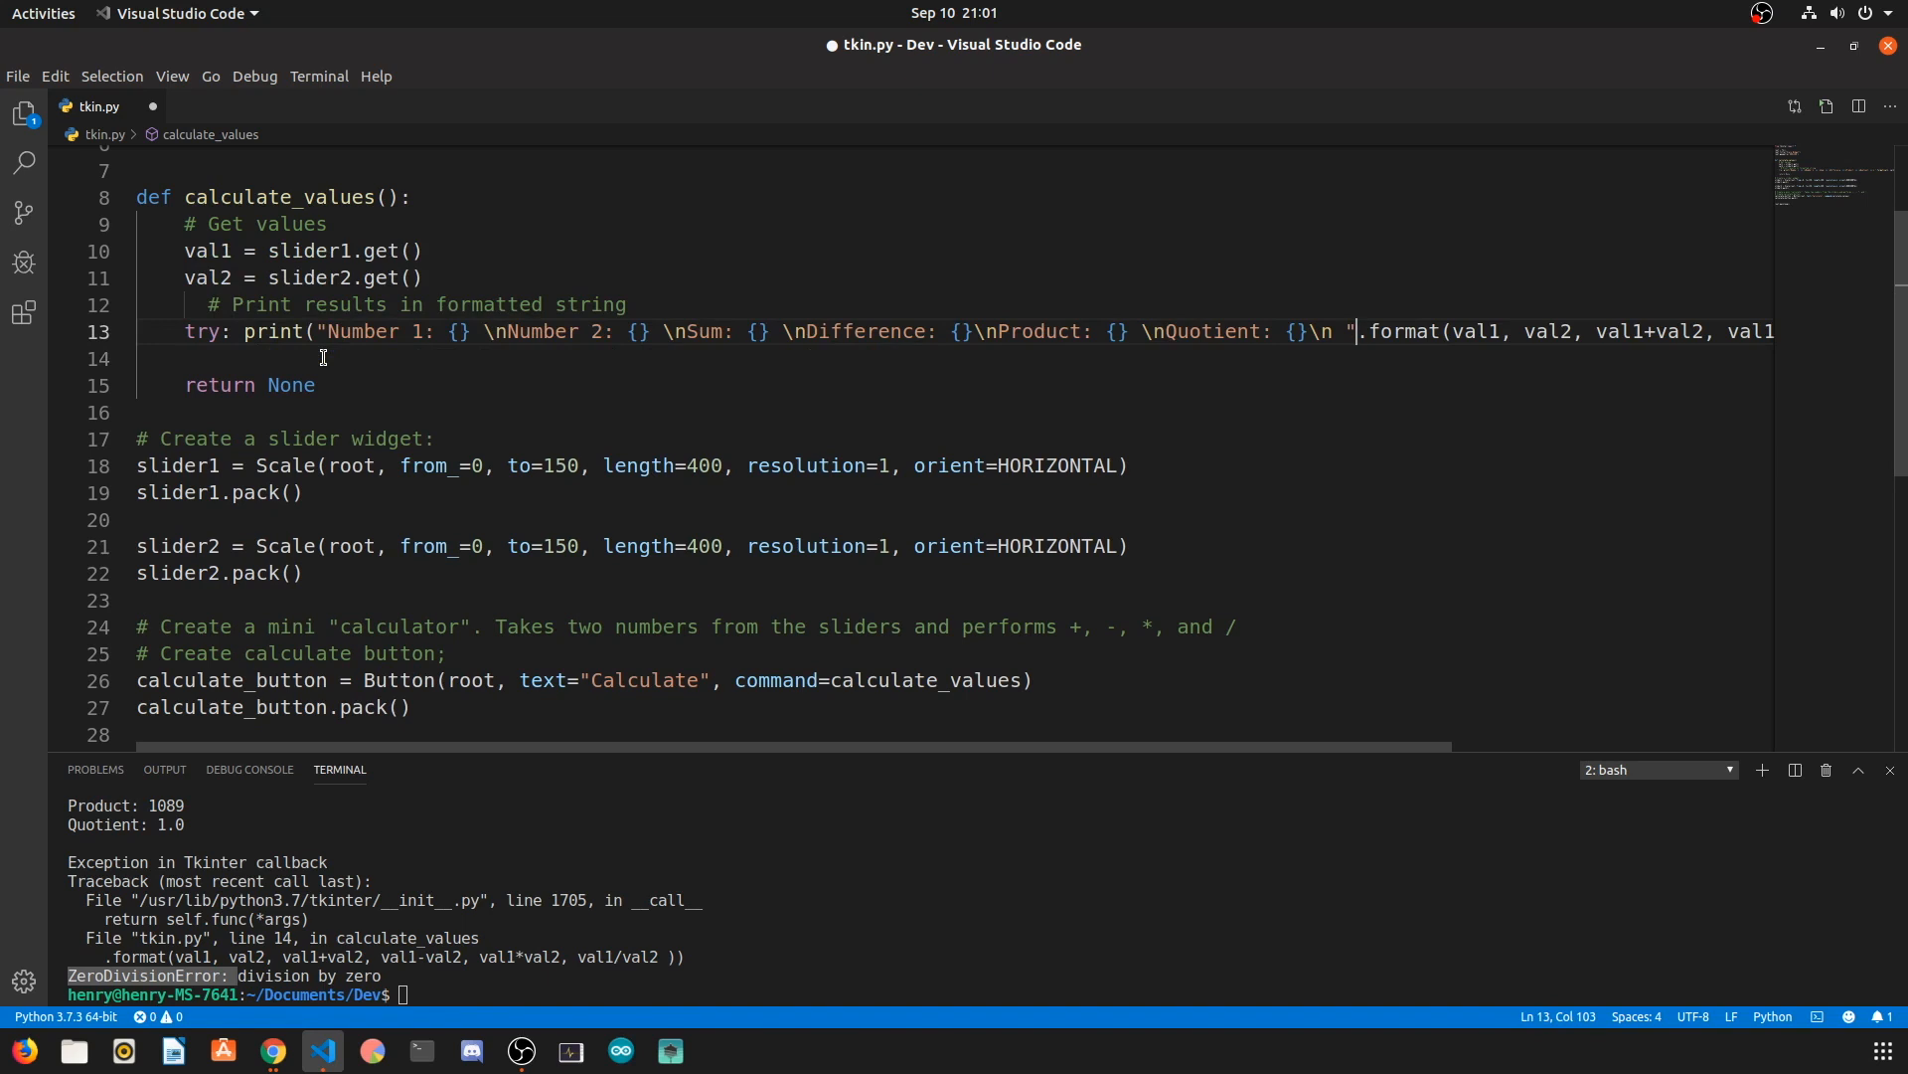
{"action": "key", "text": "Enter"}
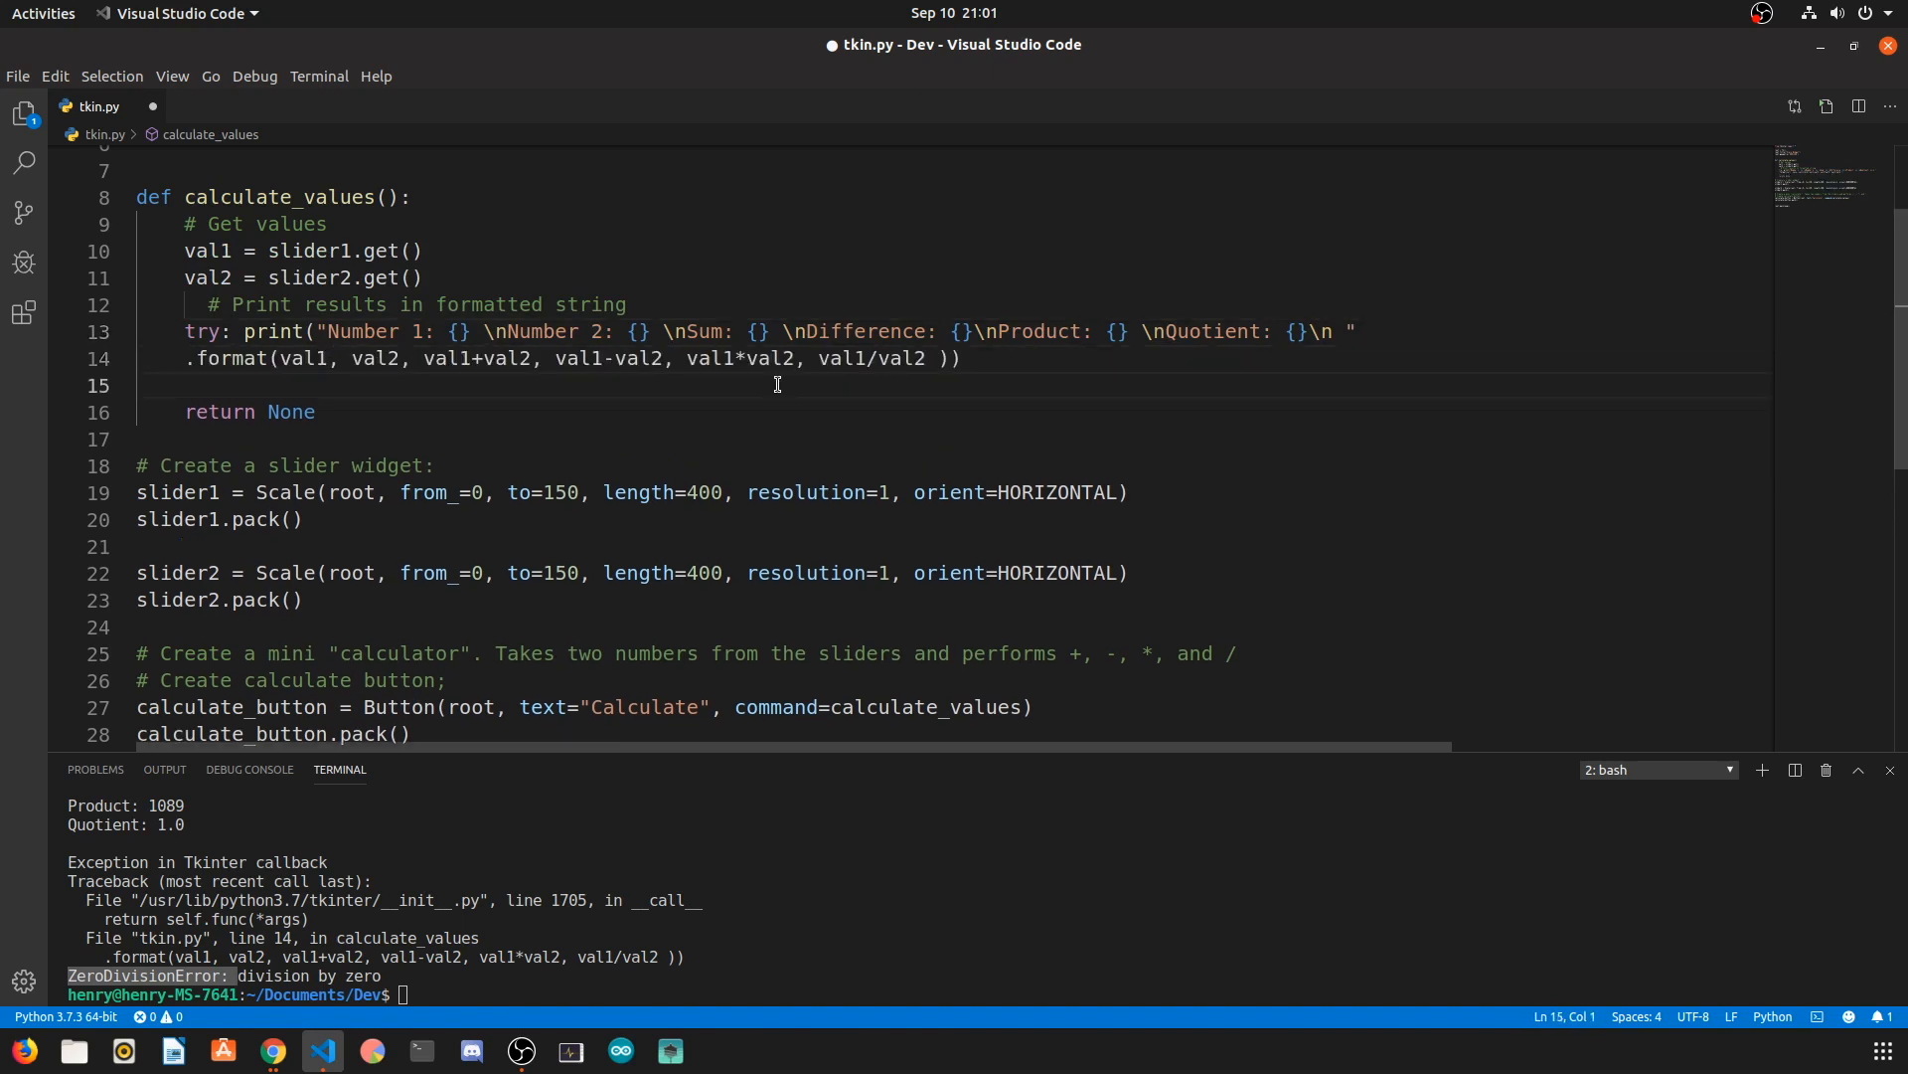
{"action": "type", "text": "except"}
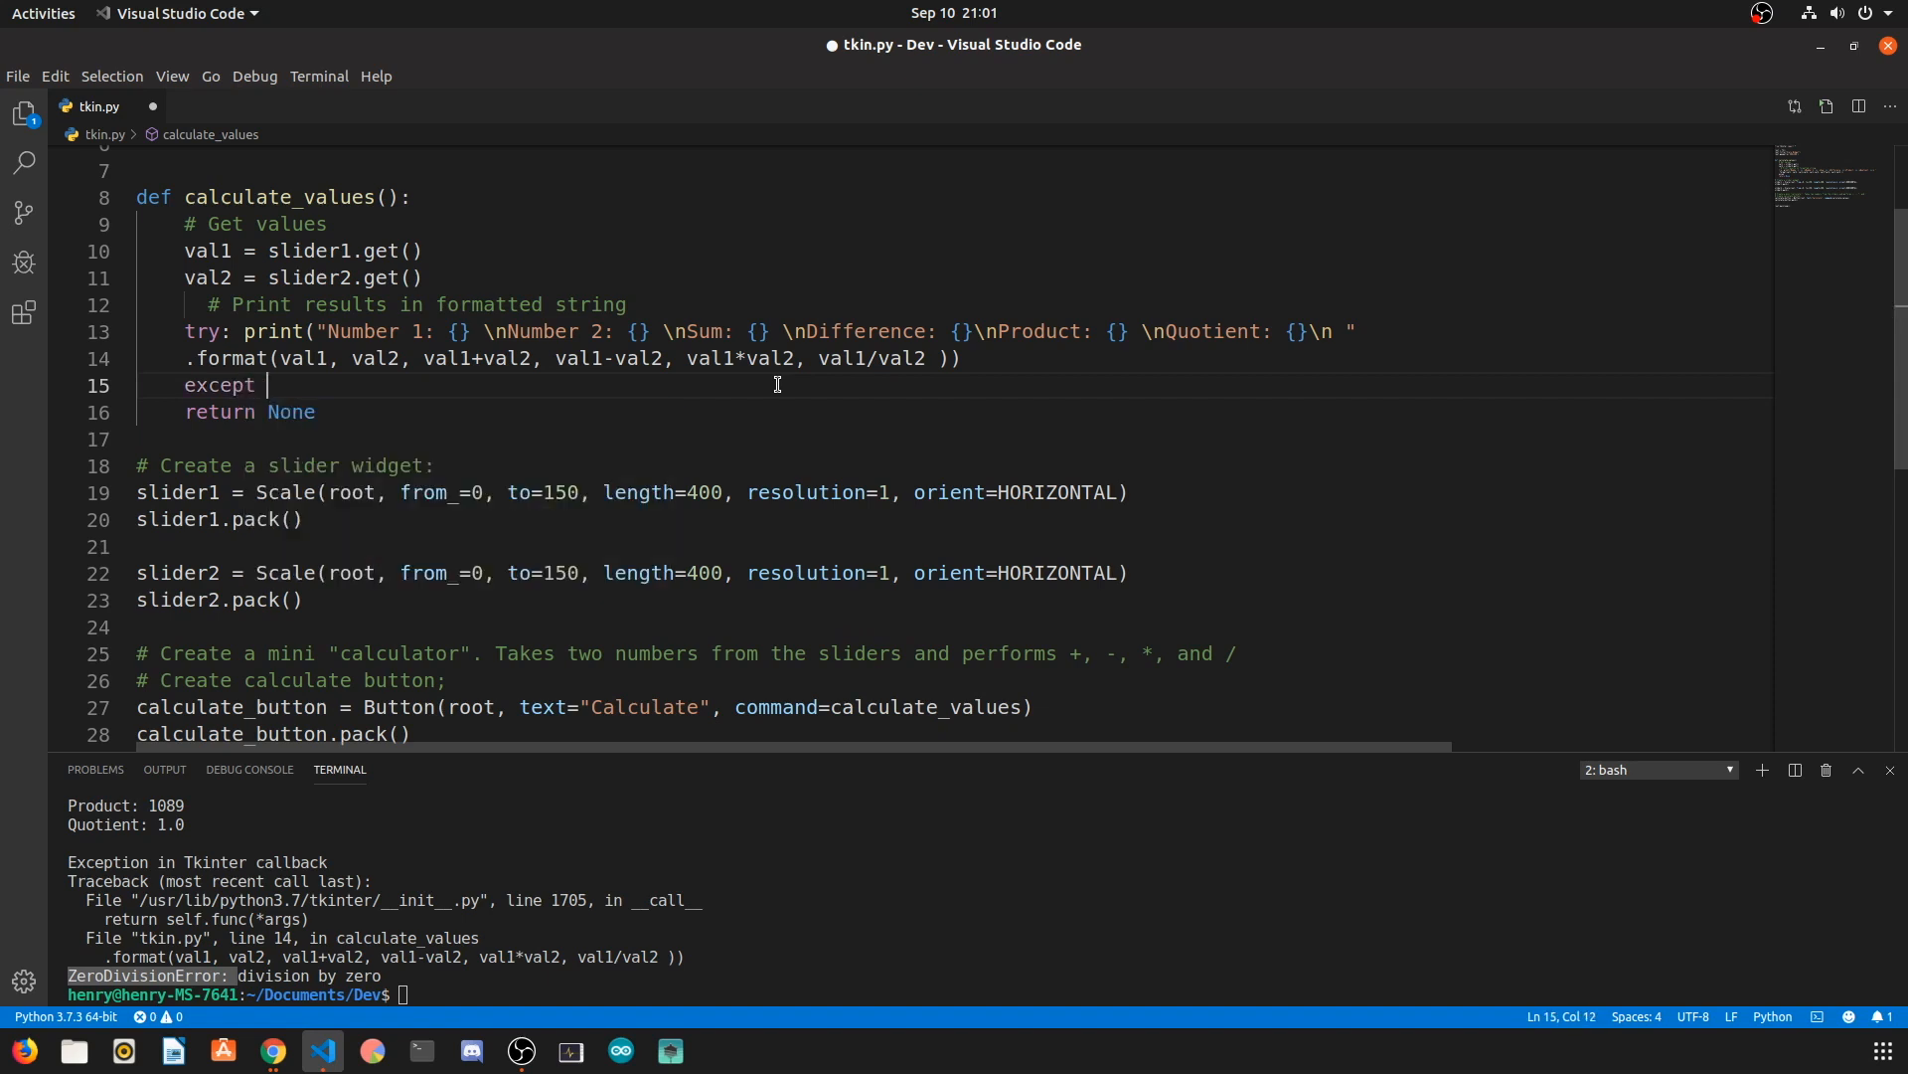
{"action": "type", "text": "ZeroDivisionError:"}
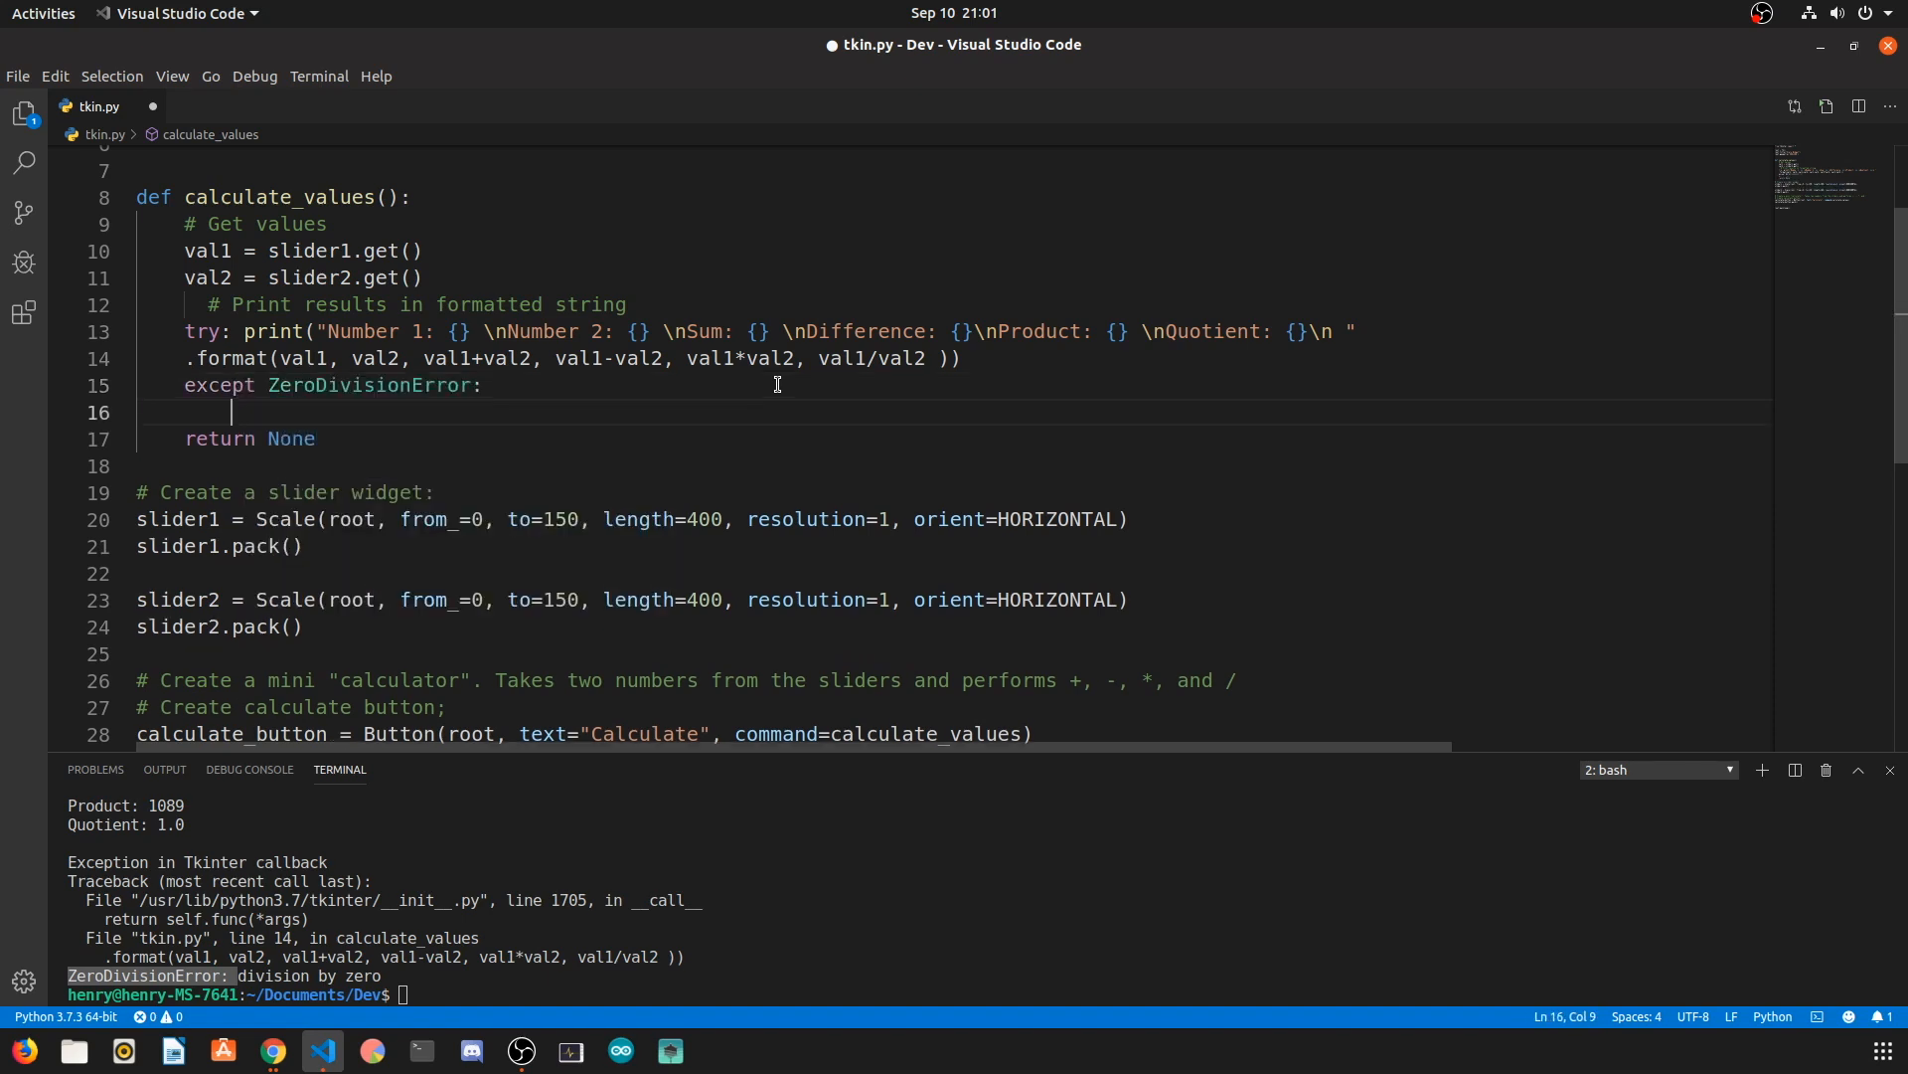
{"action": "type", "text": "print(\"\")"}
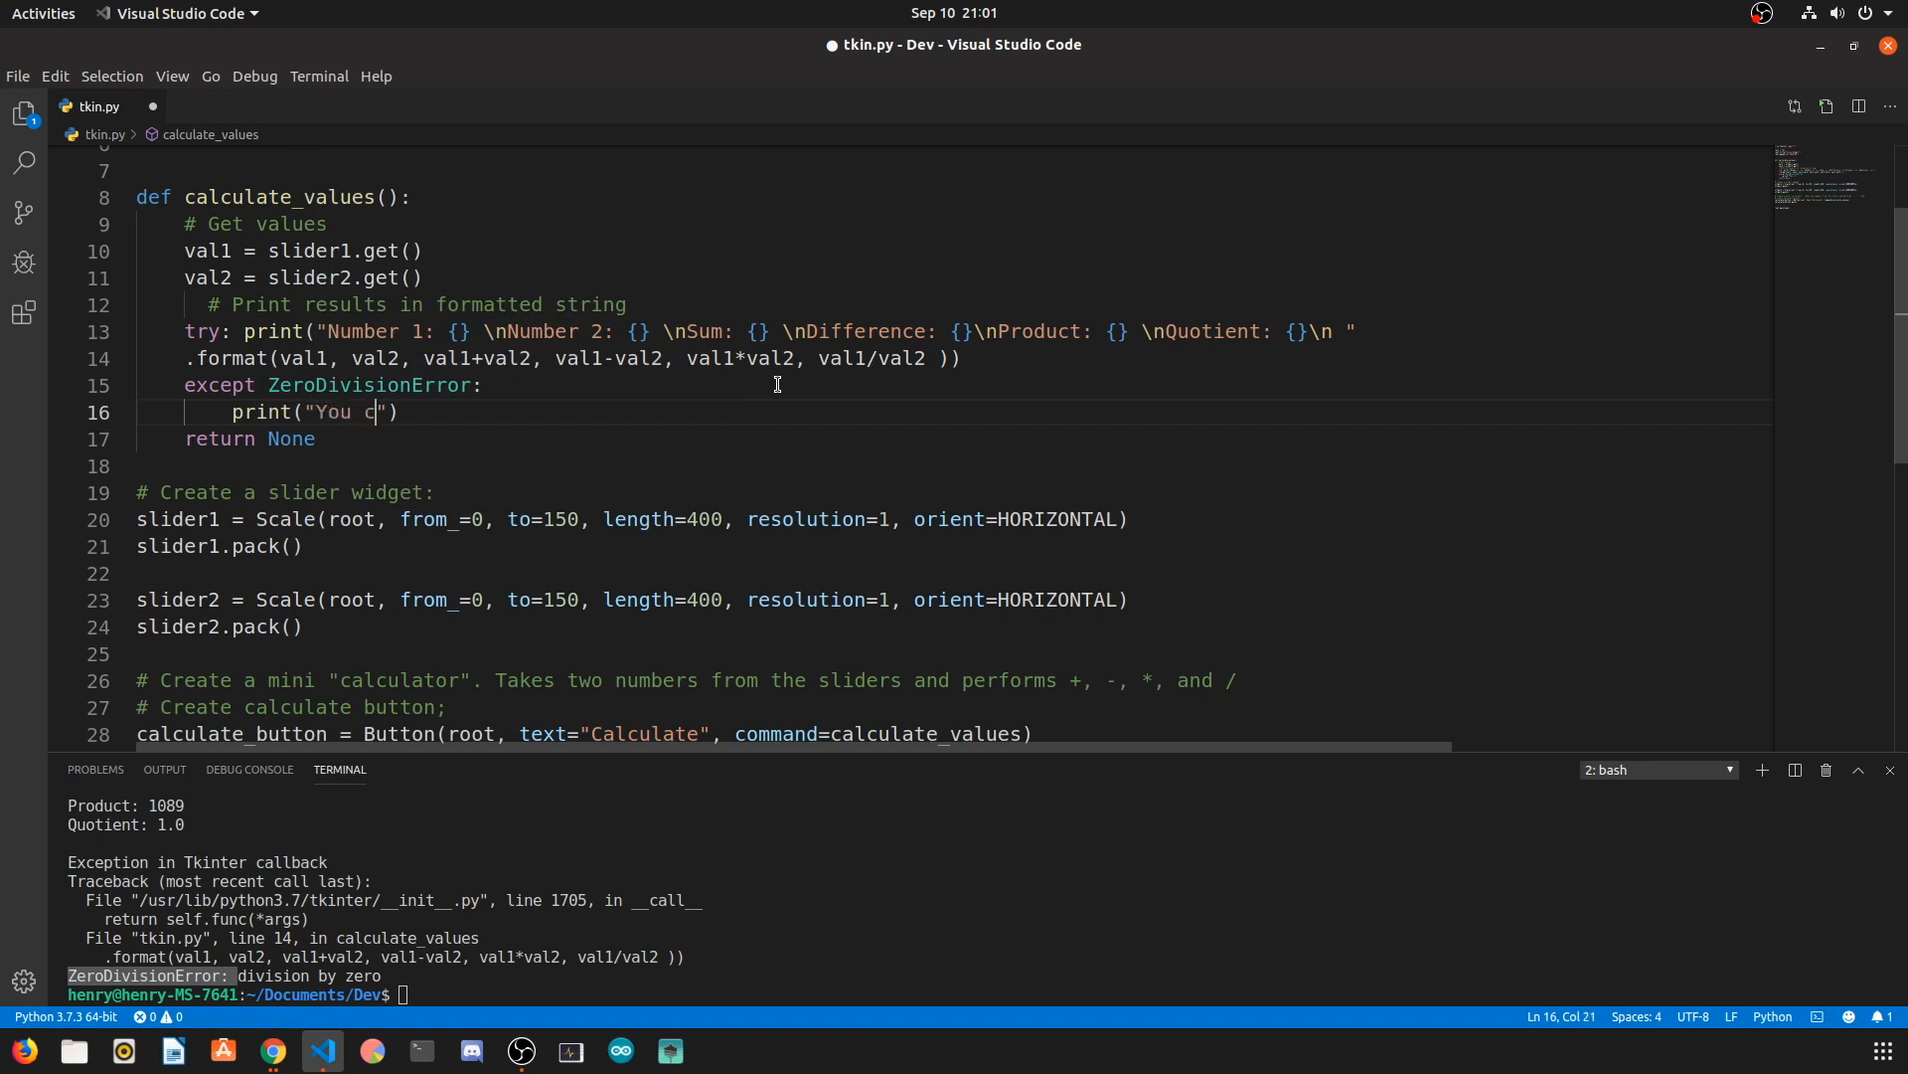
{"action": "type", "text": "an't divide by zero"}
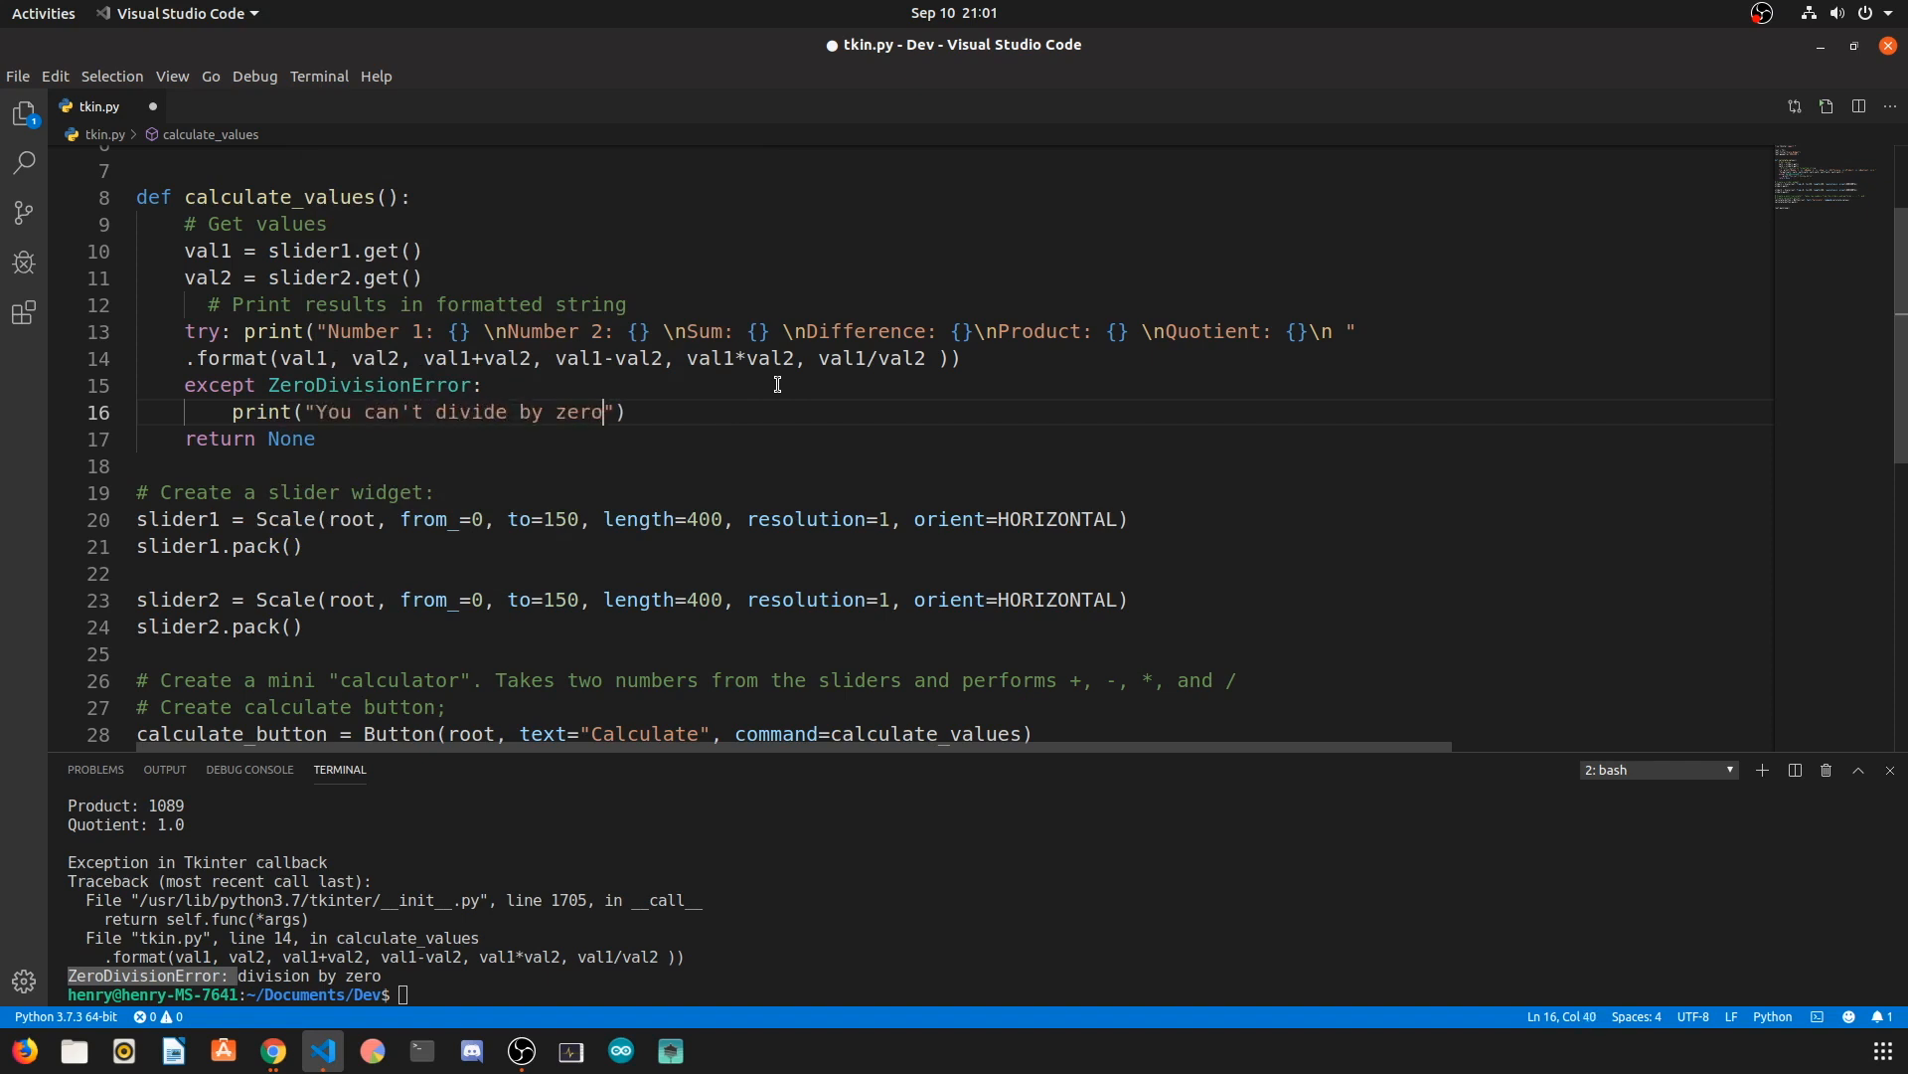
{"action": "type", "text": ". Pick another number"}
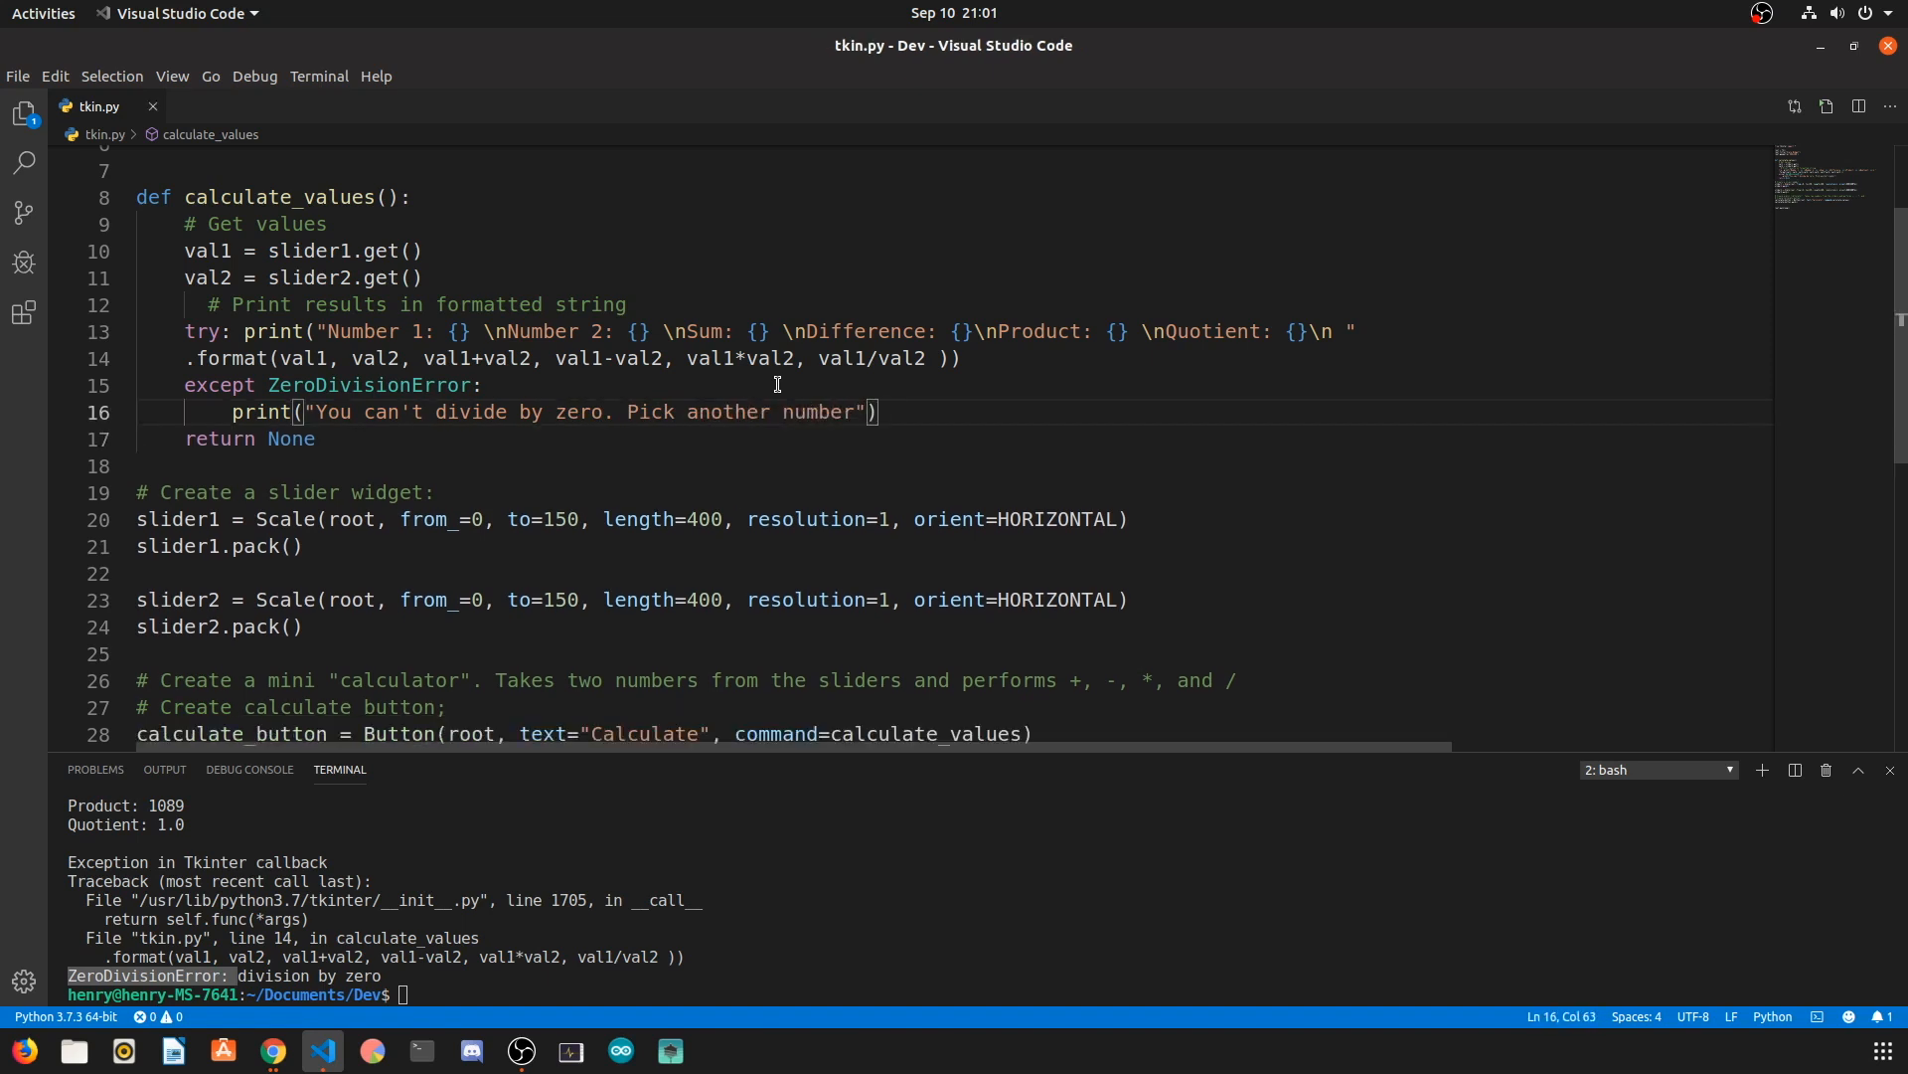
{"action": "type", "text": "python3 tkin.py"}
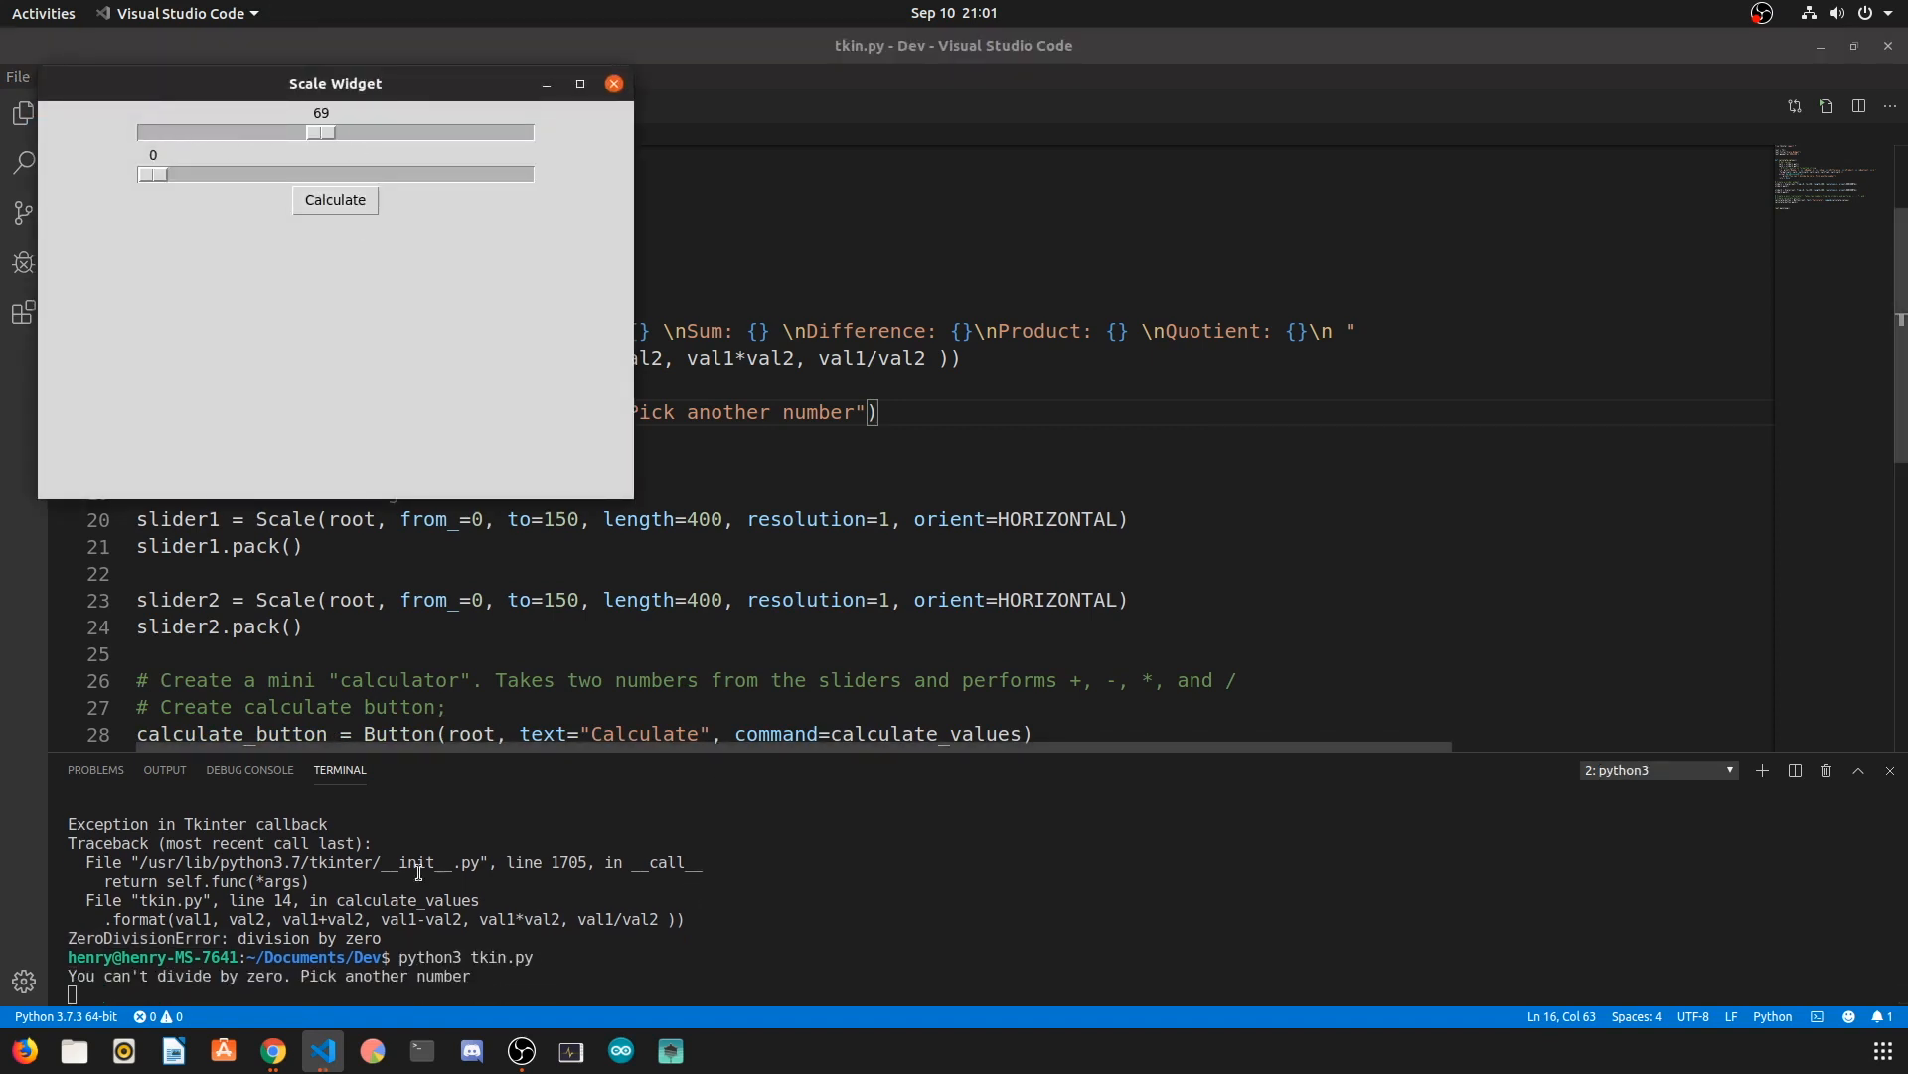
Step: Set the sliders to a nonzero pair, including 99, and calculate the four results
{"action": "left_click_drag", "start_coordinate": [146, 173], "coordinate": [395, 173]}
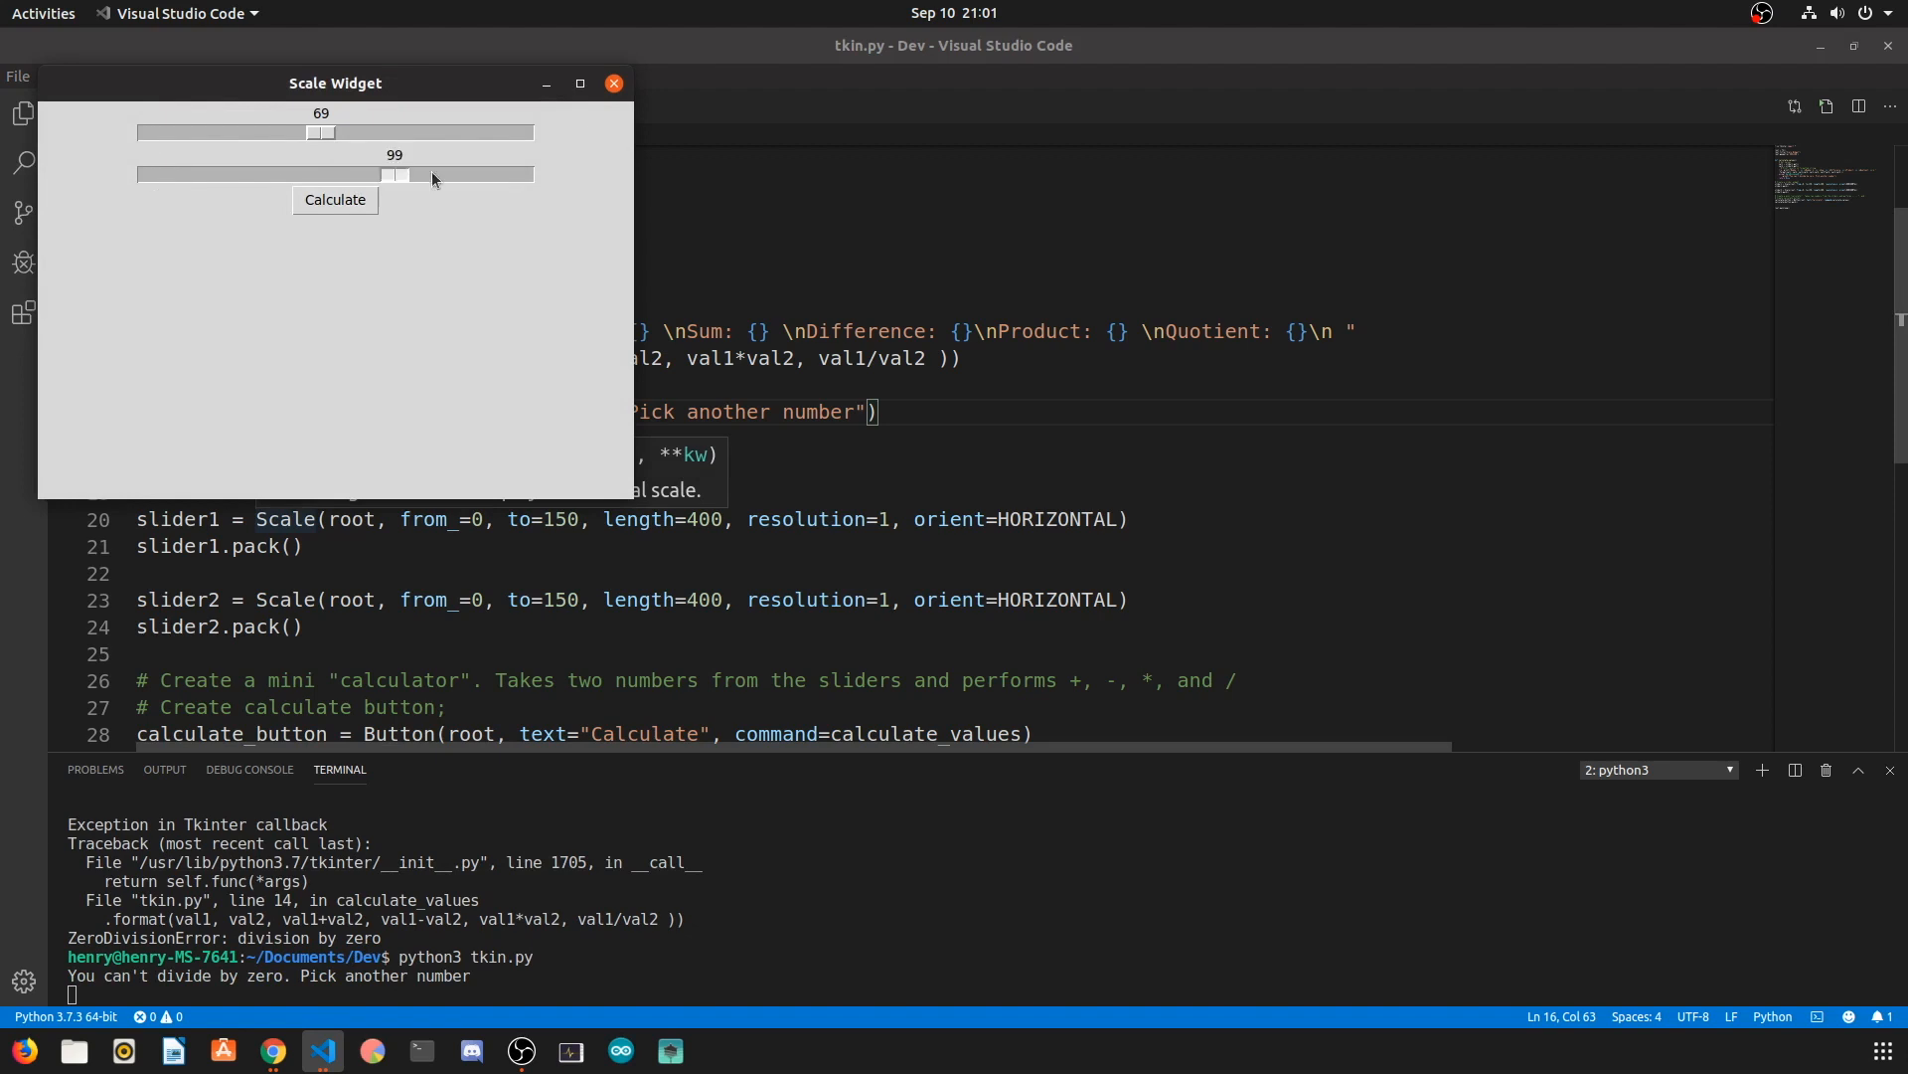
{"action": "left_click_drag", "start_coordinate": [393, 174], "coordinate": [524, 174]}
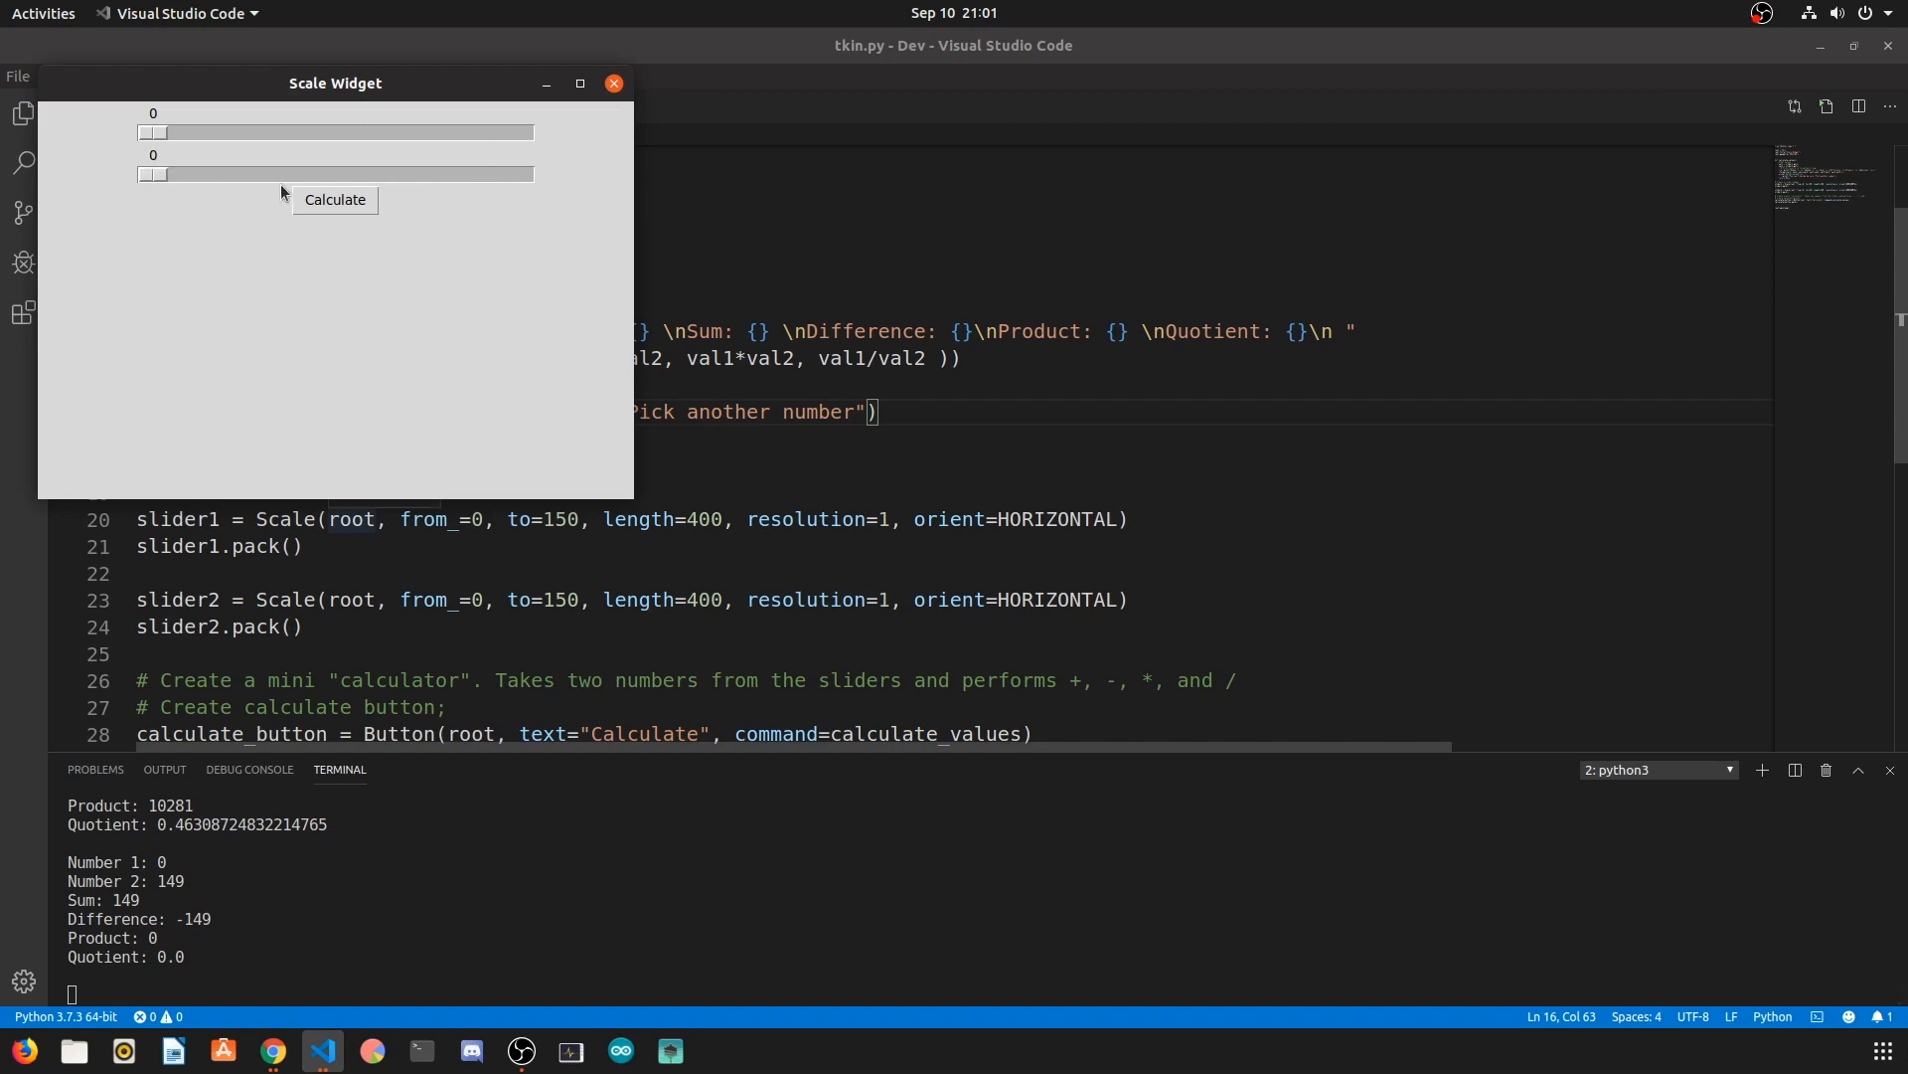
{"action": "left_click", "coordinate": [335, 199]}
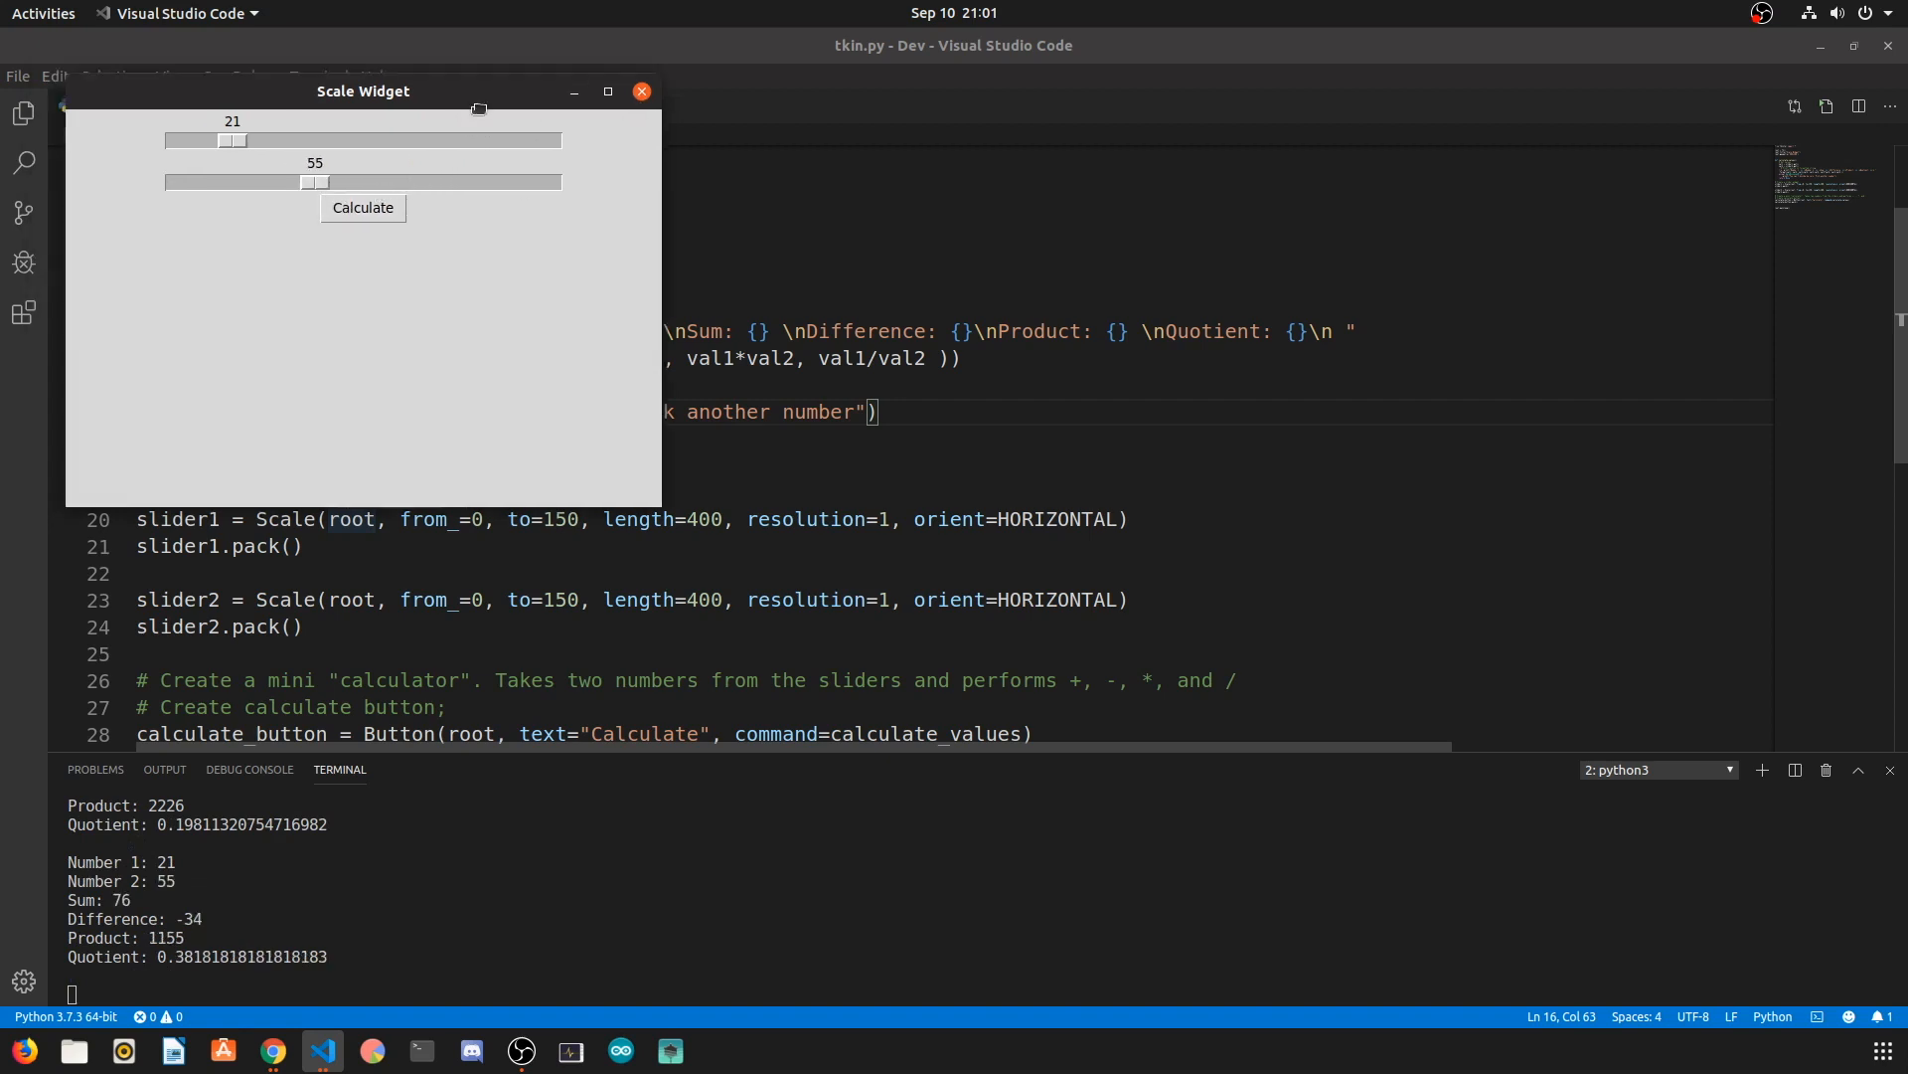
Step: Move the calculator over the editor and calculate with slider 2 at 0, showing the divide-by-zero message
{"action": "left_click_drag", "start_coordinate": [362, 92], "coordinate": [917, 292]}
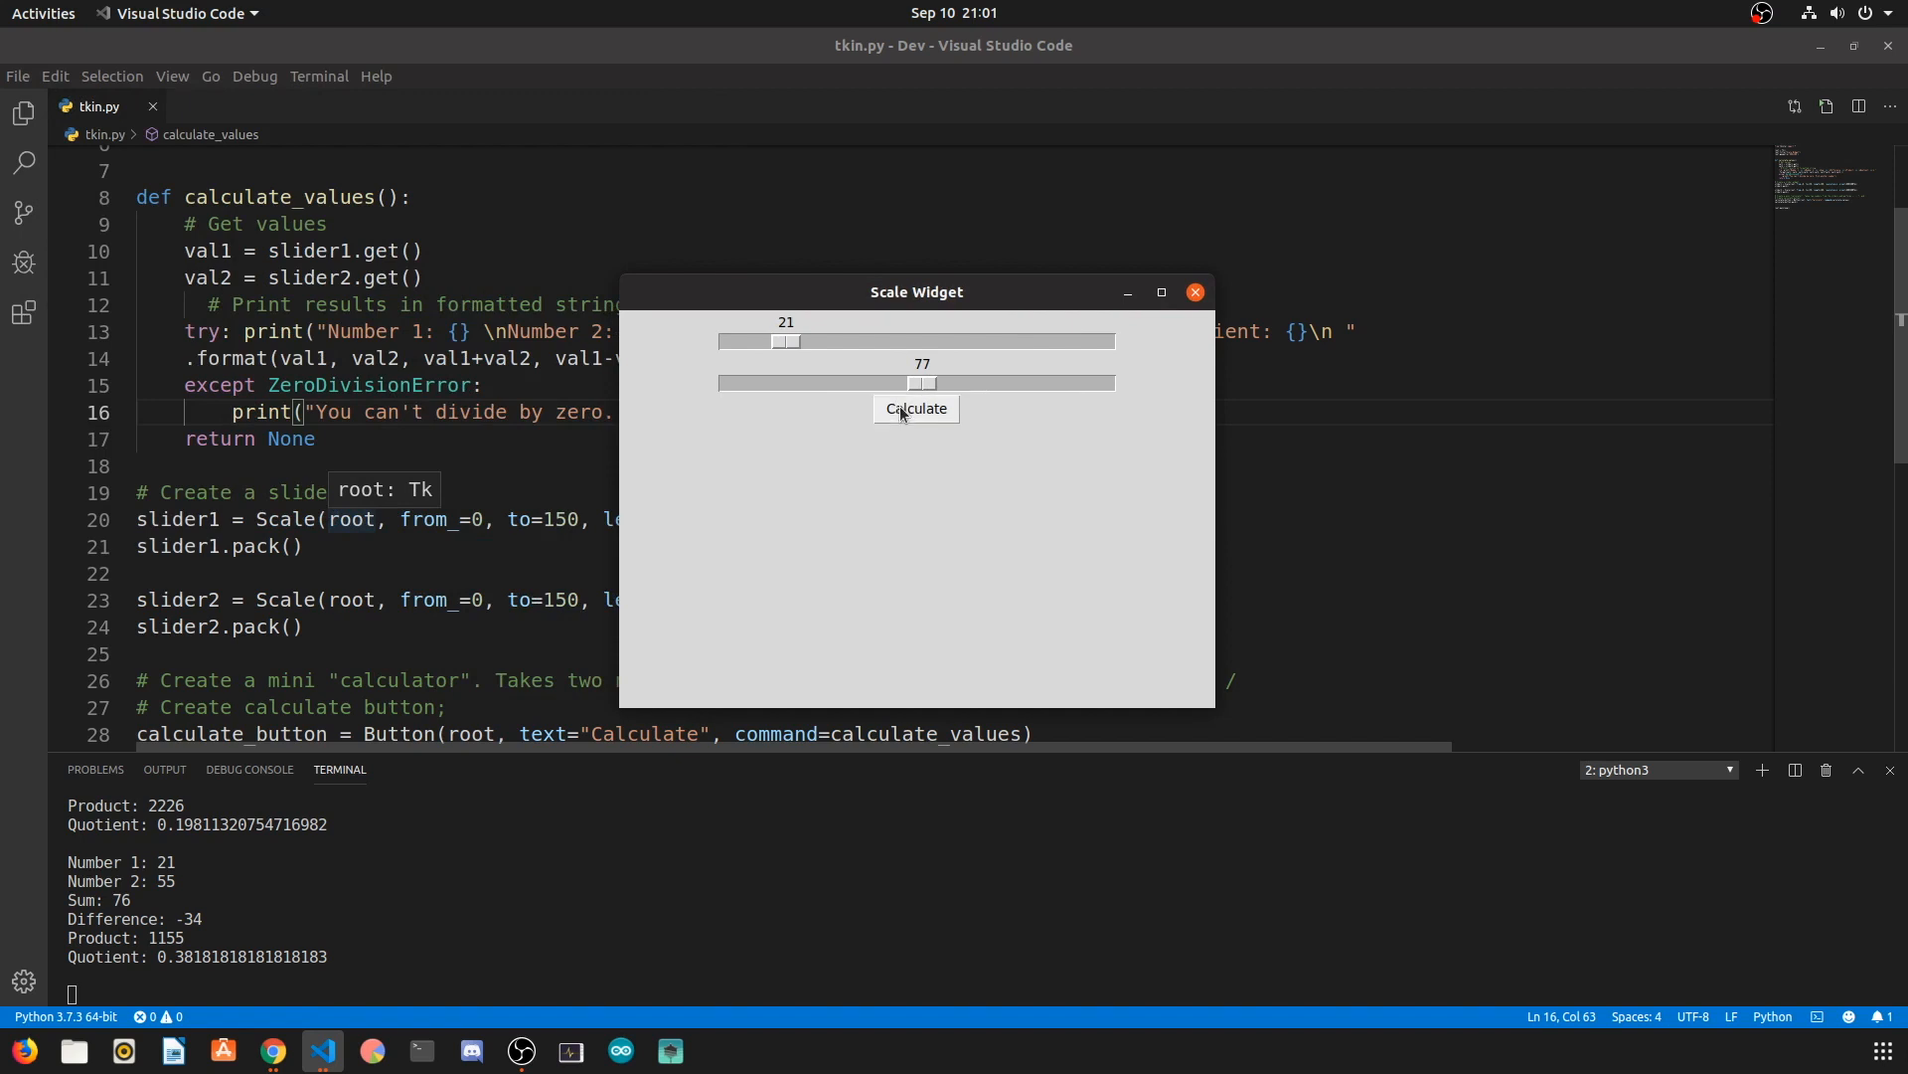
{"action": "left_click_drag", "start_coordinate": [788, 341], "coordinate": [974, 341]}
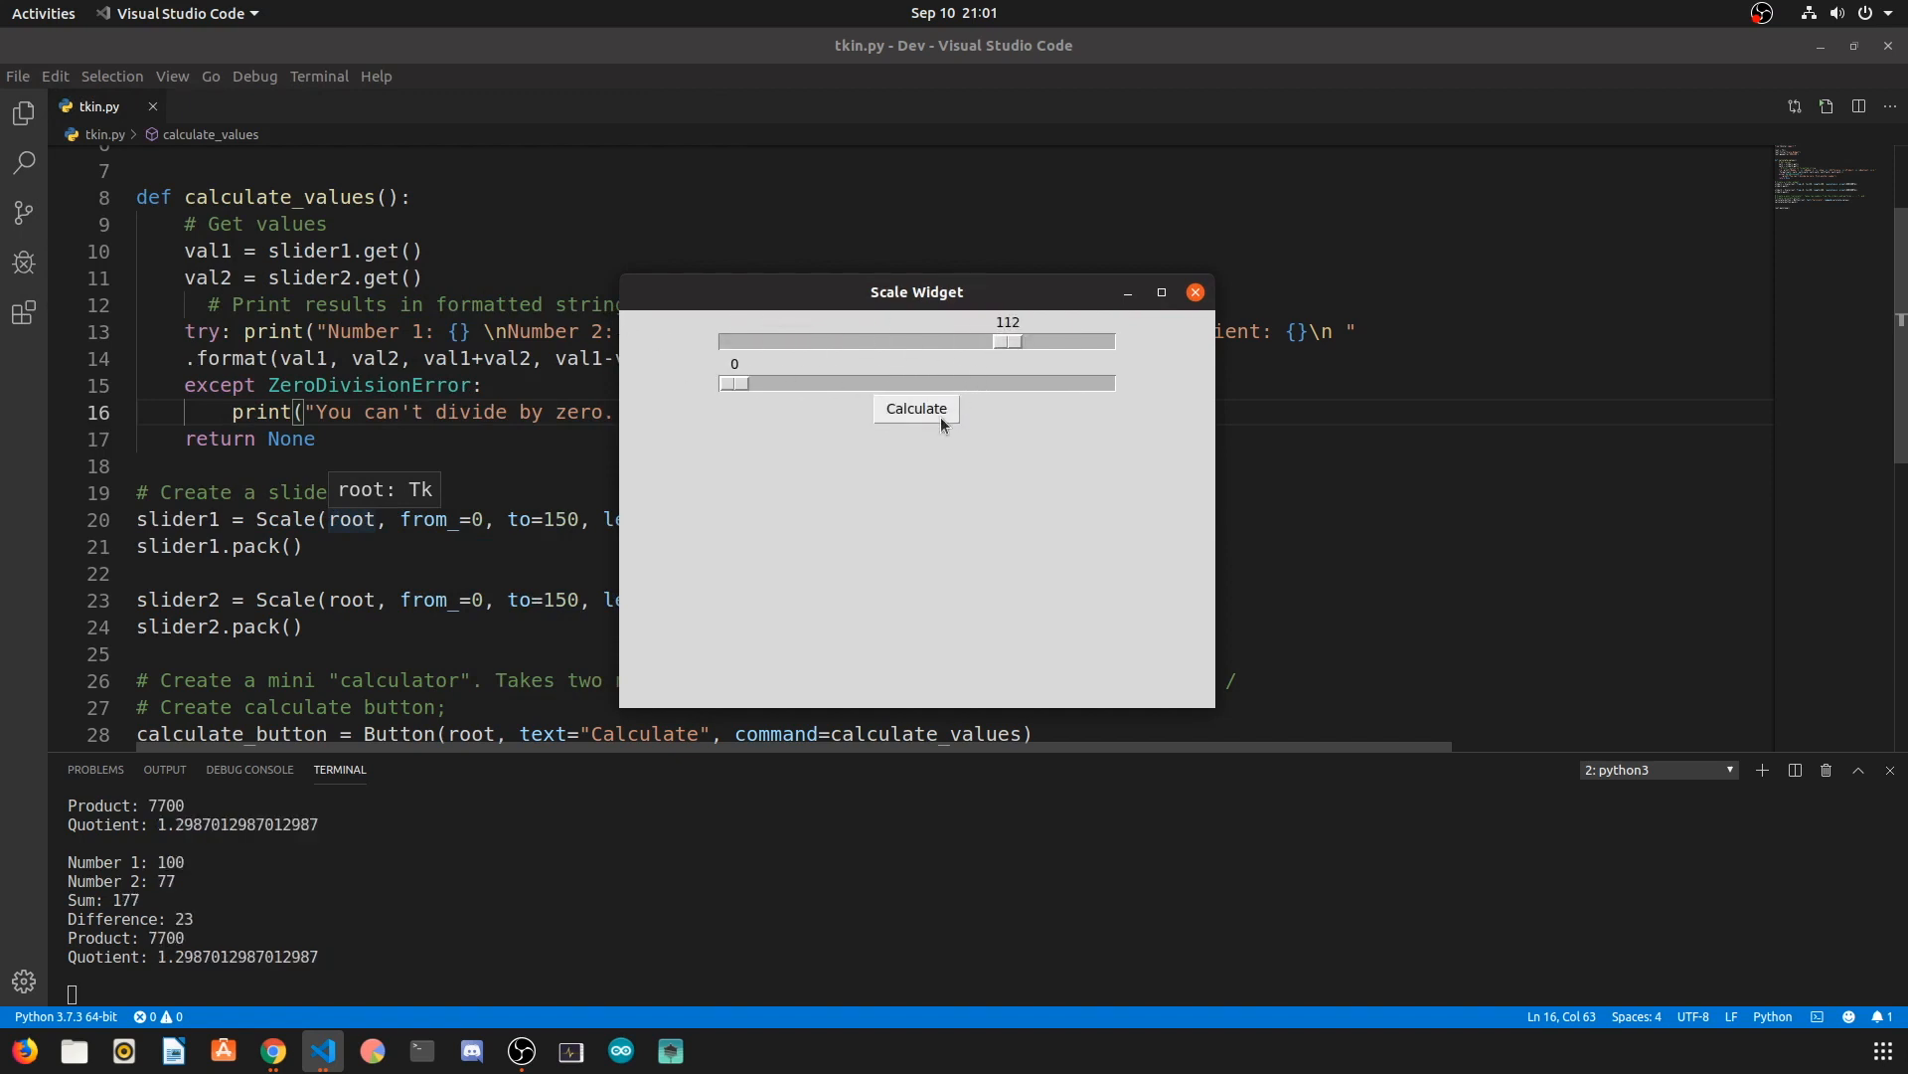
{"action": "left_click", "coordinate": [915, 407]}
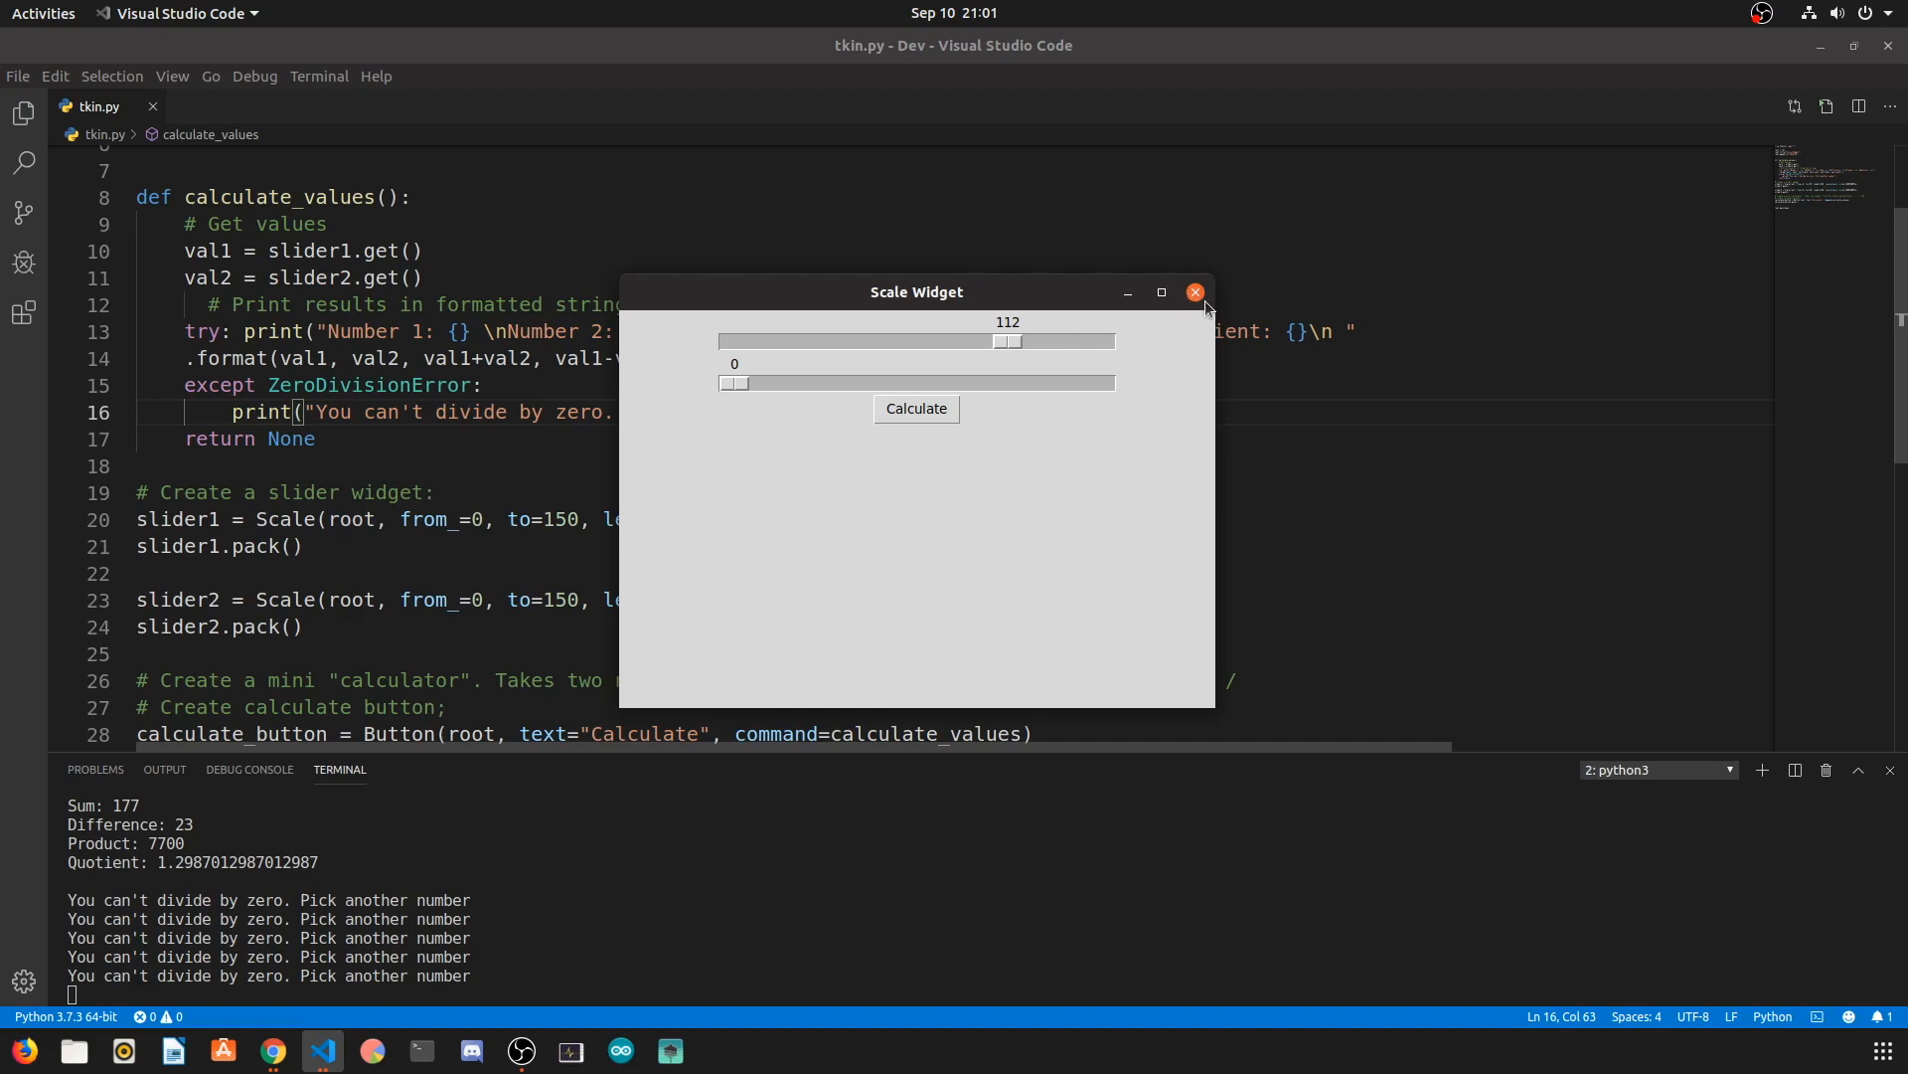